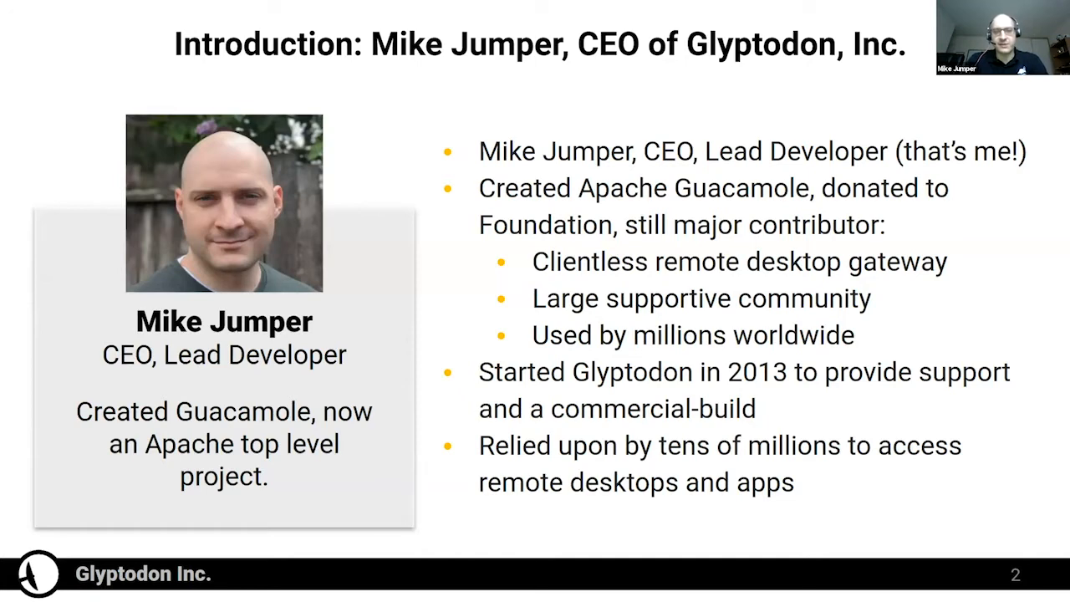
# - Advance the slides from the speaker introduction to the agenda slide
pyautogui.press('Right')
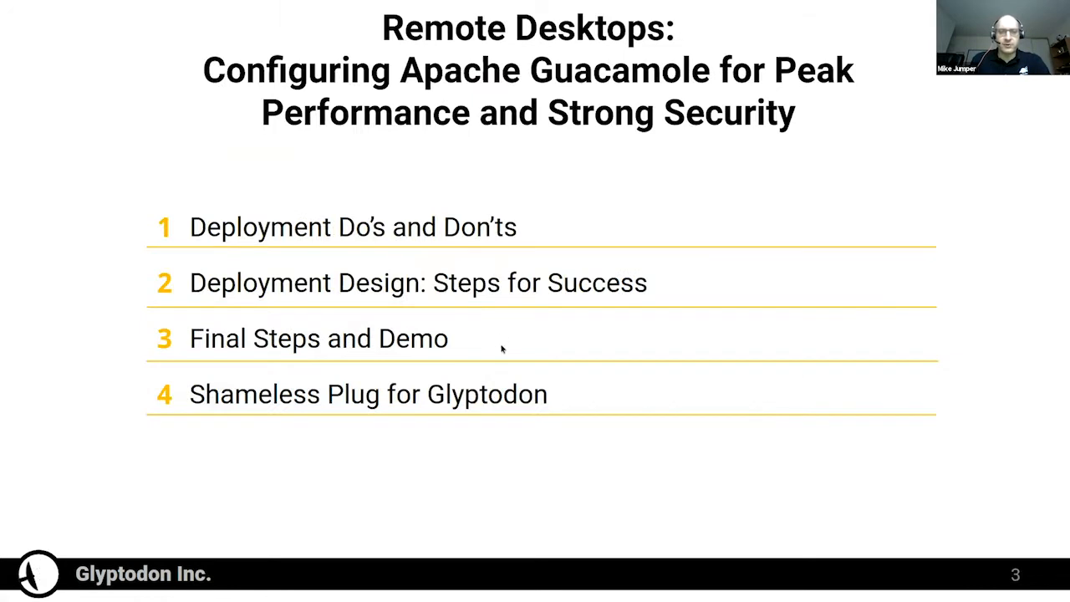
pyautogui.moveTo(522, 330)
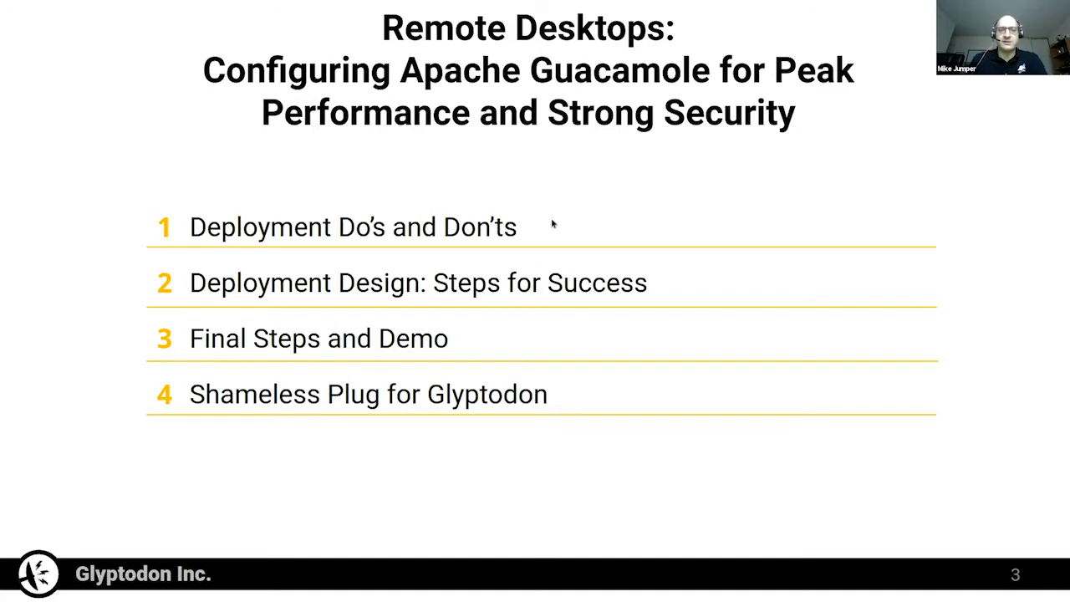
pyautogui.moveTo(644, 204)
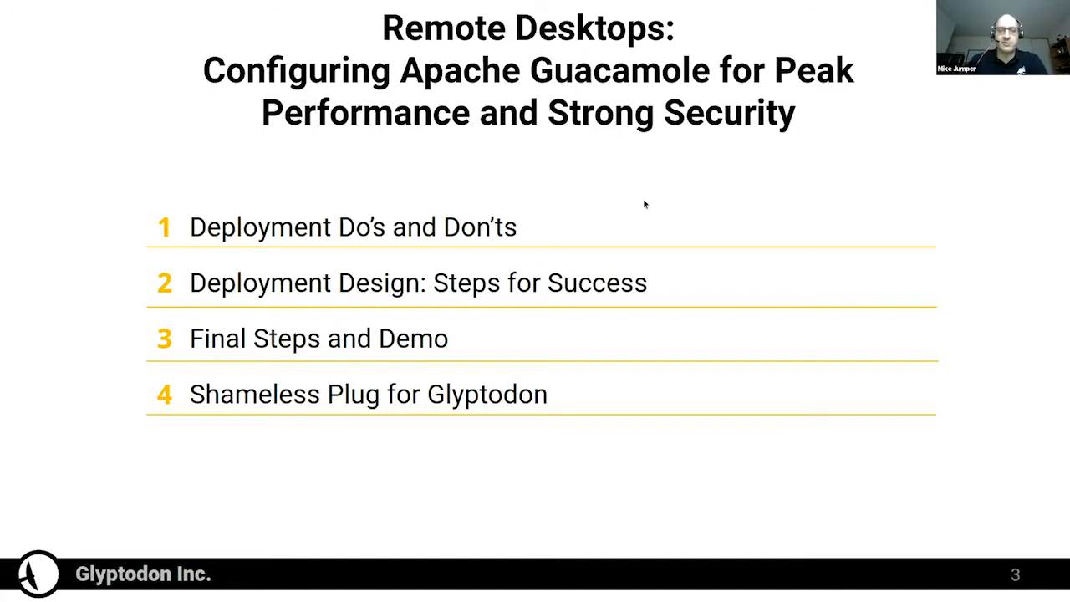
pyautogui.moveTo(893, 182)
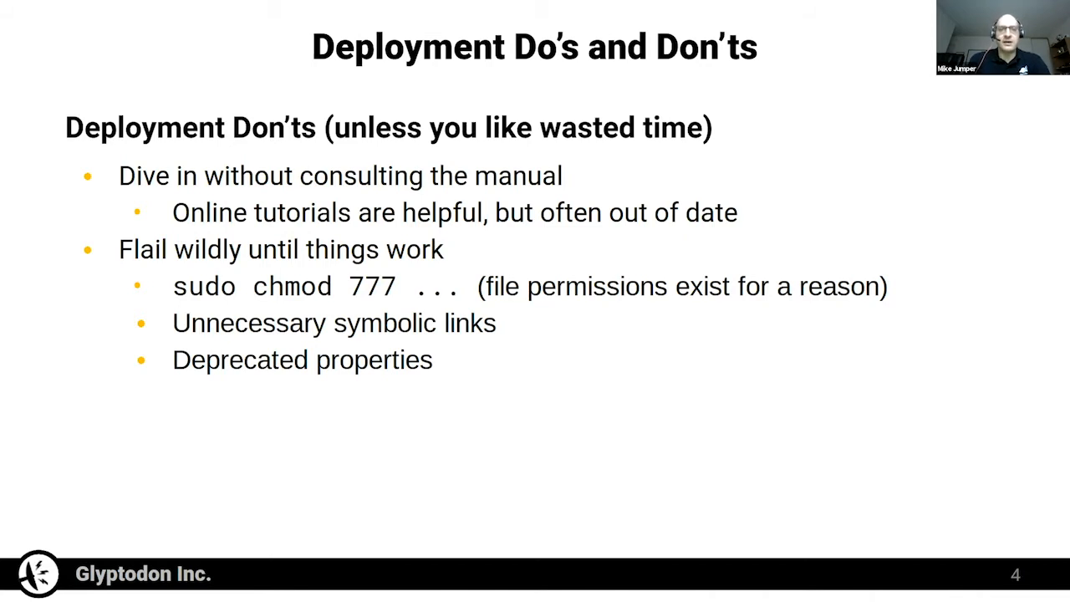
# - Advance the slides to the Deployment Do's slide after the Deployment Don'ts
pyautogui.press('Right')
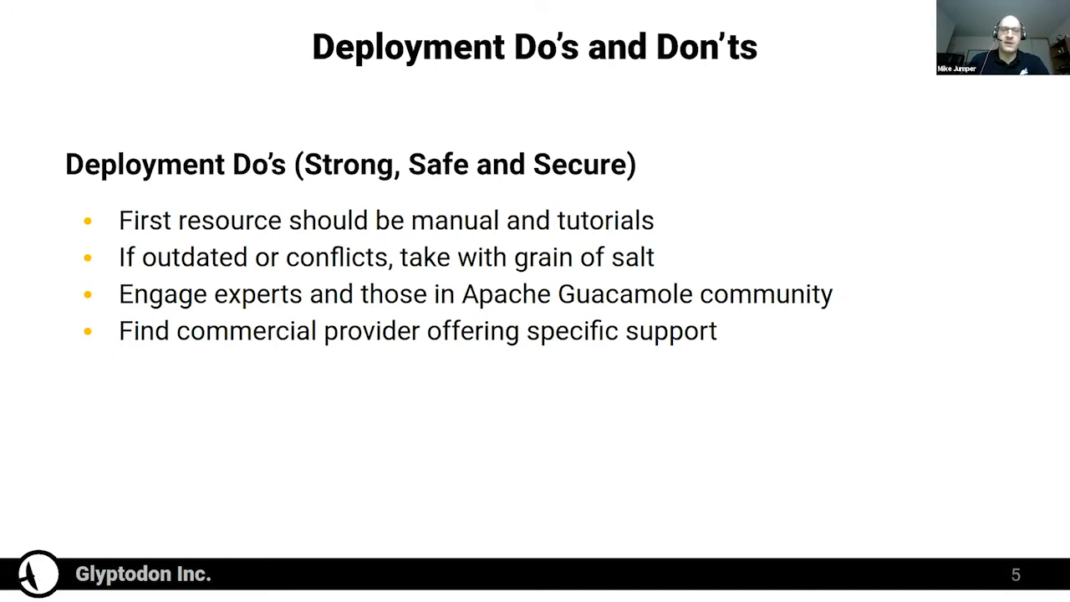
pyautogui.press('Right')
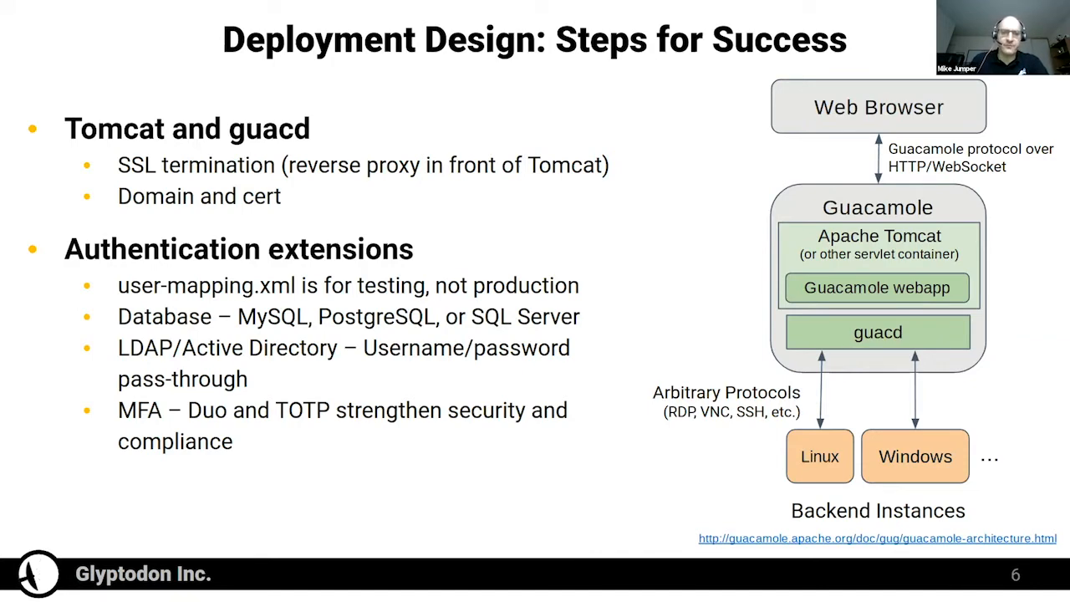
pyautogui.click(191, 8)
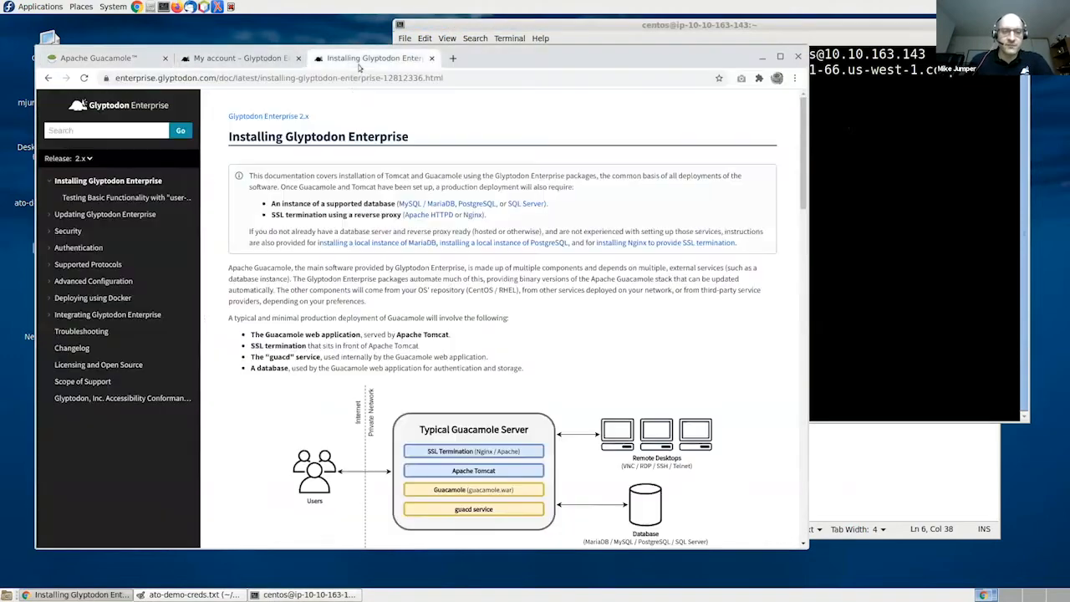
# - Show the Apache Guacamole 1.2.0 release page and its manual's native installation chapter
pyautogui.scroll(-3)
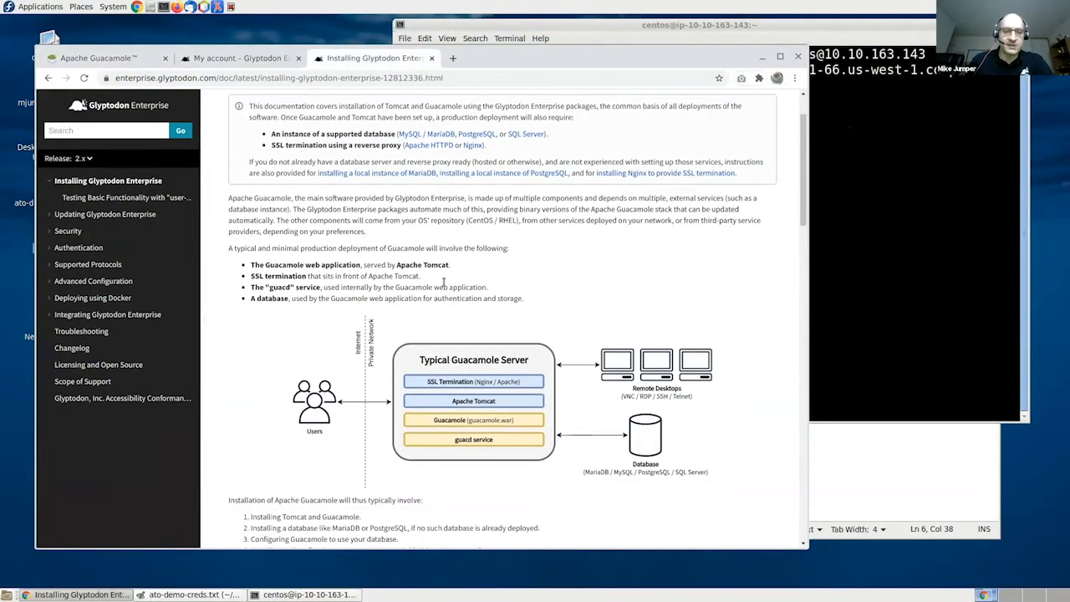
pyautogui.scroll(-3)
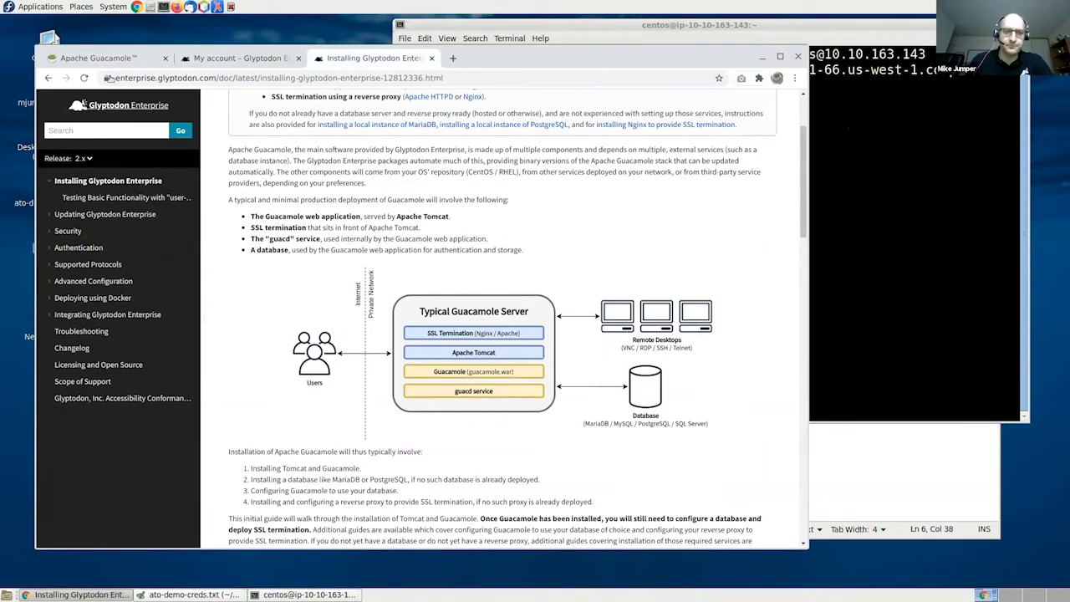
pyautogui.click(97, 57)
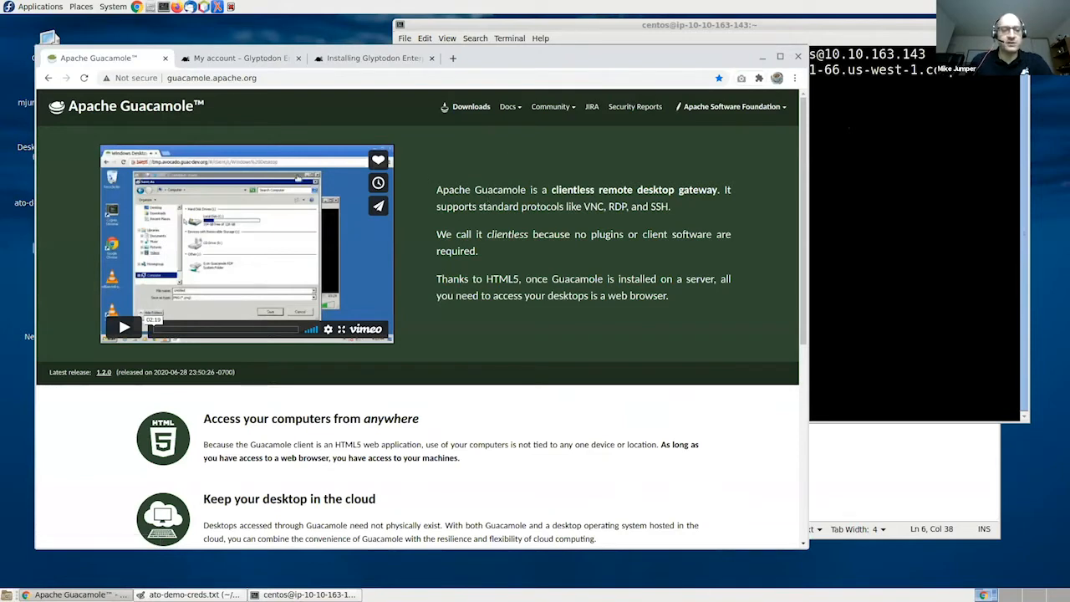
pyautogui.moveTo(374, 234)
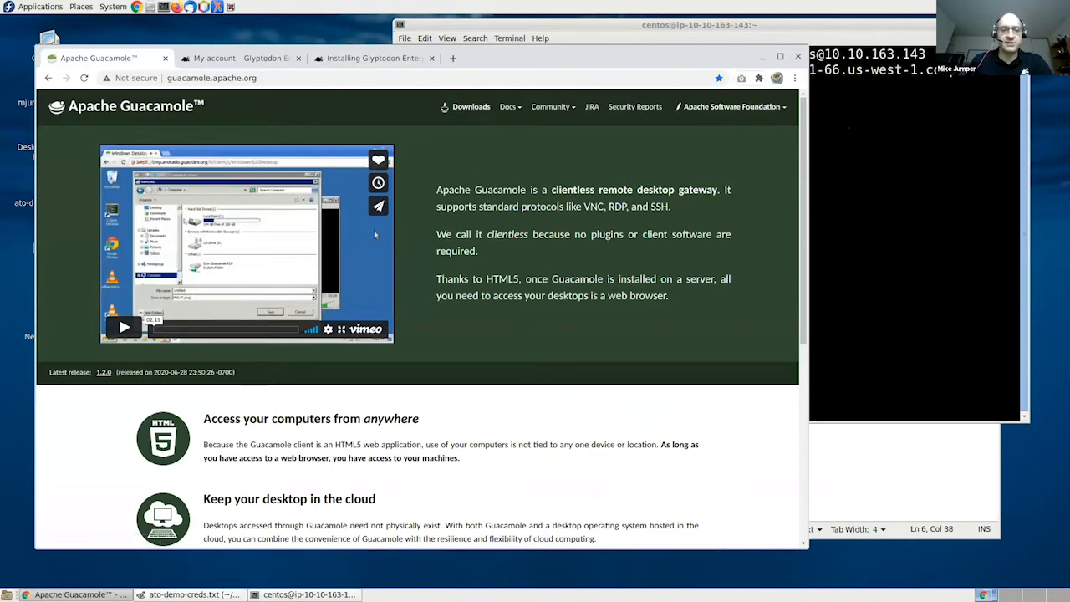
pyautogui.click(103, 371)
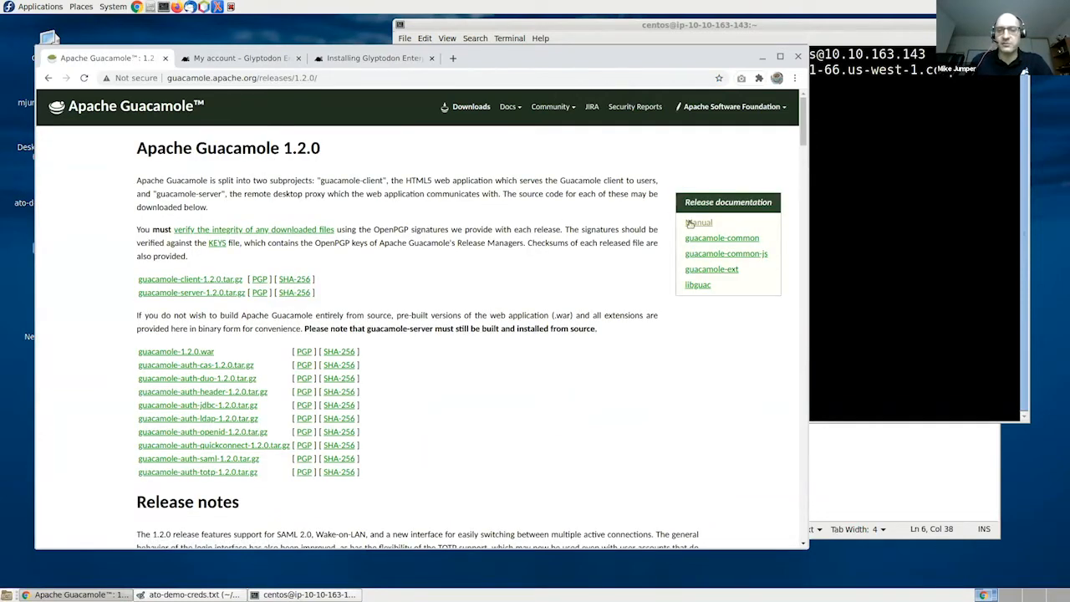
pyautogui.click(697, 220)
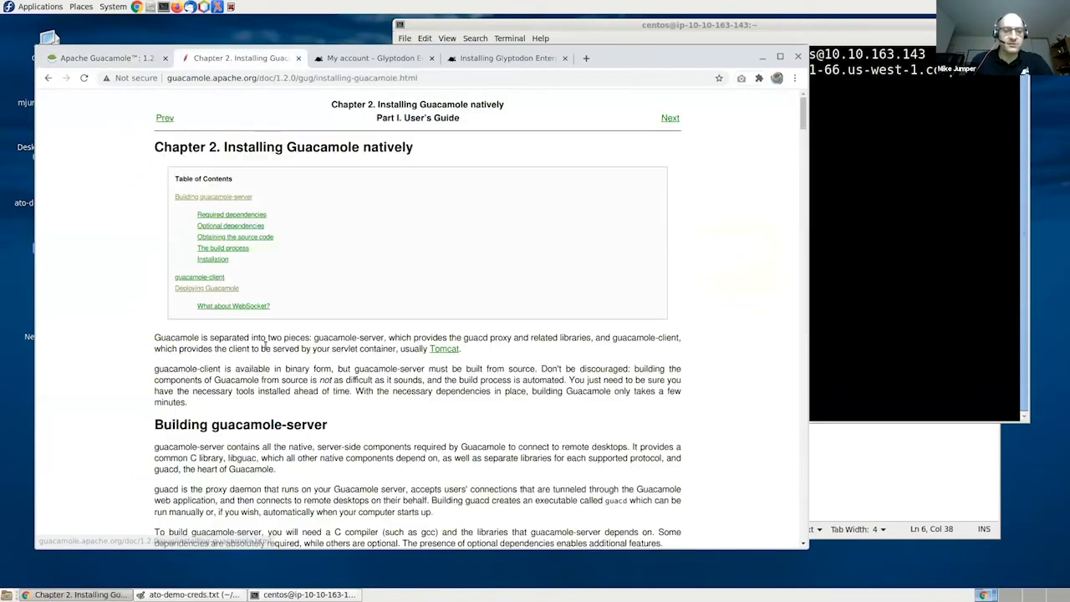
# - Look through the Building guacamole-server section and its dependency list
pyautogui.scroll(-3)
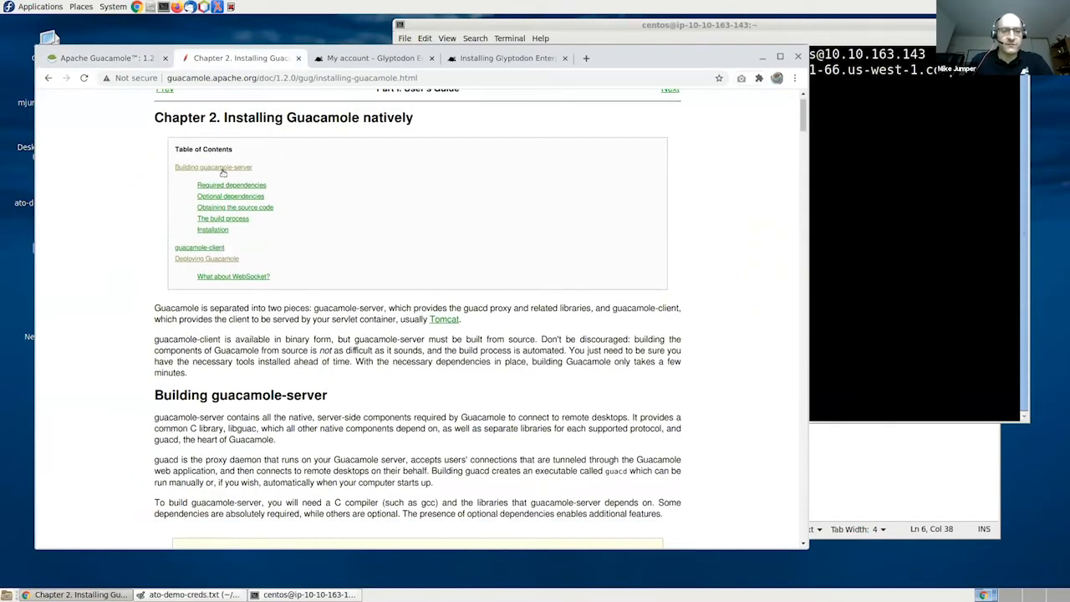
pyautogui.click(213, 167)
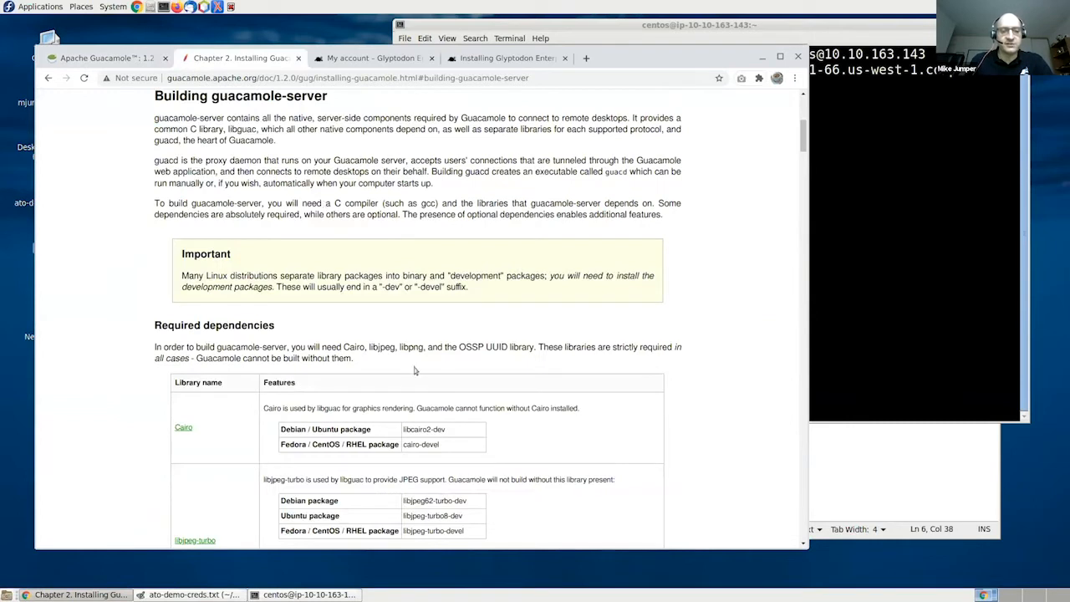
pyautogui.scroll(-3)
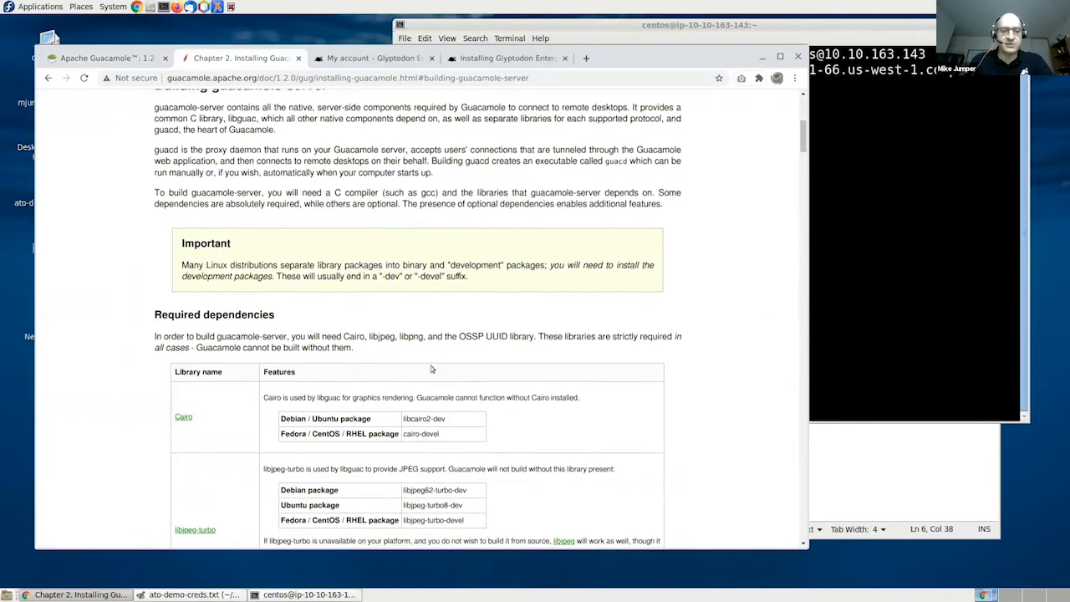
pyautogui.scroll(-3)
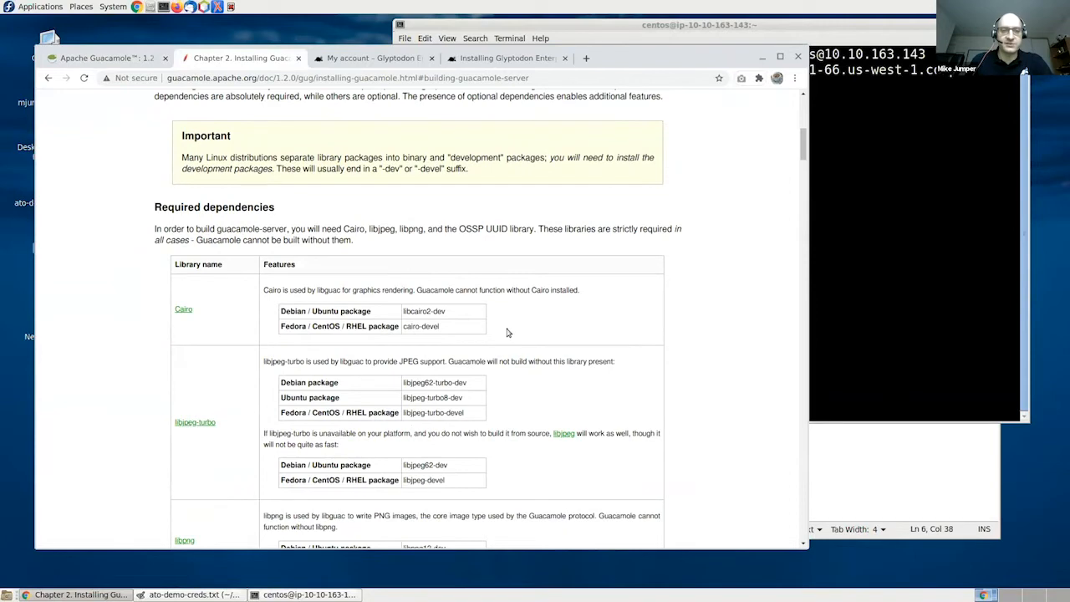
pyautogui.scroll(-3)
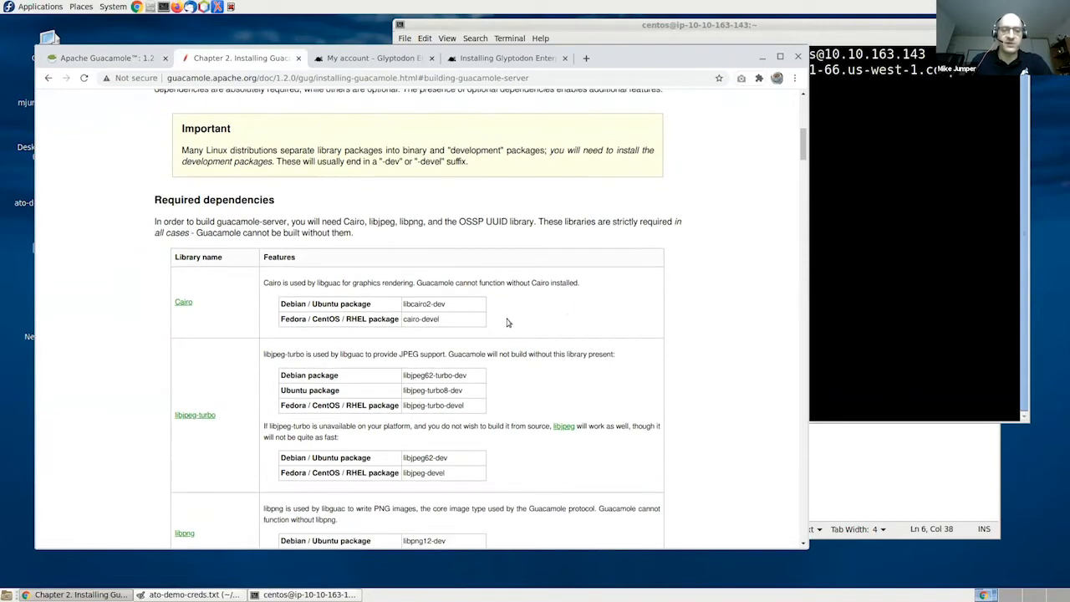
pyautogui.scroll(-3)
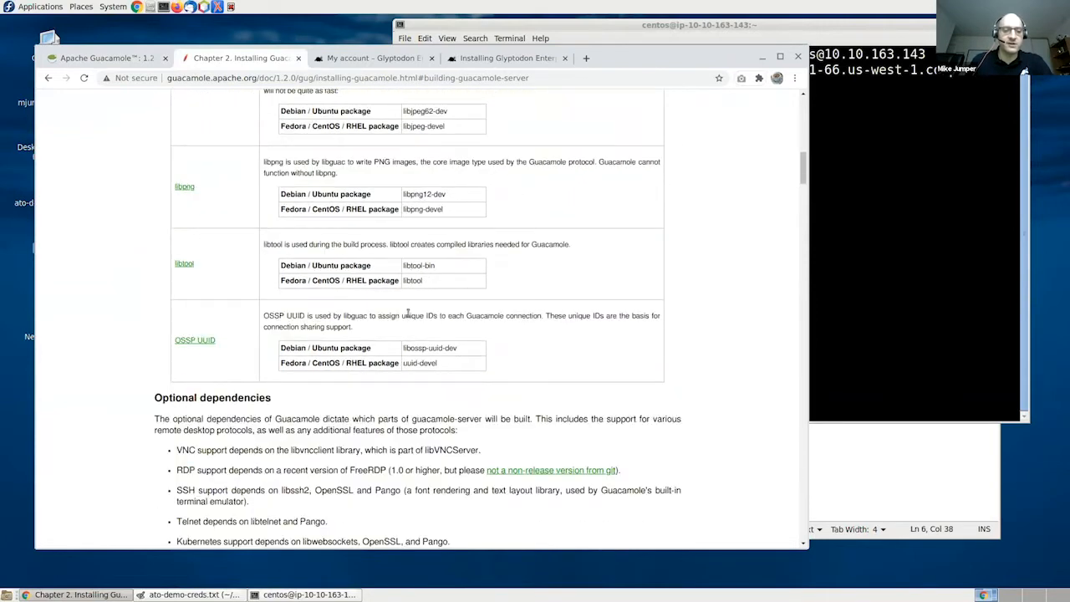
pyautogui.scroll(-3)
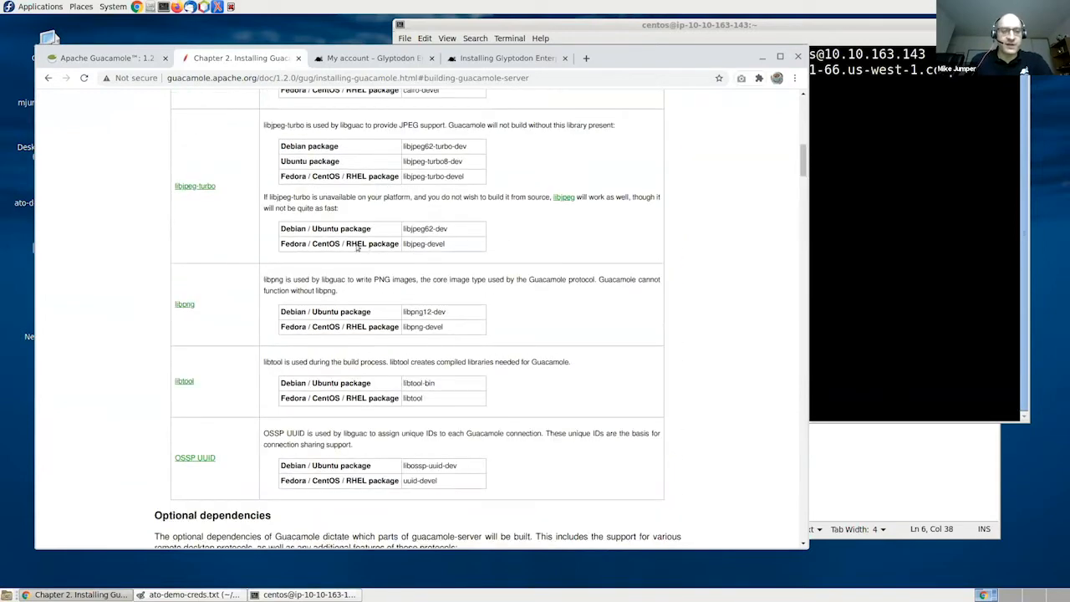
# - Bring up the Glyptodon Enterprise account downloads page with repository credentials
pyautogui.click(100, 56)
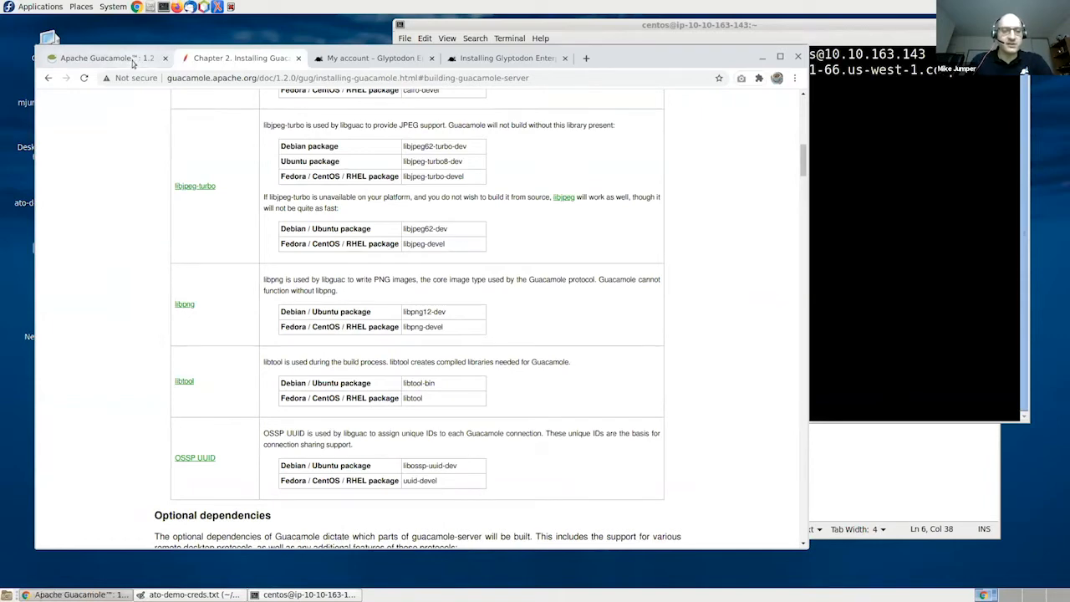
pyautogui.click(371, 57)
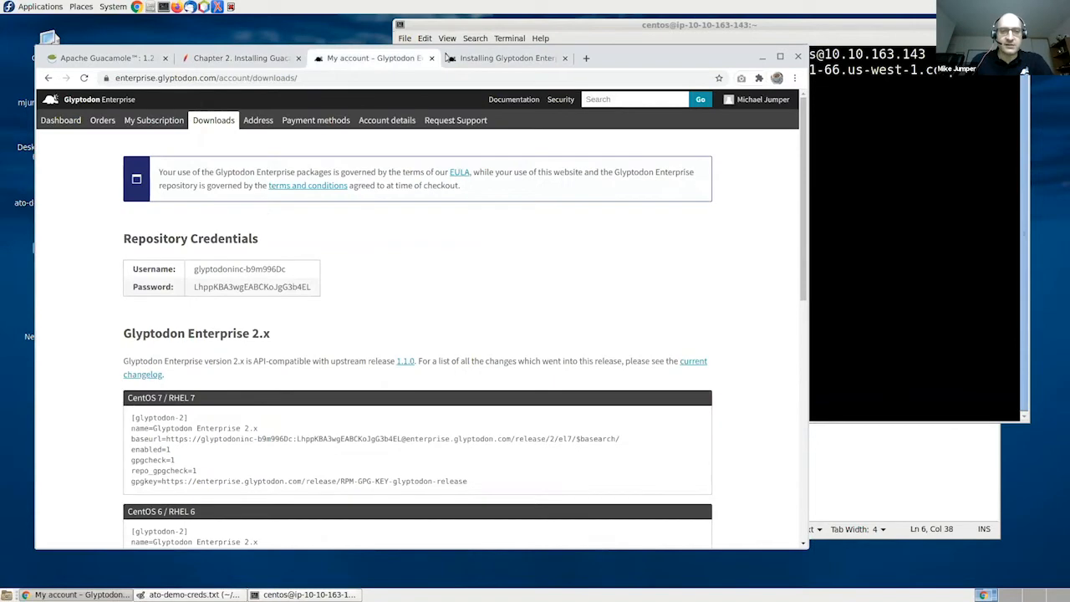
# - Edit /etc/yum.repos.d/glyptodon.repo with sudo vi following the installation guide
pyautogui.click(505, 57)
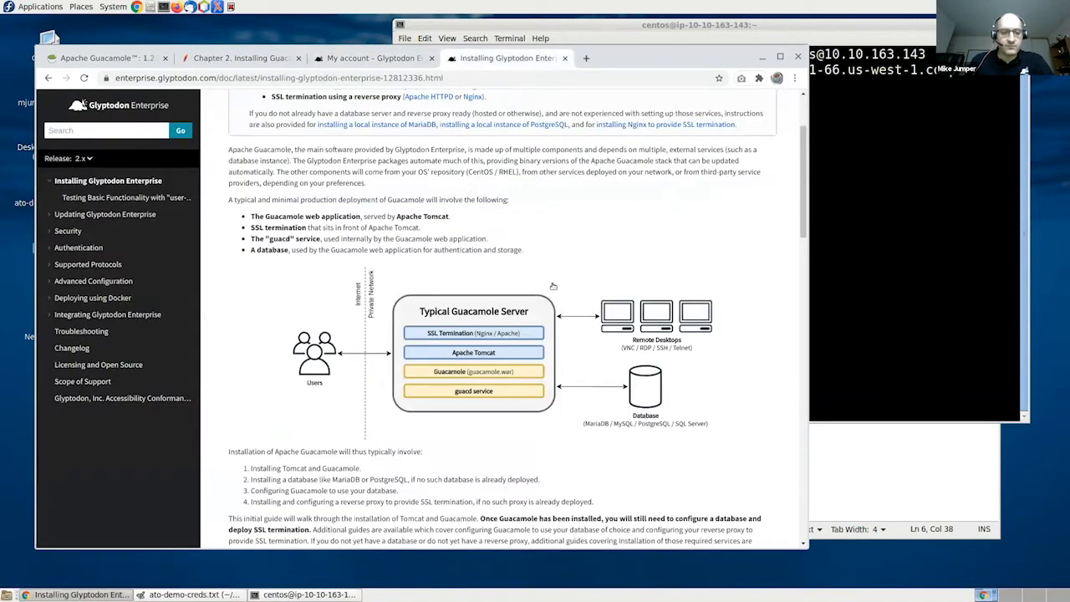
pyautogui.scroll(-3)
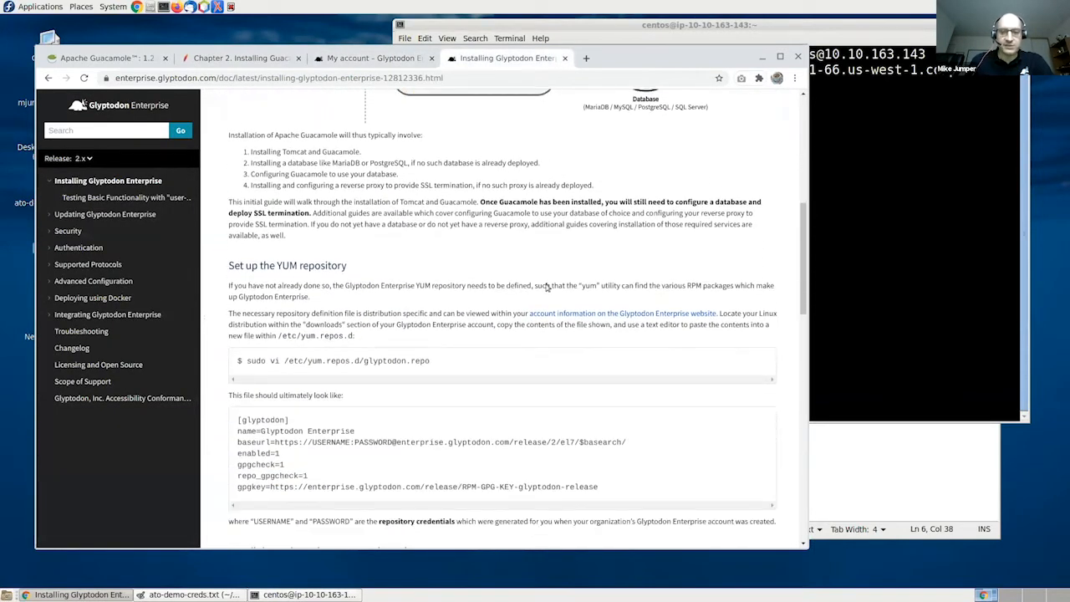
pyautogui.scroll(-3)
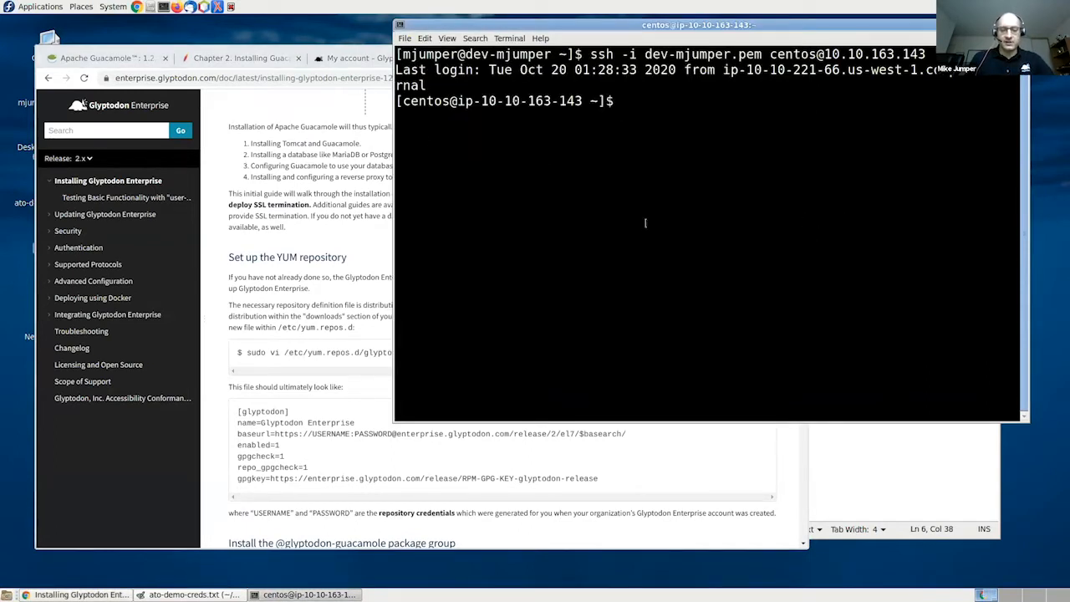
pyautogui.write('sudo vi /etc/')
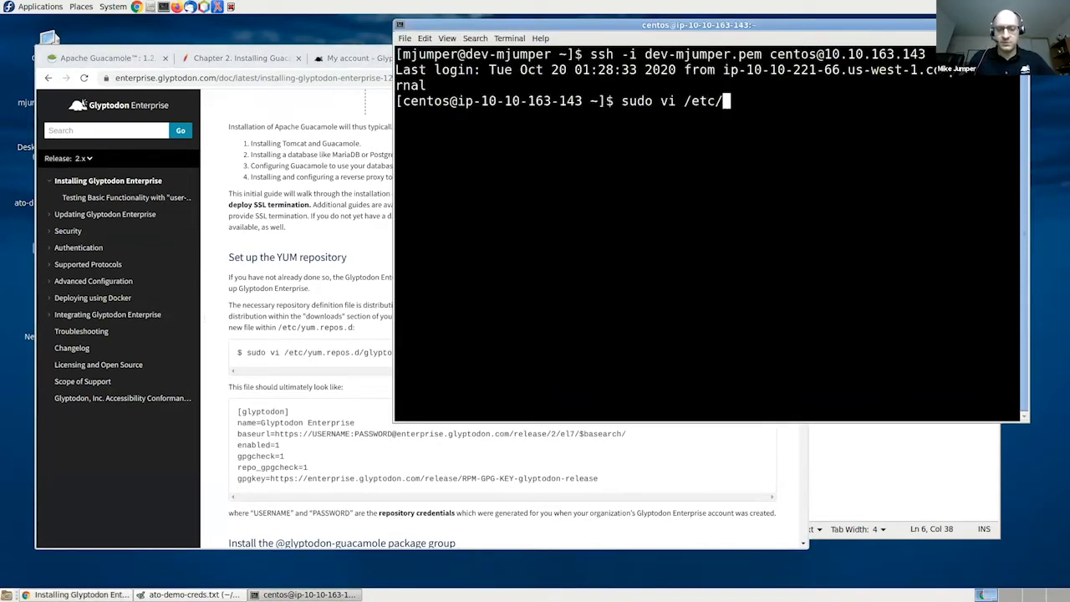
pyautogui.write('yum.repos.d')
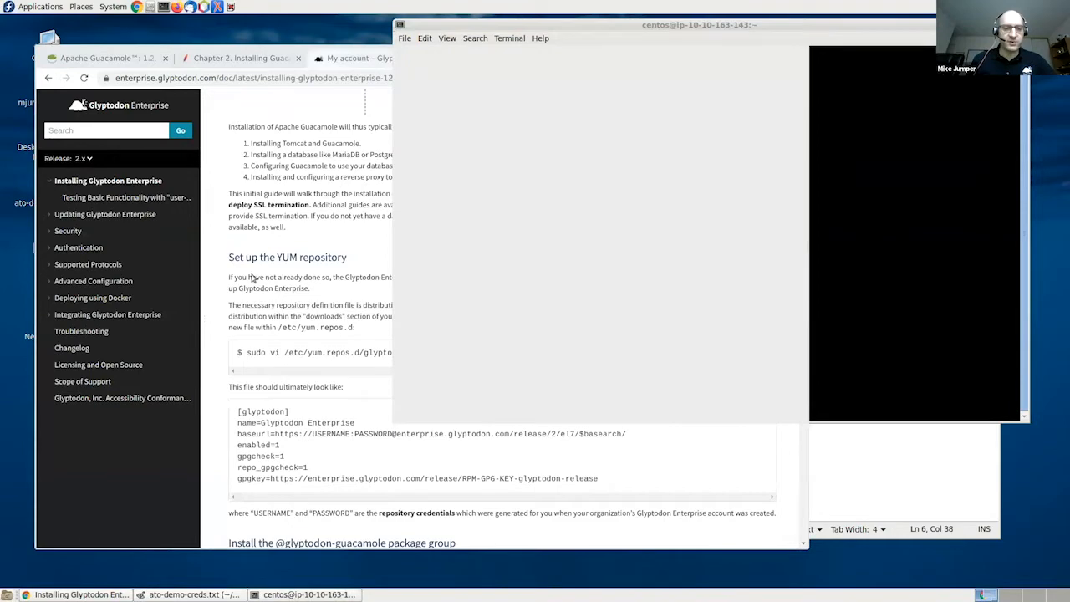
# - Bring the Installing Glyptodon Enterprise guide back to the front
pyautogui.click(359, 56)
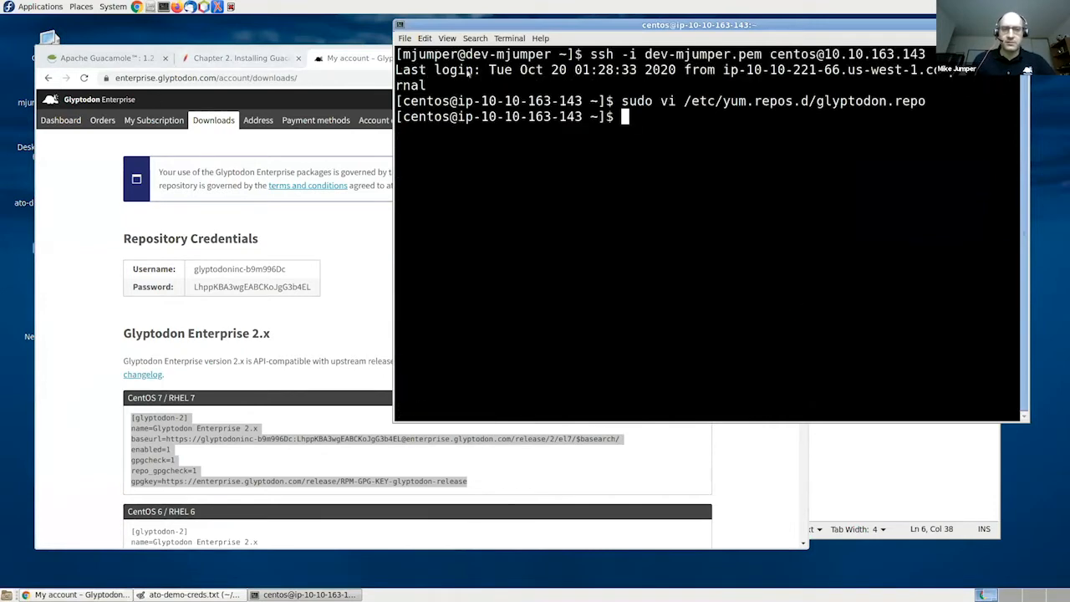
pyautogui.click(502, 57)
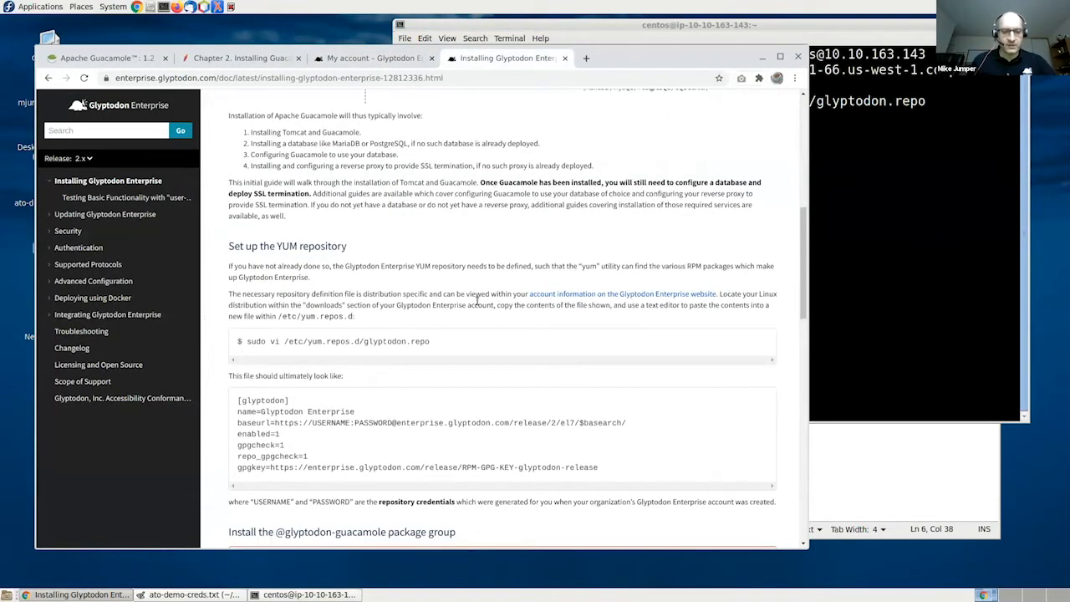
pyautogui.scroll(-3)
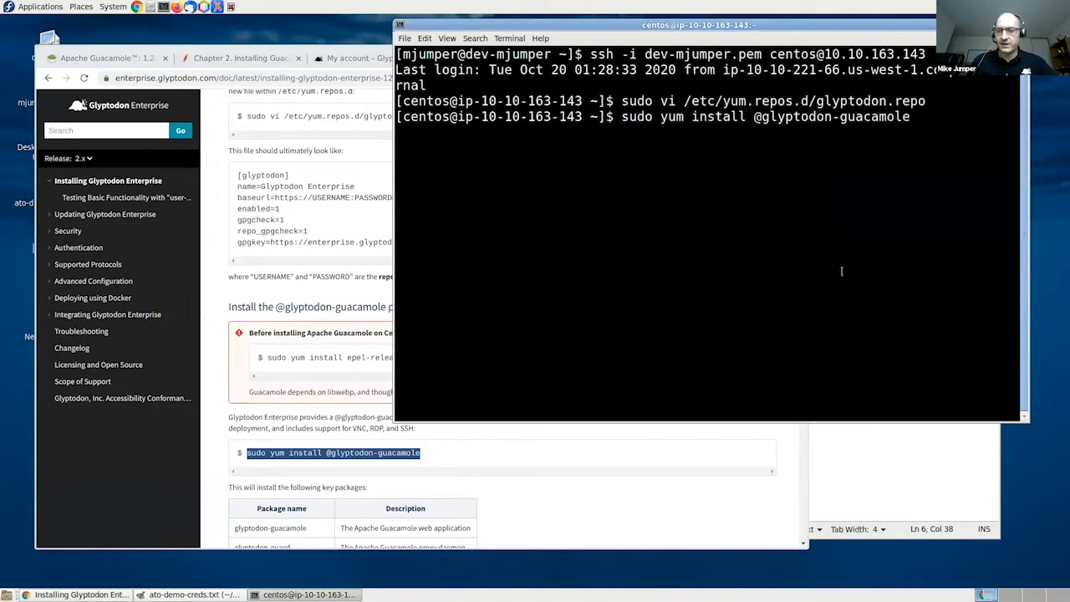
pyautogui.write('tomcat')
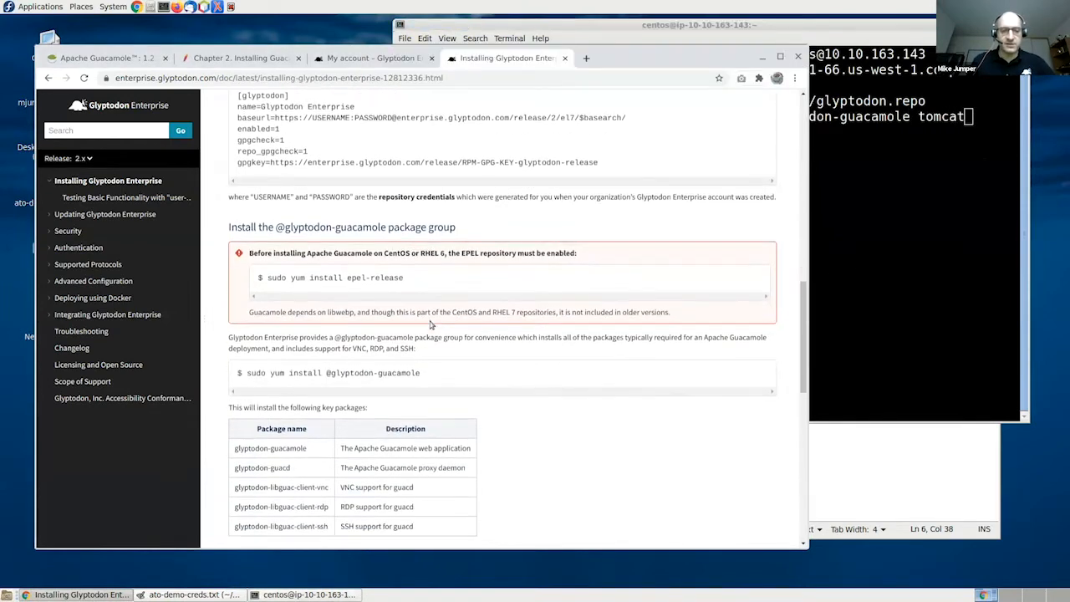
pyautogui.scroll(-3)
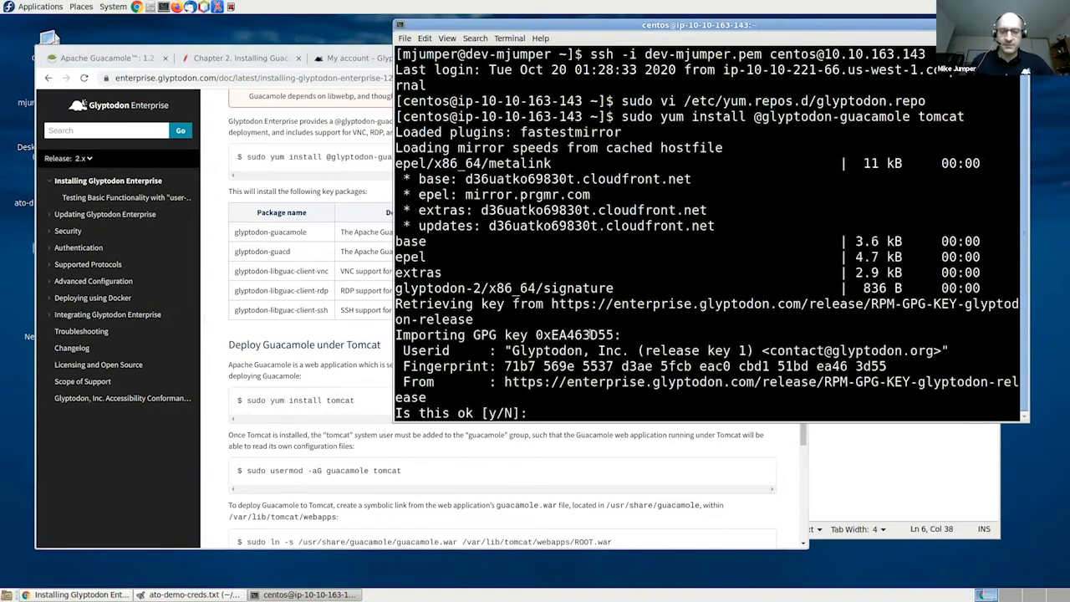
pyautogui.write('y')
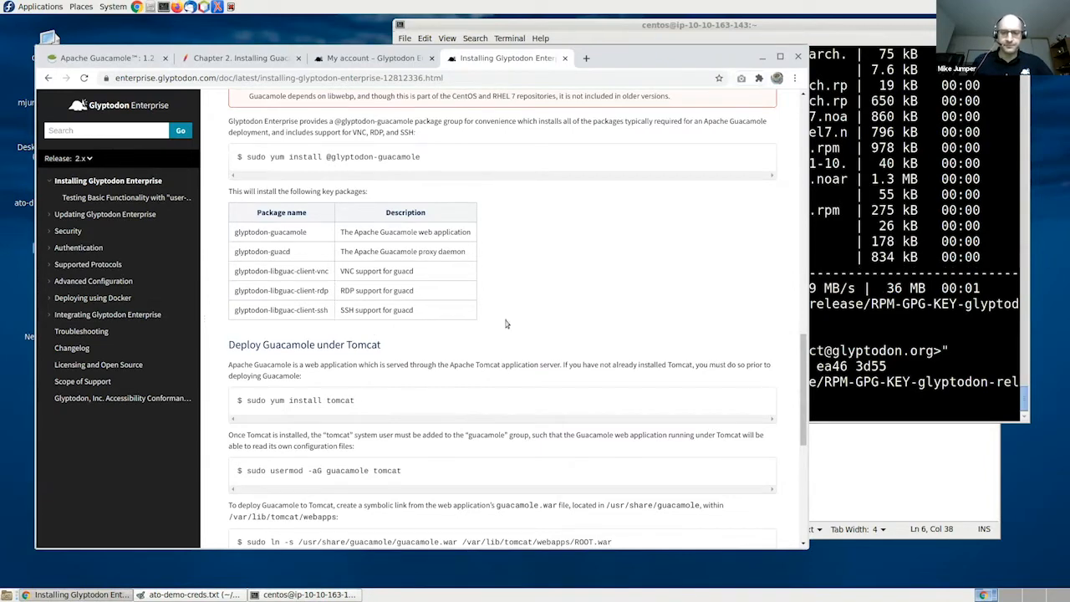
pyautogui.write('y/N]: y')
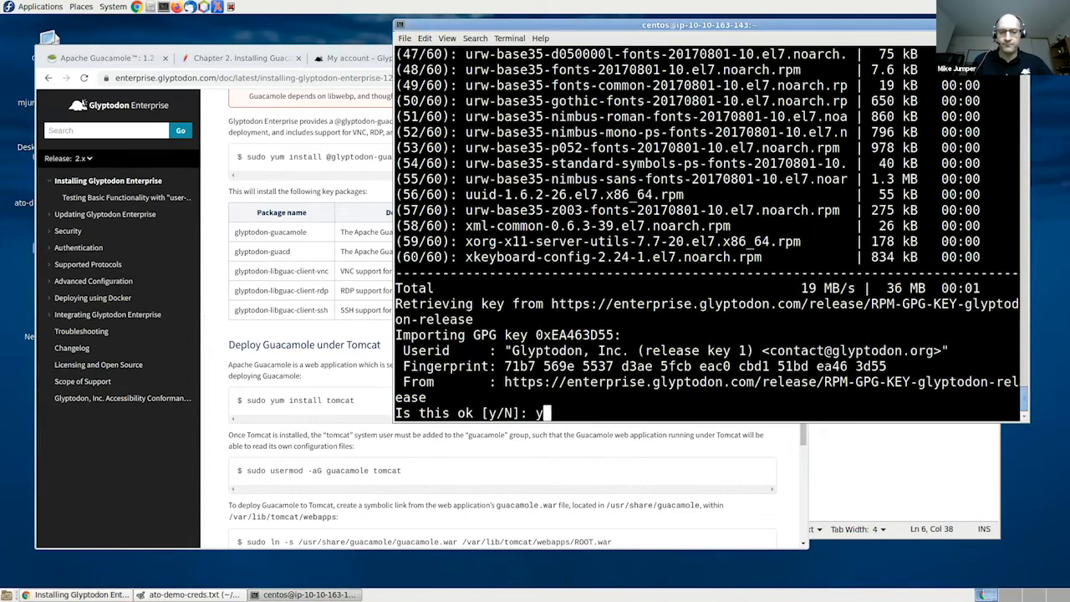
pyautogui.press('Return')
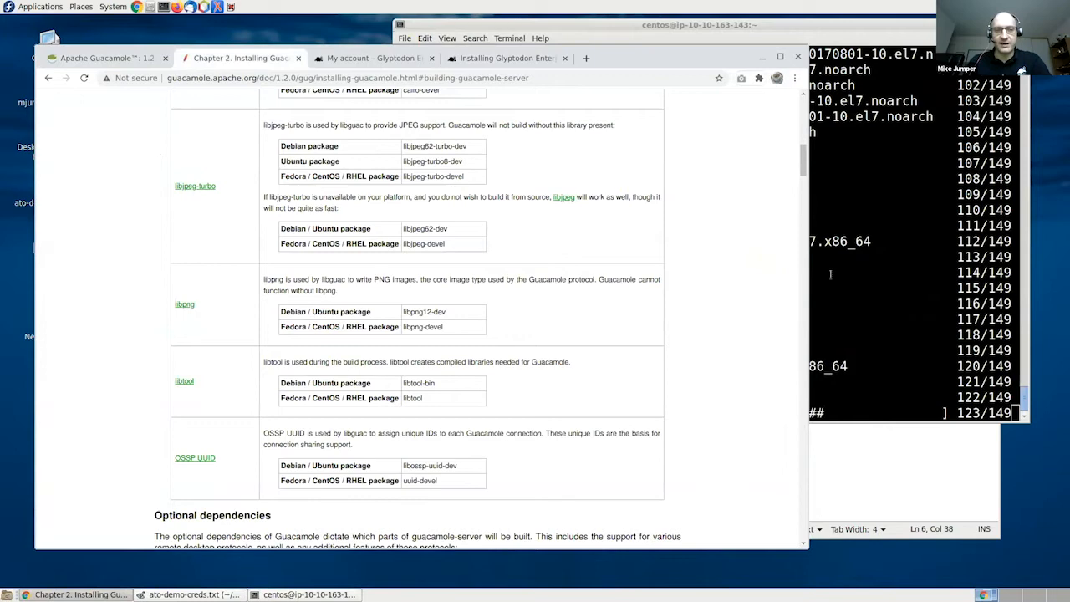
pyautogui.click(371, 57)
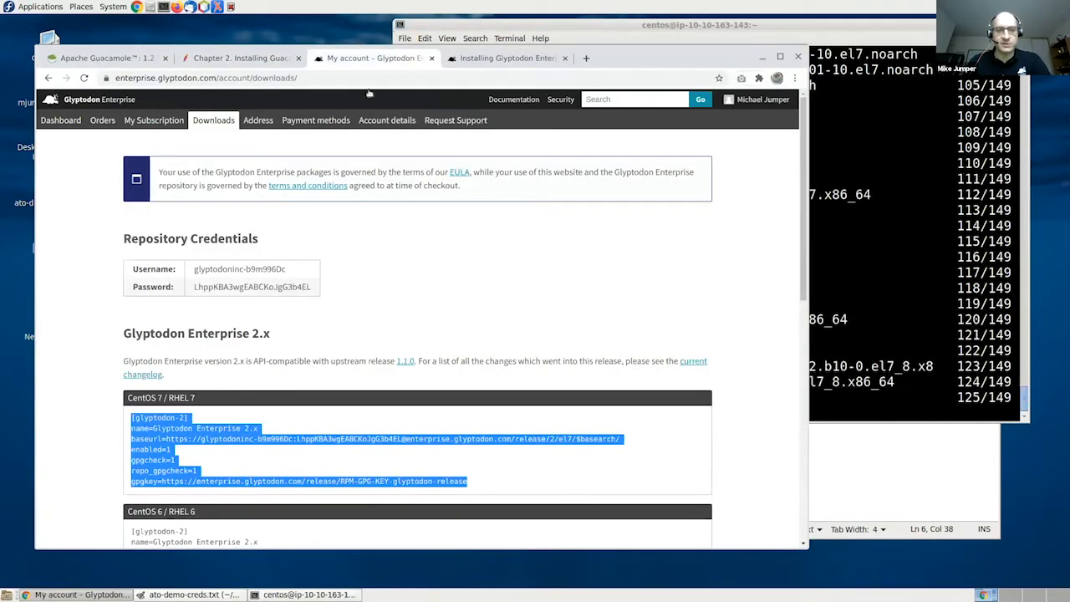
# - Review the Guacamole 1.2.0 release and Deploying Guacamole docs, then return to the Glyptodon guide
pyautogui.click(507, 57)
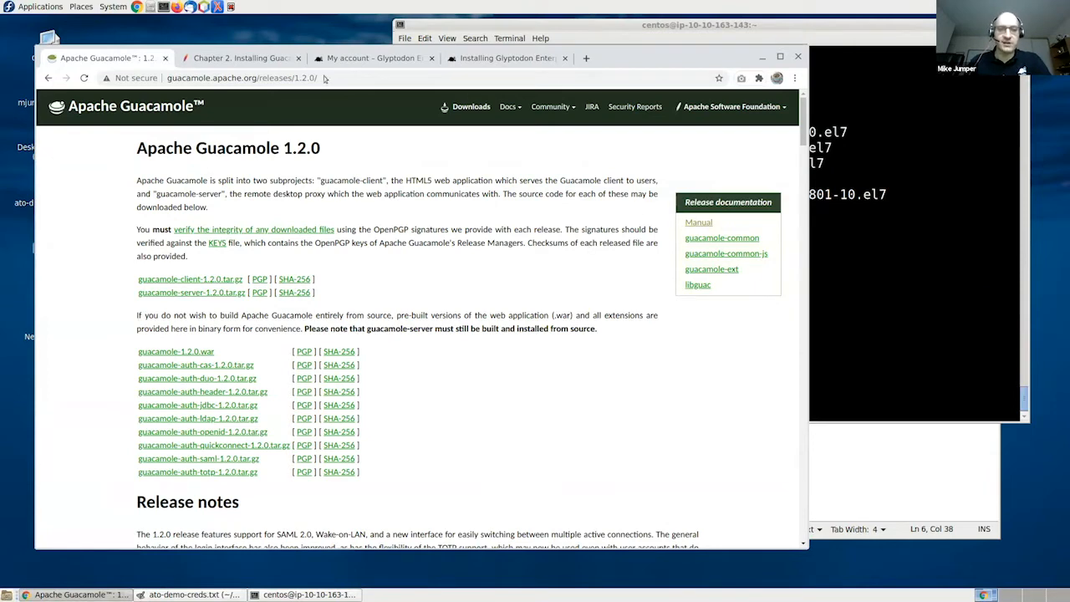
pyautogui.click(241, 57)
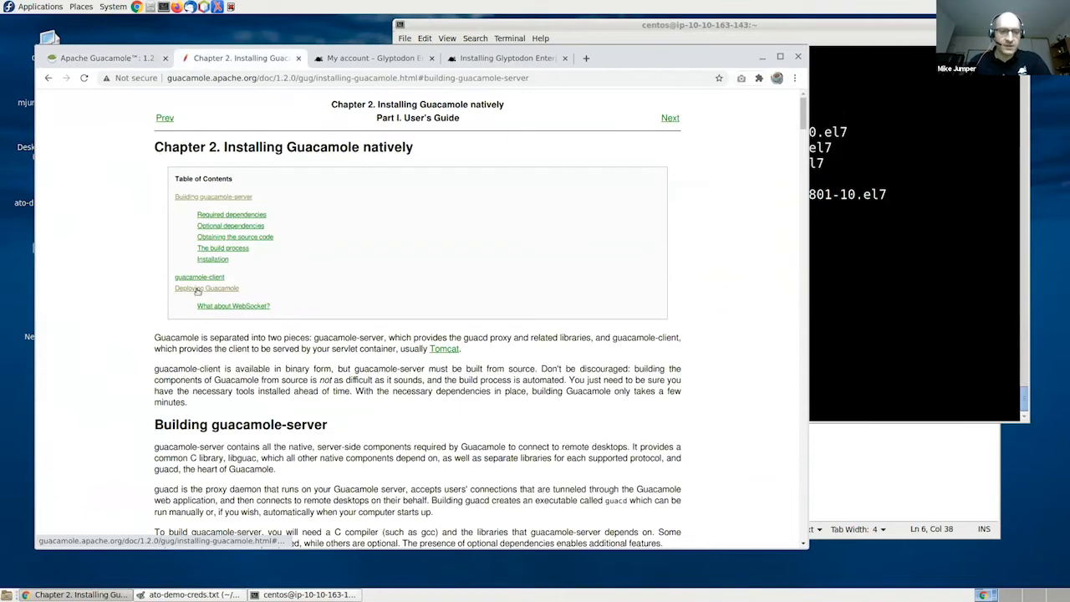
pyautogui.click(207, 287)
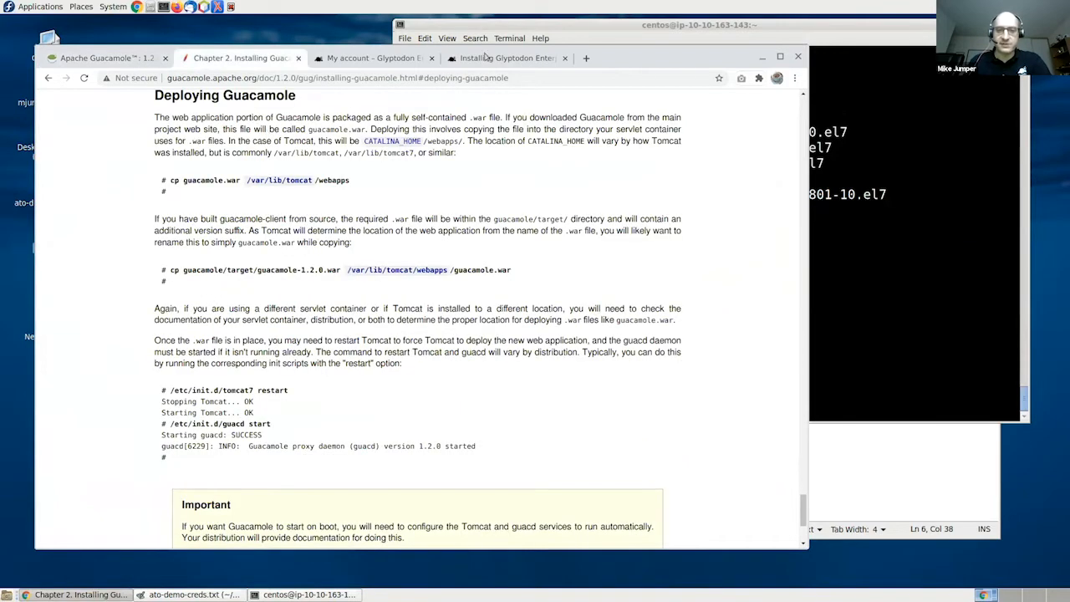
pyautogui.click(508, 57)
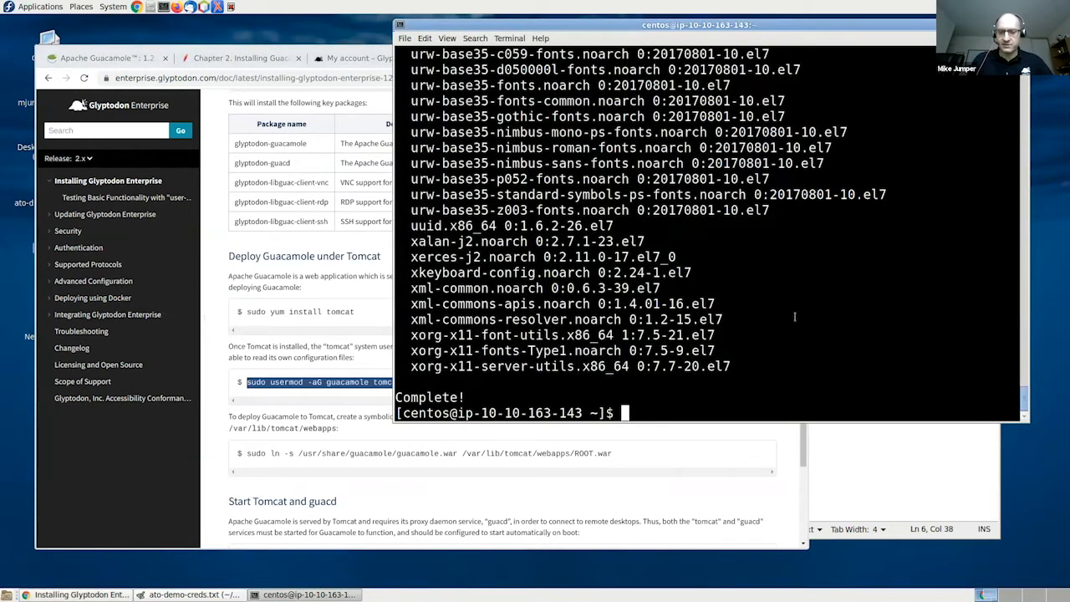
# - List /etc/guacamole showing guacamole.properties and user-mapping.xml
pyautogui.write('ls /etc/guacamole/ -l')
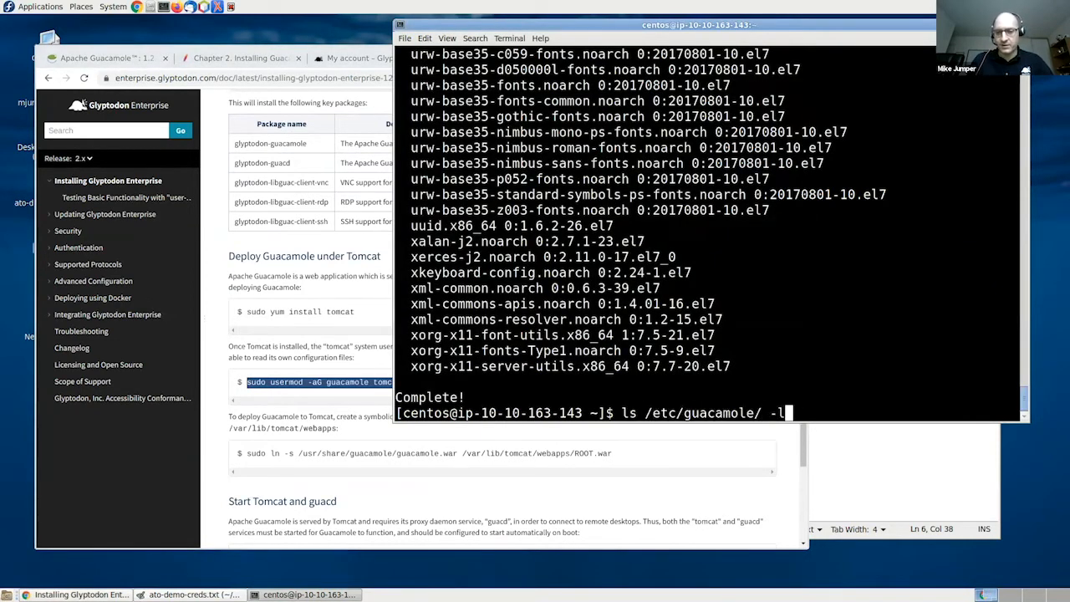
pyautogui.press('Return')
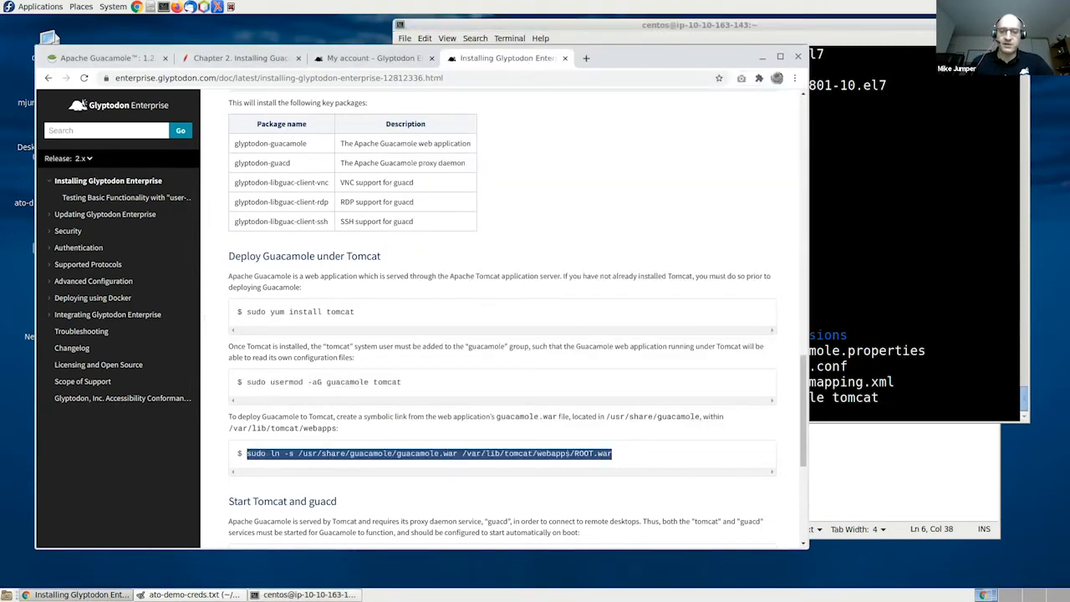
# - Symlink /usr/share/guacamole/guacamole.war as Tomcat's webapps/ROOT.war
pyautogui.rightClick(428, 453)
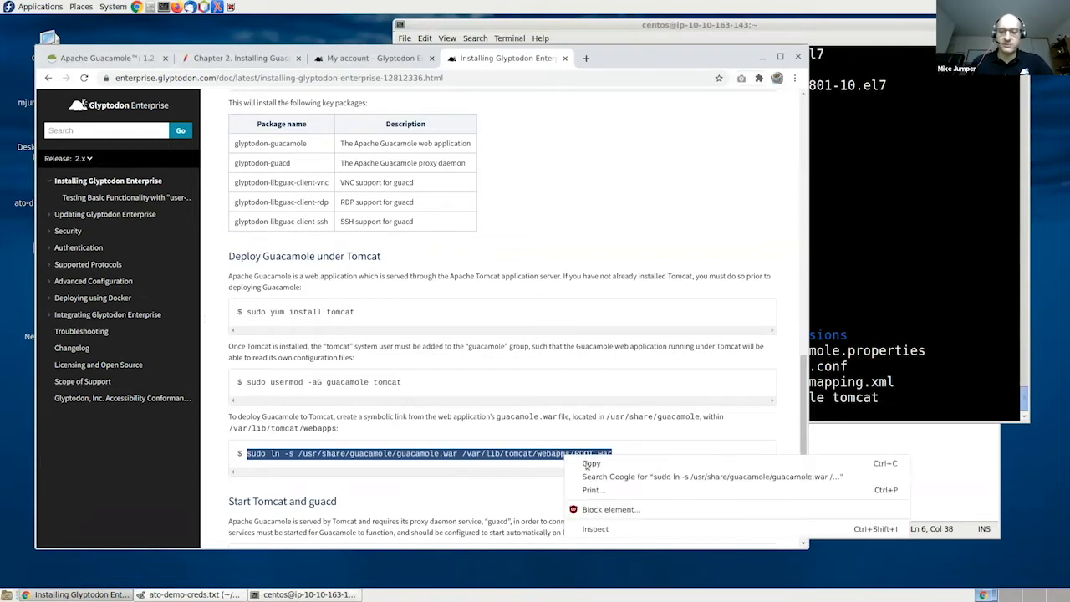
pyautogui.click(560, 182)
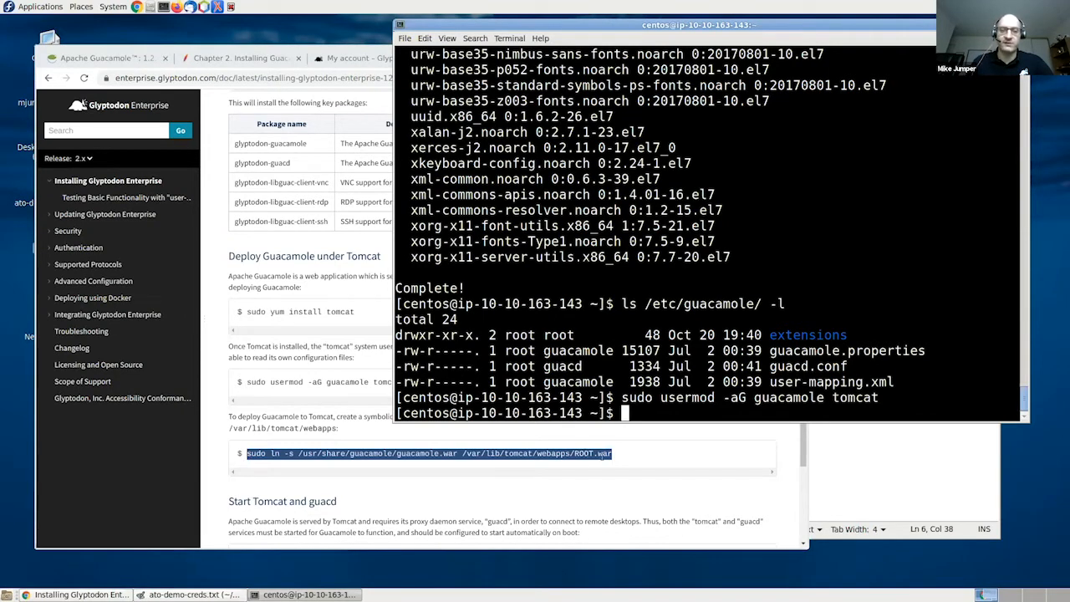
pyautogui.write('sudo ln -s /usr/share/guacamole/guacamole.war /var/lib/tomcat/webapps/ROOT.war')
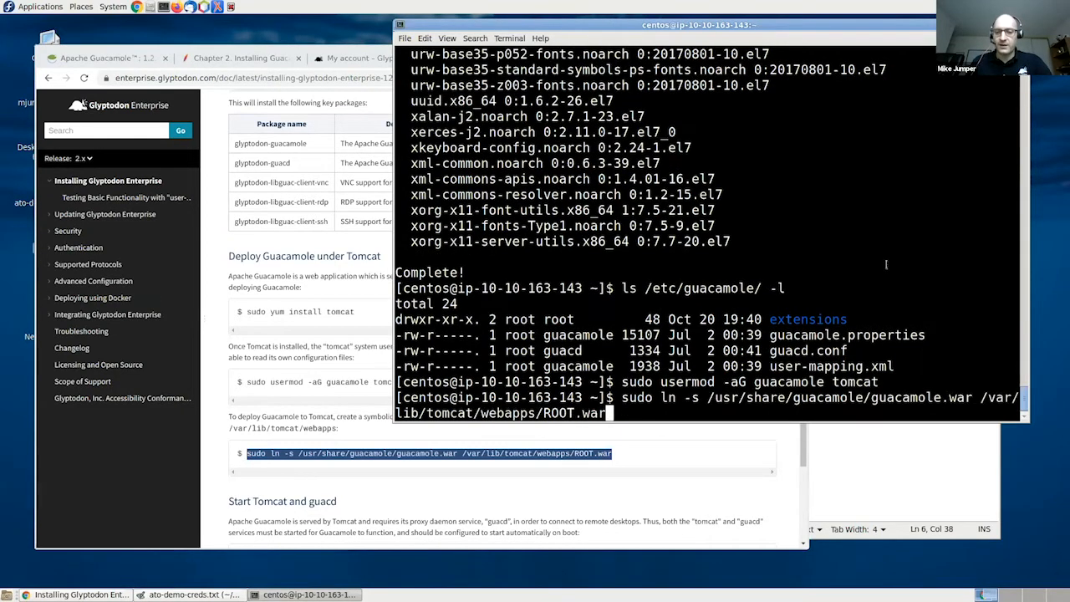
pyautogui.press('Return')
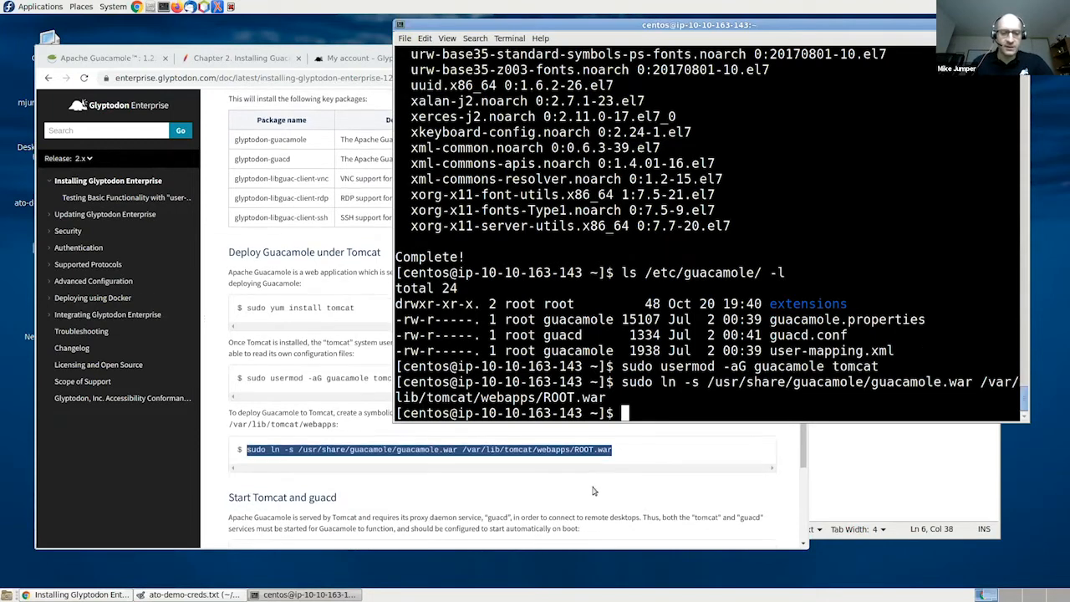
# - Start guacd and Tomcat and enable both at boot with systemctl
pyautogui.scroll(-3)
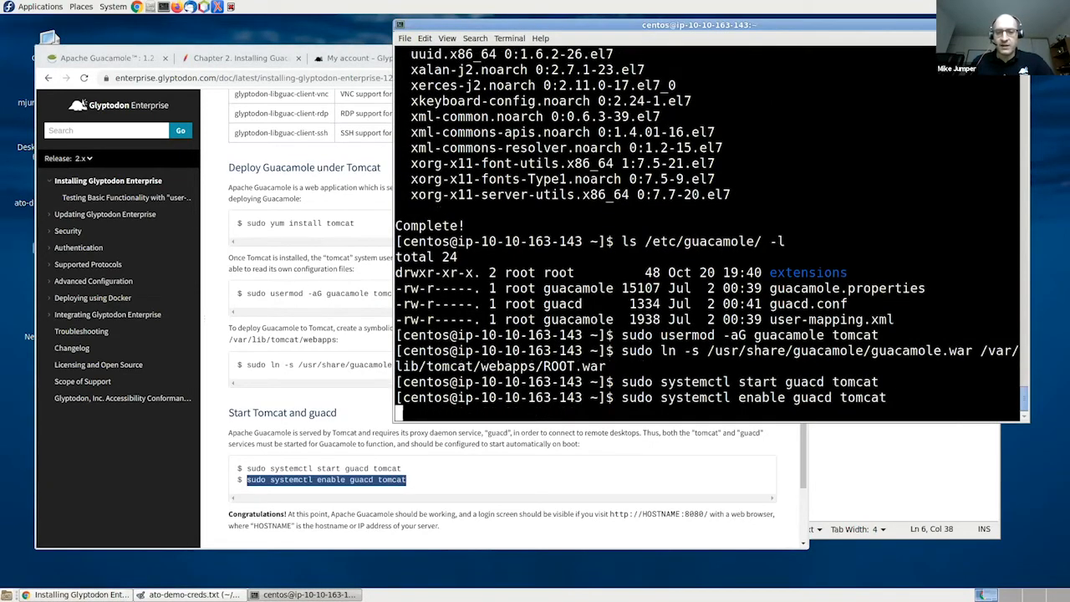
pyautogui.press('Return')
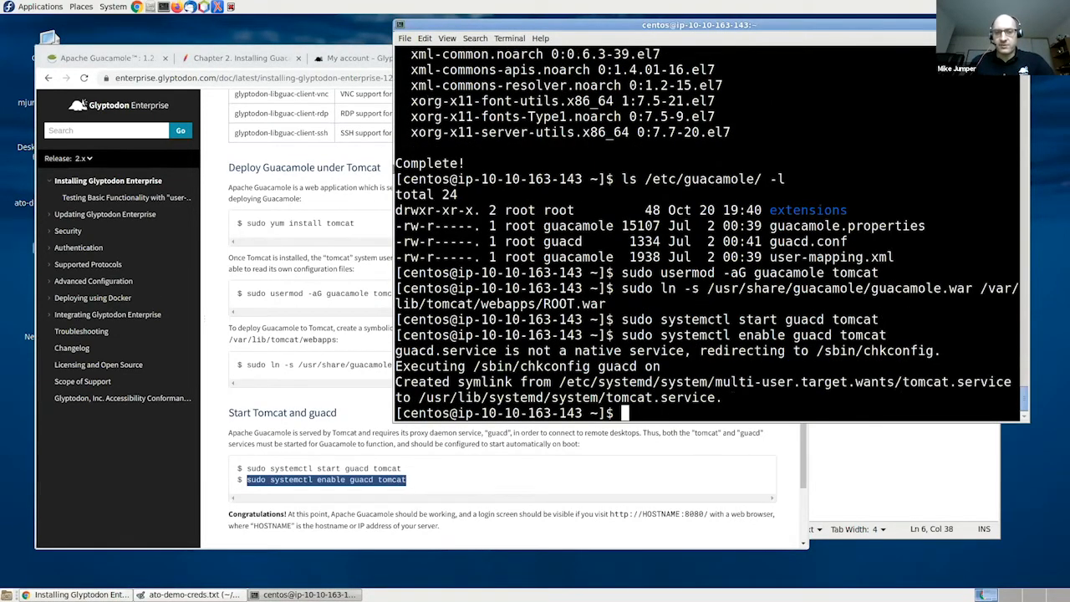
pyautogui.click(586, 57)
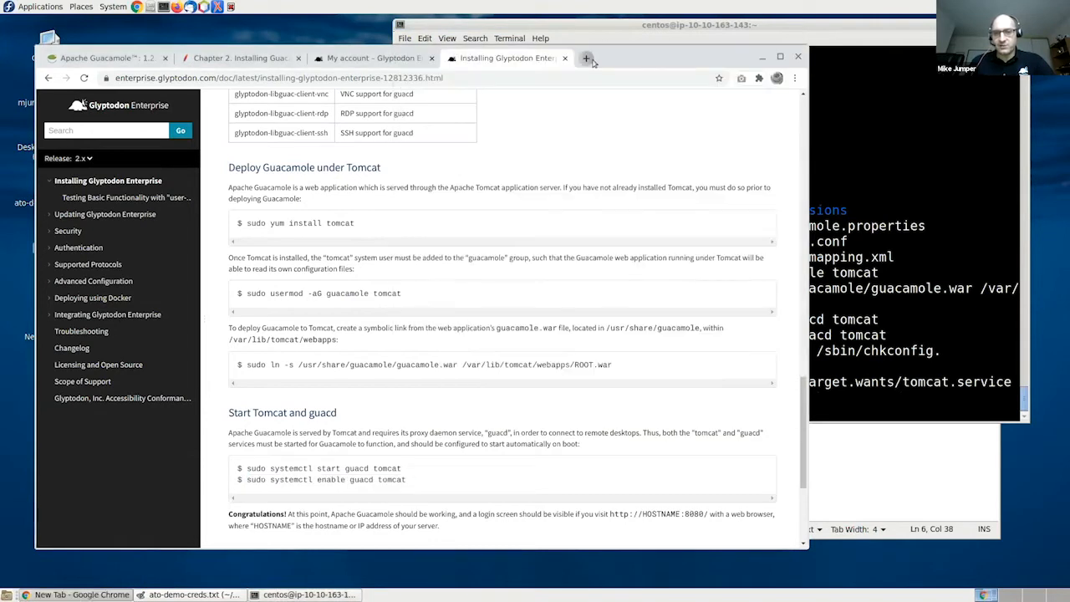
# - Load the server's Glyptodon Enterprise page at 10.10.164.x and check localhost:8080 responds
pyautogui.click(585, 57)
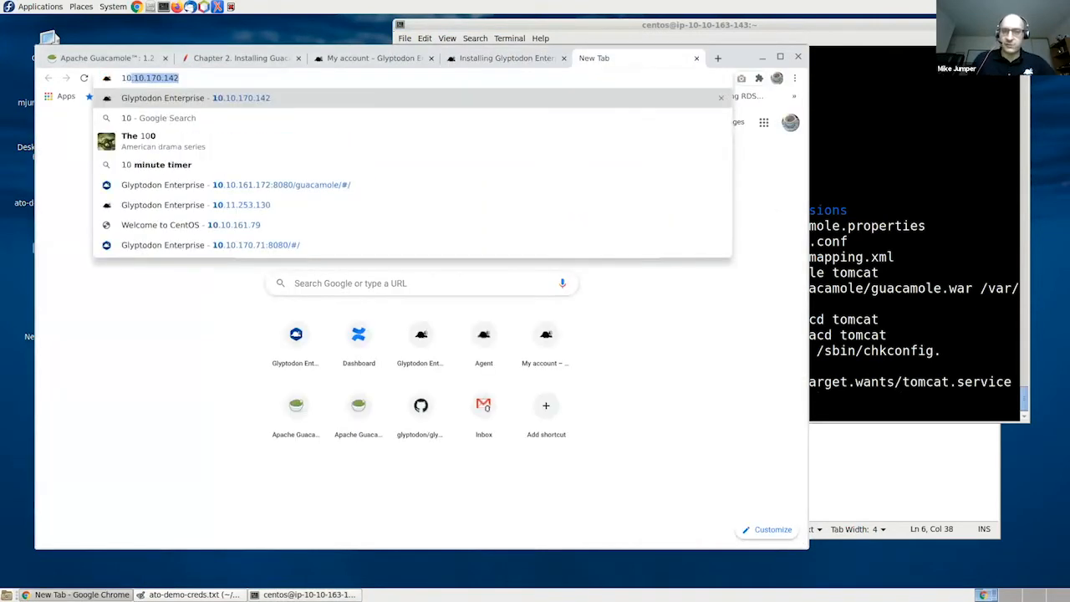
pyautogui.write('10.10.164.143:8080')
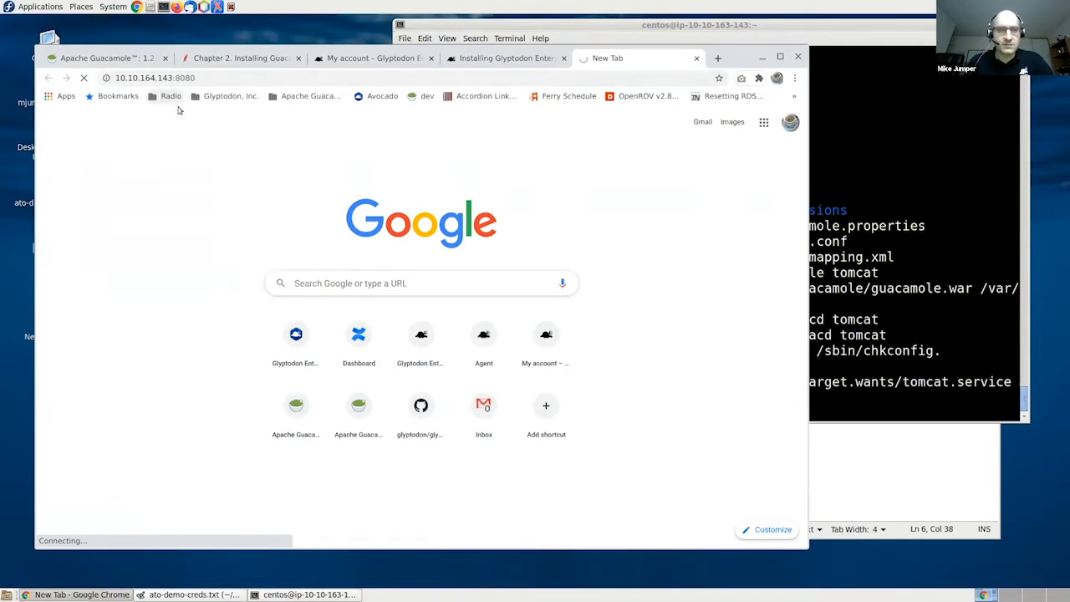
pyautogui.moveTo(83, 78)
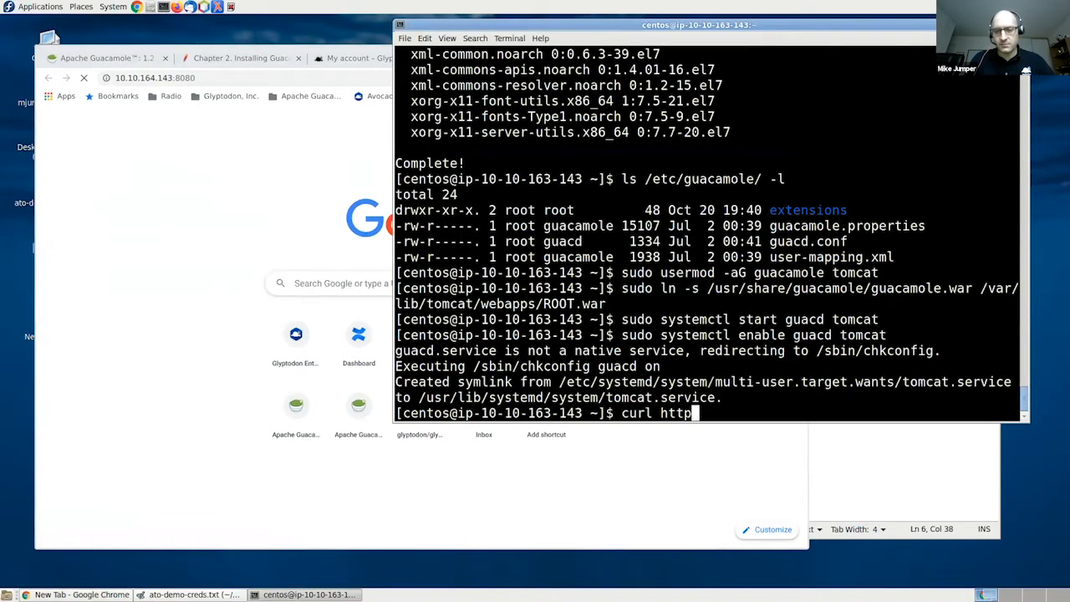
pyautogui.write('://localhost:8080')
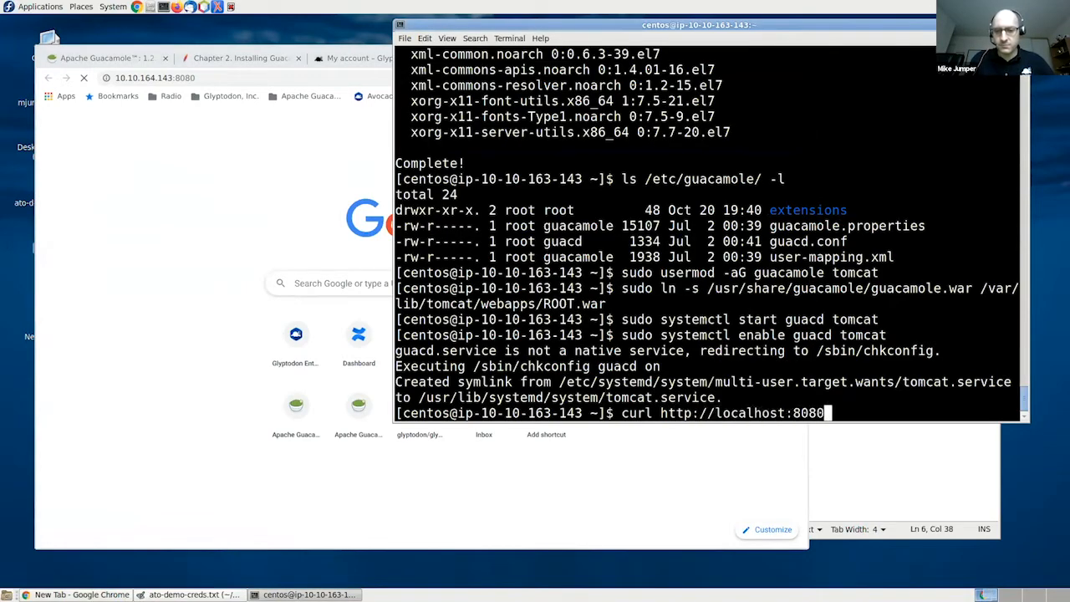
pyautogui.press('Return')
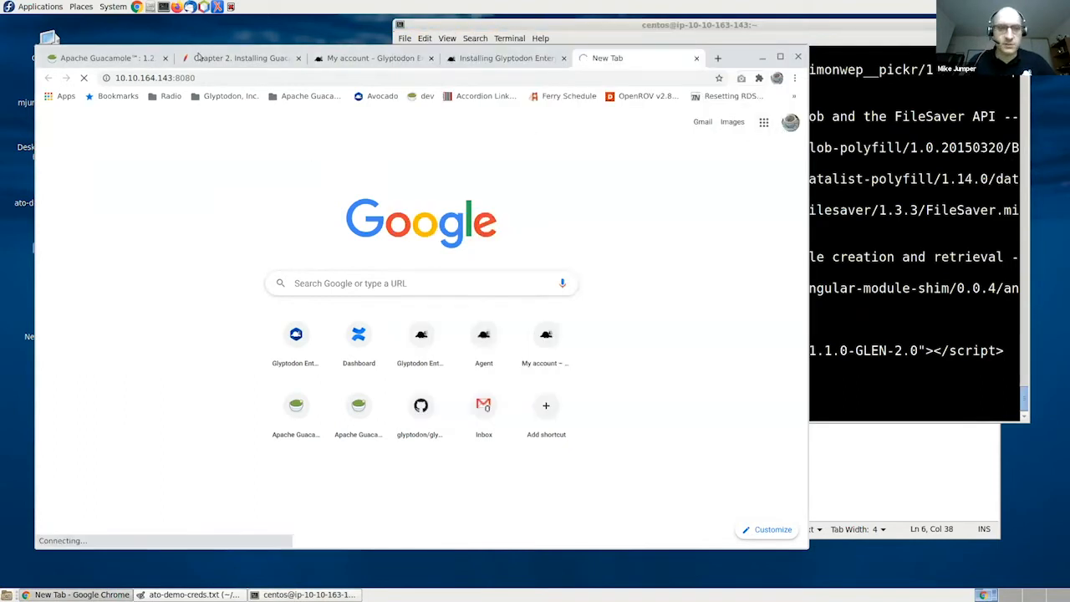
pyautogui.click(154, 77)
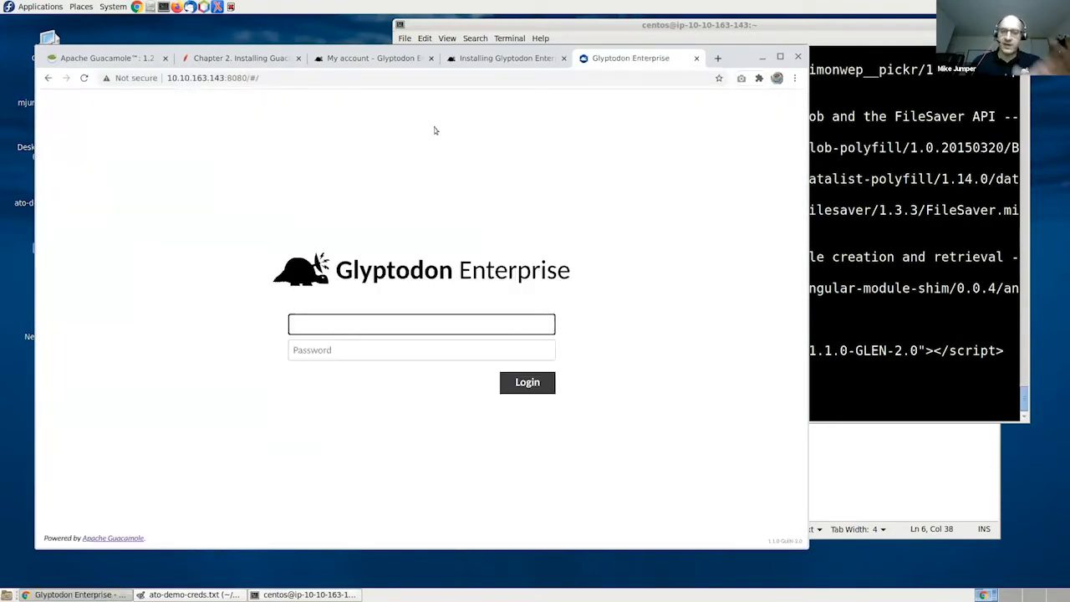
# - Attempt a Glyptodon Enterprise login, which returns Invalid Login, then return to the guide
pyautogui.click(421, 324)
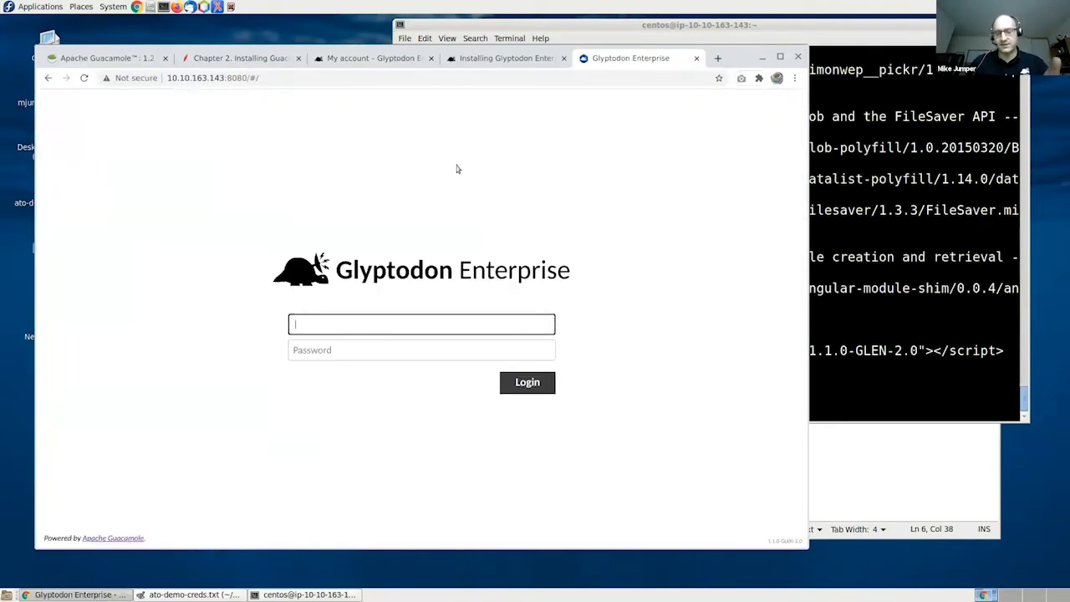
pyautogui.moveTo(565, 207)
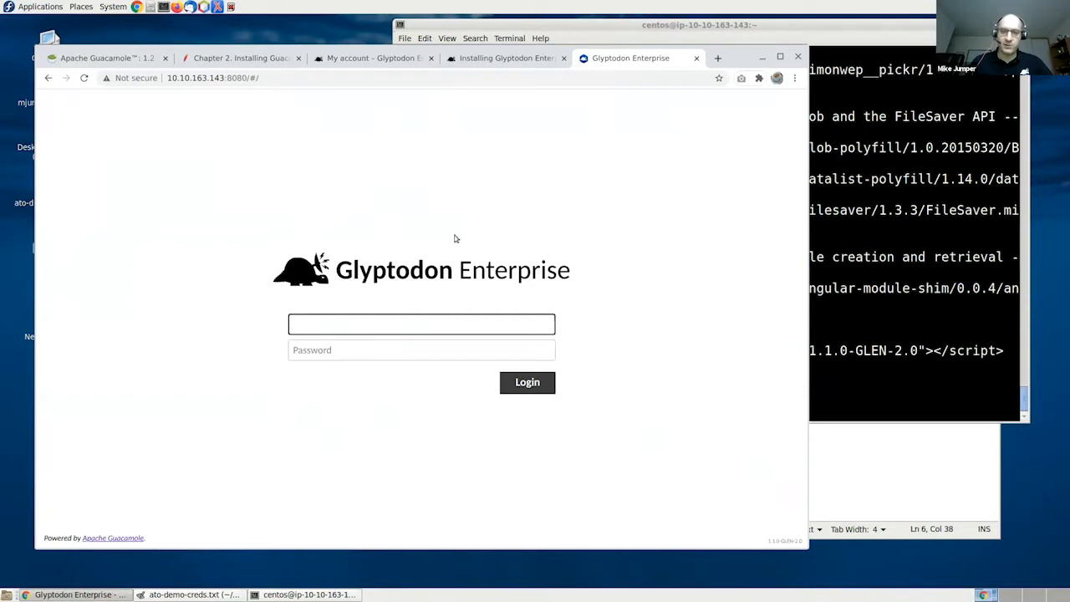
pyautogui.click(421, 324)
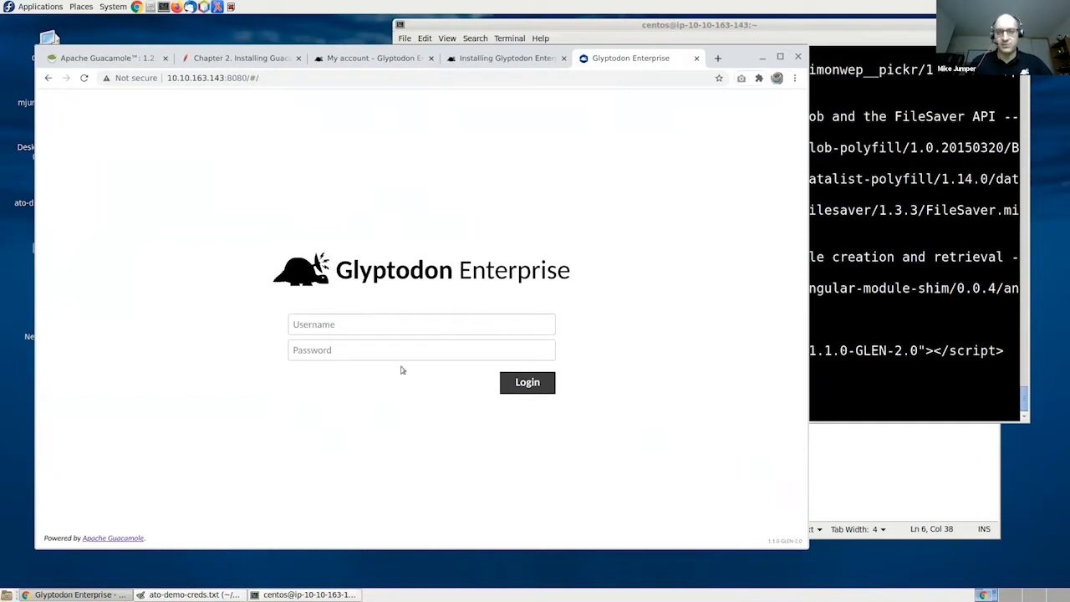
pyautogui.moveTo(550, 326)
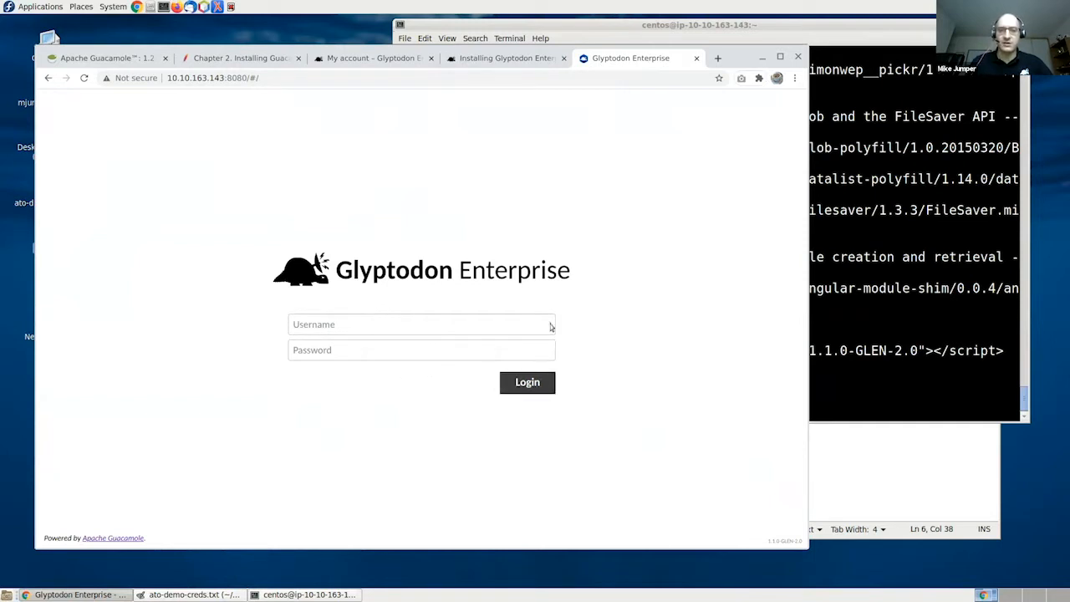
pyautogui.click(421, 325)
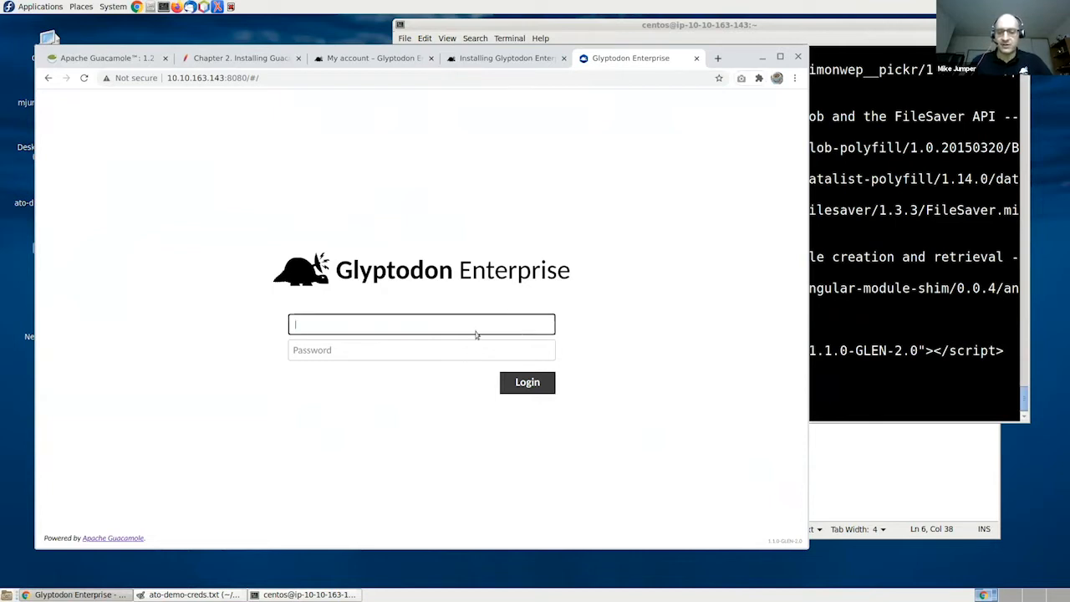
pyautogui.click(527, 382)
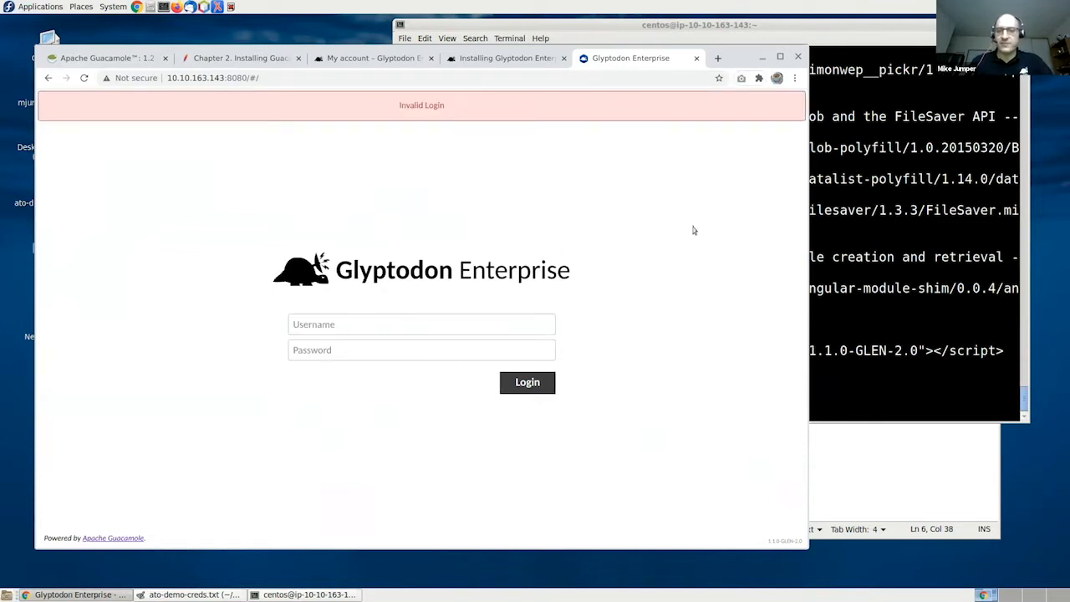
pyautogui.moveTo(598, 210)
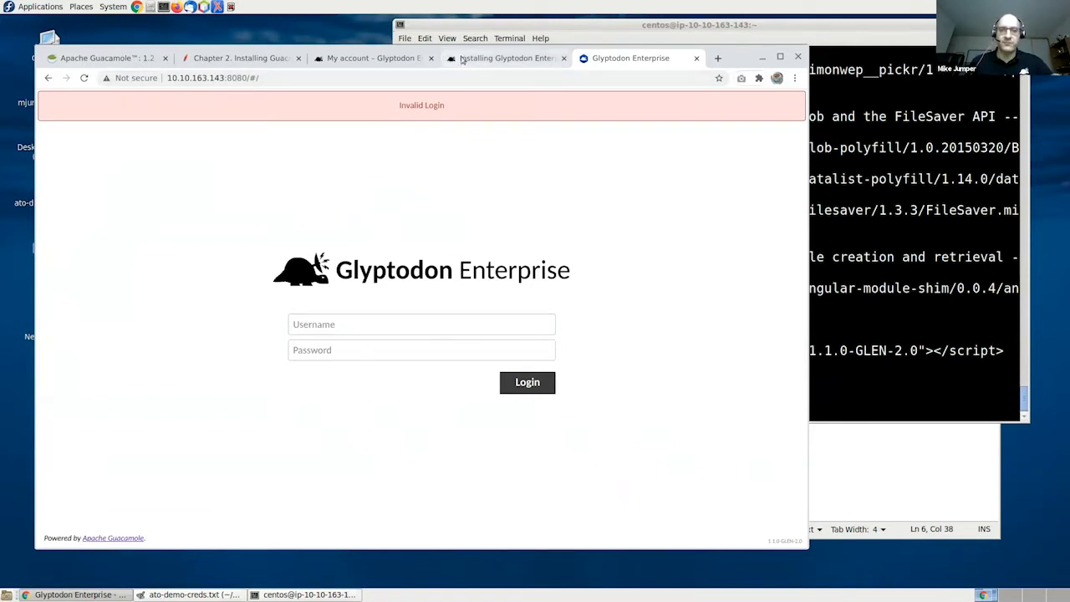
pyautogui.click(505, 57)
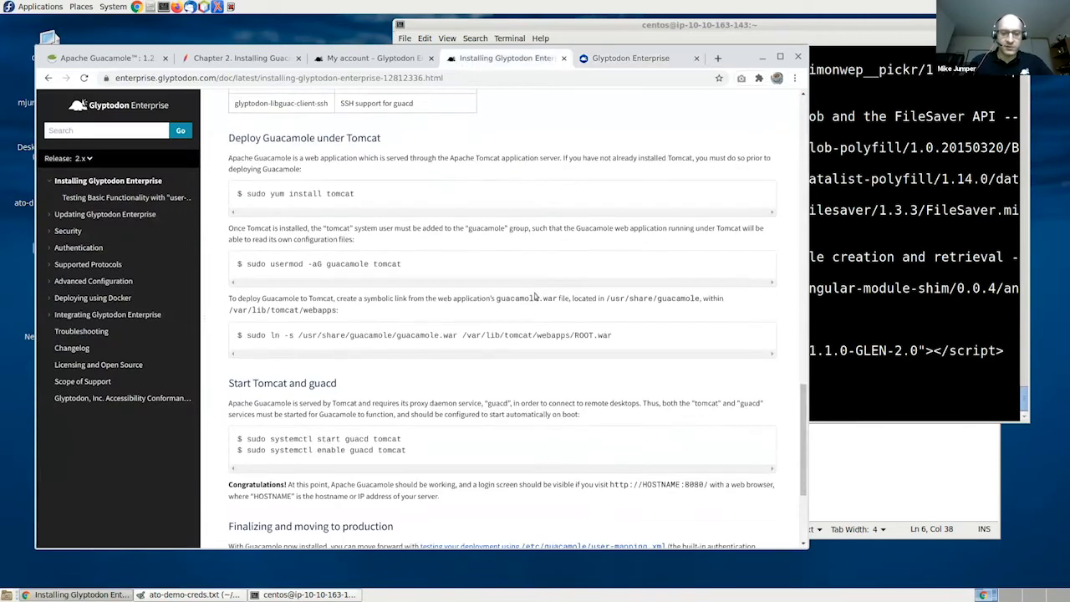
# - Run sudo yum install mariadb-server and answer y at the prompt
pyautogui.scroll(-3)
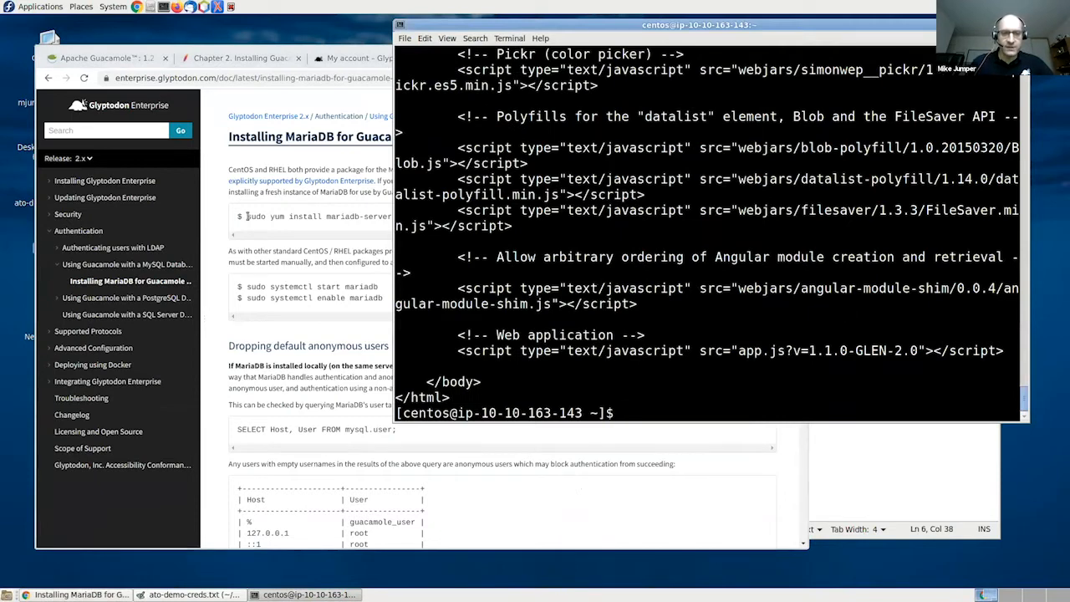
pyautogui.write('sudo yum install mariadb-server')
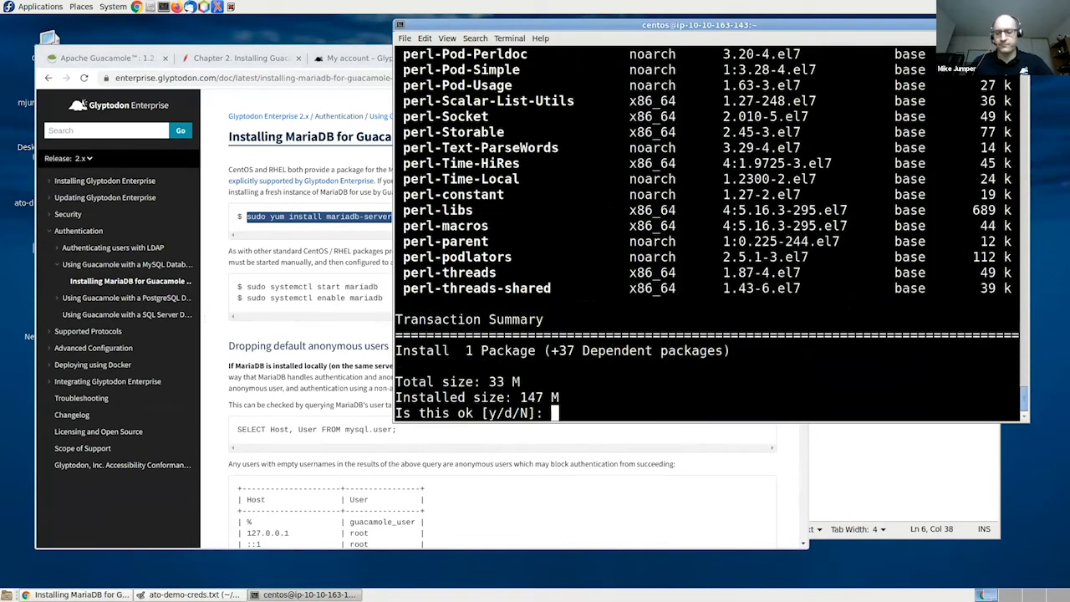
pyautogui.write('y')
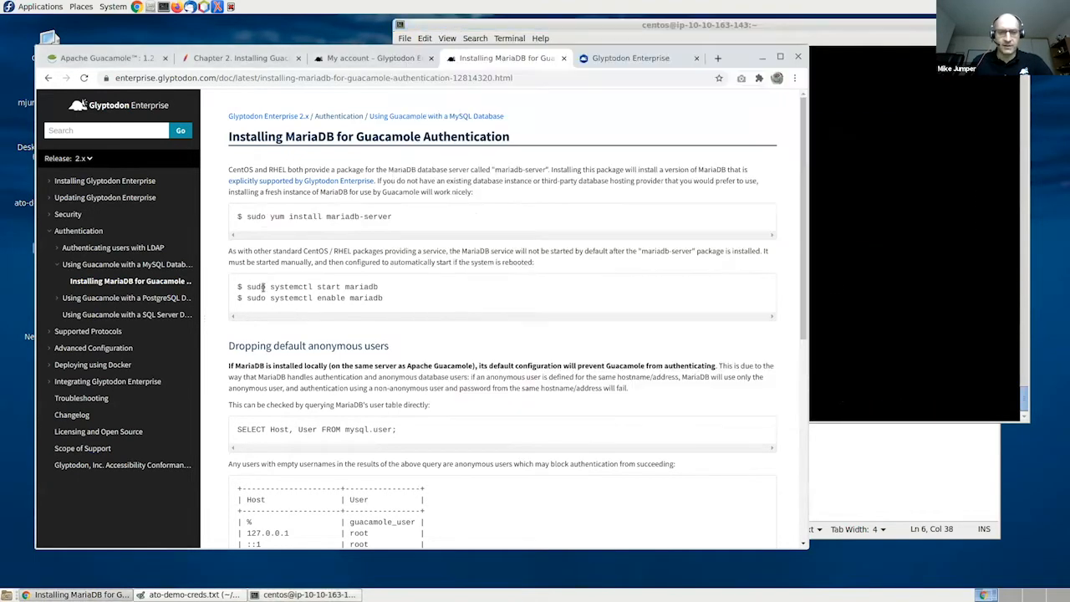
# - Start the MariaDB service and enable it at boot with systemctl
pyautogui.moveTo(247, 286); pyautogui.dragTo(355, 286)
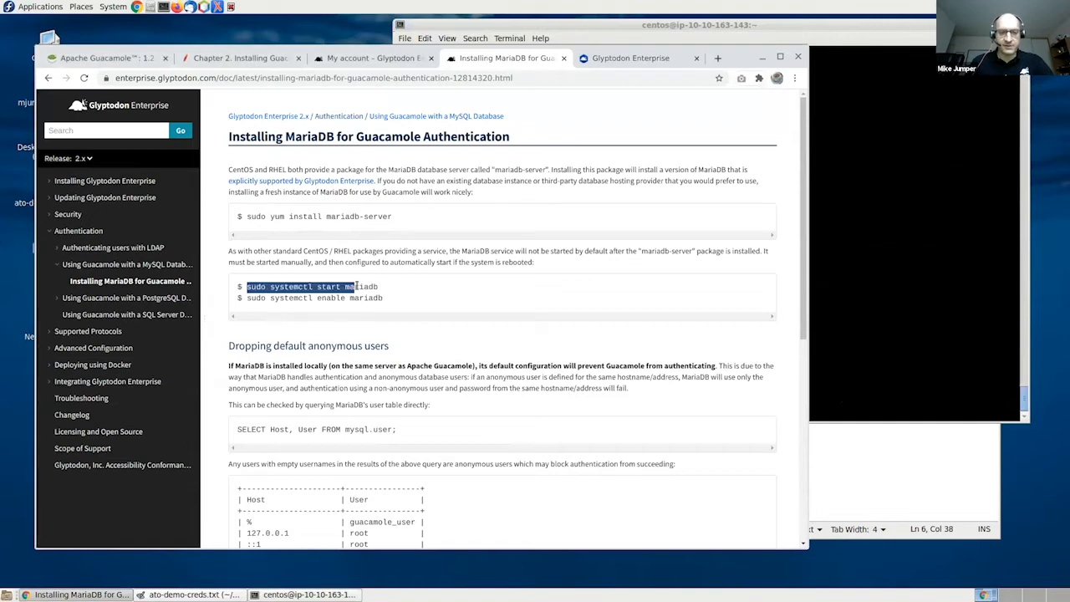
pyautogui.write('sudo systemctl start mariadb')
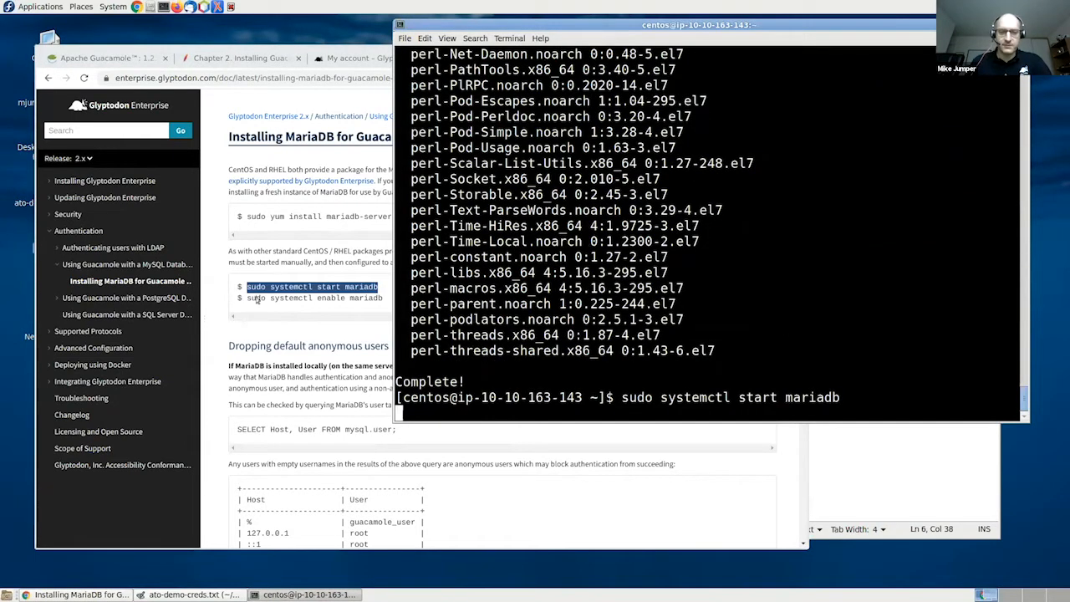
pyautogui.press('Return')
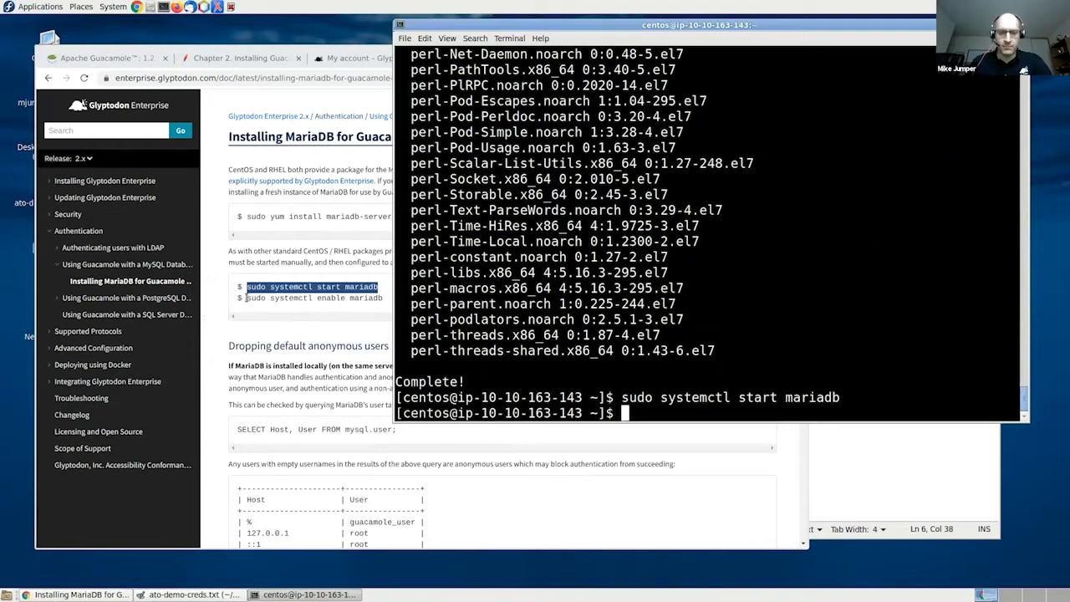
pyautogui.write('sudo systemctl enable mariadb')
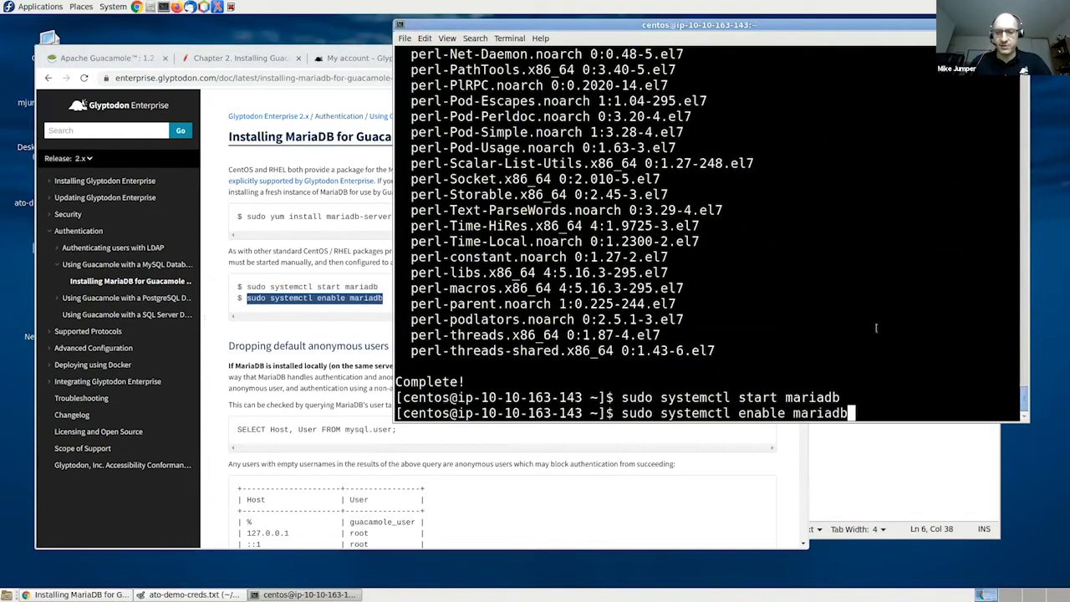
pyautogui.press('Return')
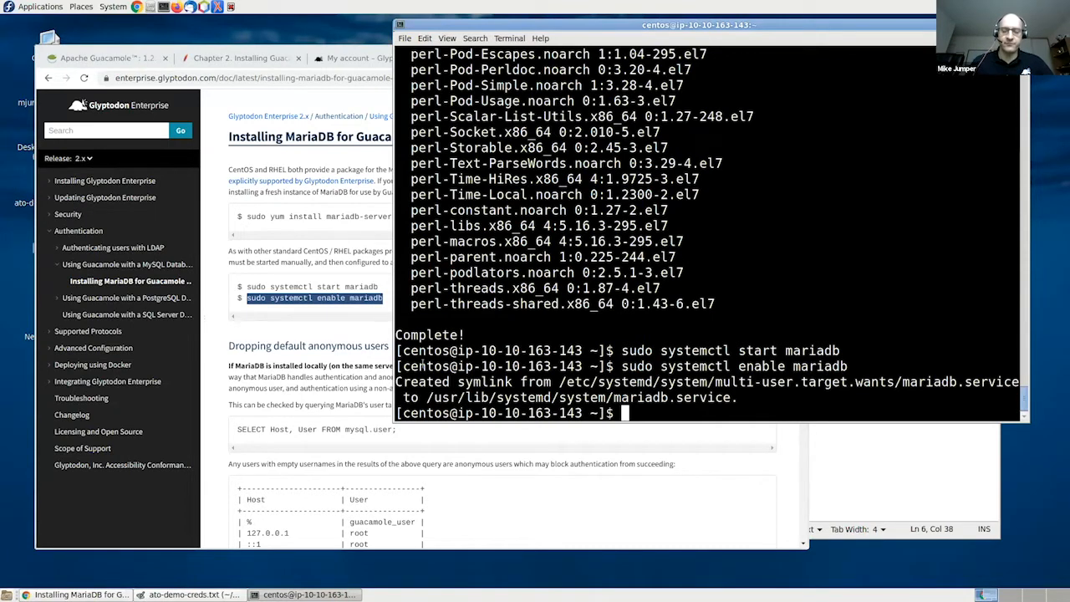
# - In the MariaDB monitor, list users from mysql.user, drop the anonymous users and flush privileges
pyautogui.write('mysql -uroot')
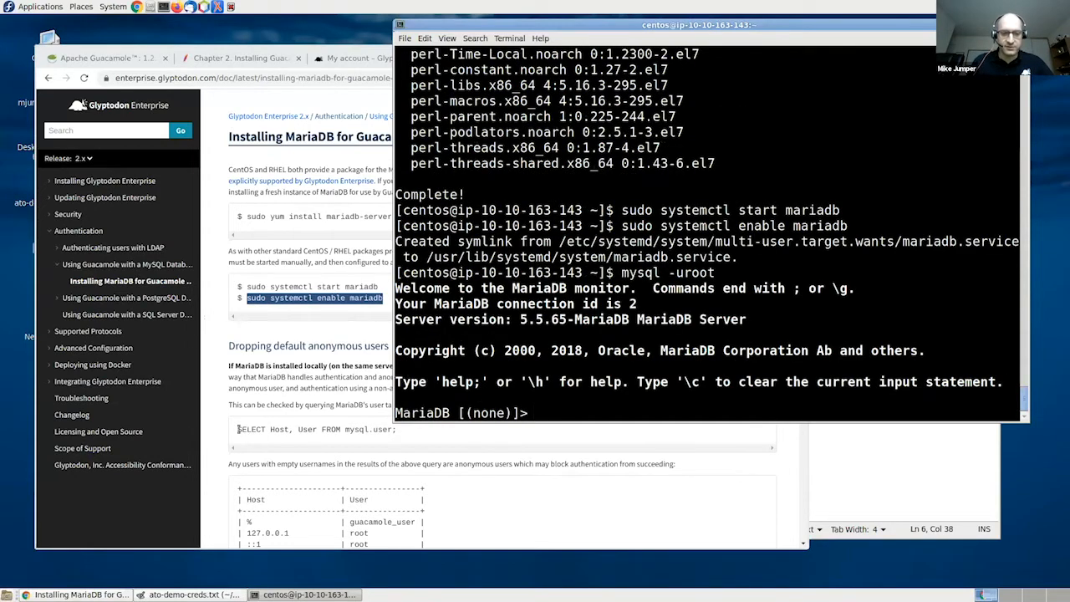
pyautogui.write('SELECT Host, User FROM mysql.user;')
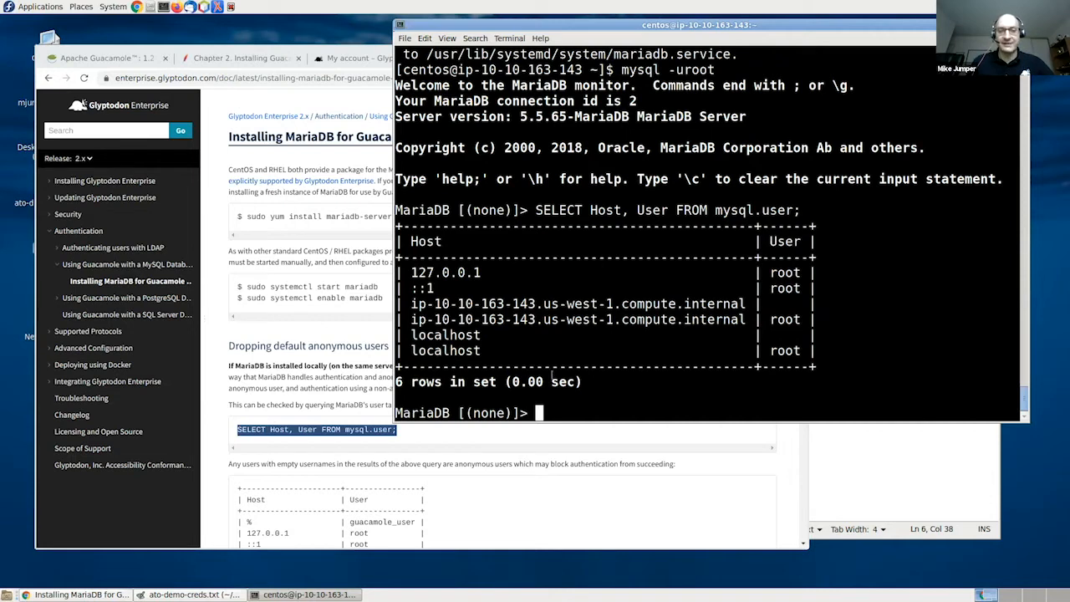
pyautogui.scroll(-3)
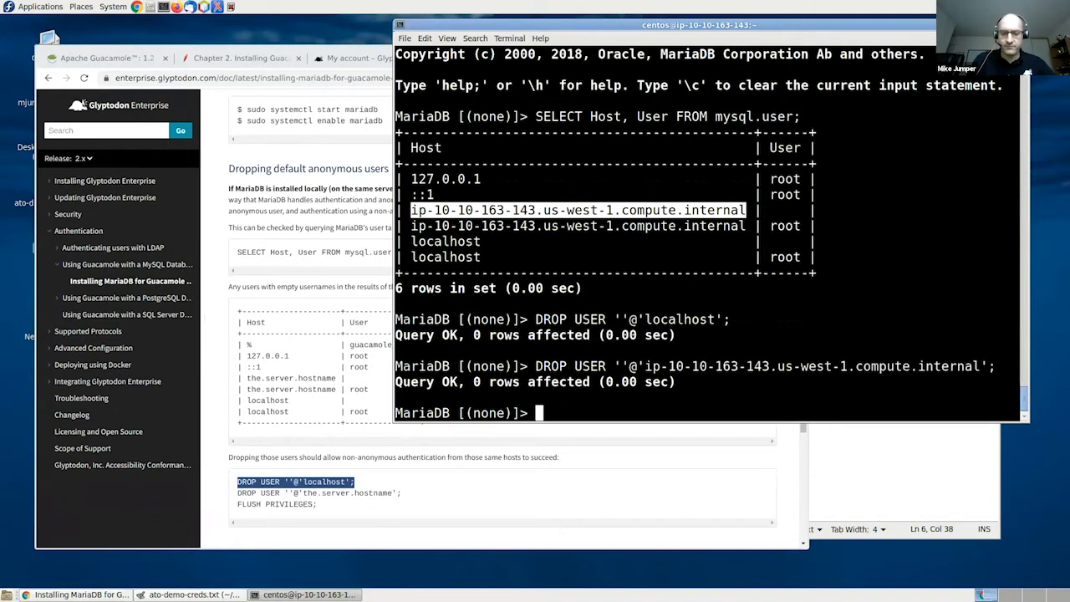
pyautogui.write('FLUSH PRIVILEGES;')
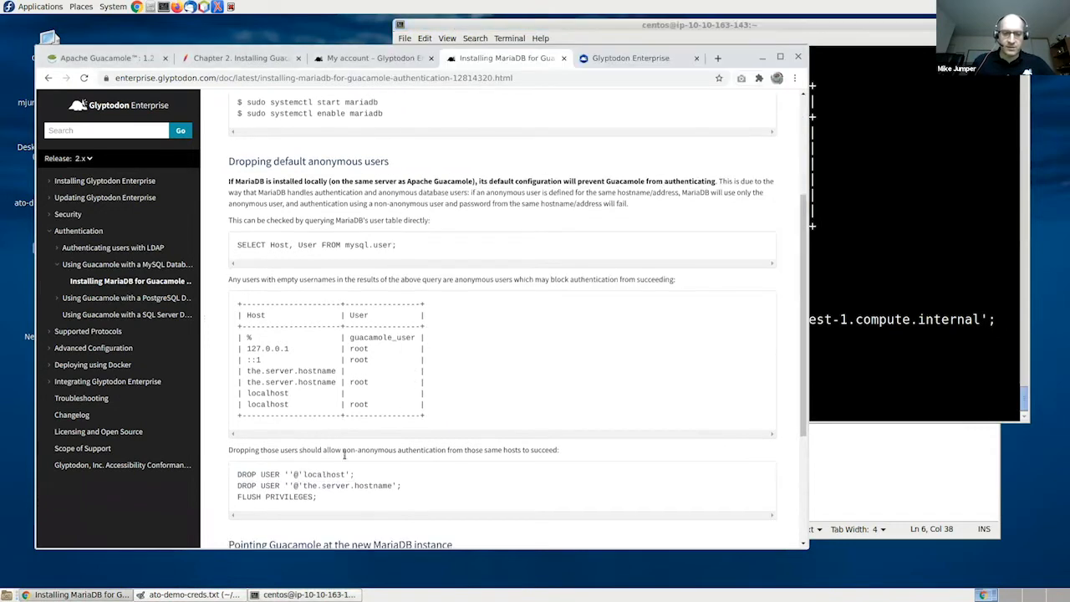
# - Bring up the Guacamole MySQL guide and move to the native installation chapter
pyautogui.scroll(-3)
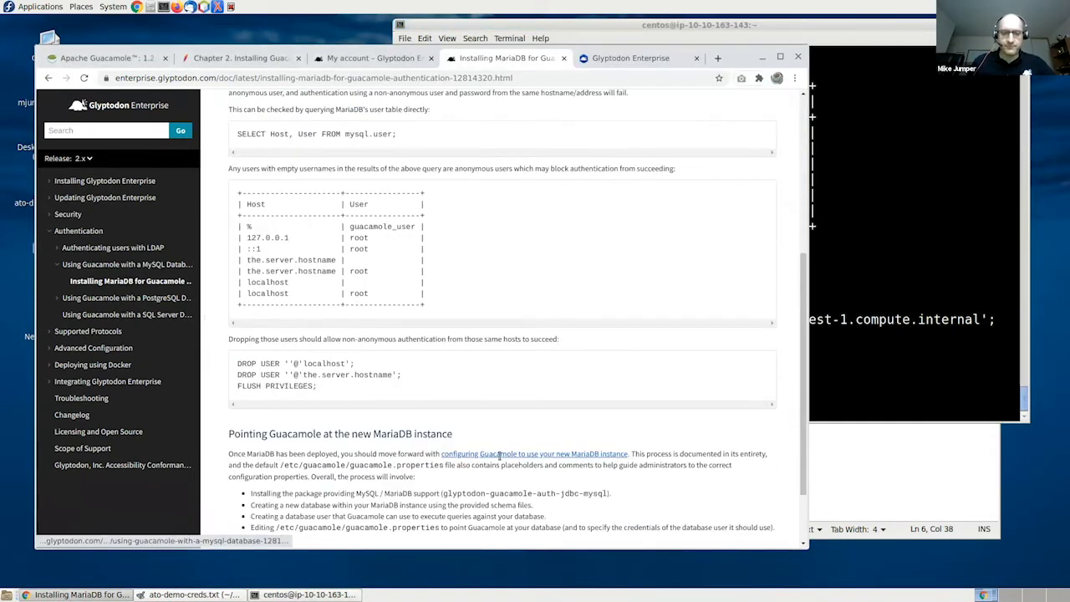
pyautogui.click(533, 453)
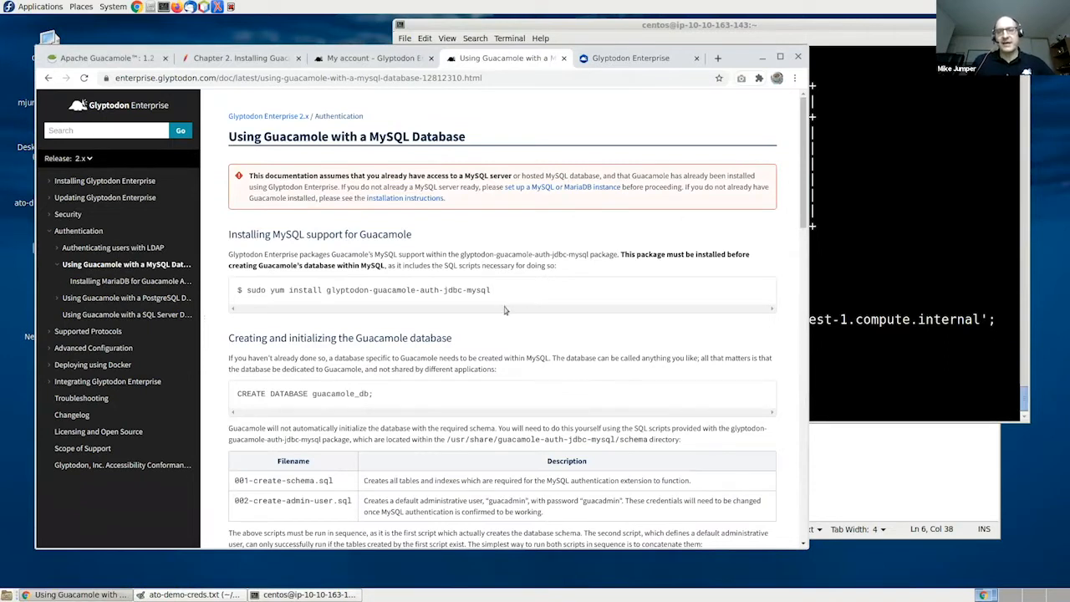
pyautogui.moveTo(500, 268)
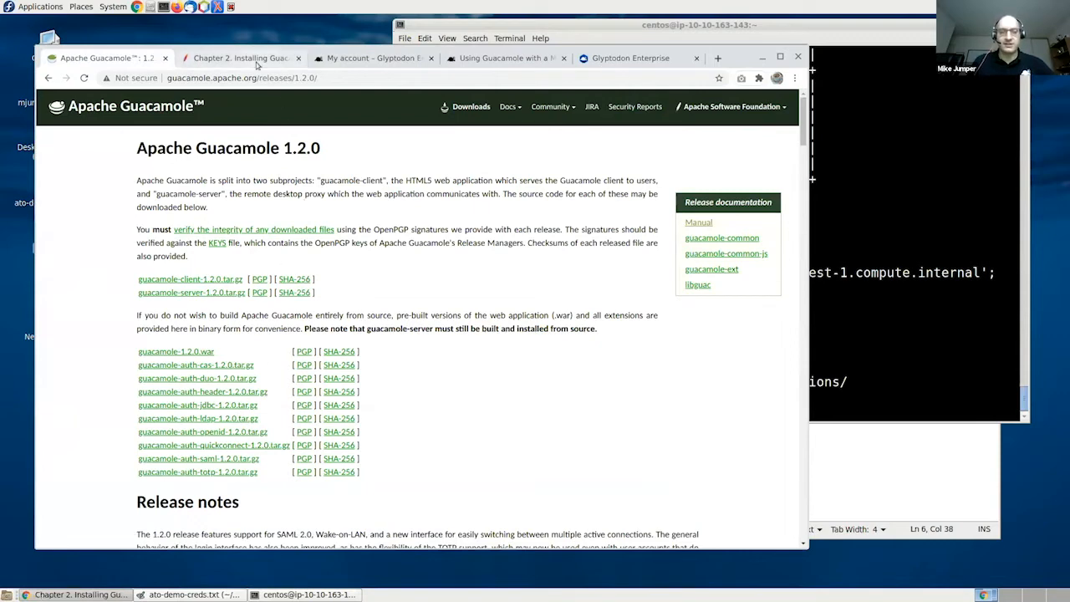
pyautogui.click(237, 57)
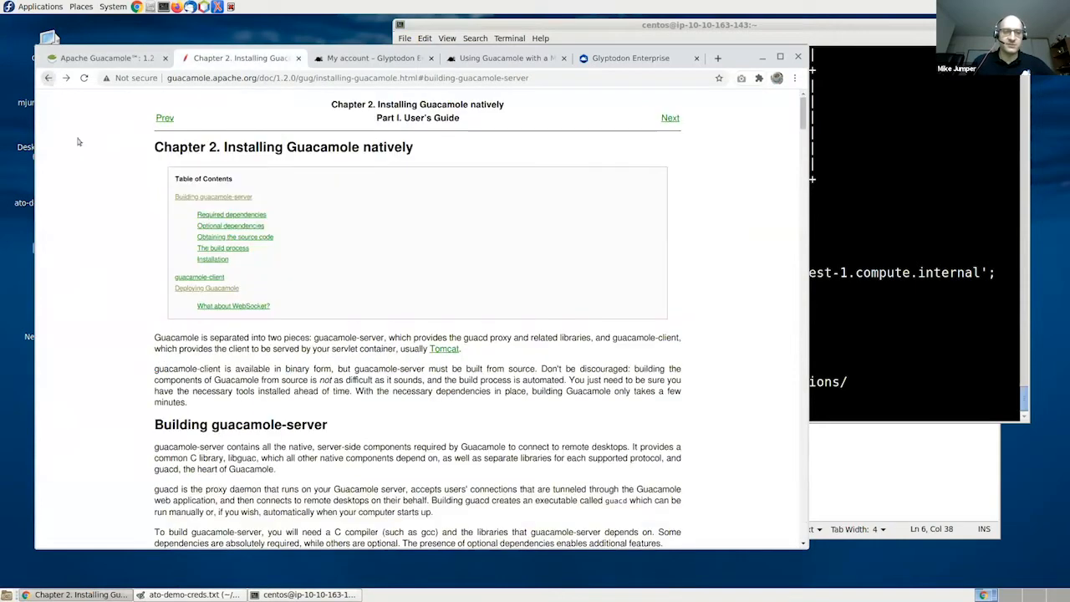
pyautogui.scroll(-3)
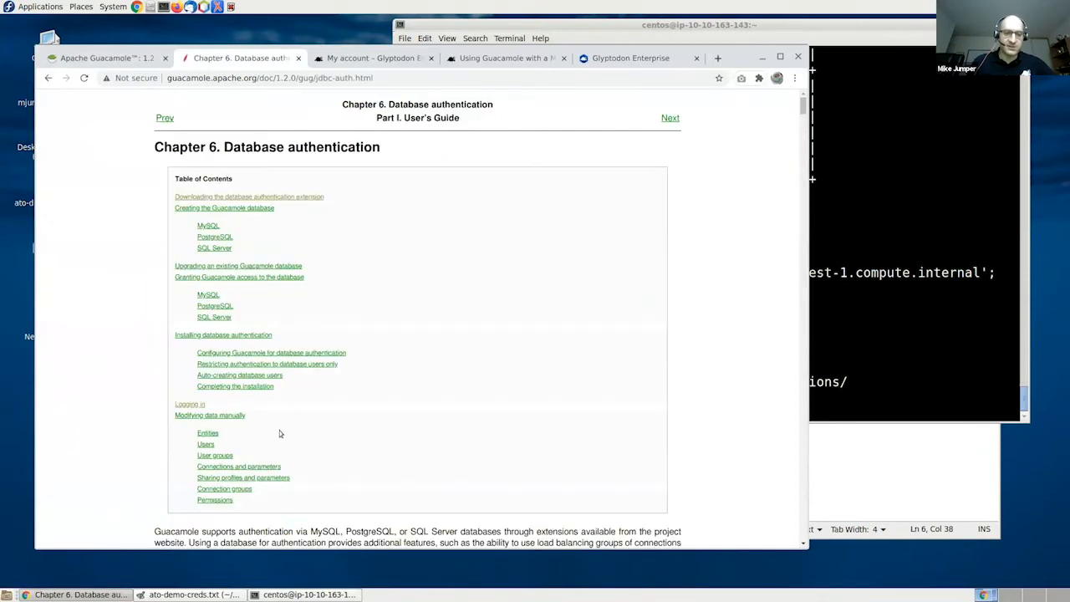
pyautogui.moveTo(214, 238)
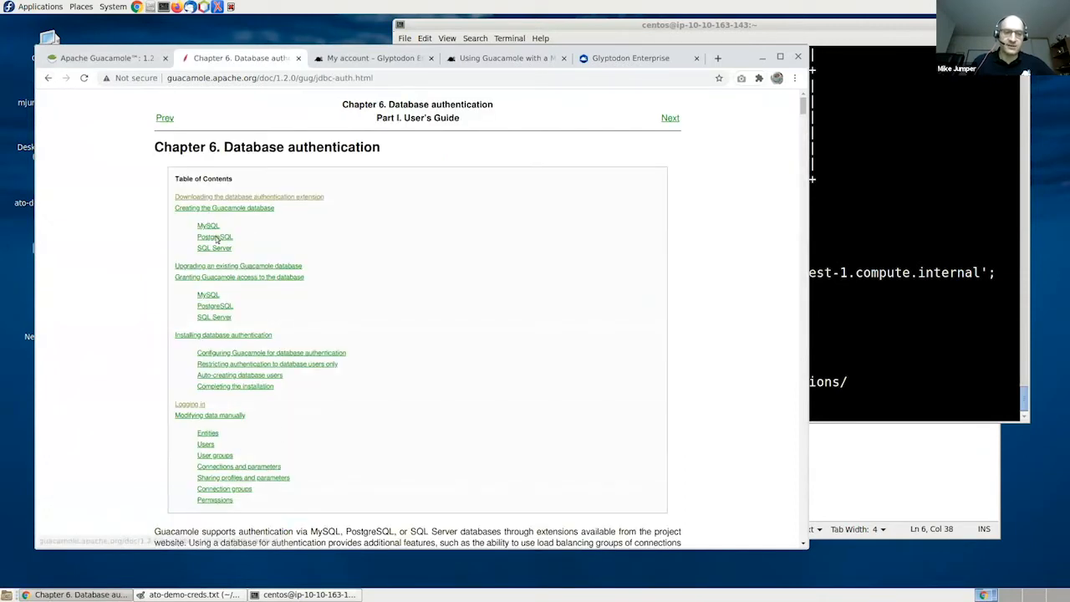
# - Show the 'installing database authentication' section, then return to the terminal
pyautogui.scroll(-3)
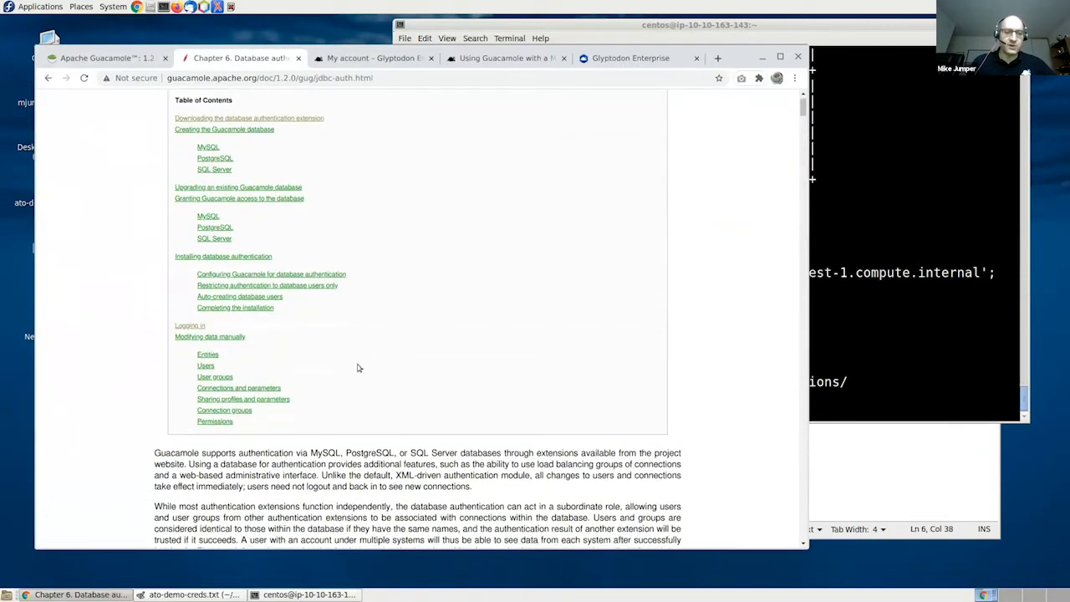
pyautogui.click(222, 255)
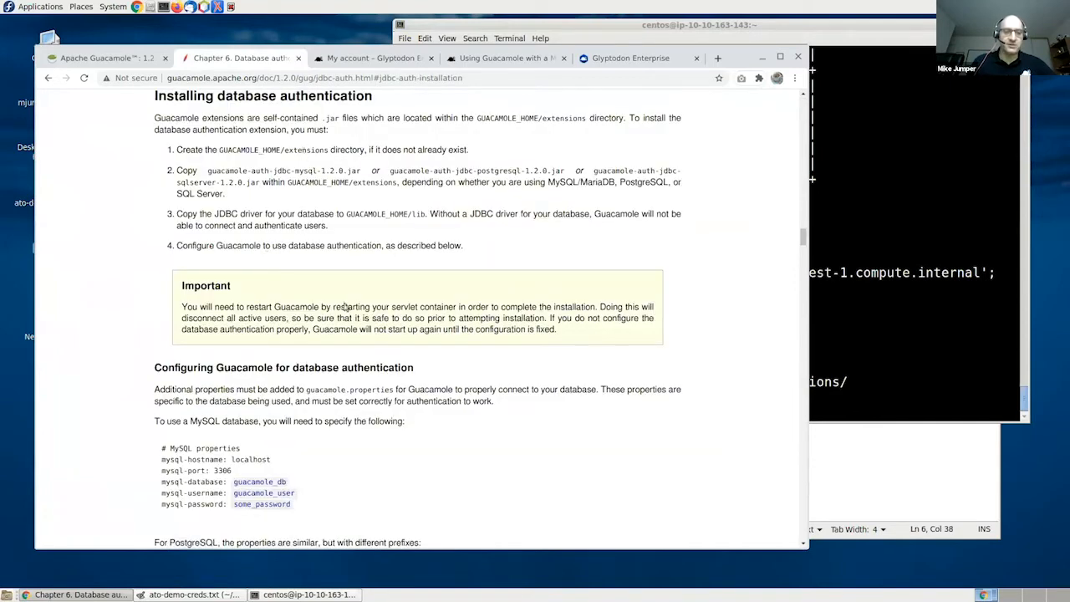
pyautogui.scroll(-3)
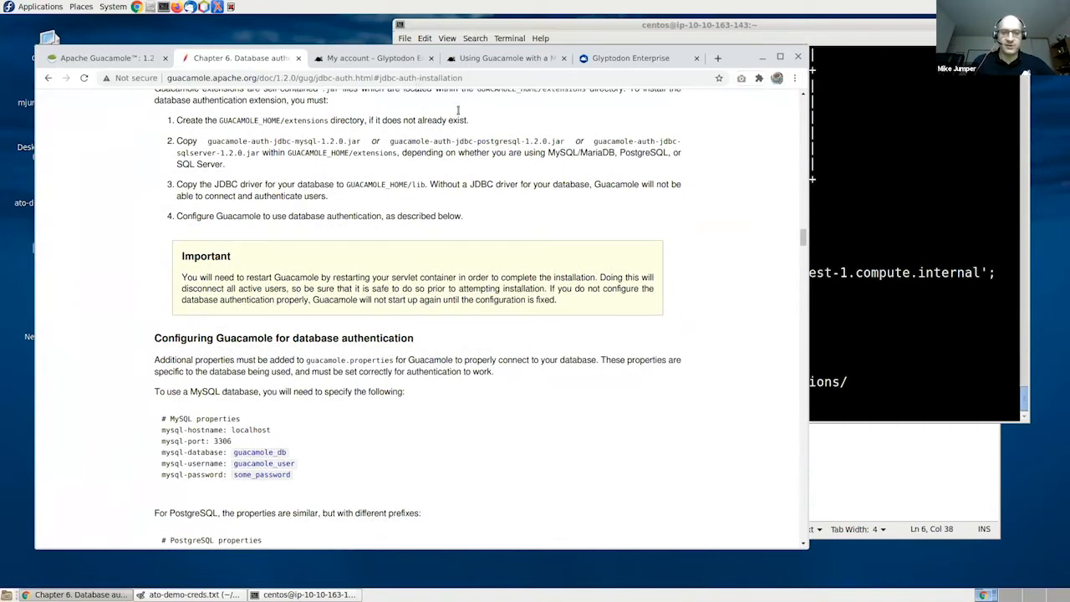
pyautogui.click(505, 57)
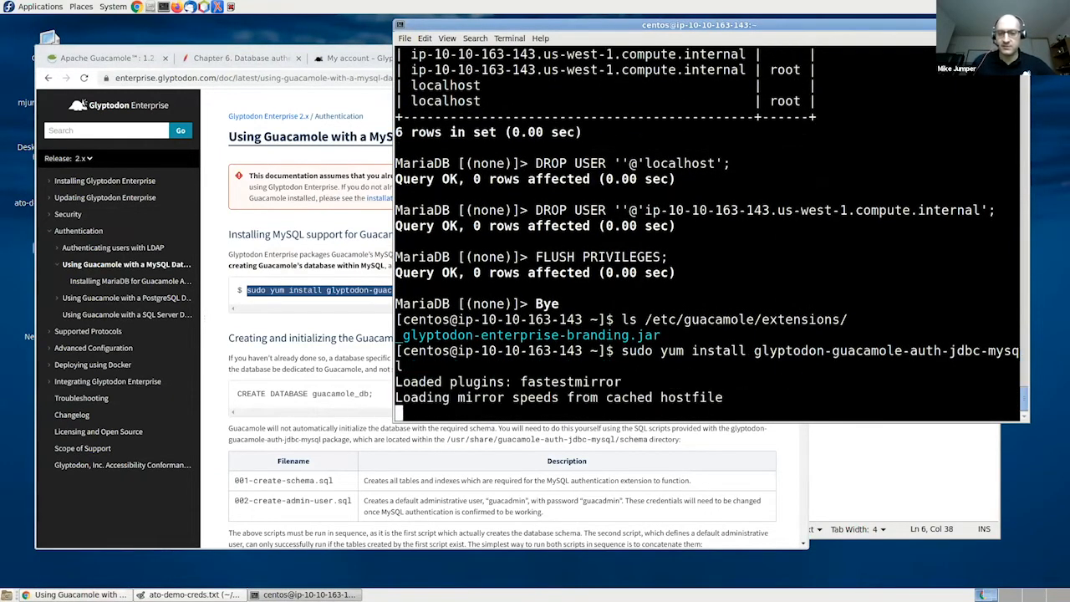
pyautogui.moveTo(836, 186)
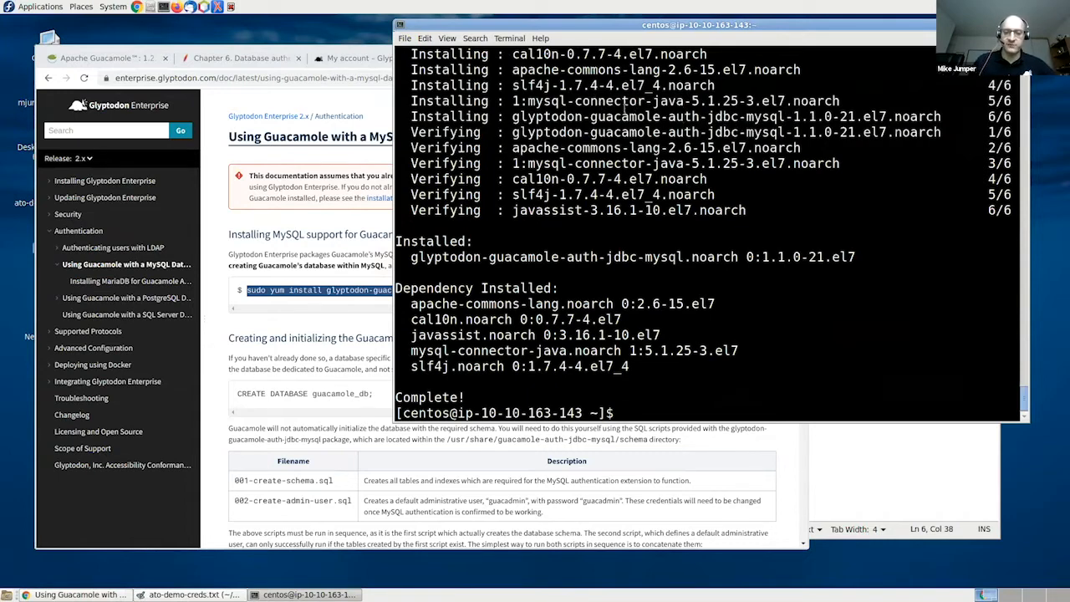
# - List /etc/guacamole/extensions/ and /etc/guacamole/ to confirm the auth jar and connector are installed
pyautogui.write('ls /etc/guacamole/extensions/')
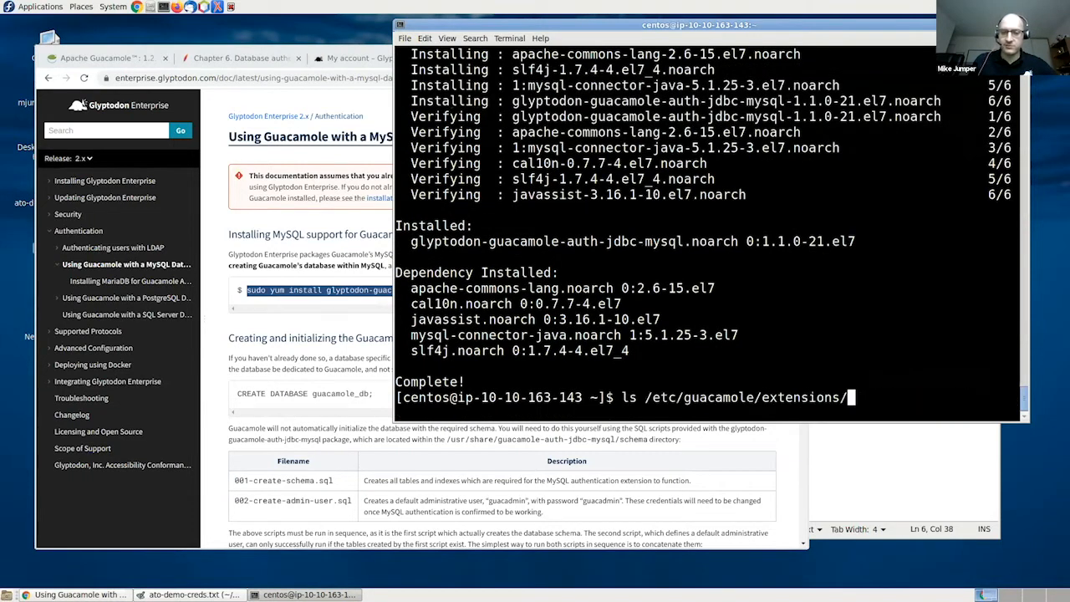
pyautogui.press('Return')
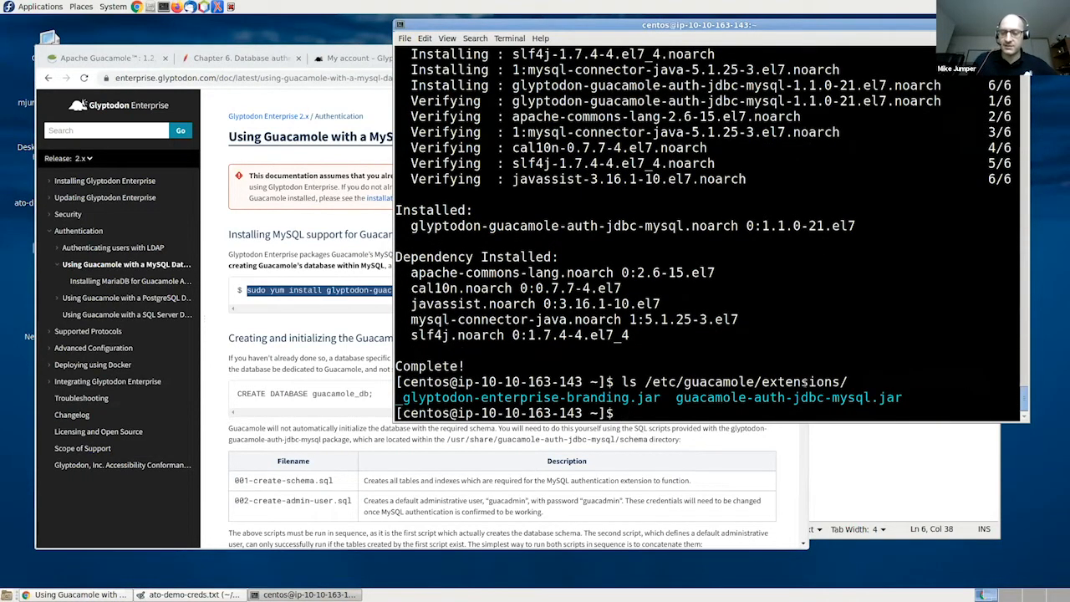
pyautogui.write('ls /etc/guacamole/lib/')
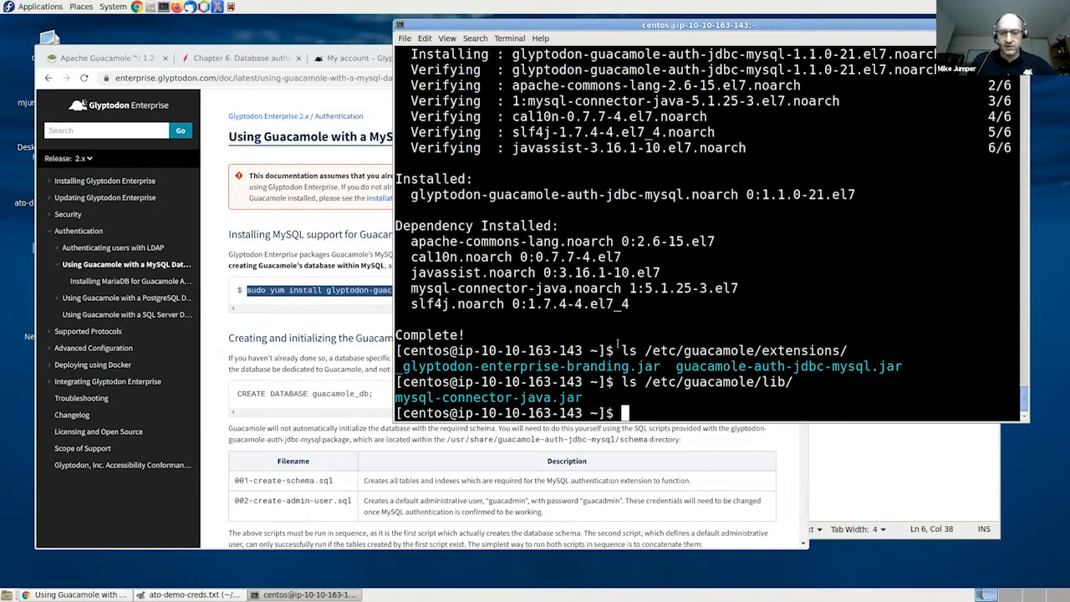
# - Start a MariaDB session as root with mysql -uroot
pyautogui.write('mysql')
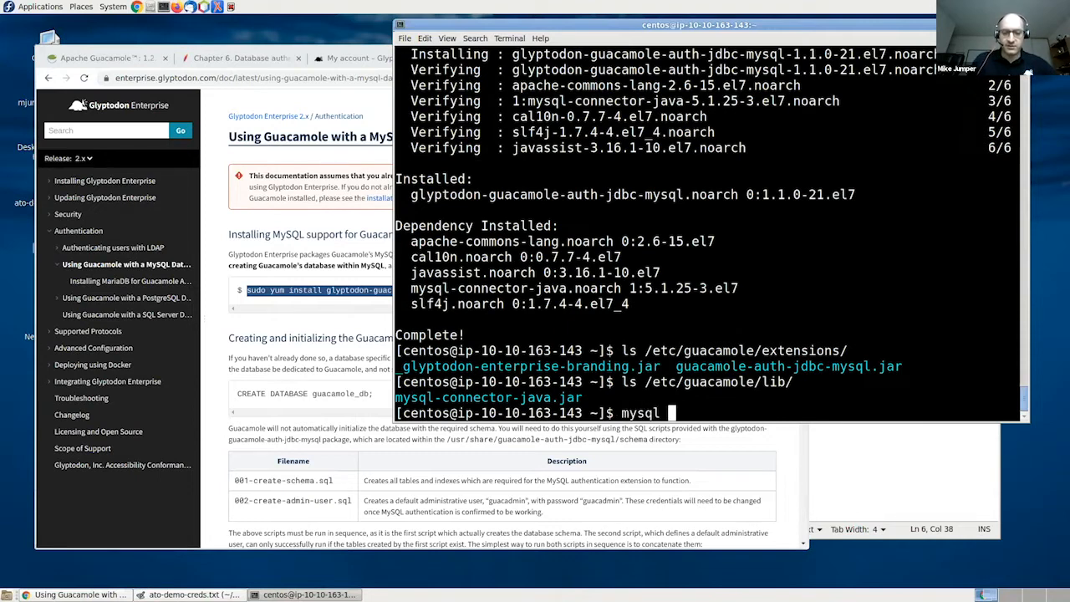
pyautogui.write('-uroot')
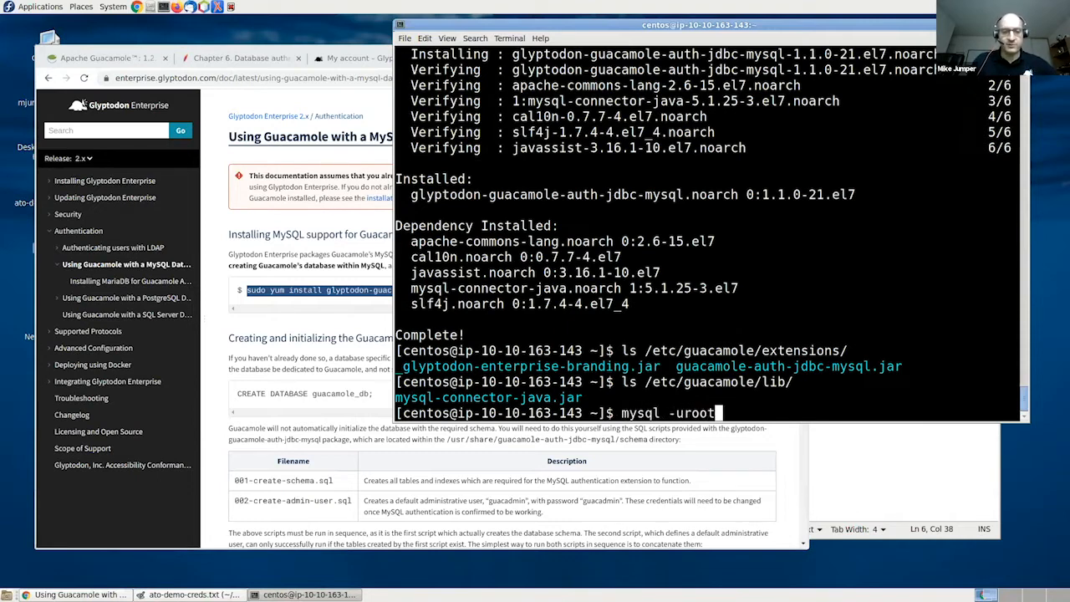
pyautogui.press('Return')
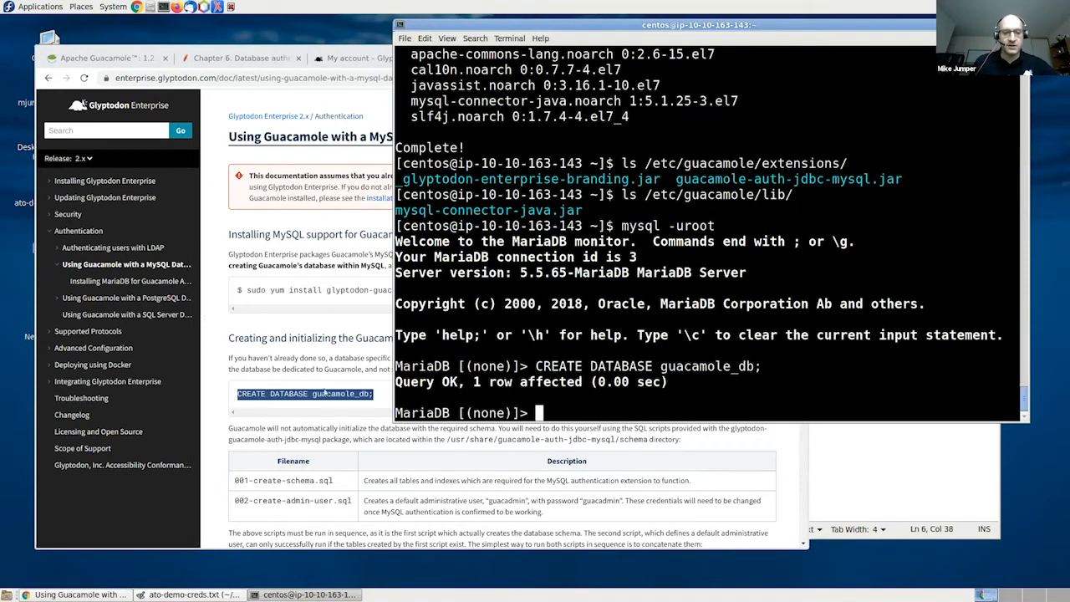
# - Scroll the guide to the database initialization section listing the schema scripts
pyautogui.scroll(-3)
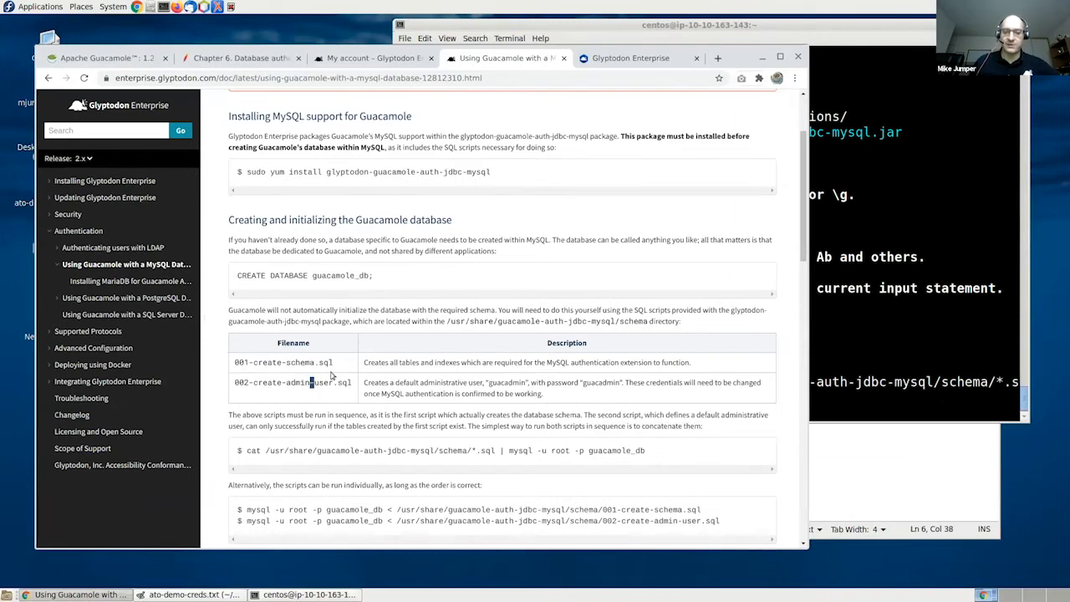
# - Highlight the GRANT privileges list under 'Connecting Guacamole to MySQL' and begin a root MariaDB session
pyautogui.moveTo(251, 361); pyautogui.dragTo(351, 381)
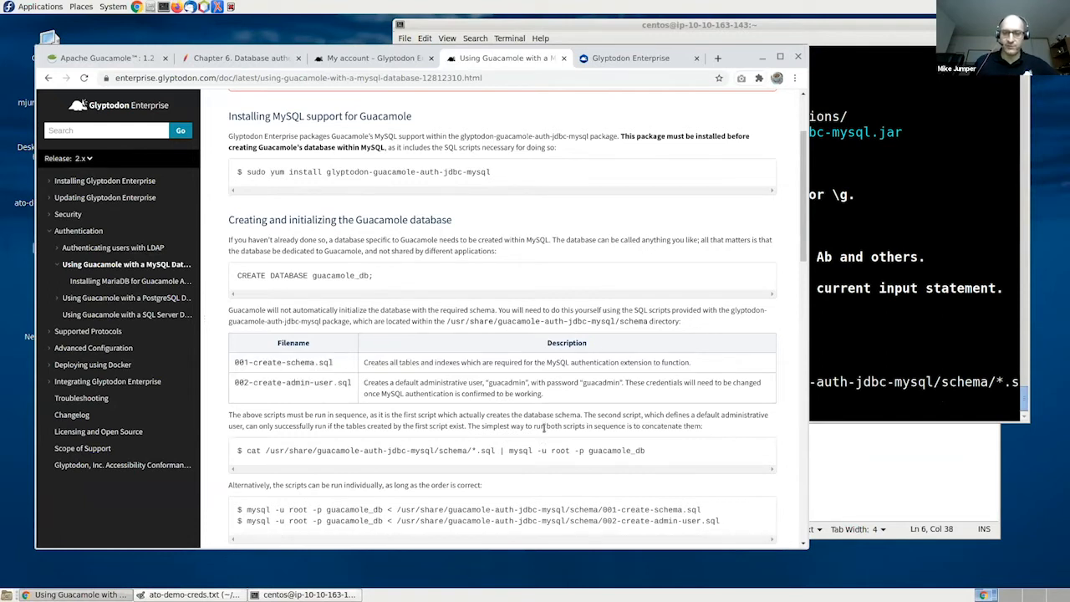
pyautogui.scroll(-3)
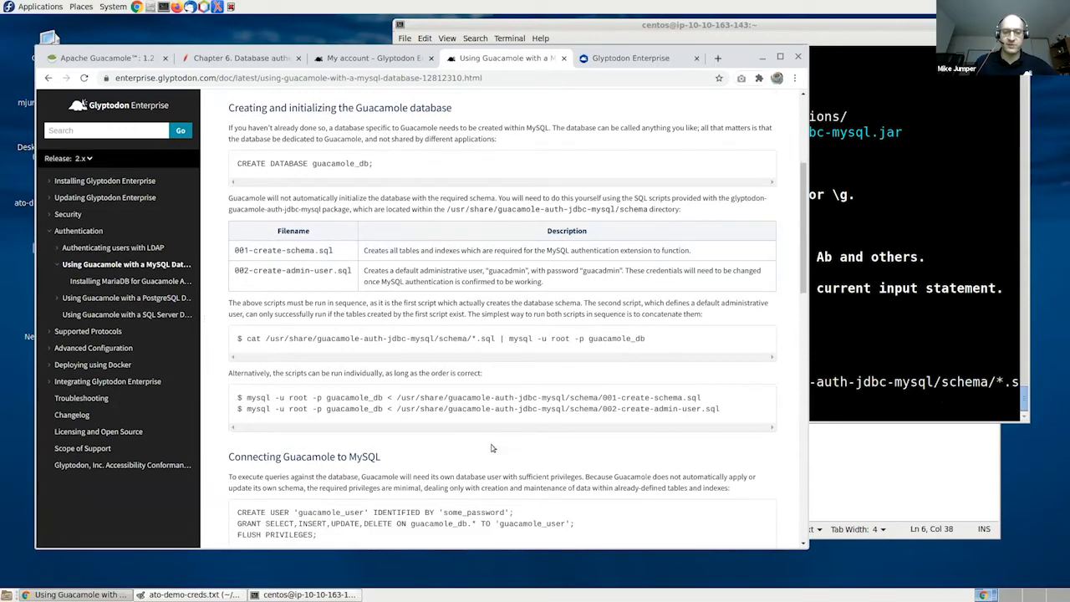
pyautogui.scroll(-3)
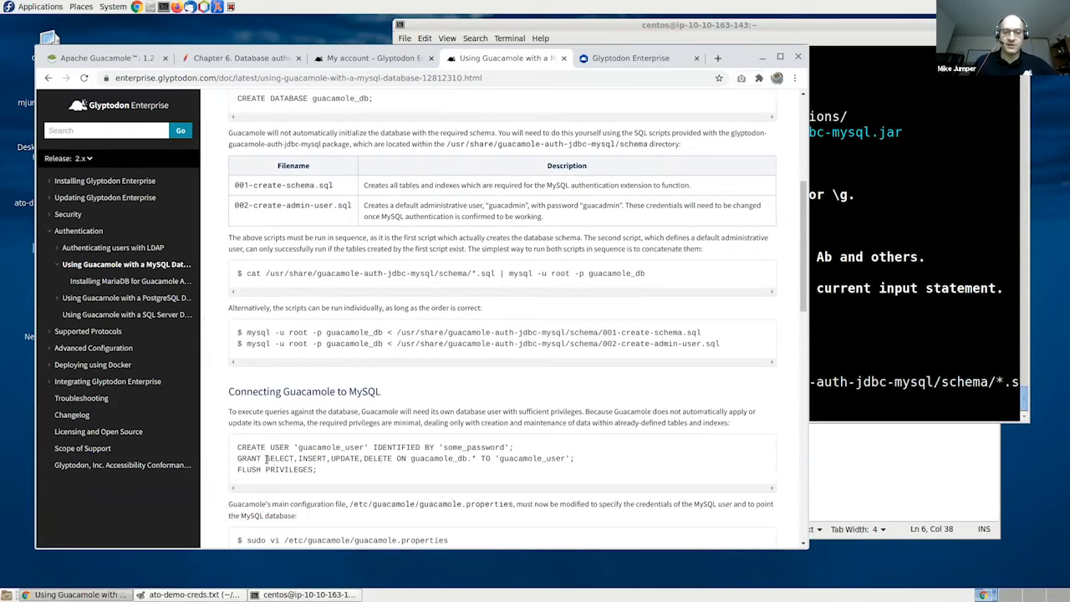
pyautogui.moveTo(266, 458); pyautogui.dragTo(391, 459)
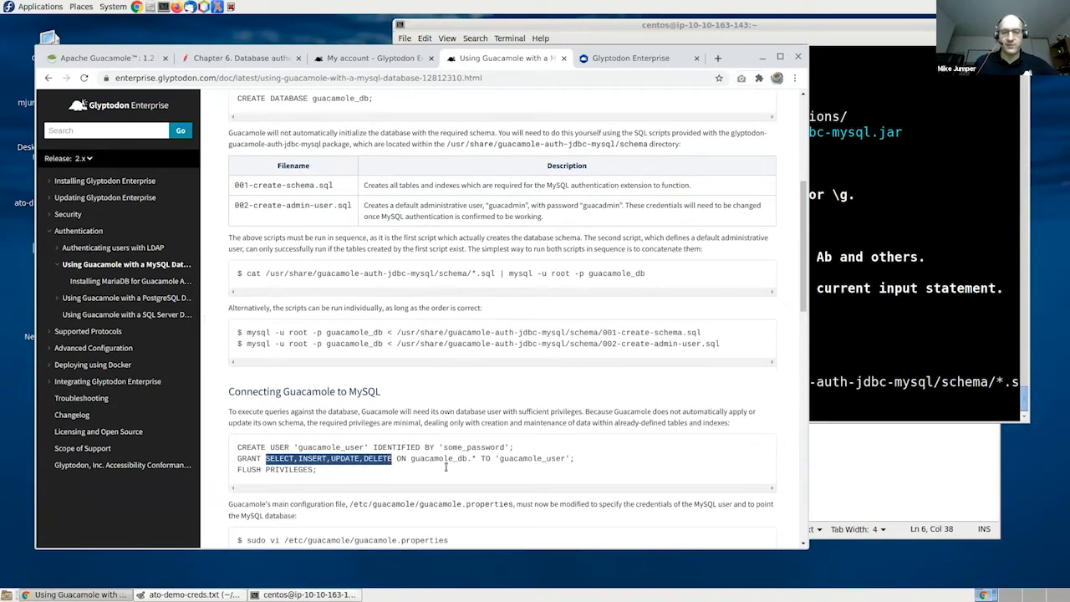
pyautogui.moveTo(444, 476)
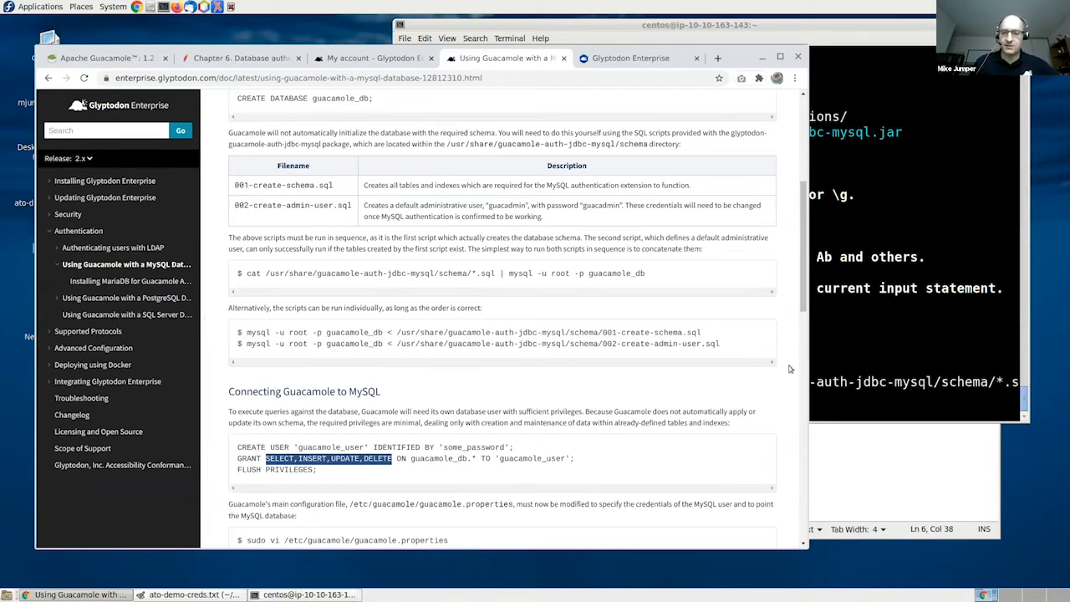
pyautogui.write('mysql -uroot')
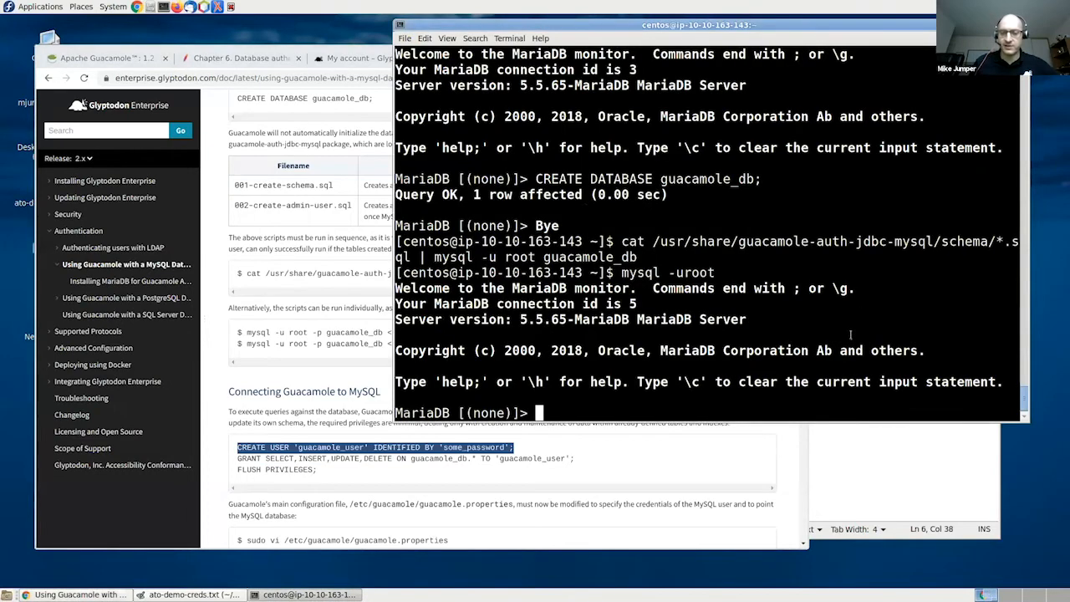
pyautogui.write("CREATE USER 'guacamole_user' IDENTIFIED BY 'some_password';")
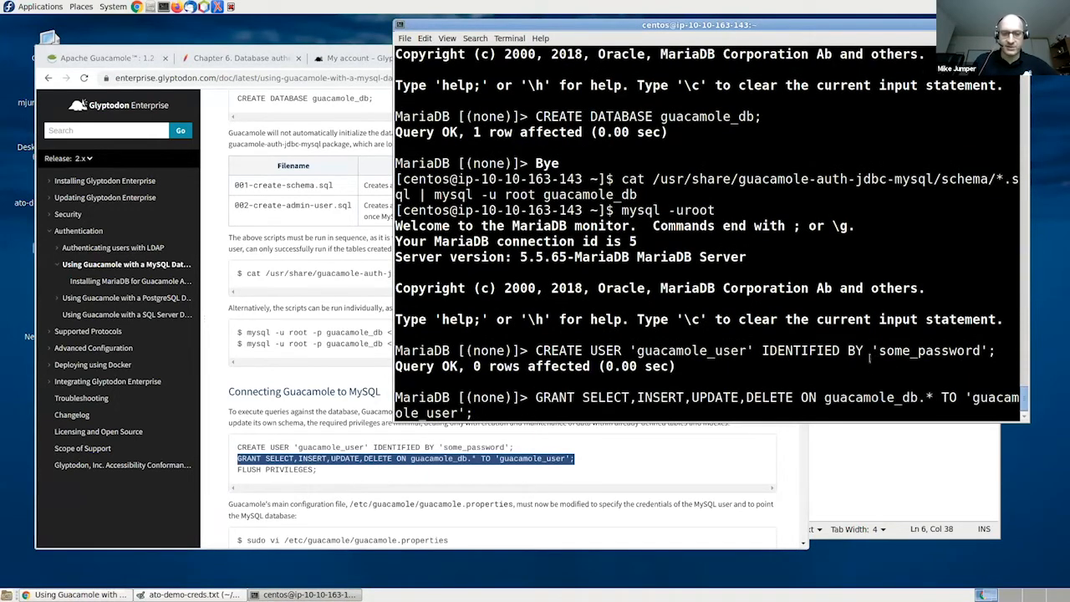
pyautogui.write('F')
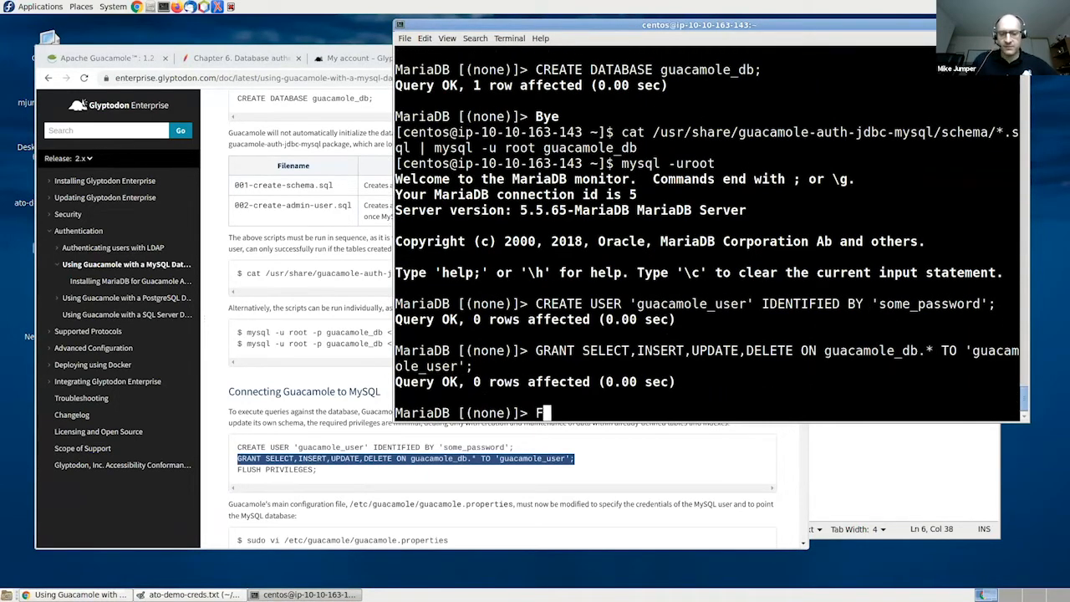
pyautogui.write('LUSH PRIVILEGES;')
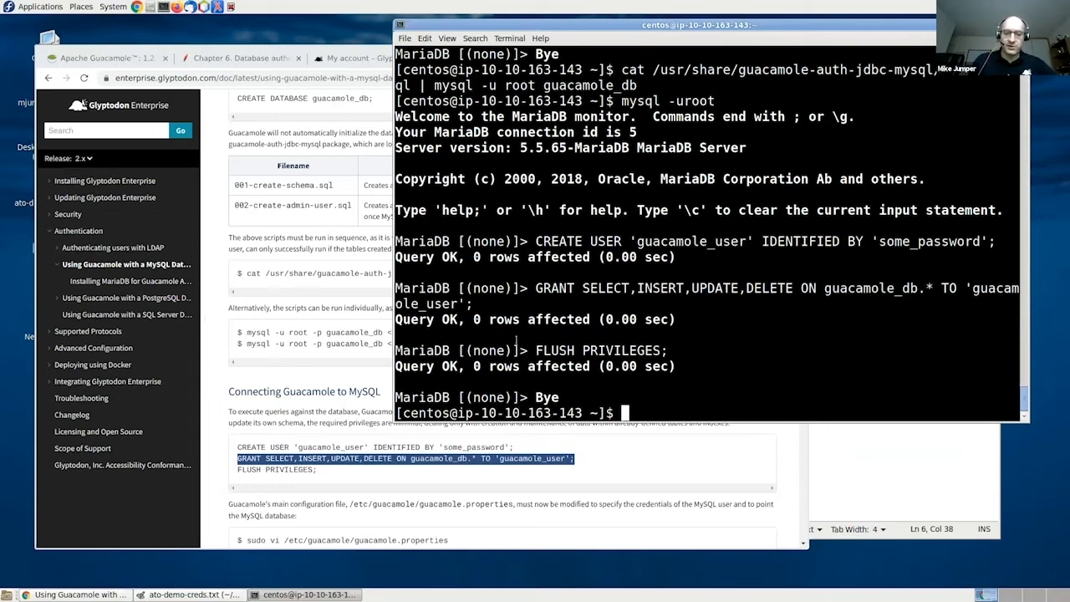
pyautogui.write('sudo')
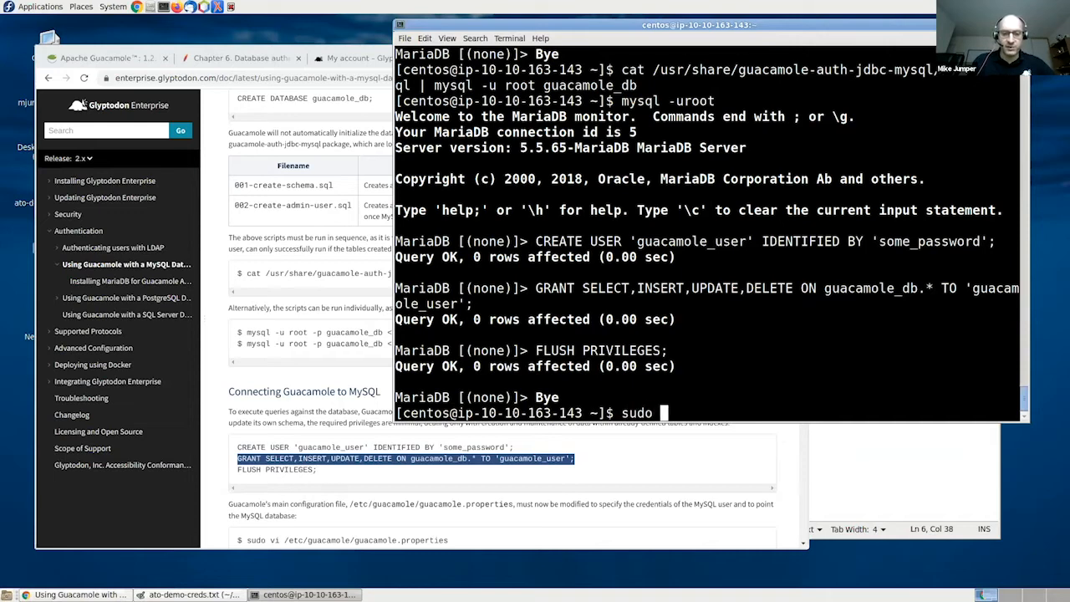
# - Edit /etc/guacamole/guacamole.properties in vi
pyautogui.write('vi /etc/guacamole/guac')
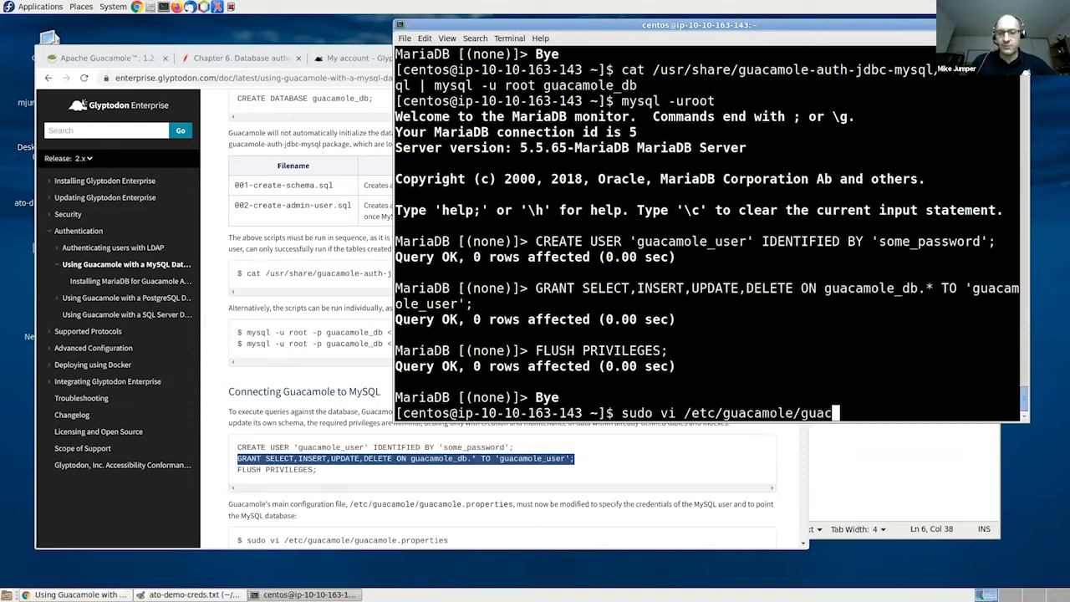
pyautogui.press('Return')
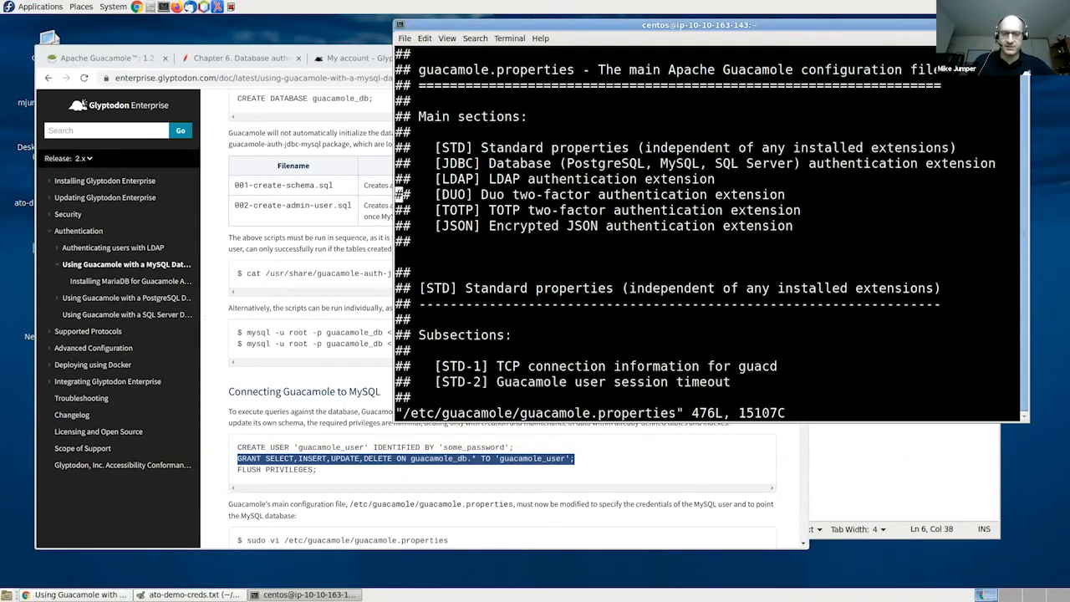
pyautogui.scroll(-3)
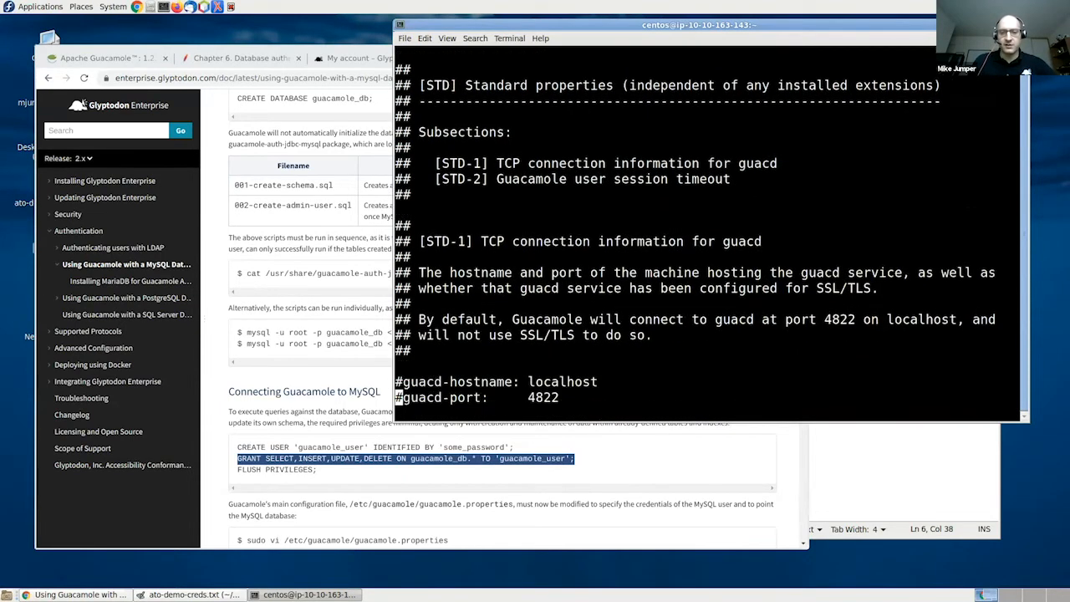
pyautogui.scroll(-3)
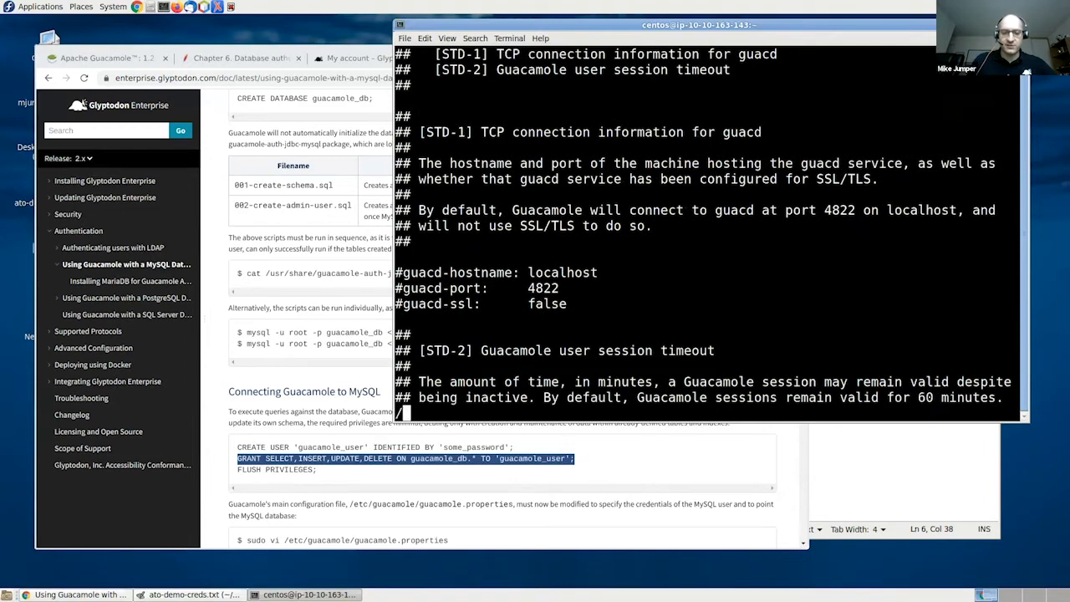
# - Search /mysql-host to reach the mysql-hostname localhost and port 3306 settings
pyautogui.write('/mysql-host')
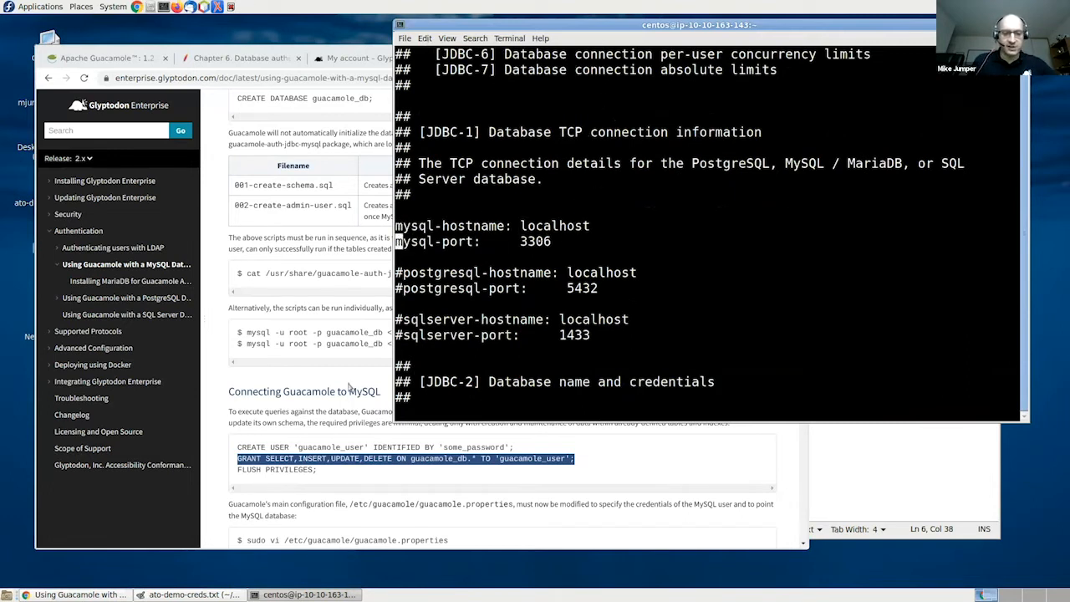
pyautogui.scroll(-3)
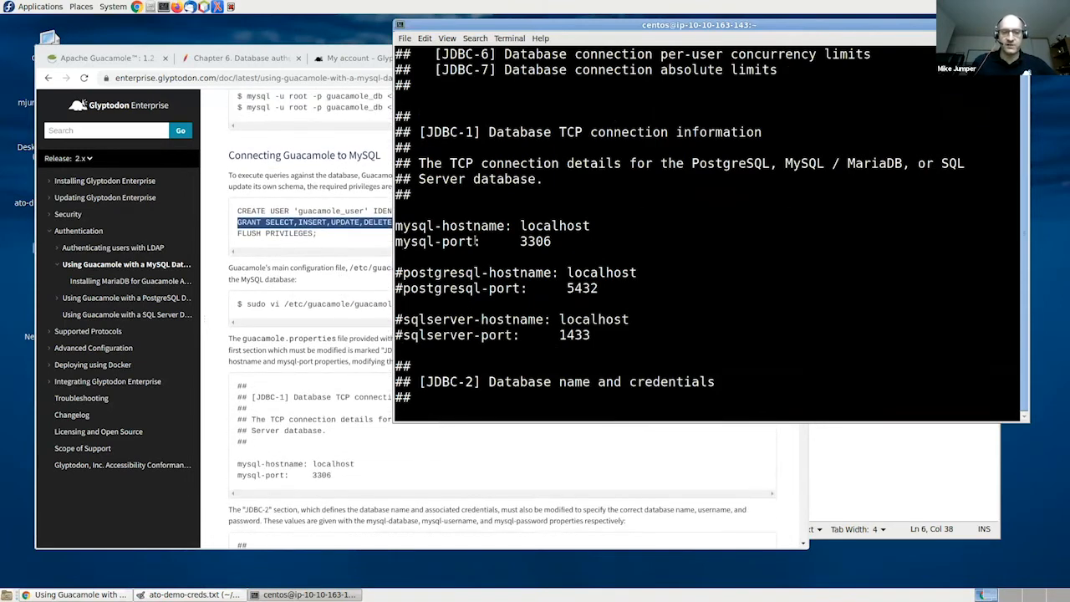
pyautogui.scroll(-3)
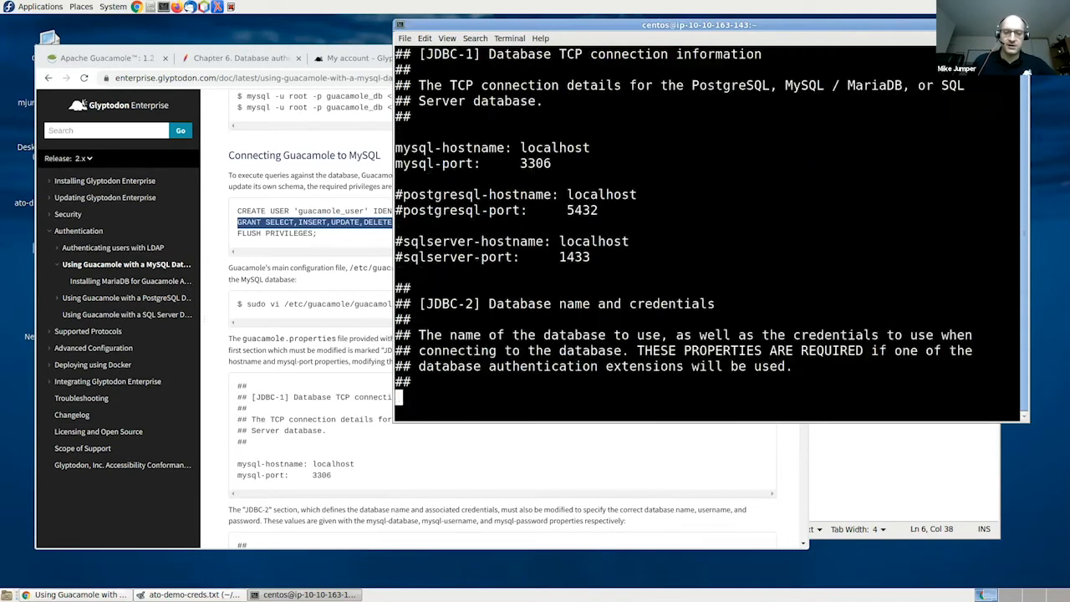
pyautogui.scroll(-3)
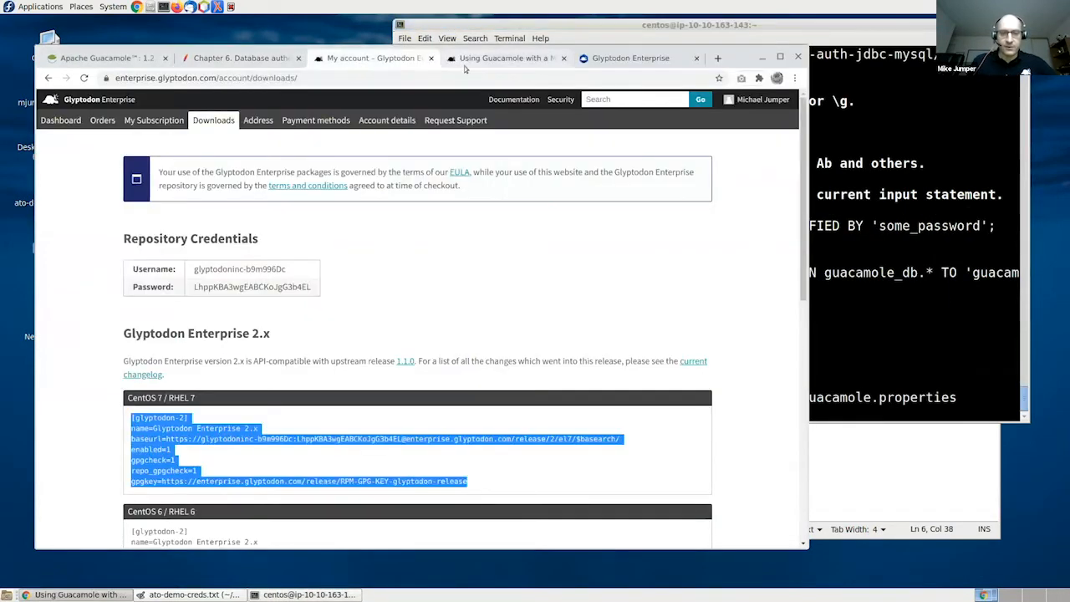
# - Restart Tomcat with sudo systemctl restart tomcat
pyautogui.click(502, 57)
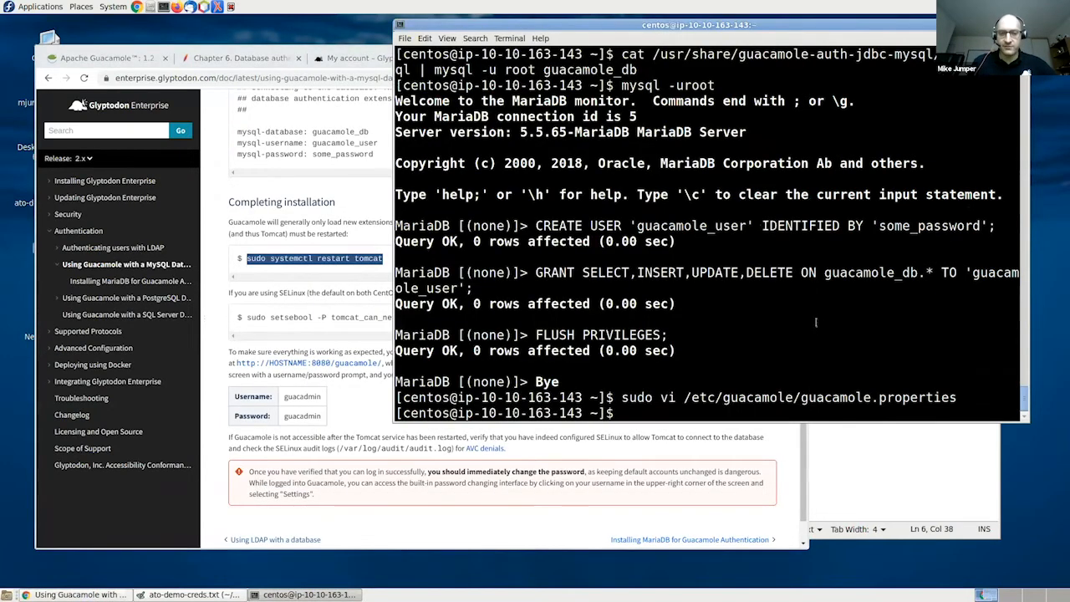
pyautogui.write('sudo systemctl restart tomcat')
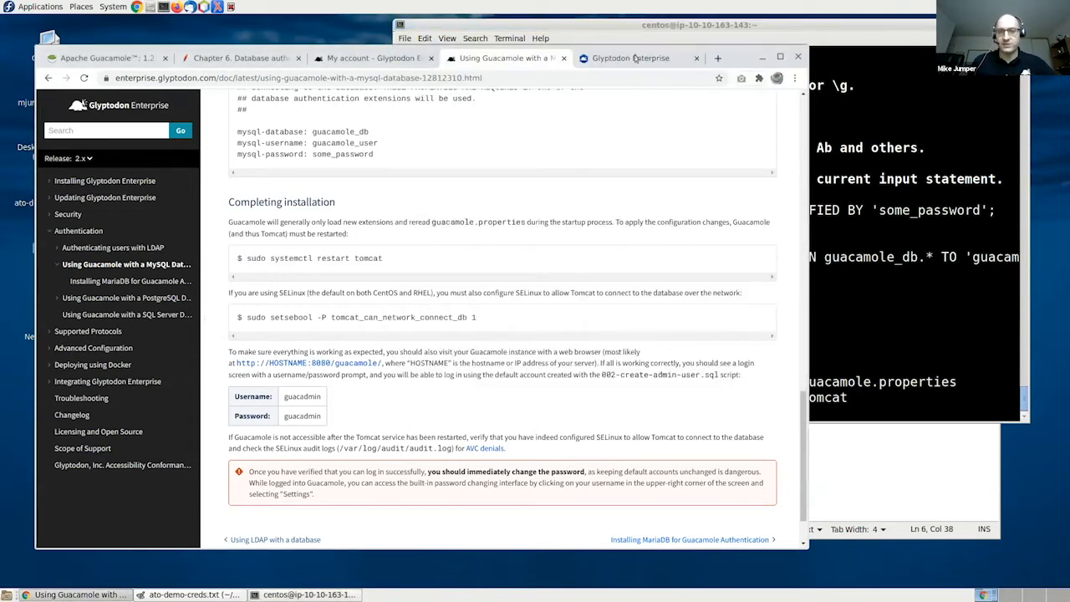
# - Run the docs' setsebool command so Tomcat can reach the database, then return to the Glyptodon page
pyautogui.click(630, 57)
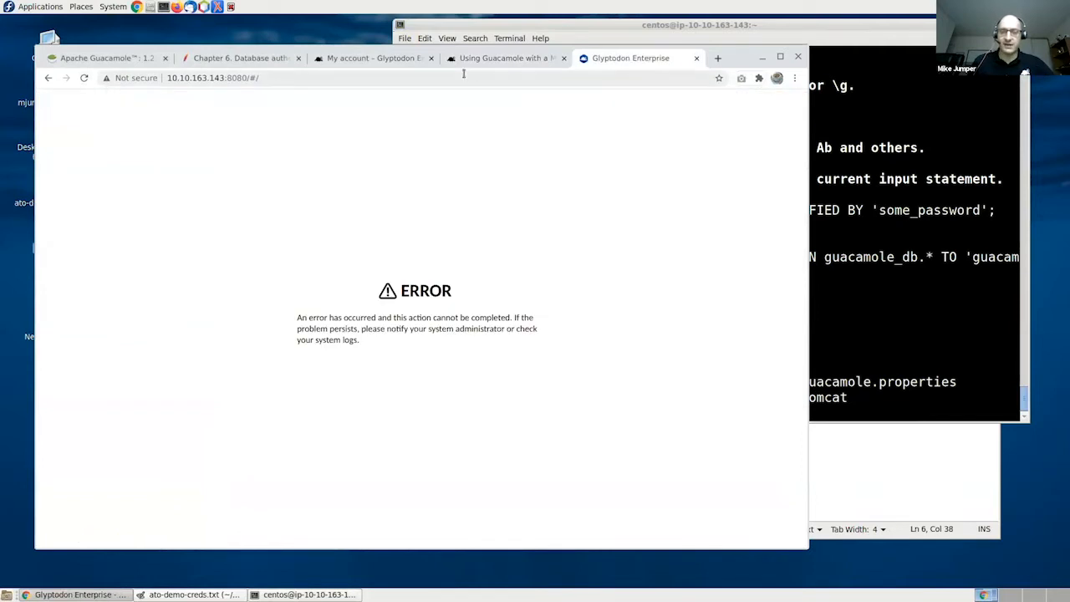
pyautogui.moveTo(505, 56)
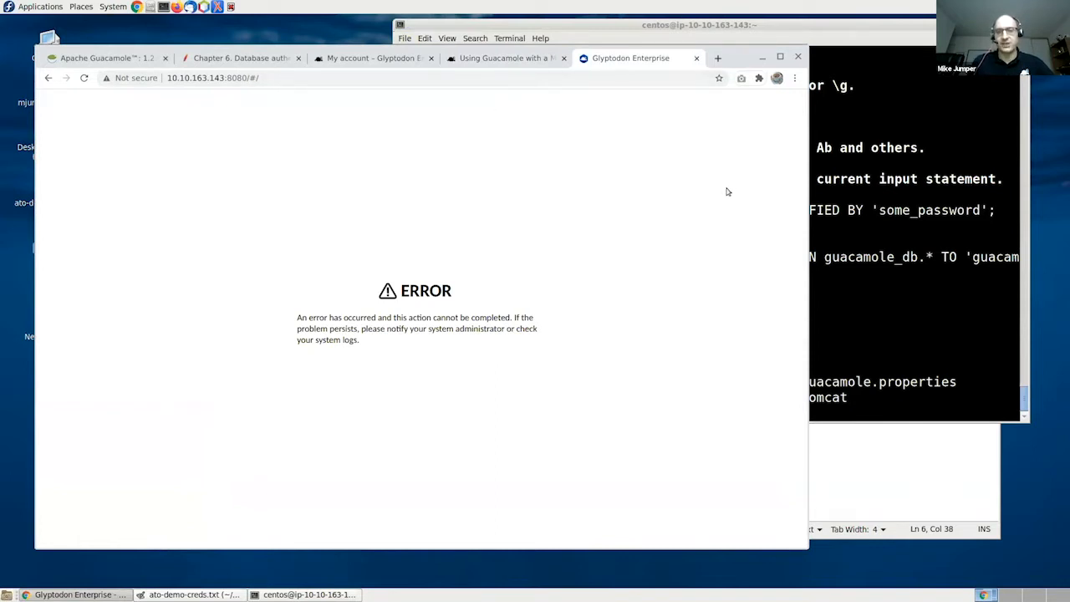
pyautogui.moveTo(560, 113)
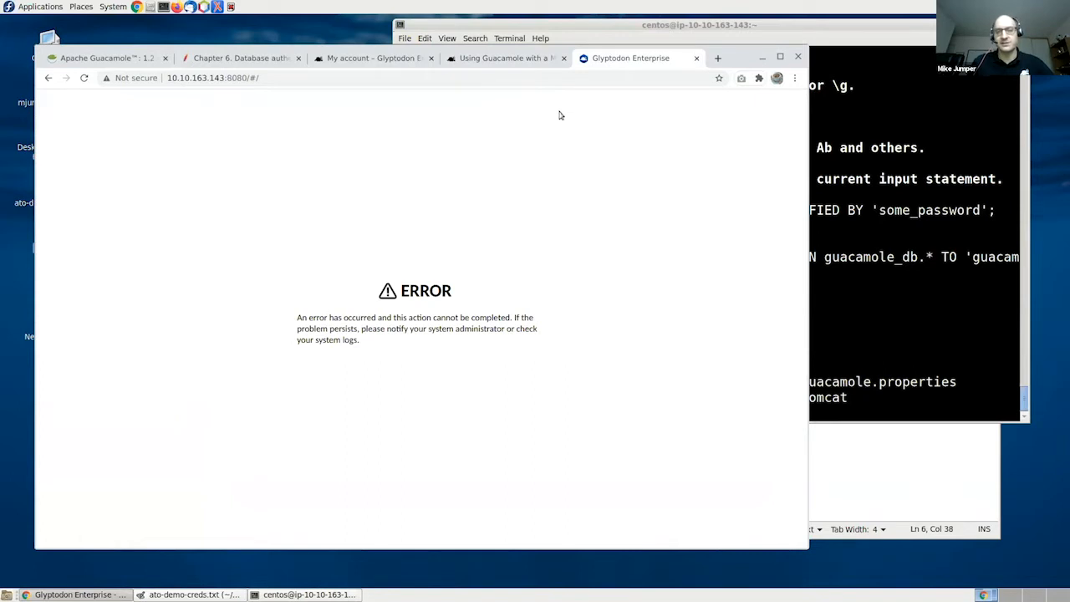
pyautogui.click(505, 57)
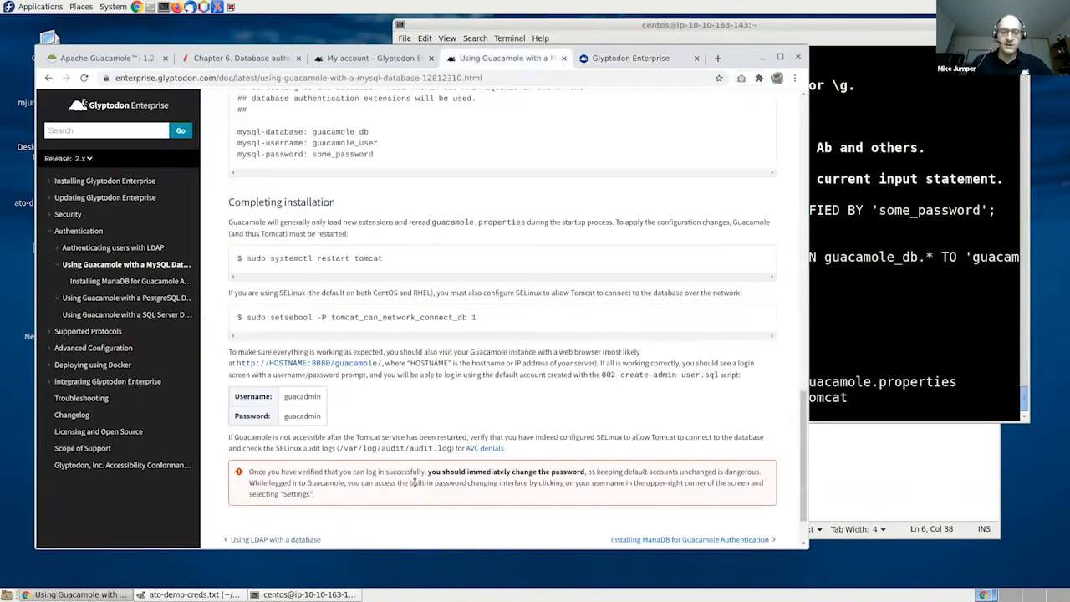
pyautogui.moveTo(247, 318); pyautogui.dragTo(414, 318)
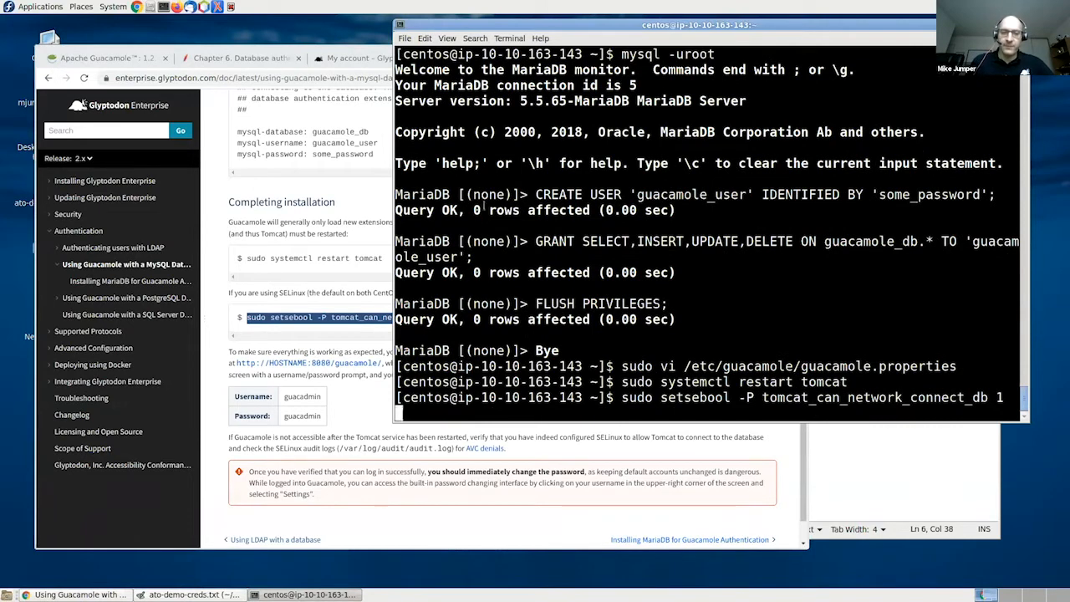
pyautogui.press('Return')
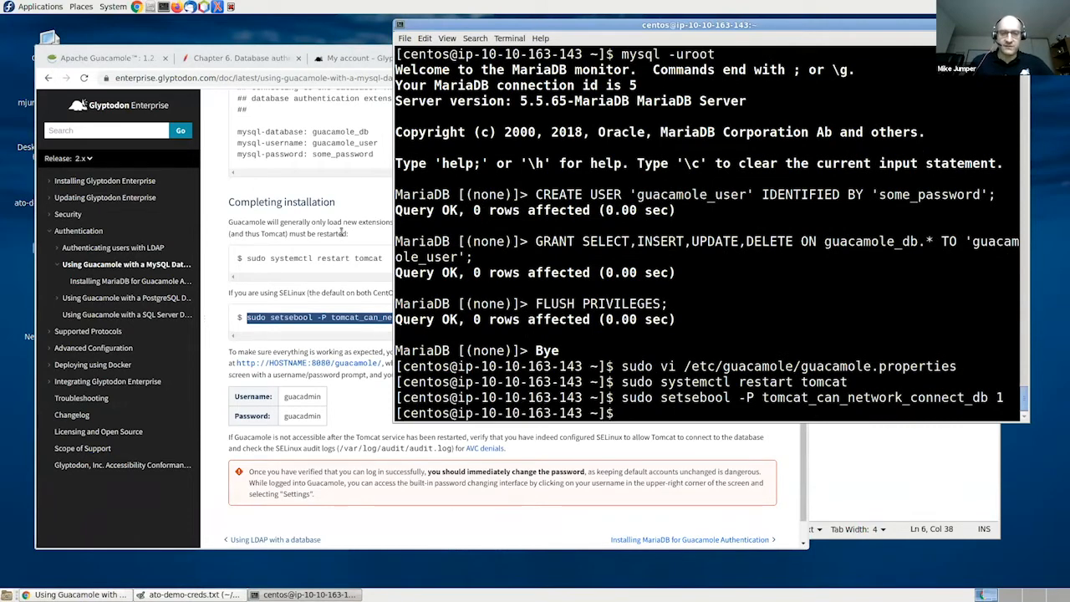
pyautogui.click(630, 57)
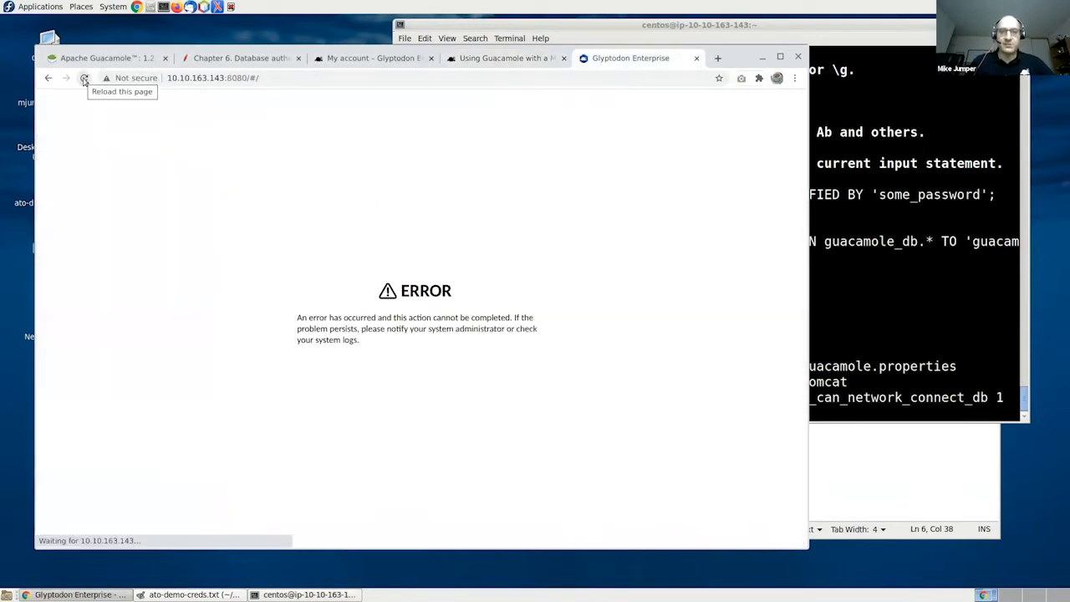
# - Reload Glyptodon Enterprise, log in as guacadmin, dismiss Chrome's password warning and return to the docs
pyautogui.click(84, 78)
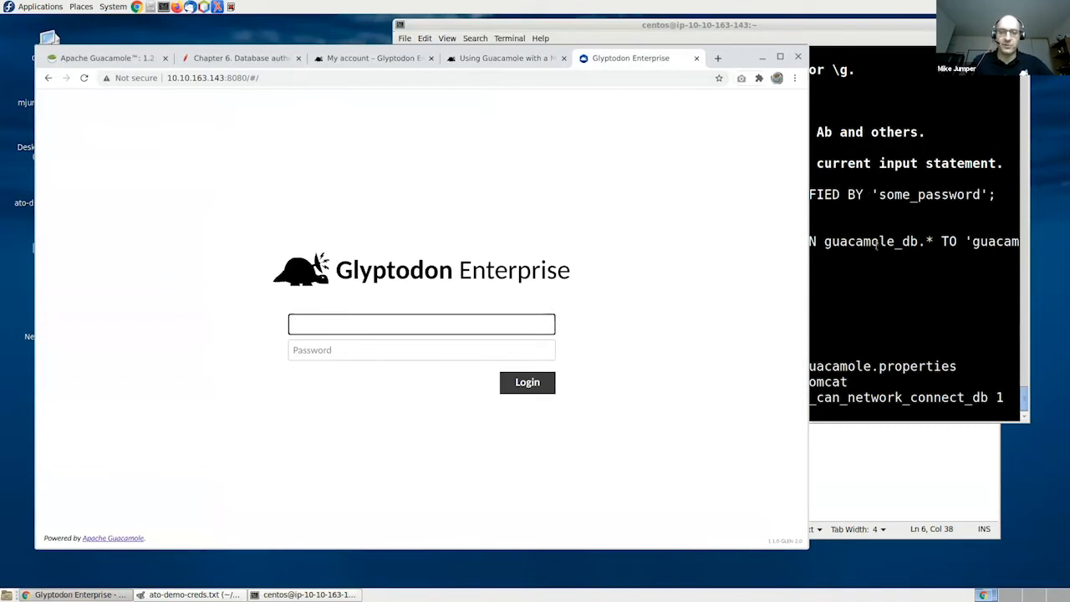
pyautogui.click(421, 325)
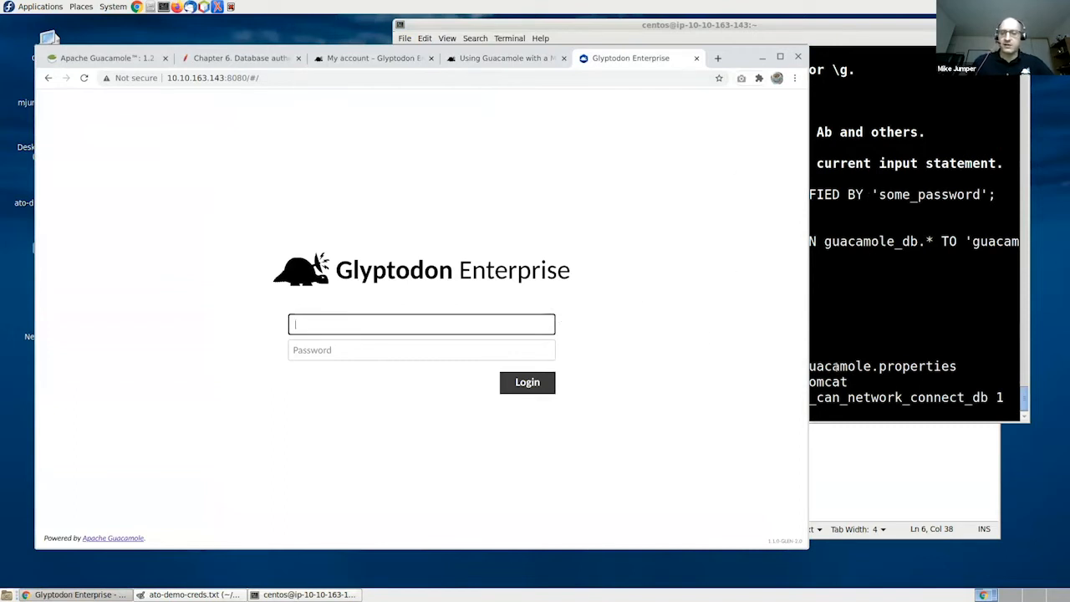
pyautogui.write('guacadmin')
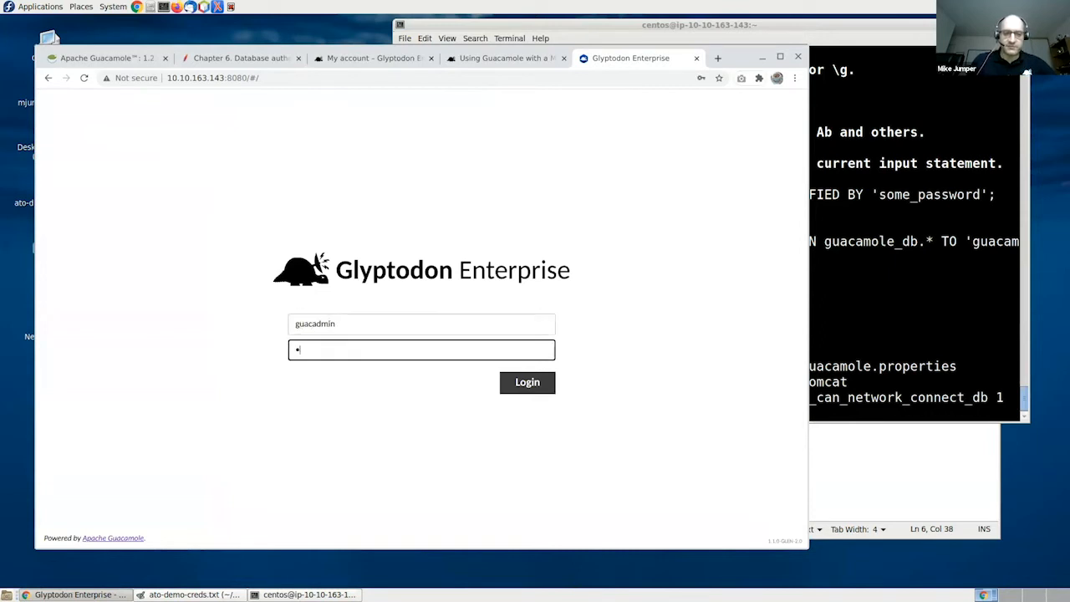
pyautogui.click(528, 381)
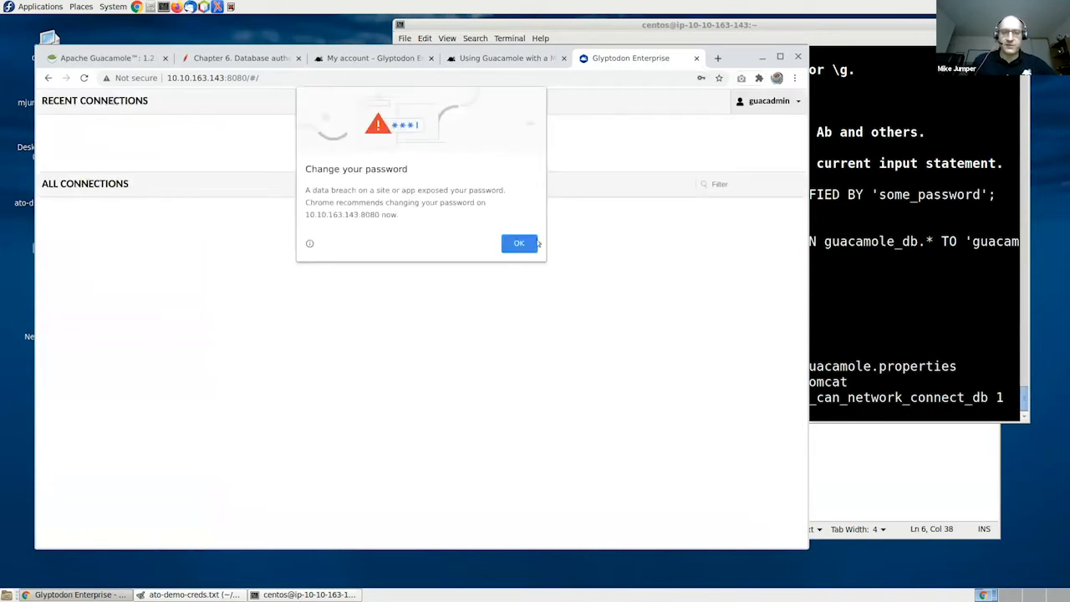
pyautogui.click(518, 242)
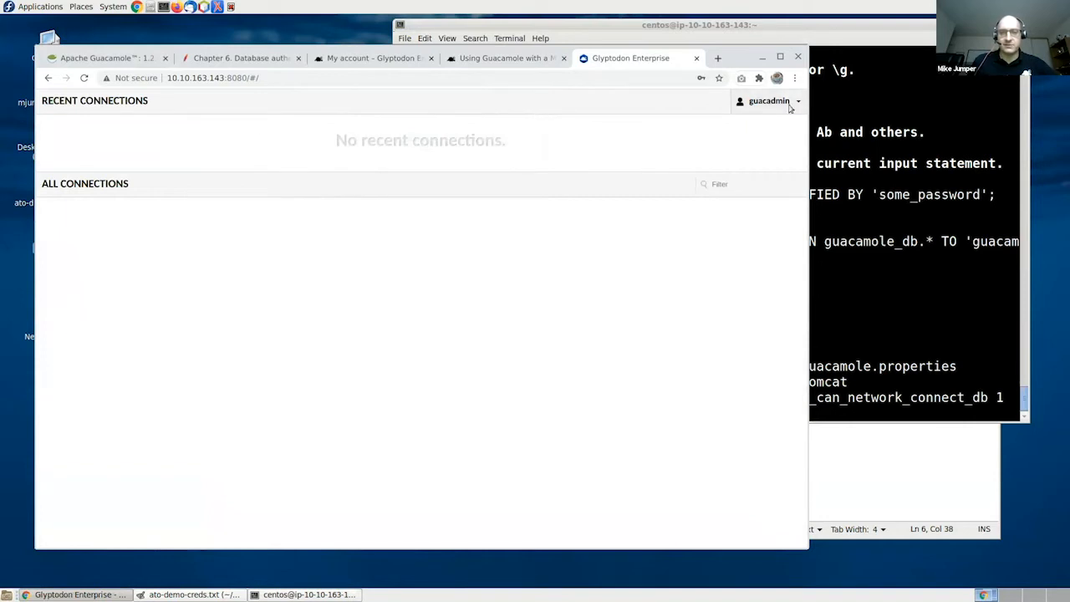
pyautogui.moveTo(304, 151)
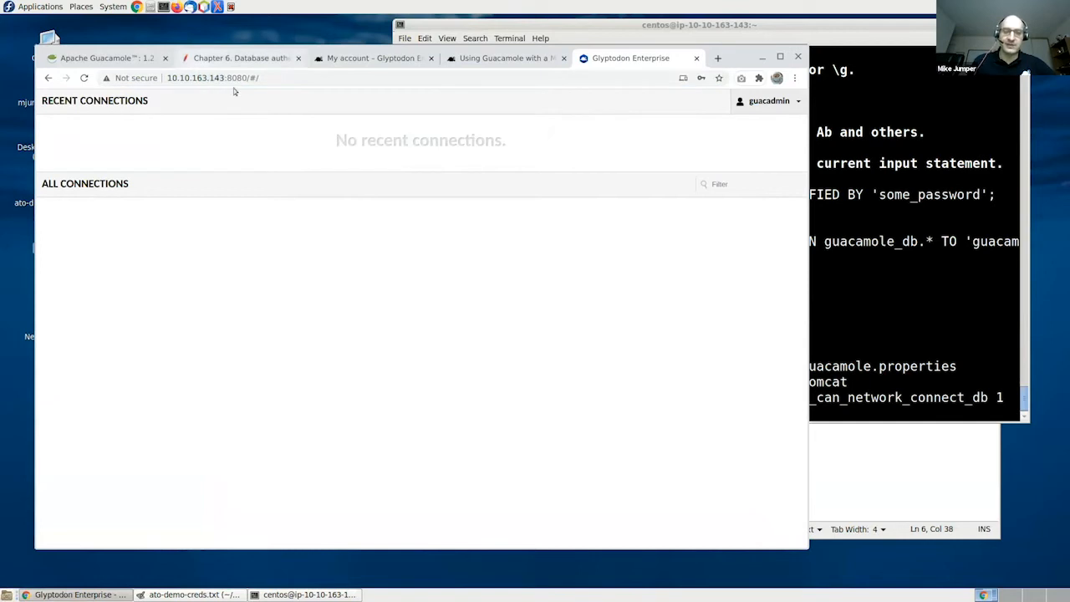
pyautogui.moveTo(325, 149)
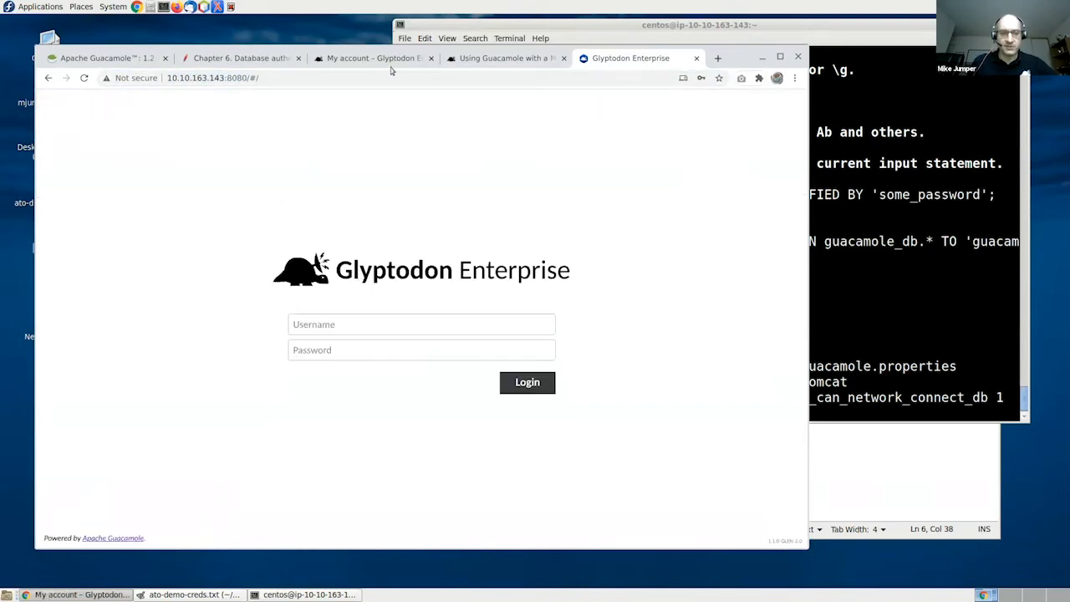
pyautogui.click(505, 57)
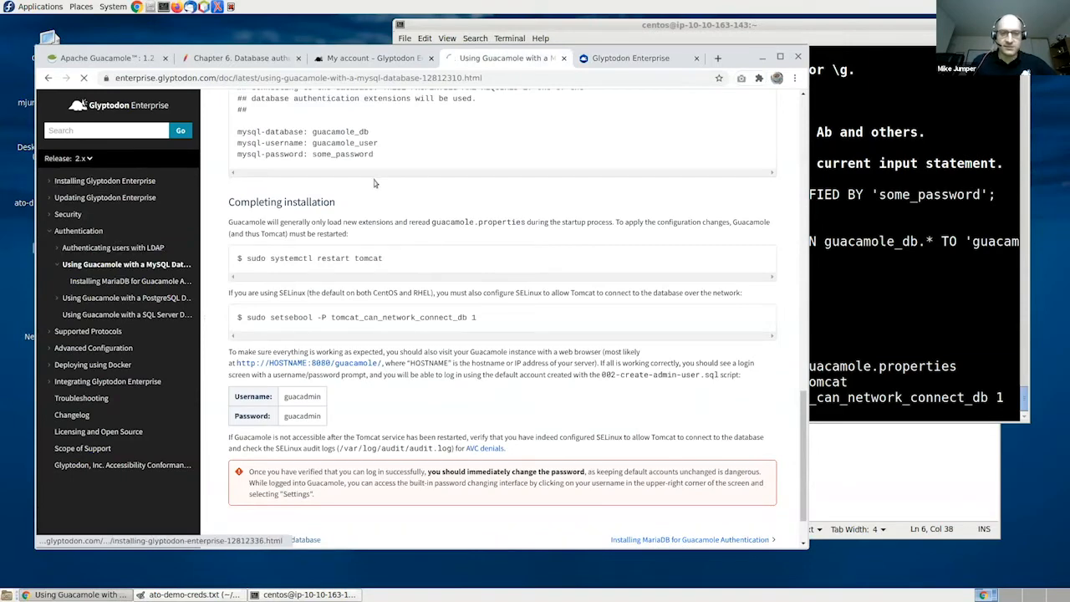
# - Run 'sudo yum install epel-release' from the Nginx guide; yum reports it already installed
pyautogui.click(104, 181)
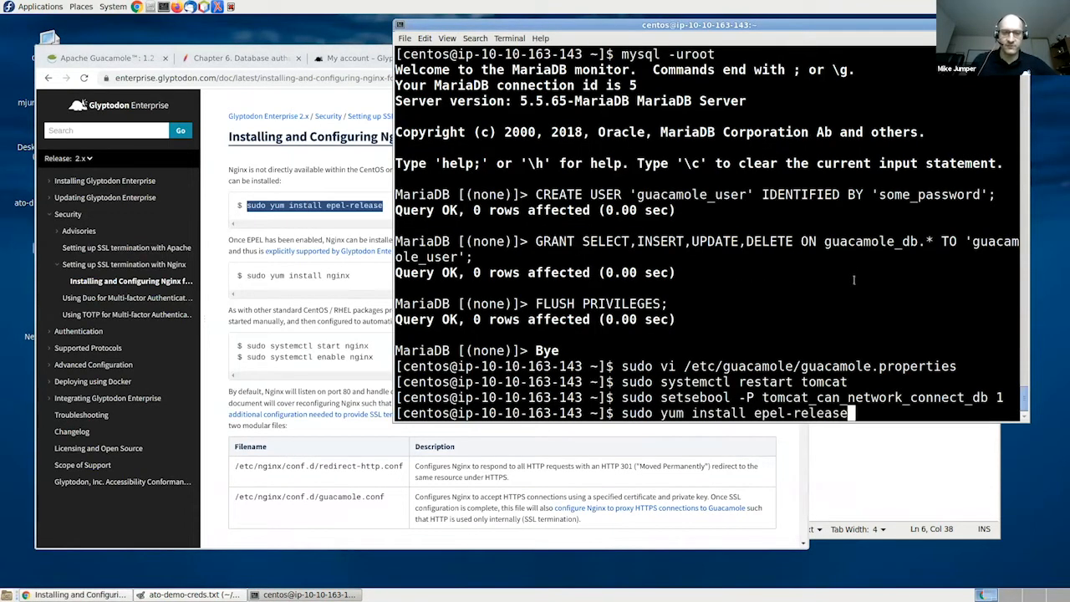
pyautogui.press('Return')
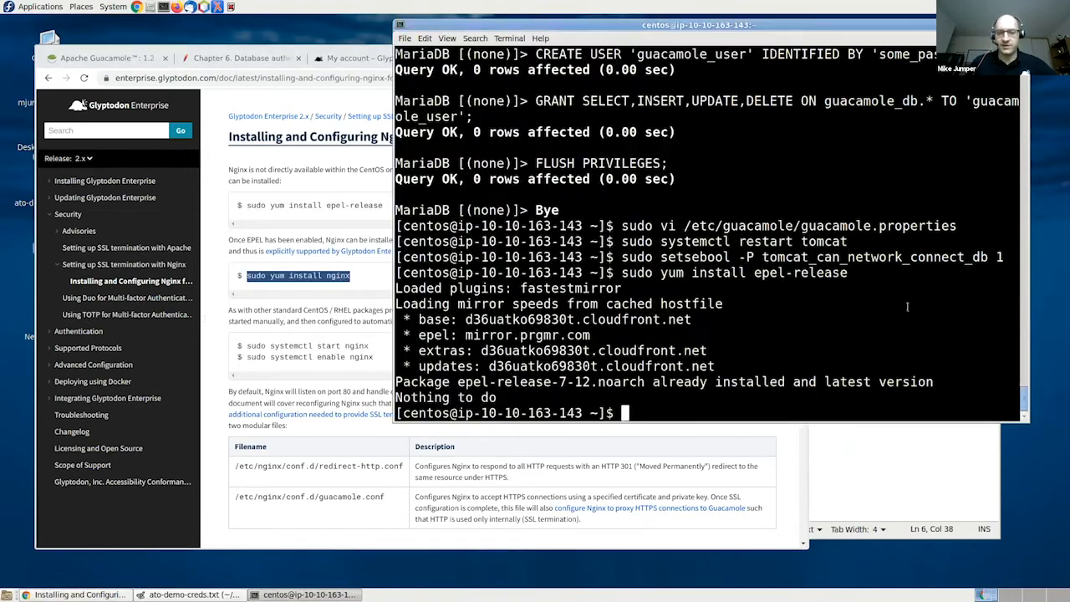
# - Run 'sudo yum install nginx' answering y, then start nginx and enable it at boot
pyautogui.write('sudo yum install nginx')
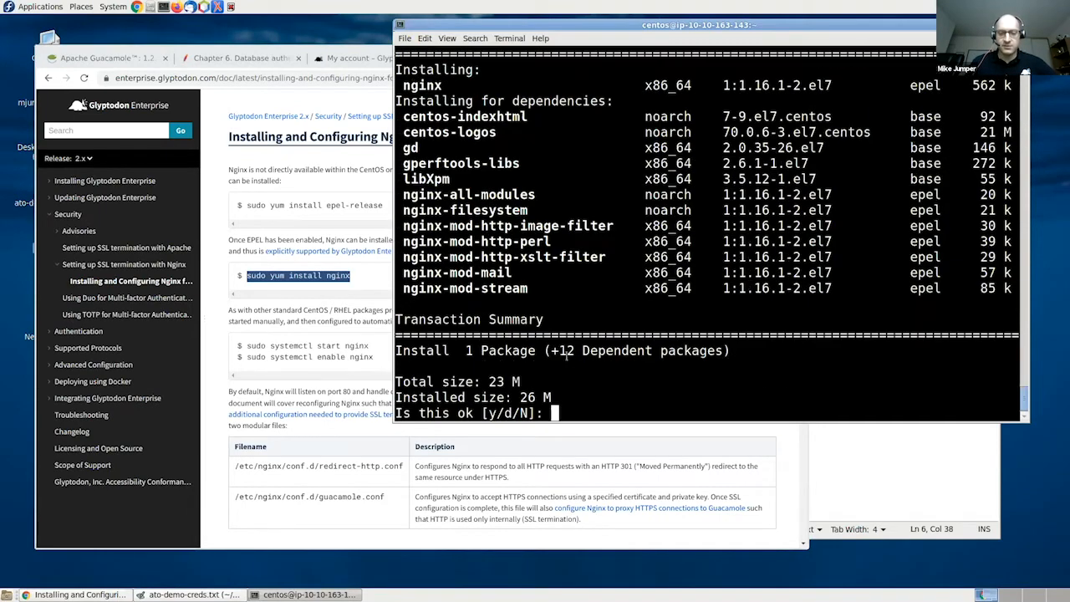
pyautogui.write('y')
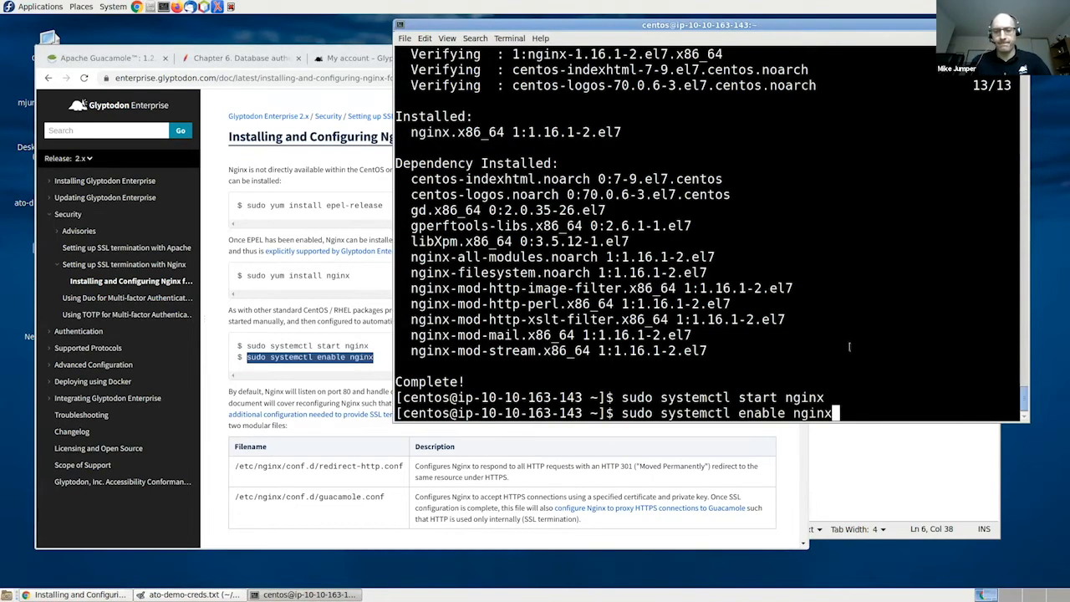
pyautogui.press('Return')
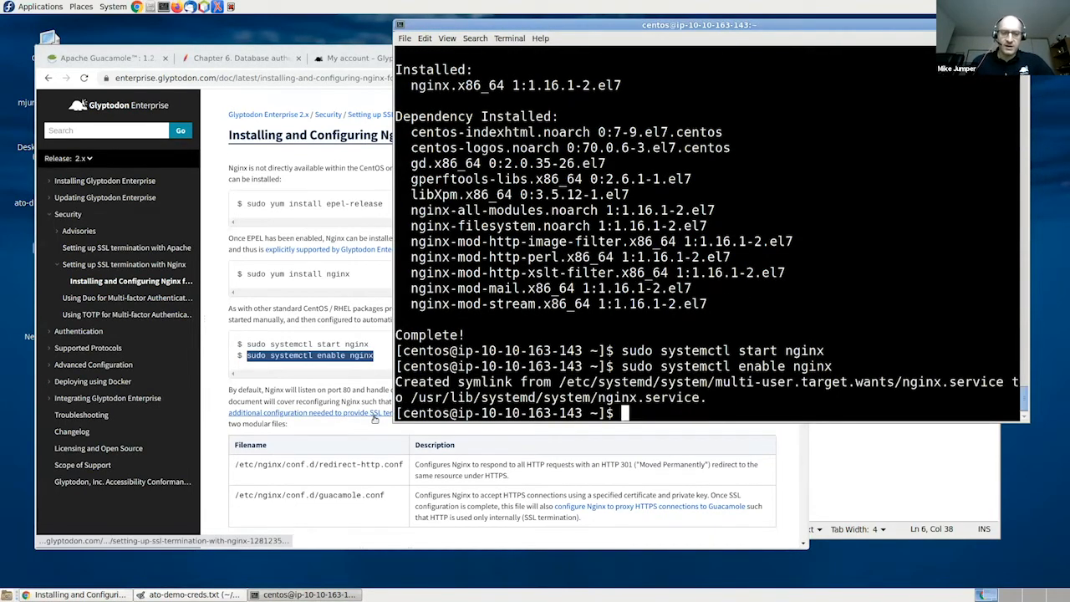
# - Scroll the Nginx guide to the HTTP-to-HTTPS redirect section showing nginx.conf's default server block
pyautogui.scroll(-3)
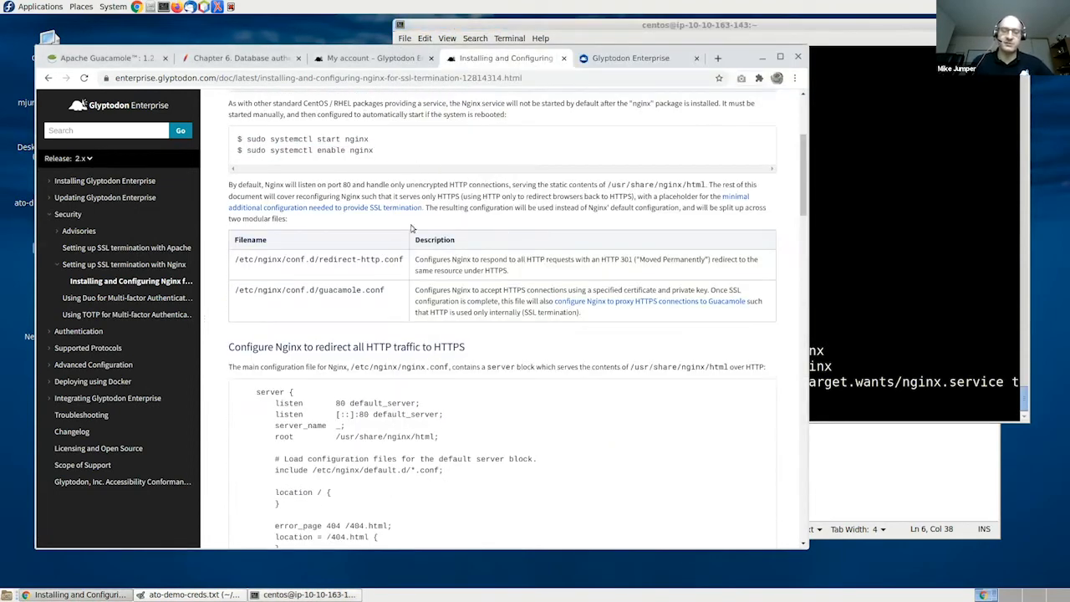
pyautogui.moveTo(414, 224)
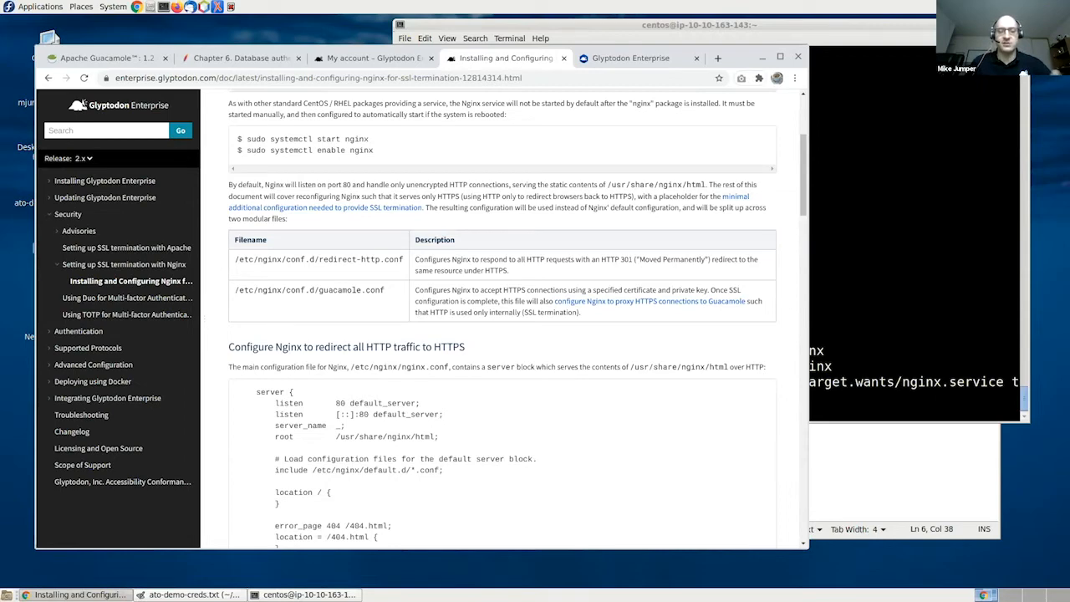
pyautogui.moveTo(427, 202)
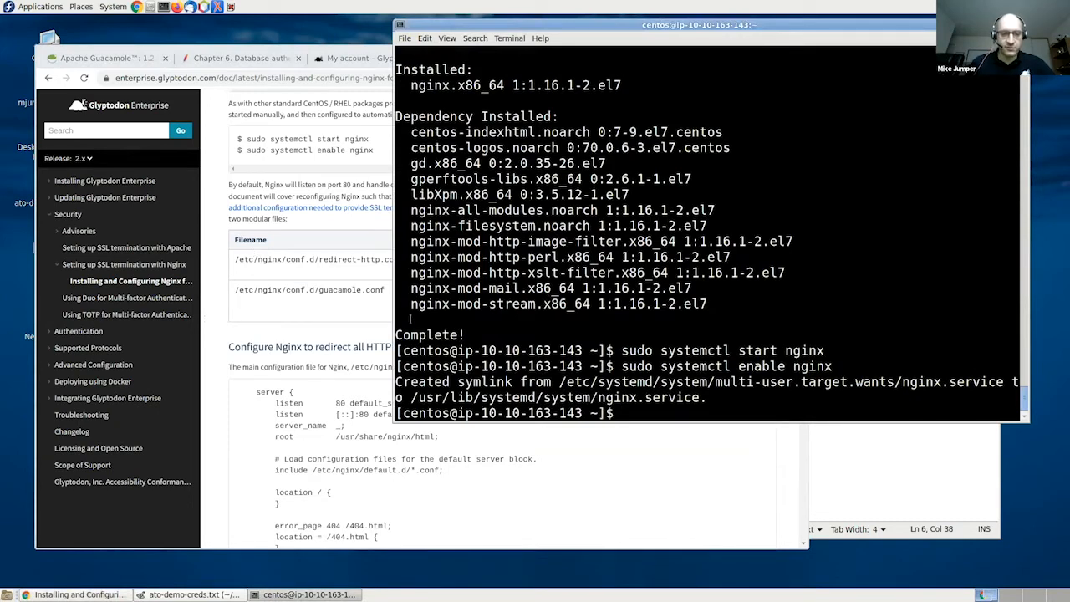
pyautogui.scroll(-3)
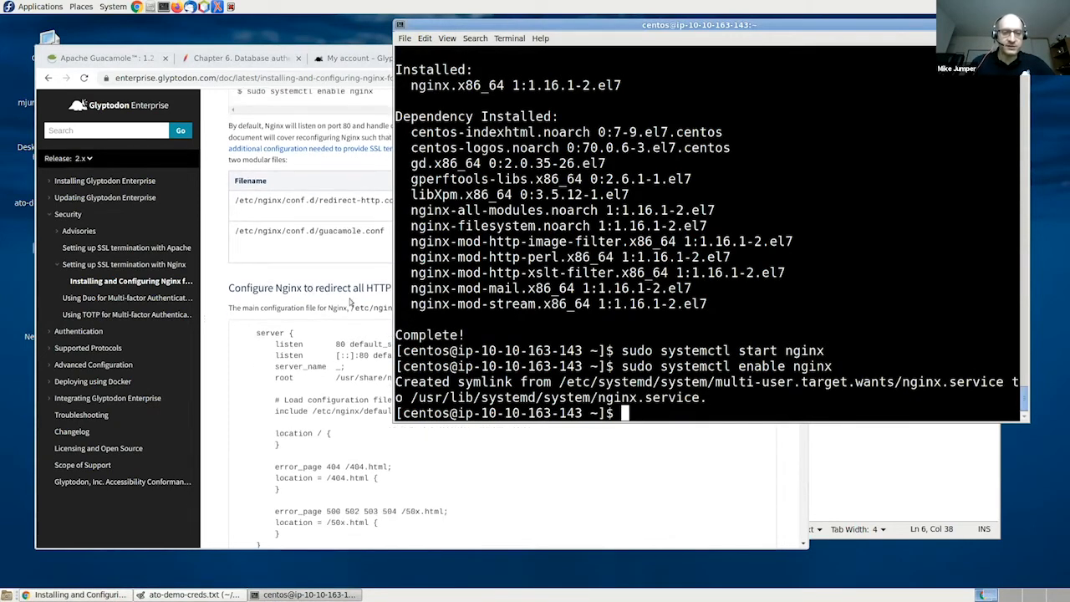
pyautogui.scroll(-3)
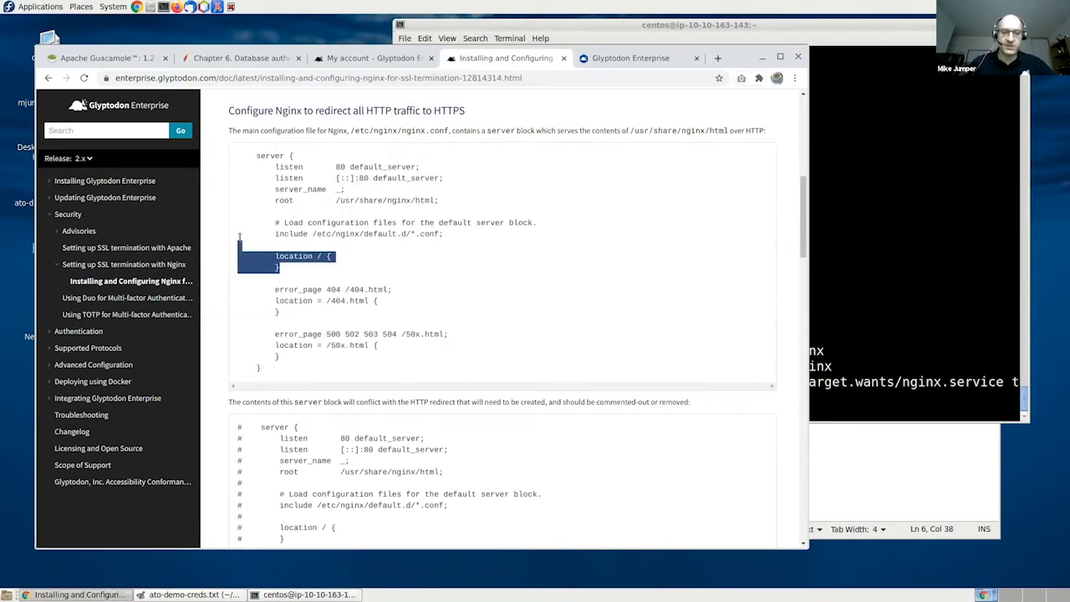
pyautogui.click(381, 244)
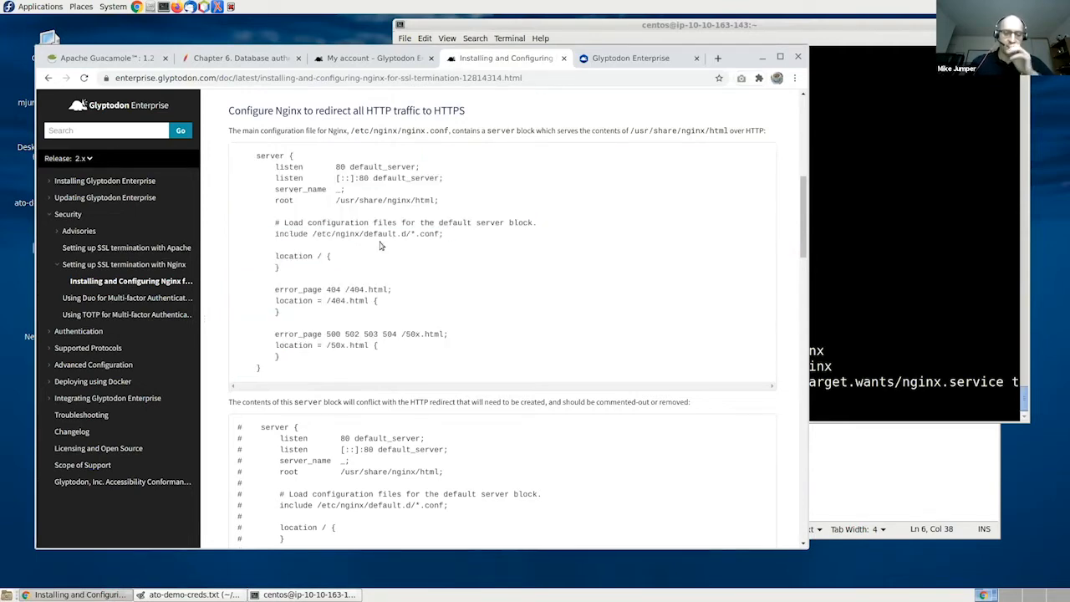
pyautogui.scroll(-3)
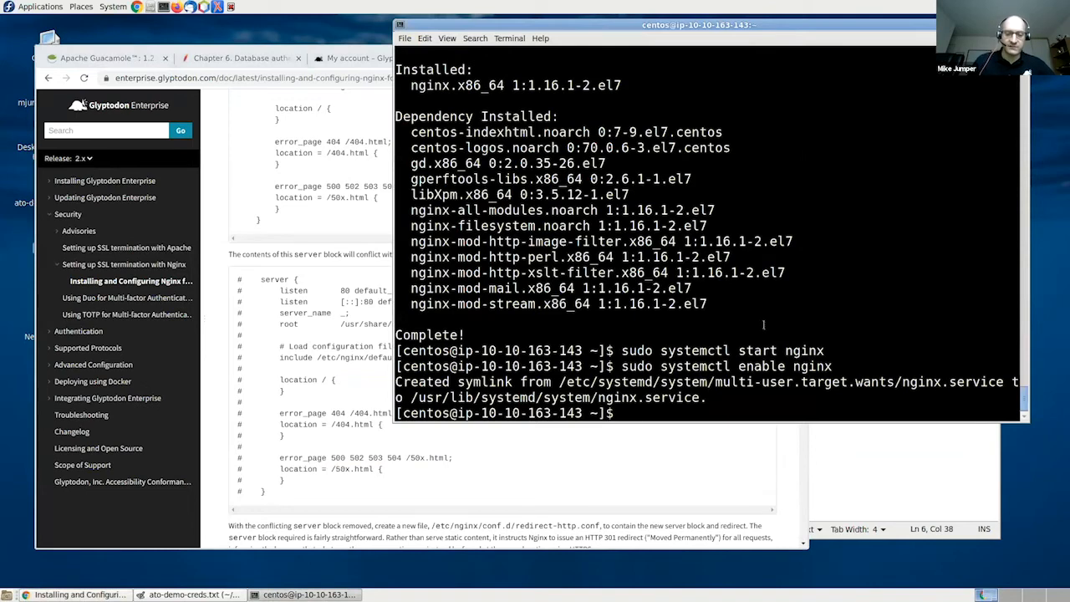
# - Edit /etc/nginx/nginx.conf in vi, prefixing the default server block lines with # and saving
pyautogui.write('sudo vi /etc')
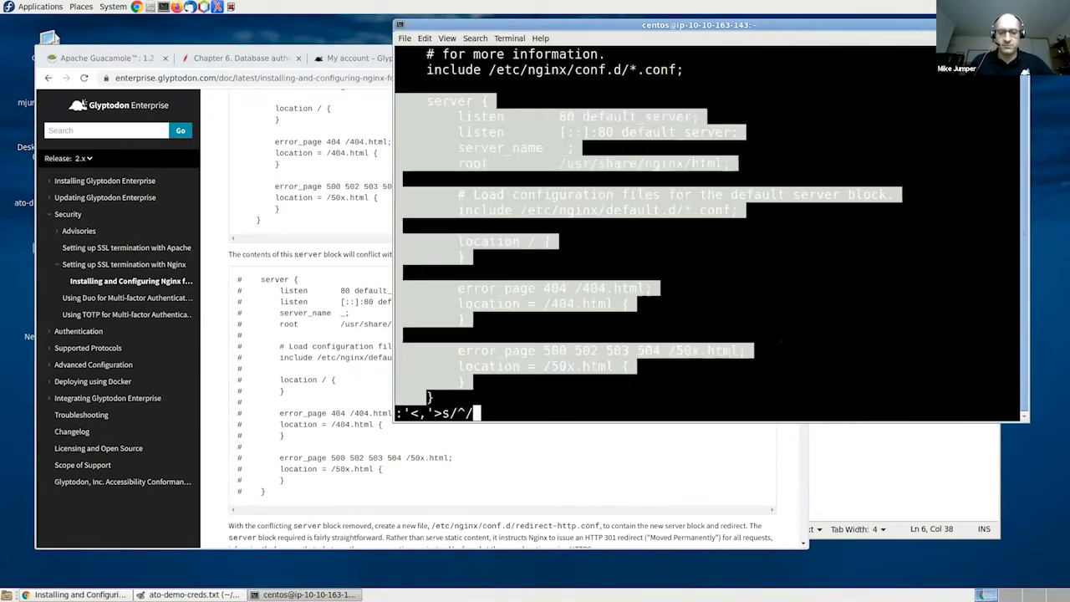
pyautogui.press('Return')
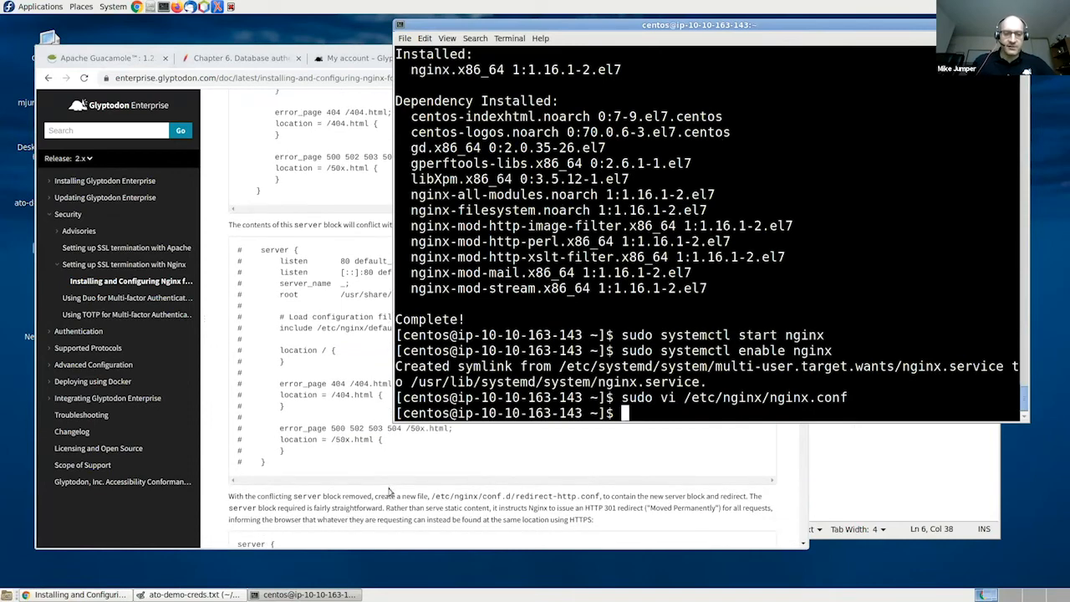
pyautogui.scroll(-3)
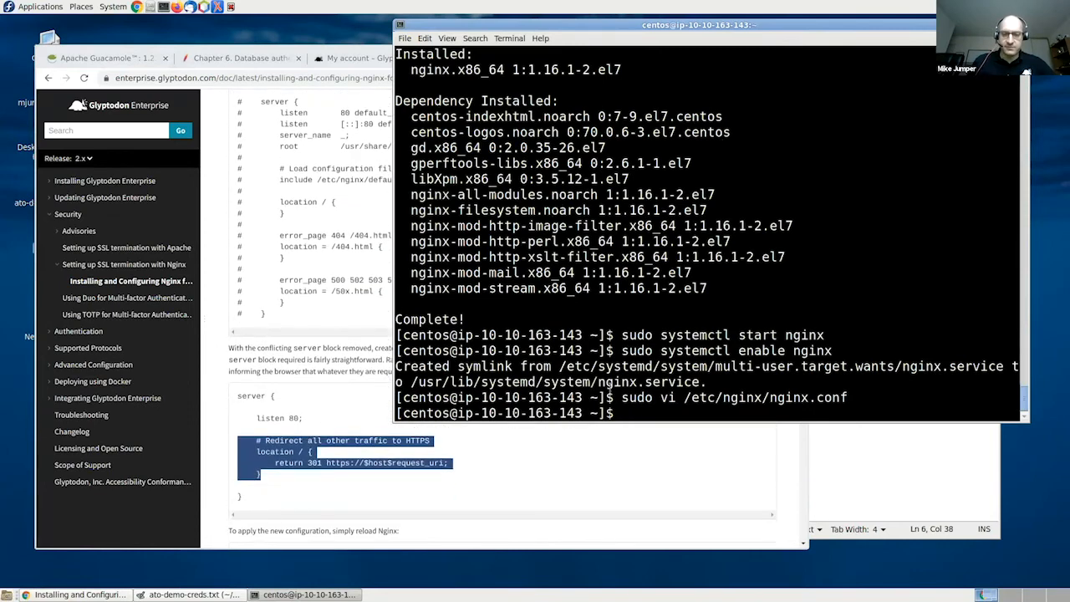
pyautogui.write('sudo vi /etc/nginx/conf.d/')
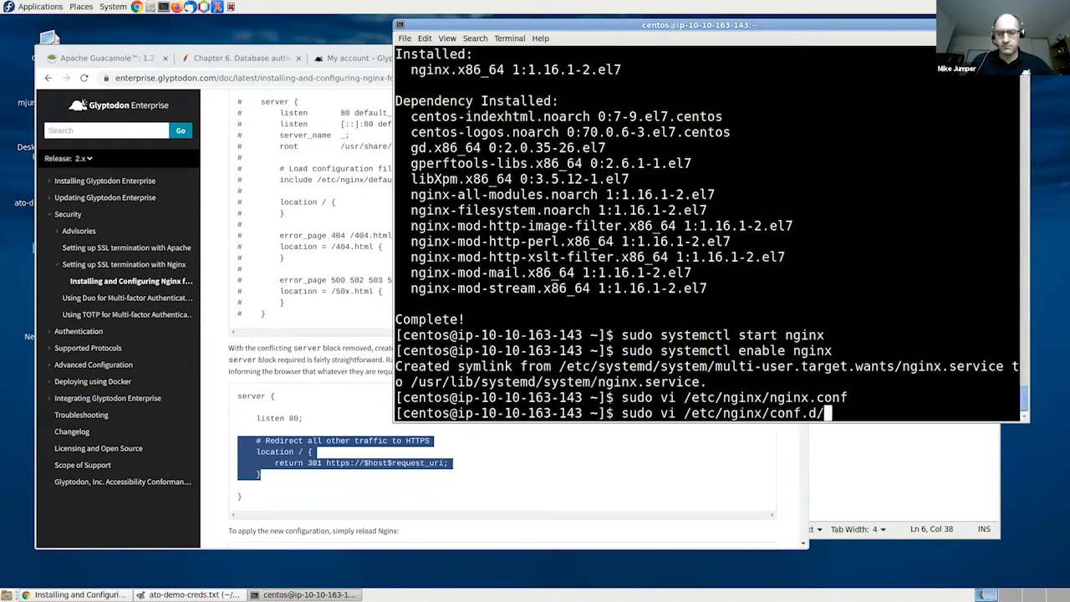
pyautogui.write('redirect-http.conf')
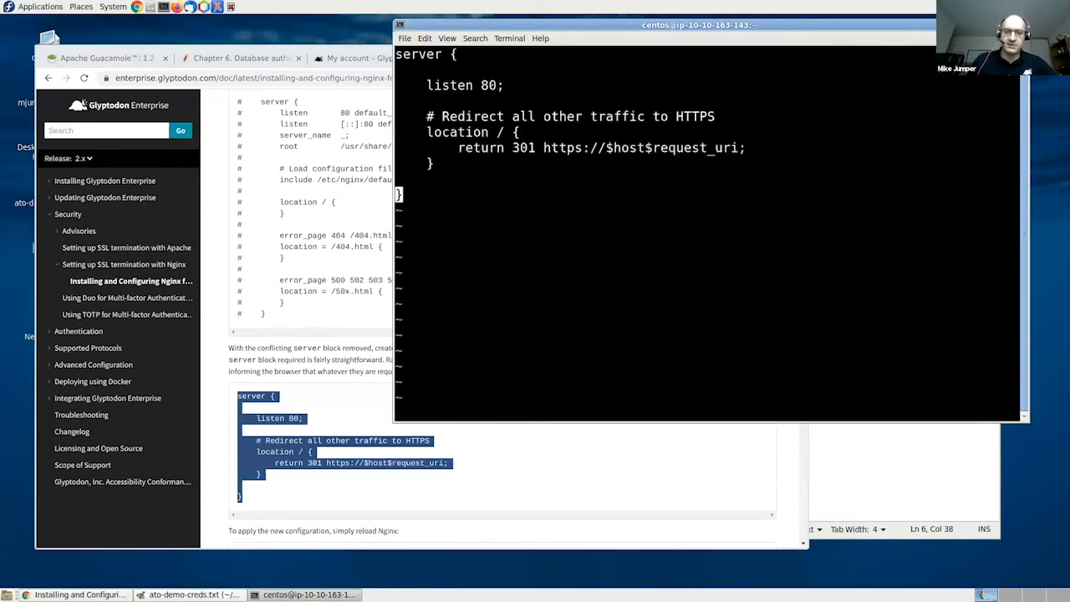
pyautogui.click(501, 84)
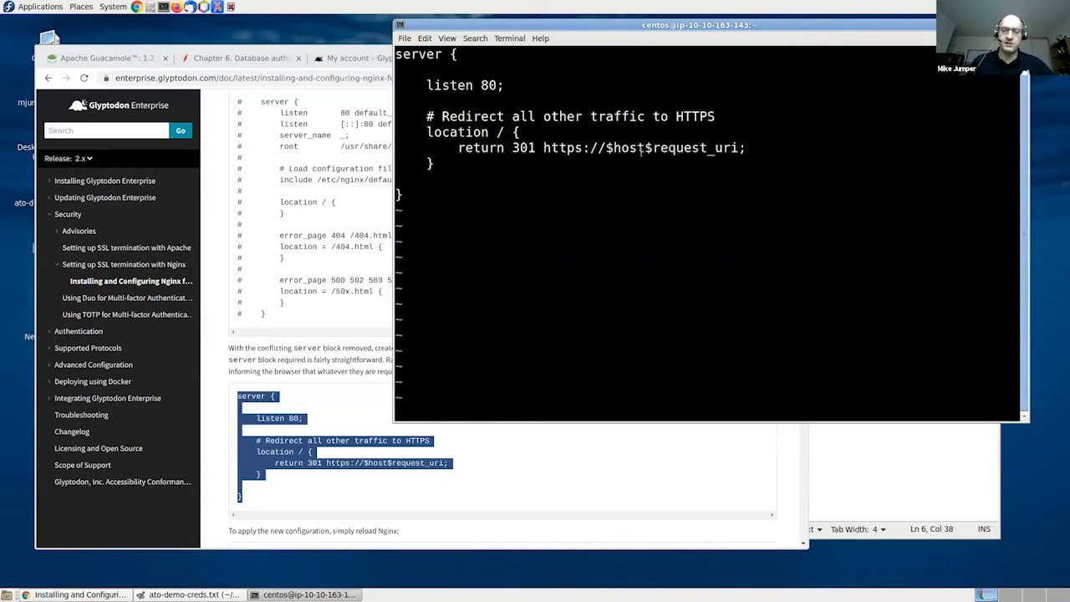
pyautogui.doubleClick(624, 147)
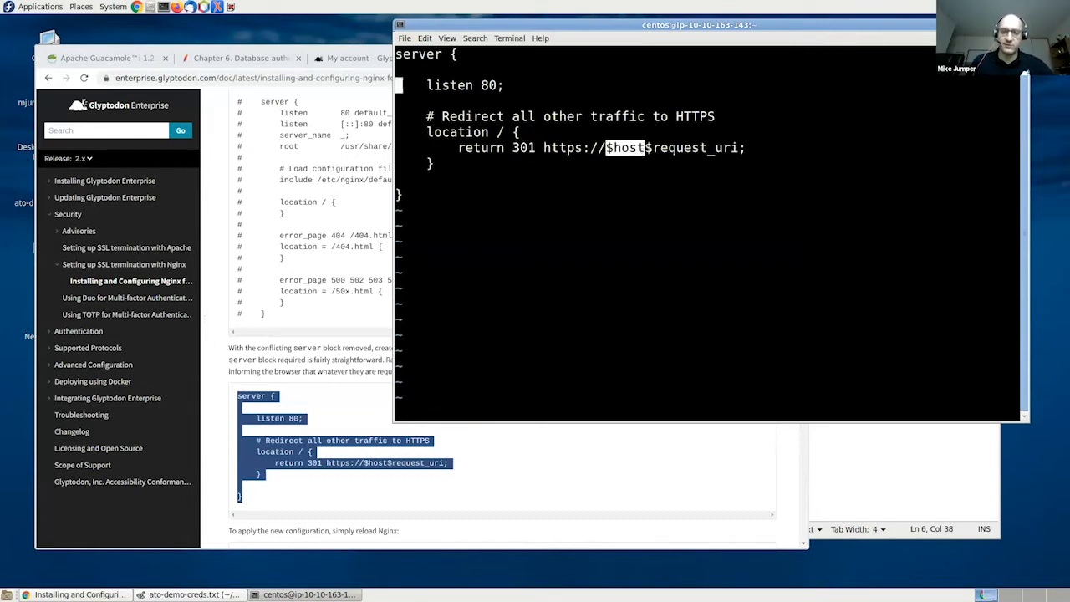
pyautogui.doubleClick(561, 147)
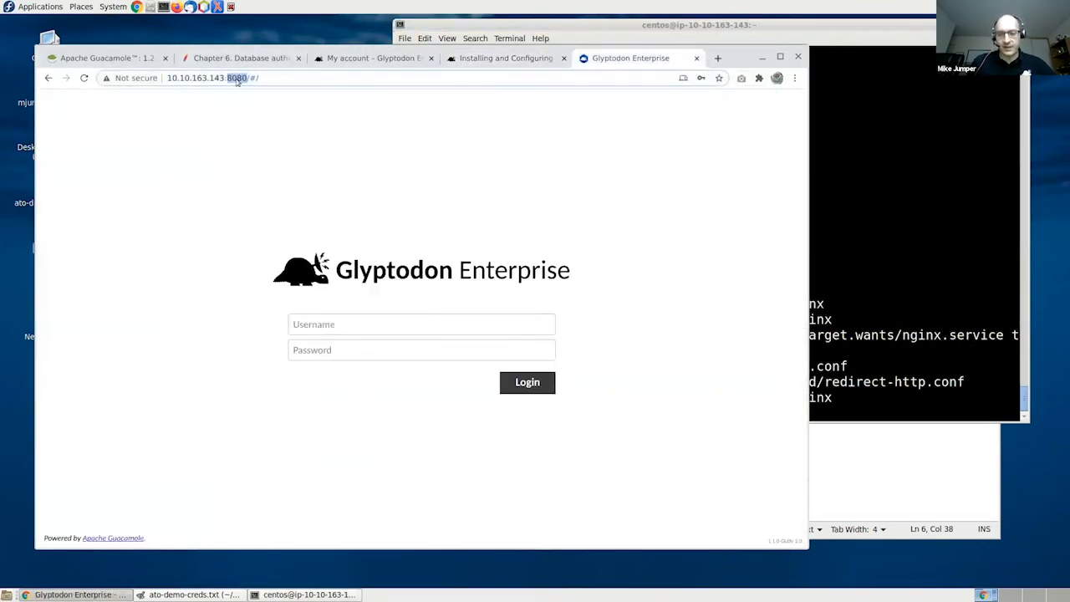
# - Load the server address without :8080 over HTTP then HTTPS, confirming connection refused
pyautogui.click(209, 79)
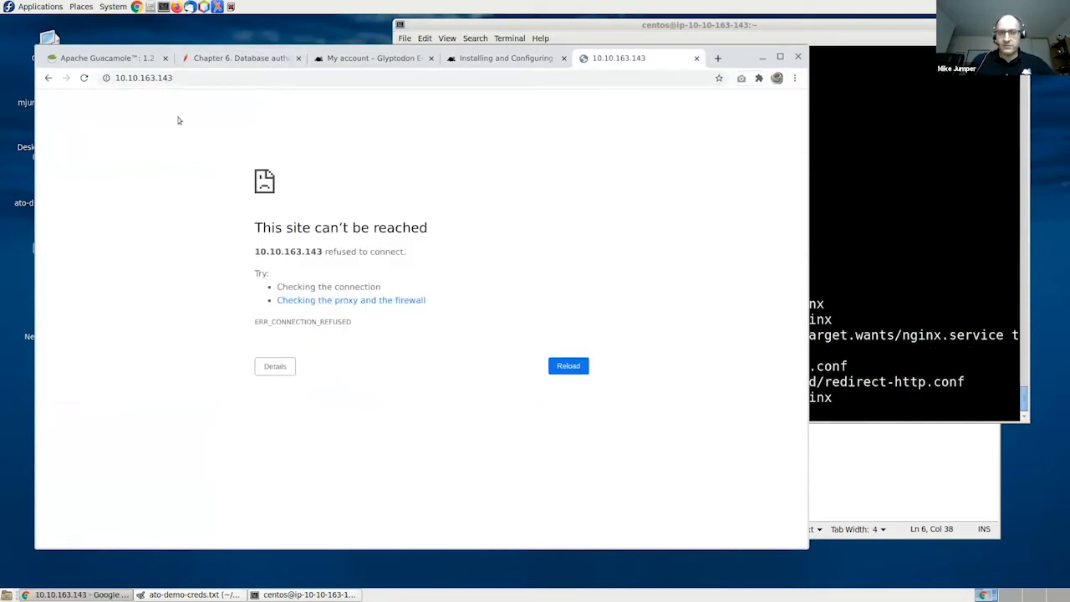
pyautogui.click(144, 79)
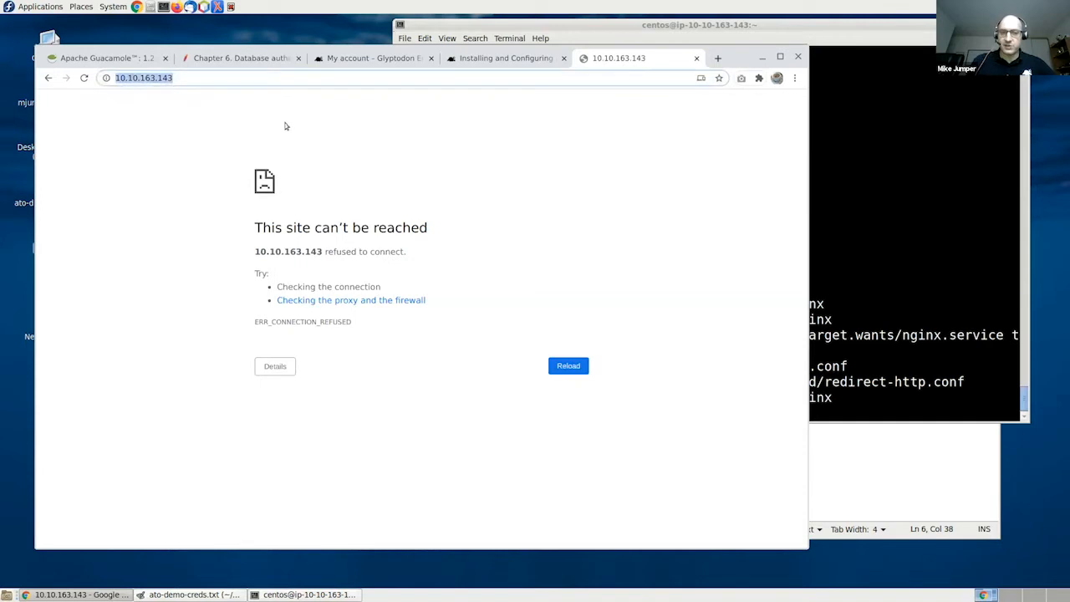
pyautogui.click(144, 78)
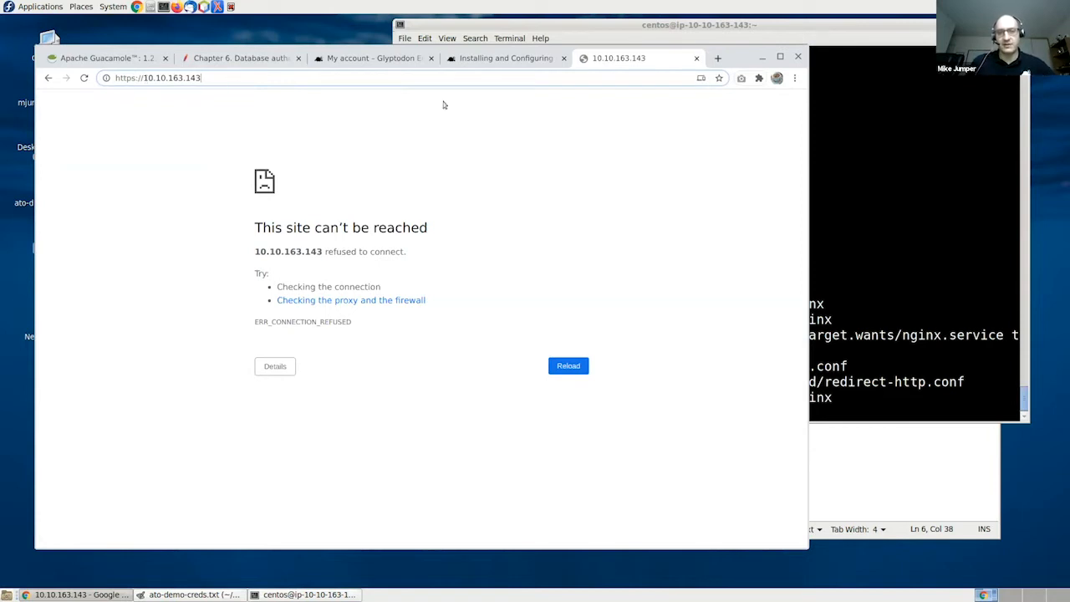
pyautogui.click(505, 57)
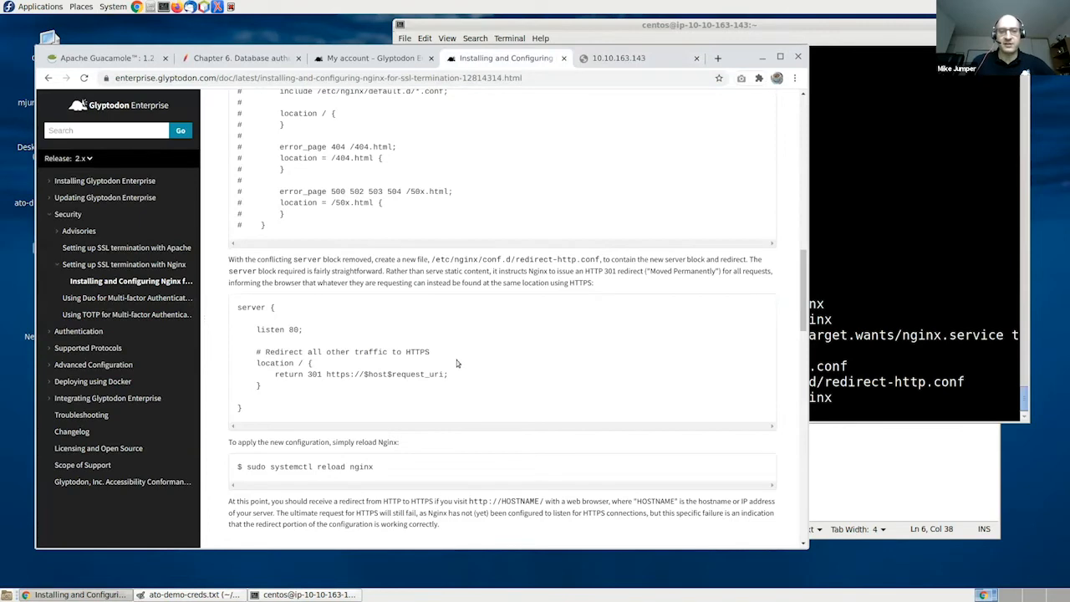
# - Scroll to 'Configure Nginx to accept HTTPS connections' and copy 'sudo yum install certbot'
pyautogui.scroll(-3)
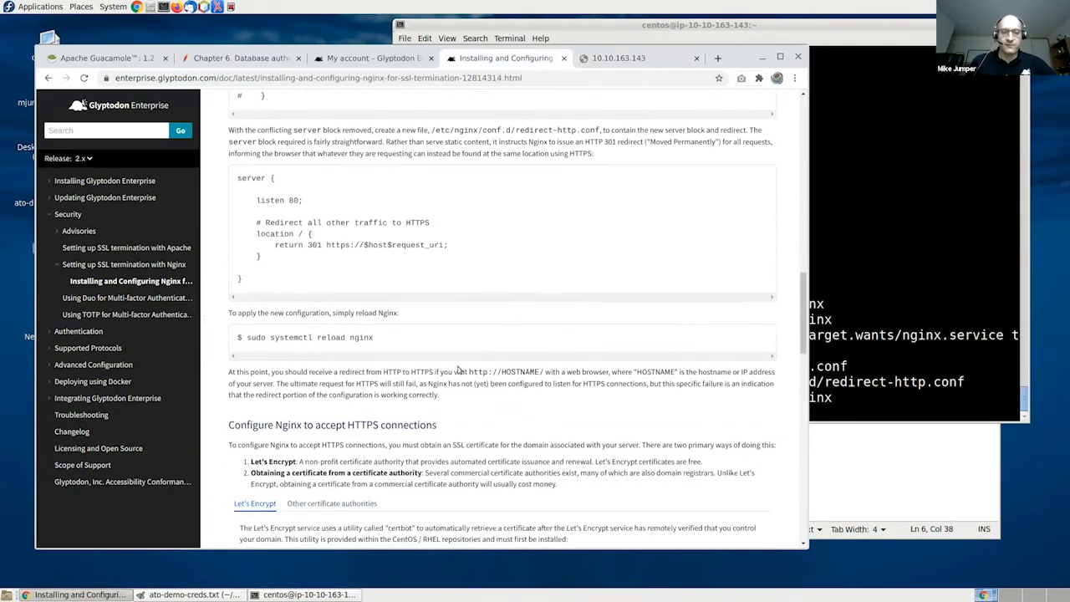
pyautogui.scroll(-3)
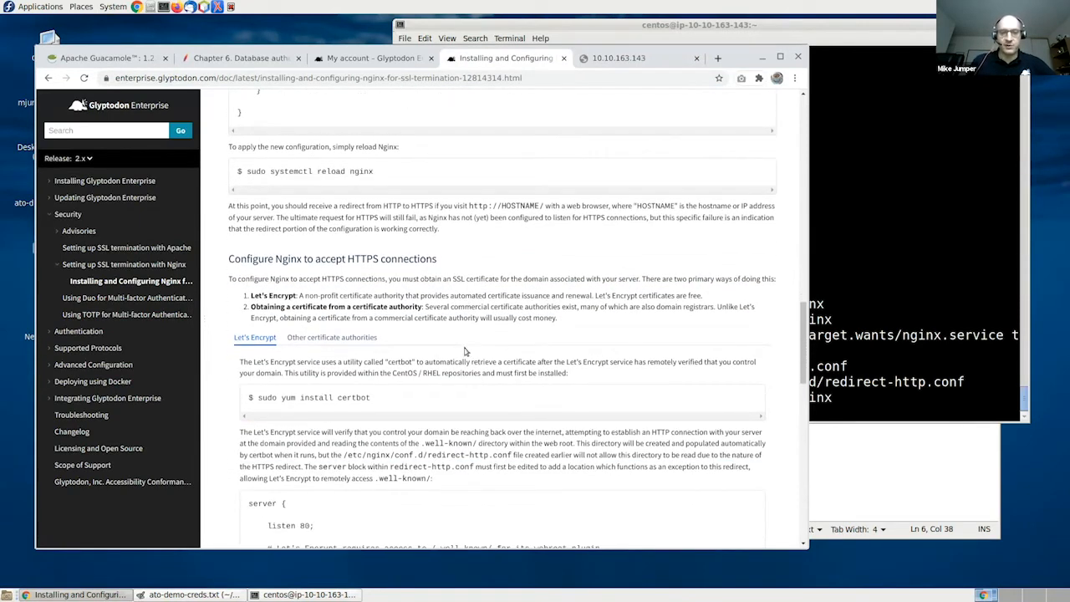
pyautogui.scroll(-3)
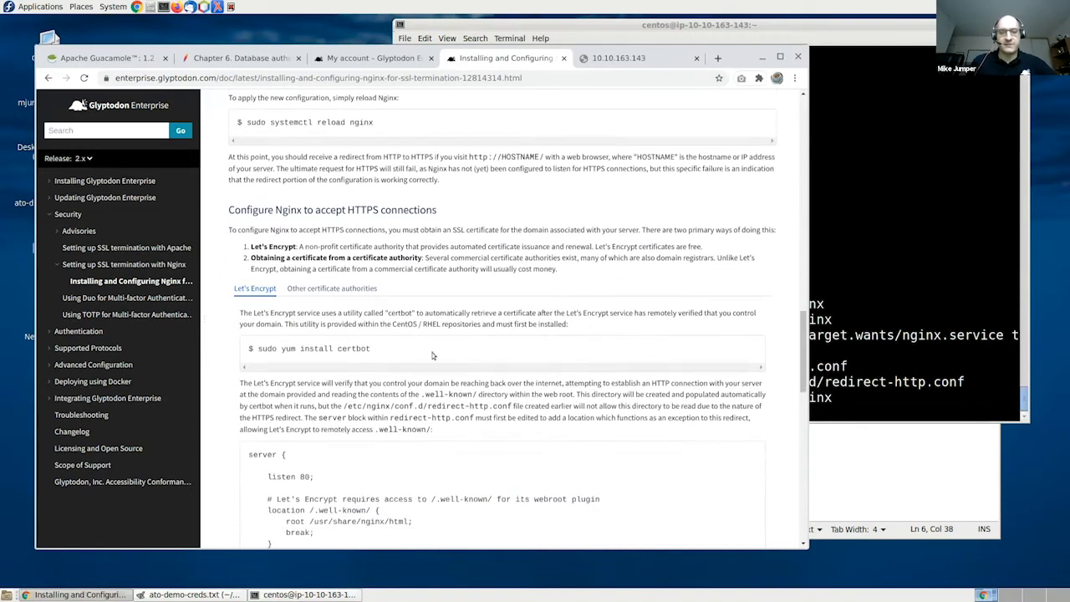
pyautogui.scroll(-3)
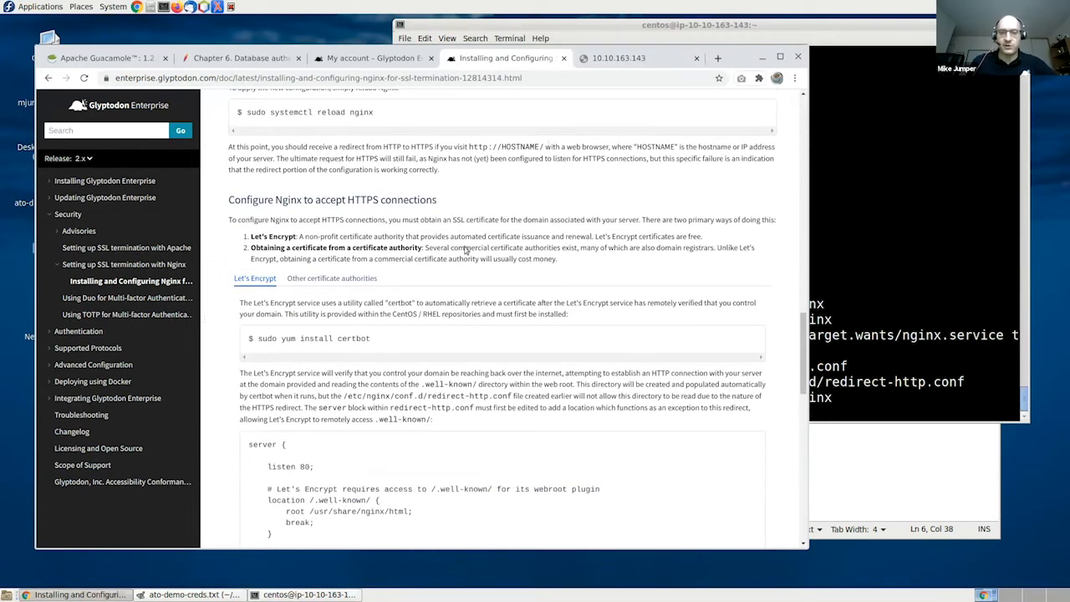
pyautogui.moveTo(532, 391)
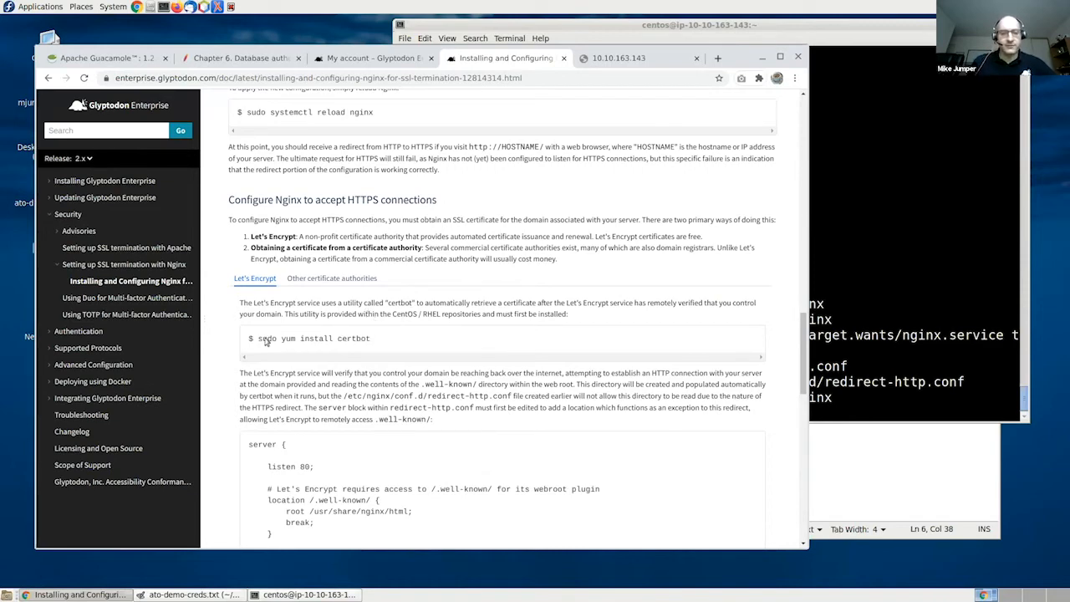
pyautogui.doubleClick(314, 338)
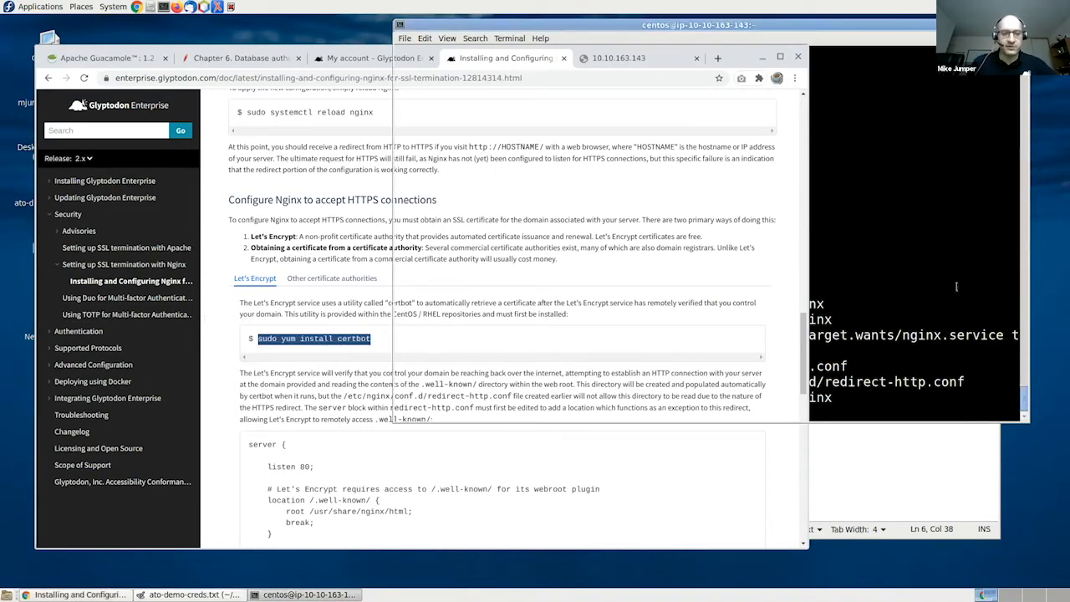
pyautogui.press('Return')
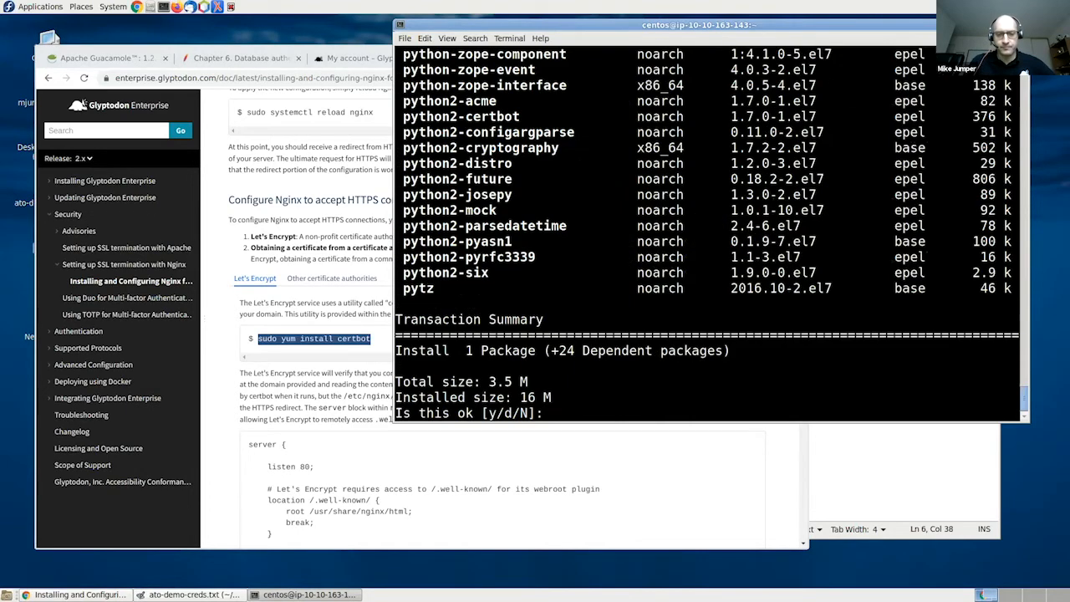
# - Answer y so certbot and its 24 dependent packages install
pyautogui.write('y')
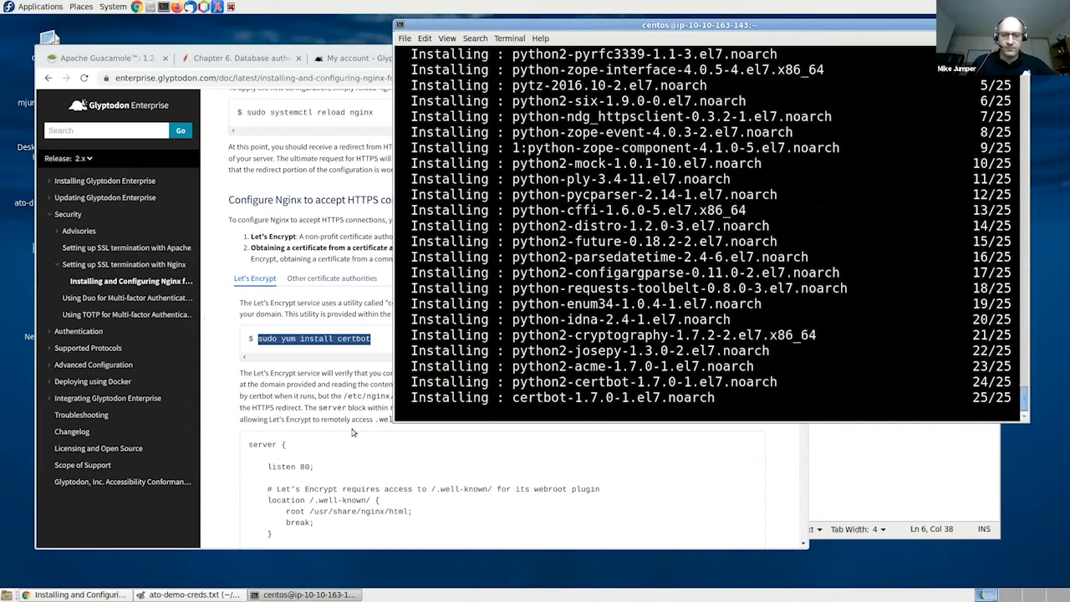
pyautogui.scroll(-3)
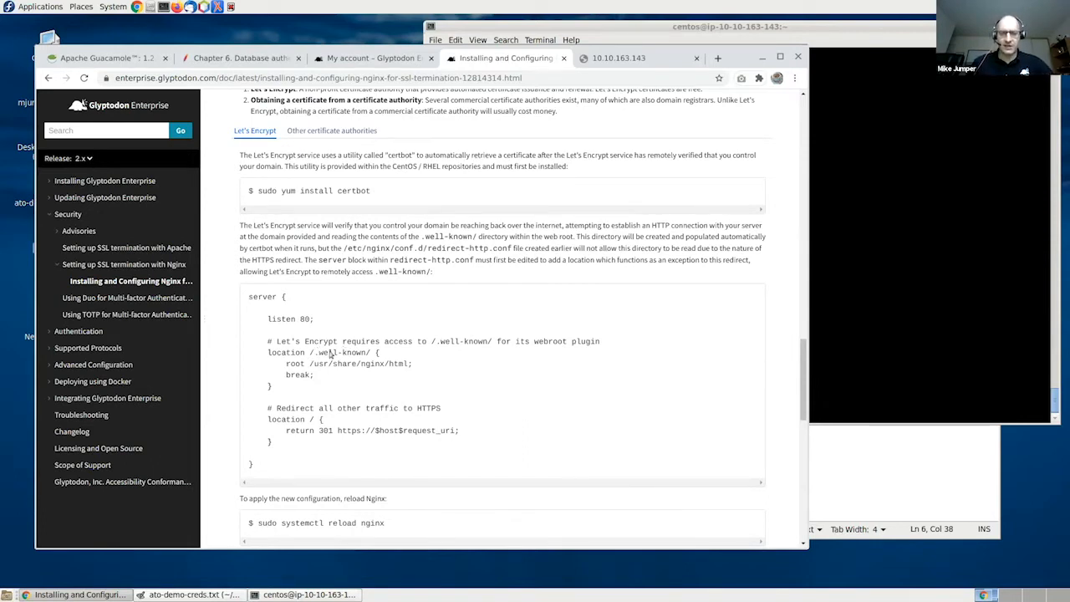
pyautogui.moveTo(378, 355)
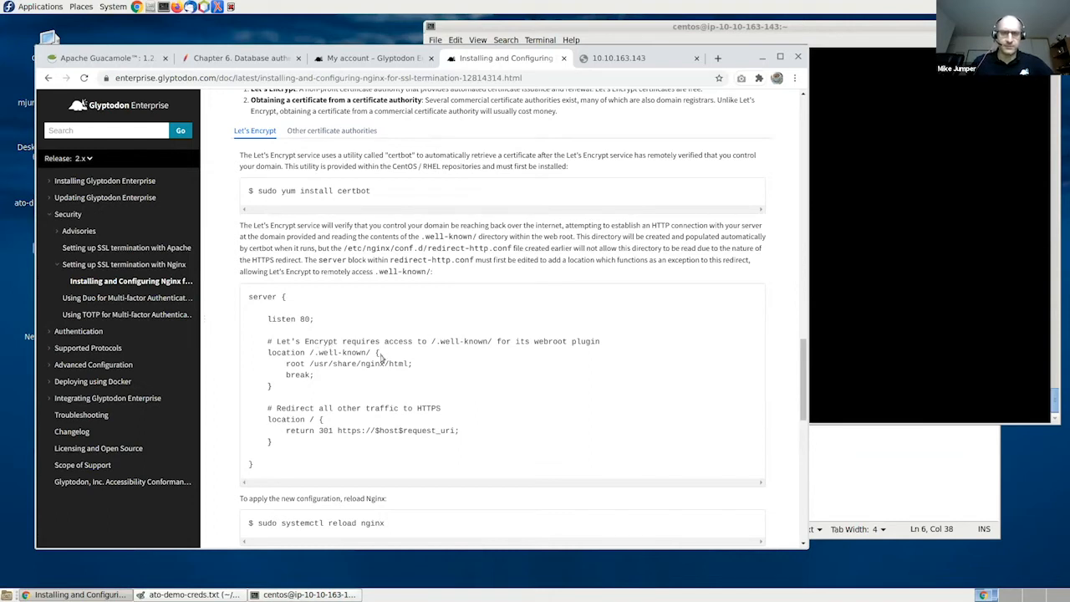
pyautogui.moveTo(331, 392)
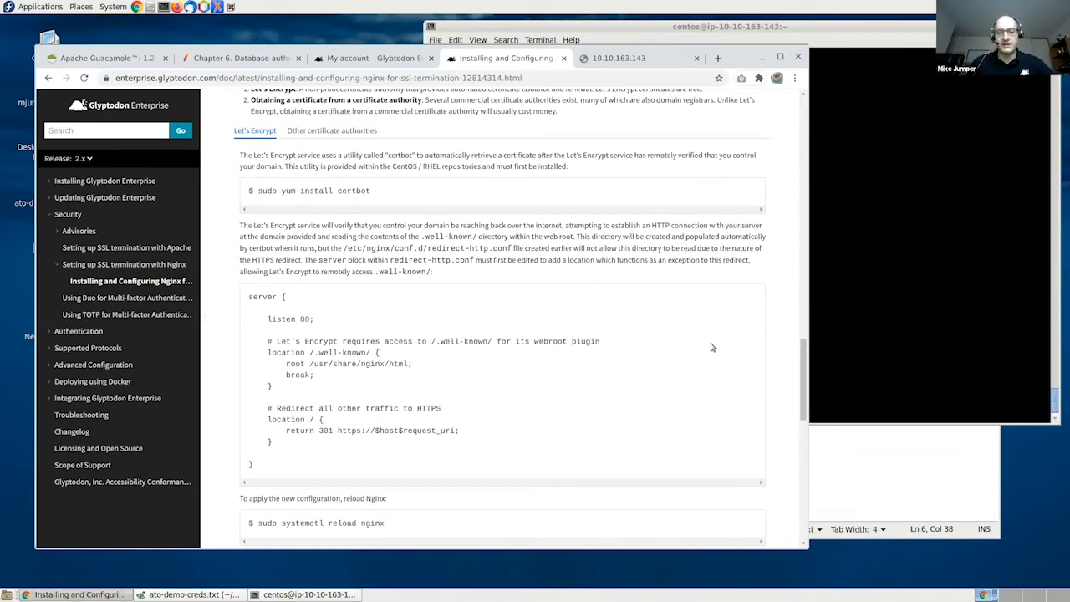
# - Reload nginx, then add a /.well-known/ location served from /usr/share/nginx/html to redirect-http.conf and save
pyautogui.write('sudo systemctl reload nginx')
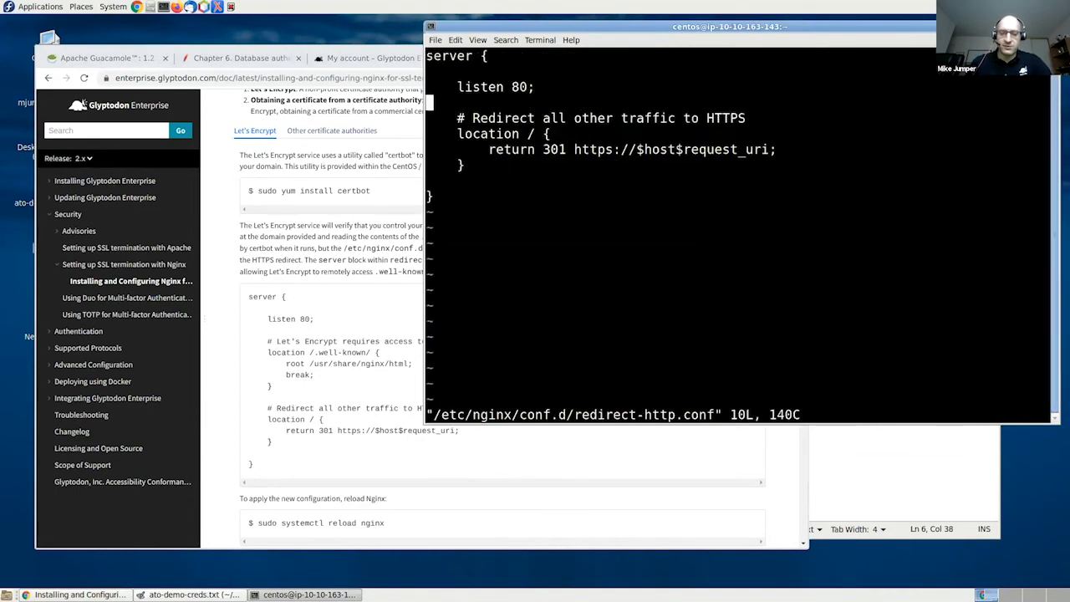
pyautogui.press('i')
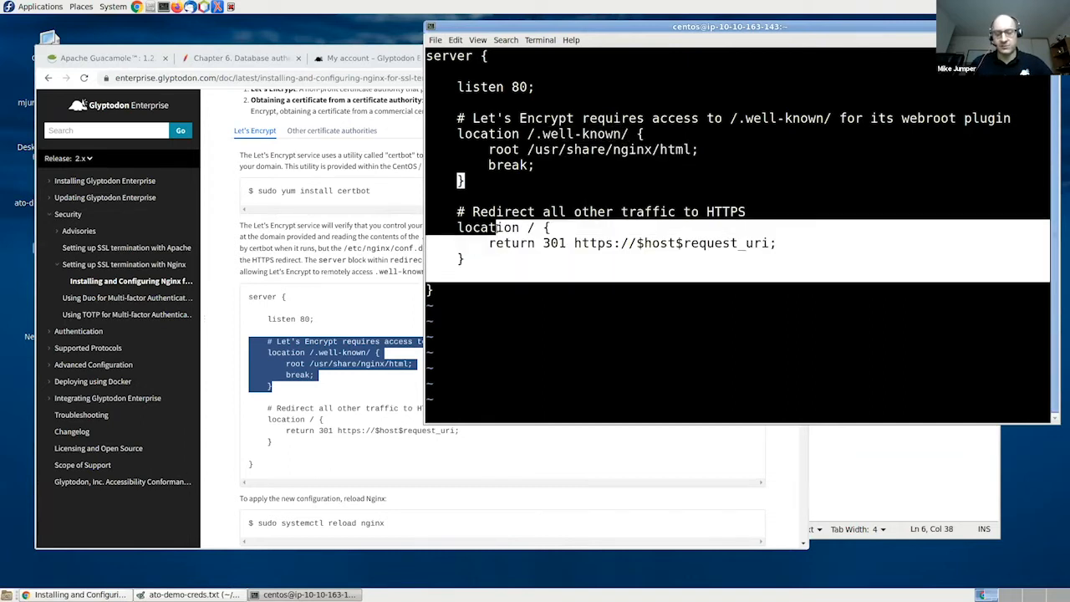
pyautogui.write(':wq')
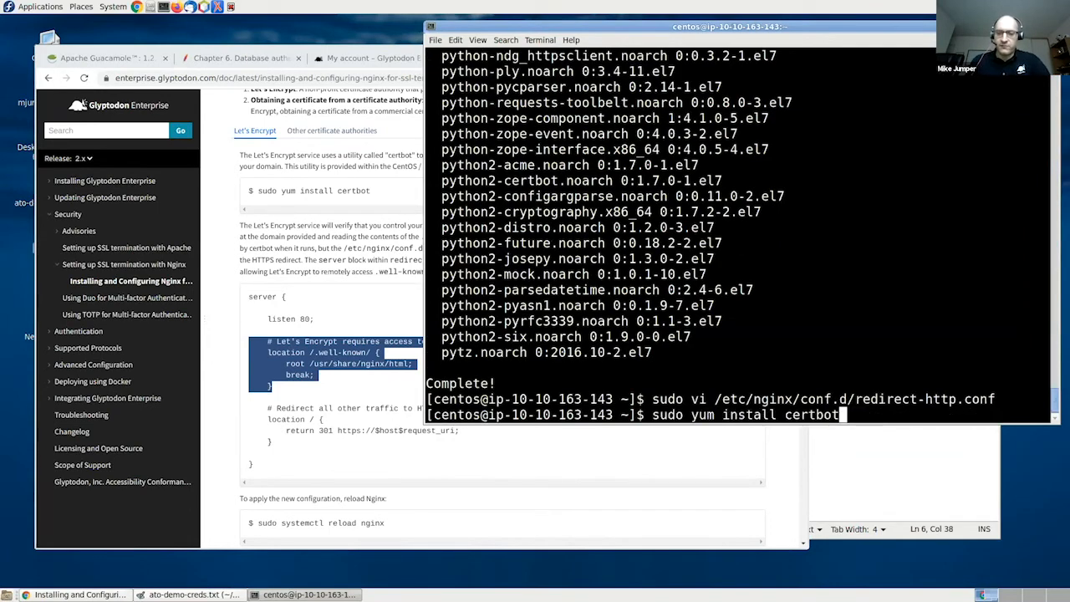
# - Run certbot webroot for ato.glyptodon.com and enter the glyptodon email address at the prompt
pyautogui.press('Return')
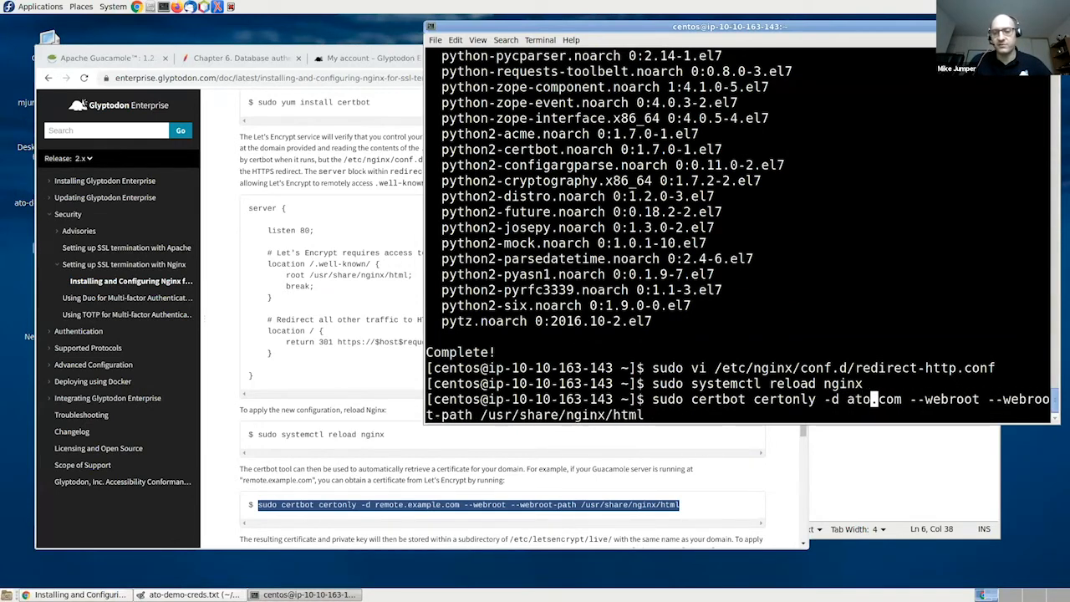
pyautogui.write('.glyptodon.')
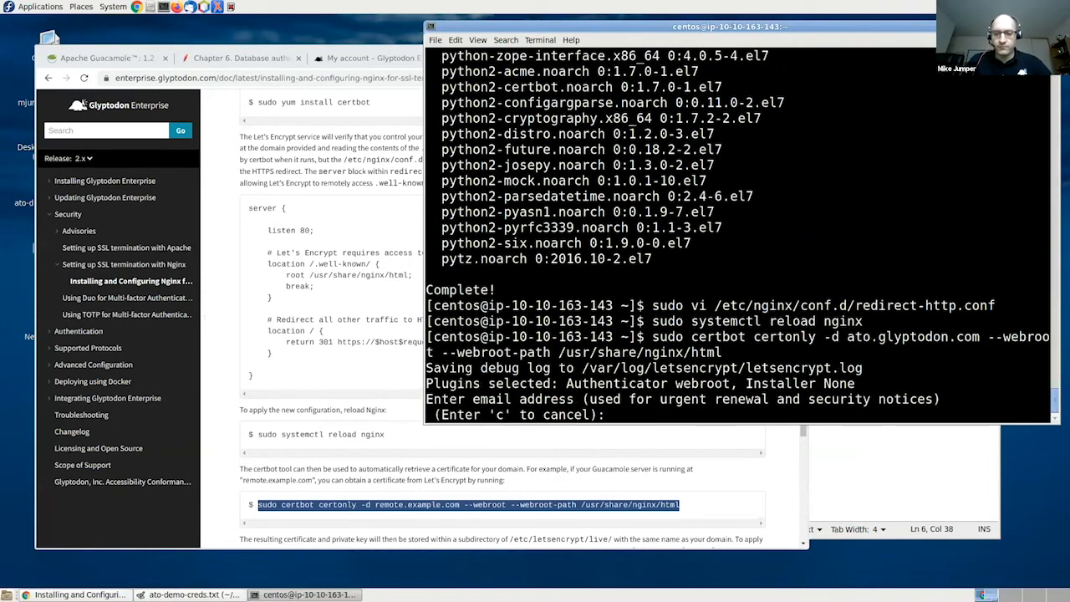
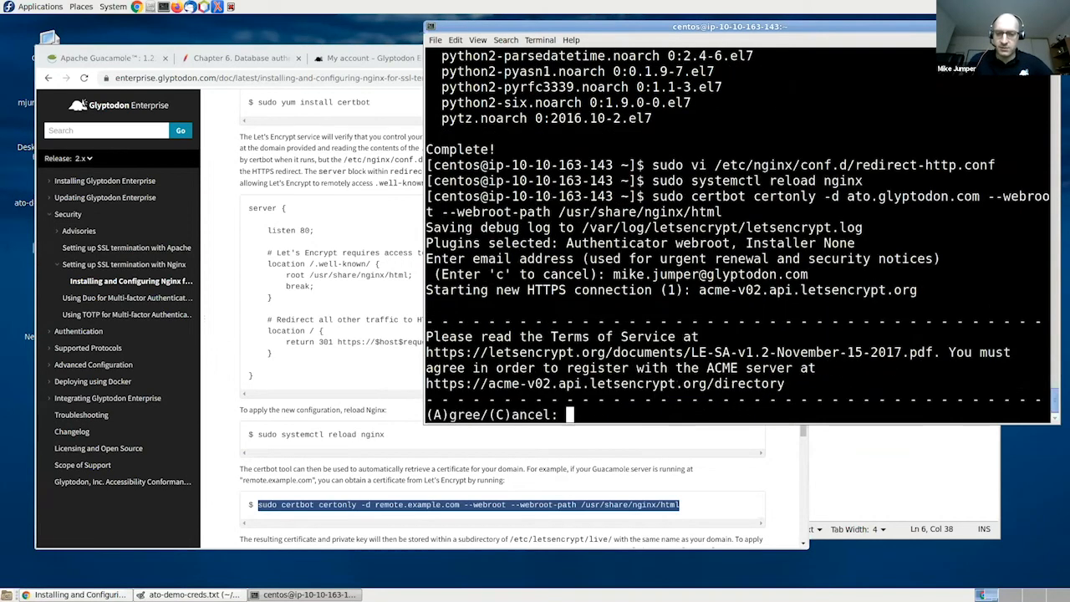
# - Answer A to agree to the terms and N to decline EFF sharing, obtaining fullchain.pem and privkey.pem
pyautogui.write('A')
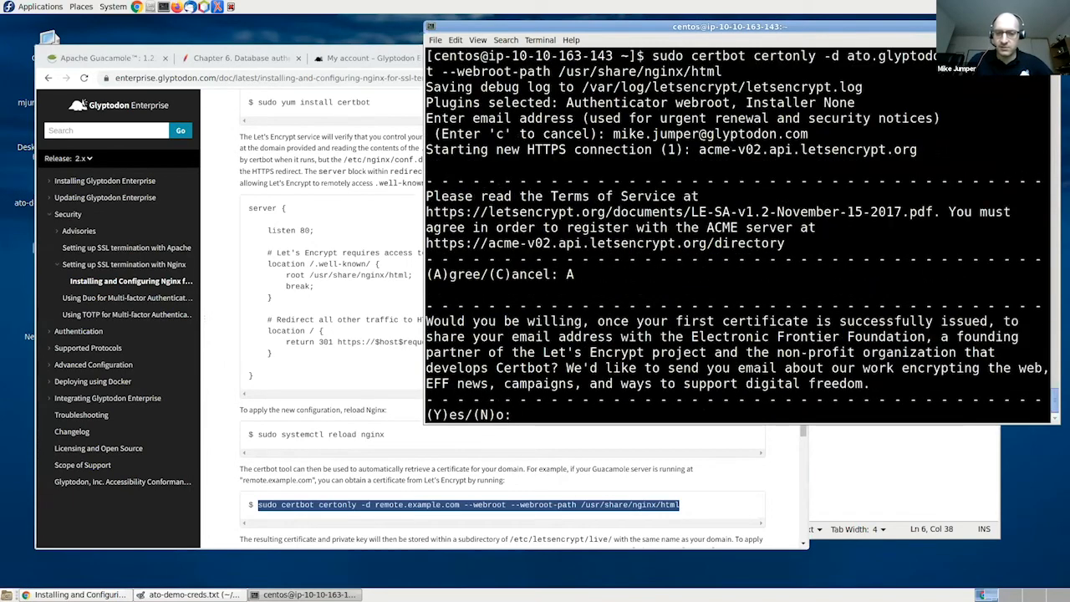
pyautogui.write('N')
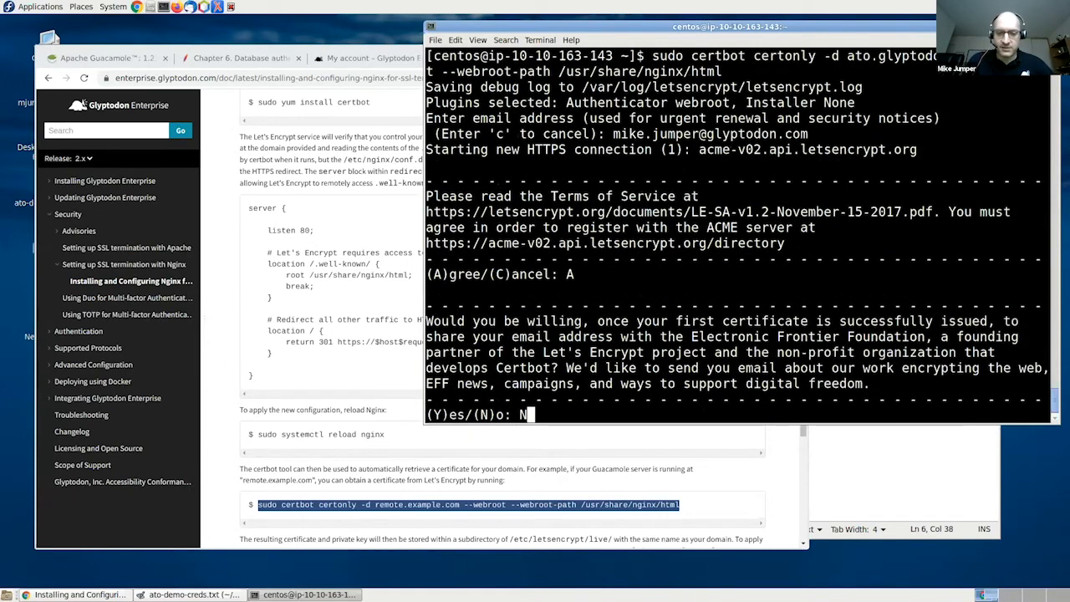
pyautogui.press('Return')
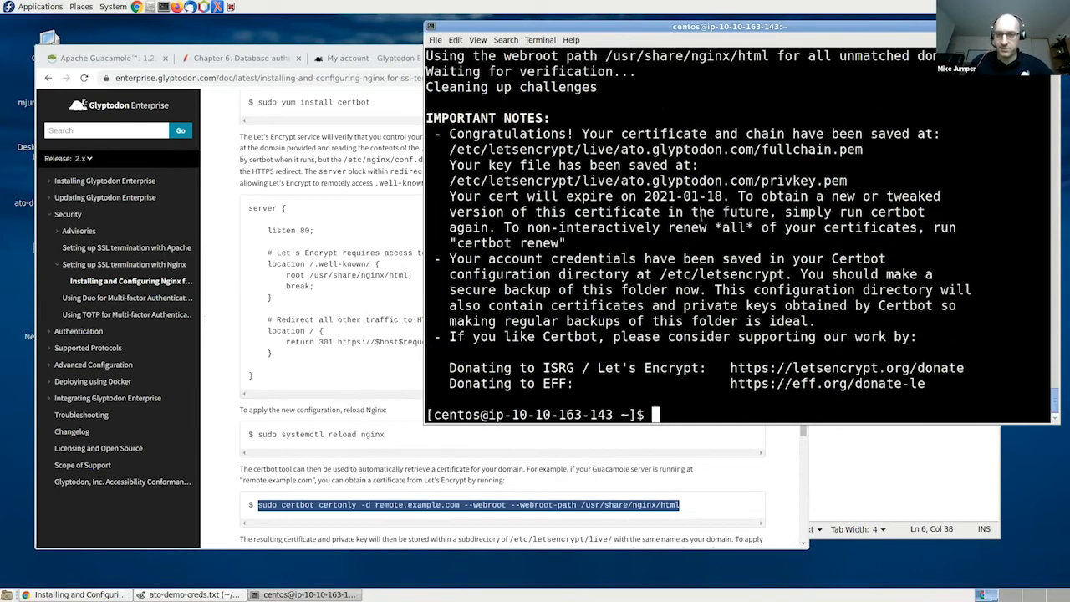
pyautogui.moveTo(448, 148); pyautogui.dragTo(862, 181)
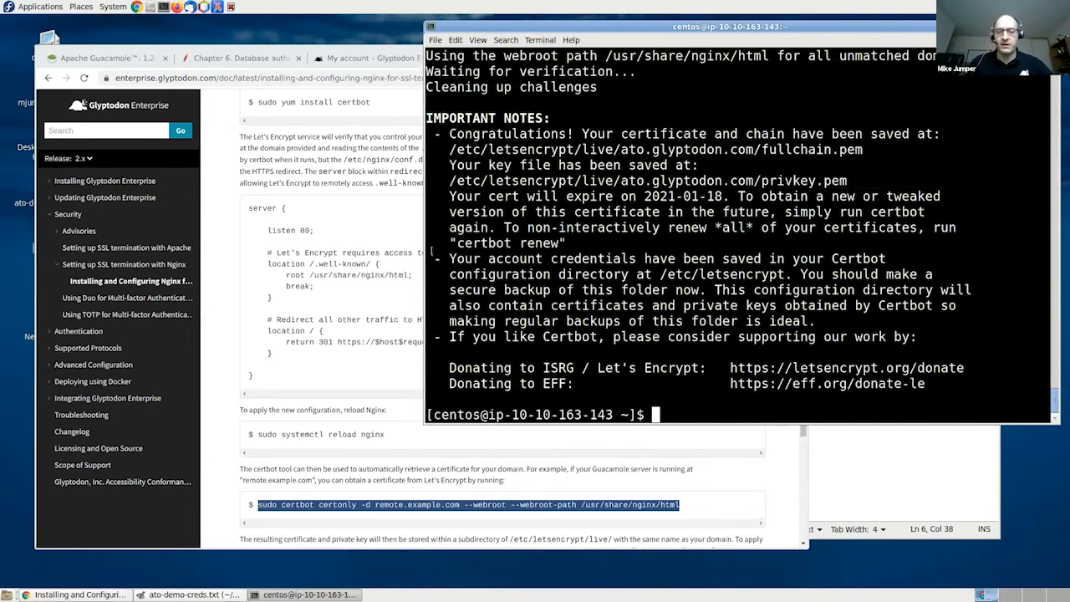
pyautogui.scroll(-3)
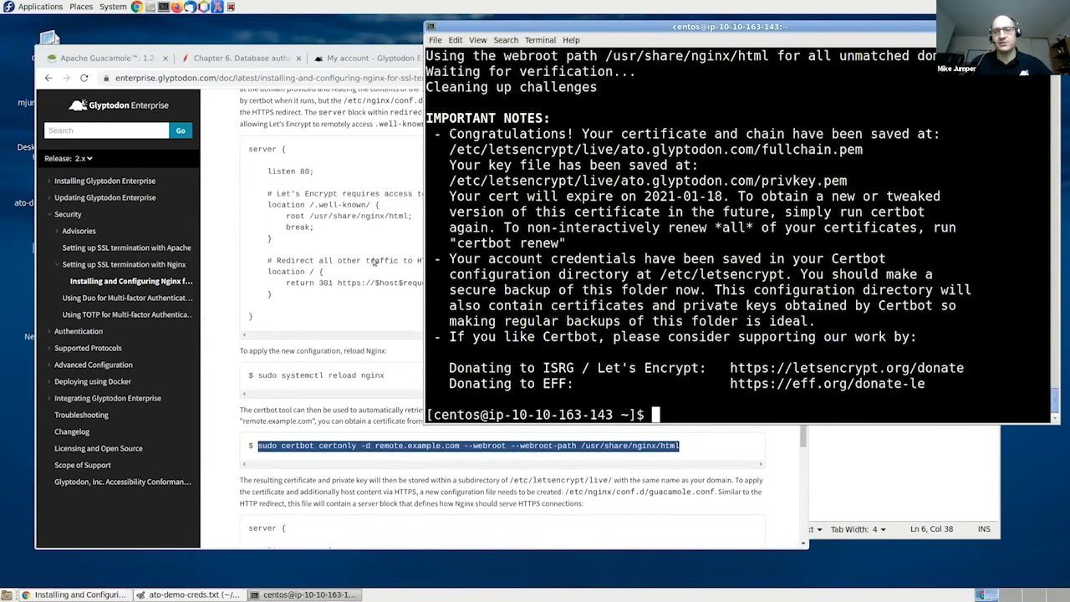
# - Edit /etc/nginx/conf.d/guacamole.conf with sudo vi and paste in the docs' sample HTTPS server block
pyautogui.scroll(-3)
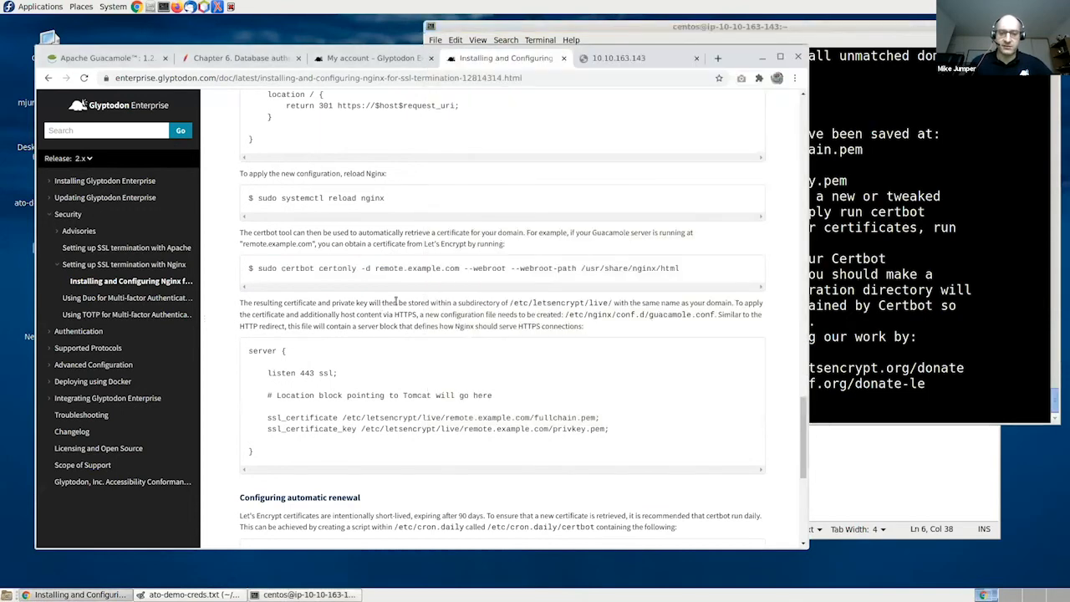
pyautogui.moveTo(840, 324)
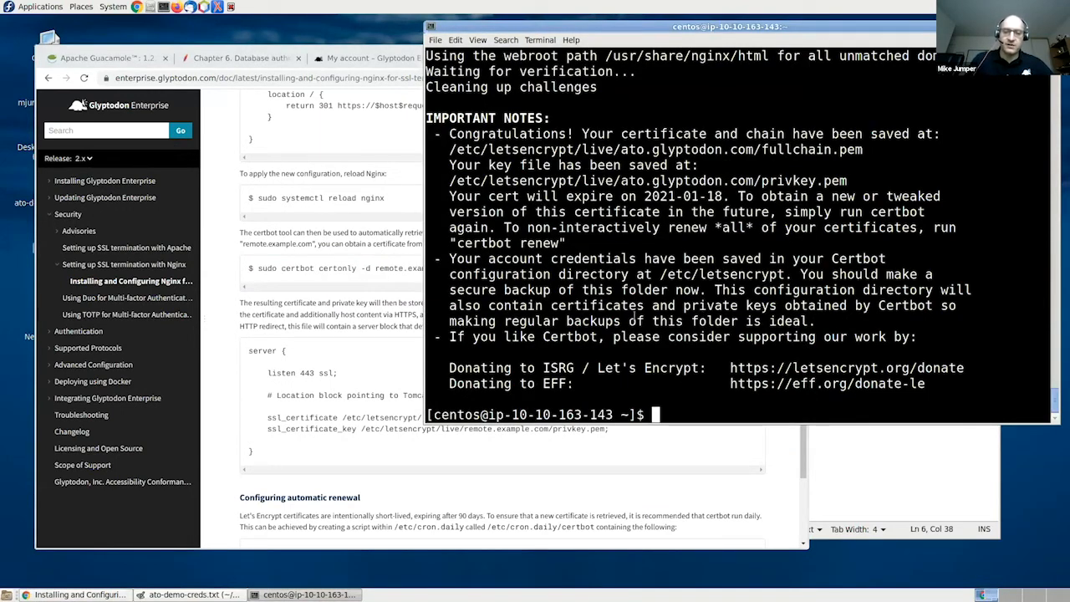
pyautogui.write('vi /etc/')
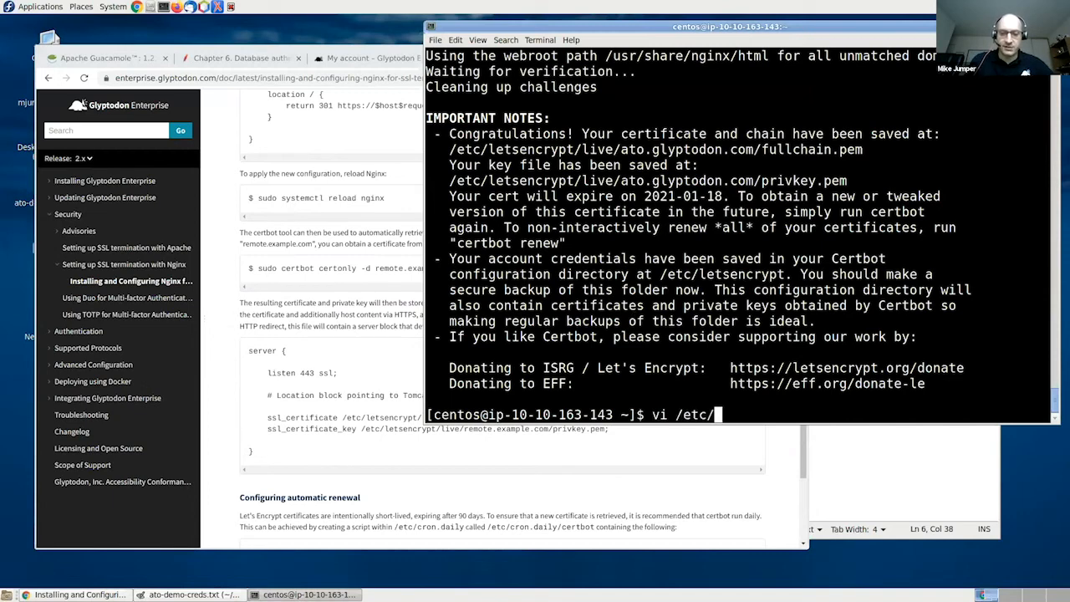
pyautogui.write('nginx/')
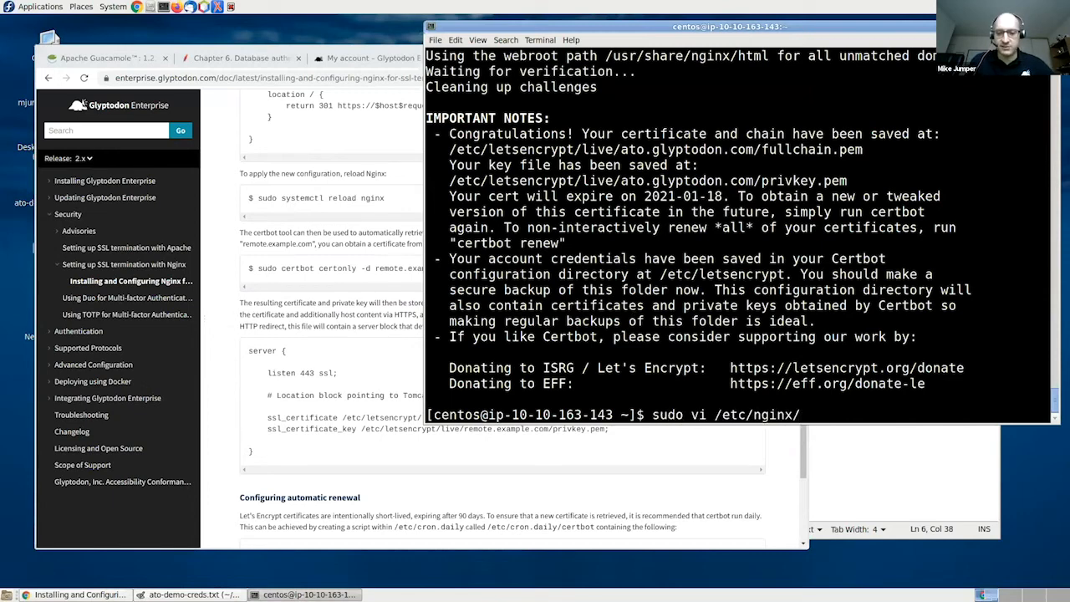
pyautogui.write('co')
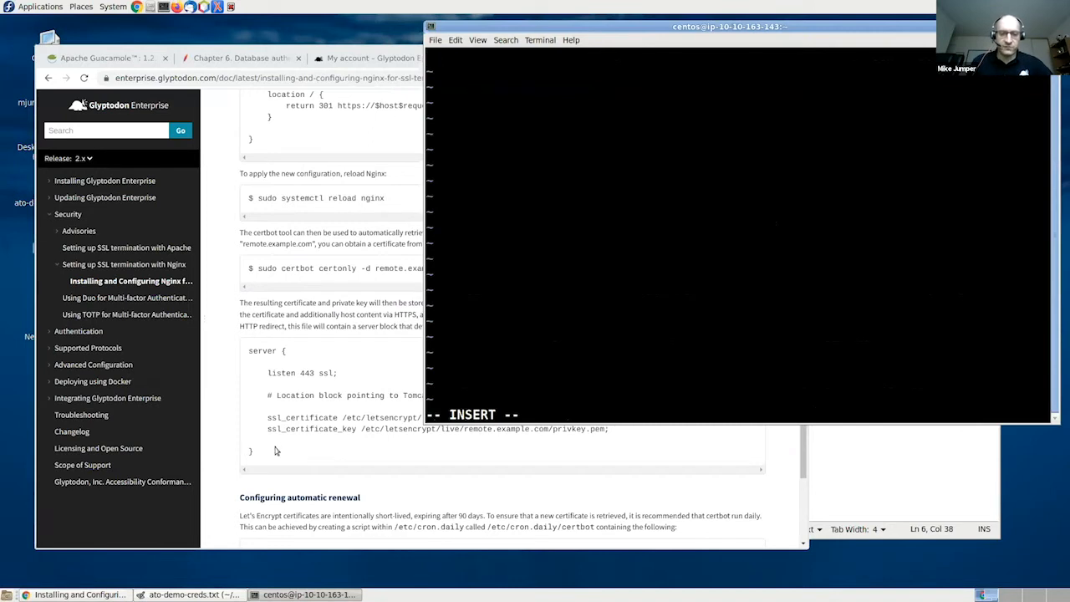
pyautogui.moveTo(247, 351); pyautogui.dragTo(254, 451)
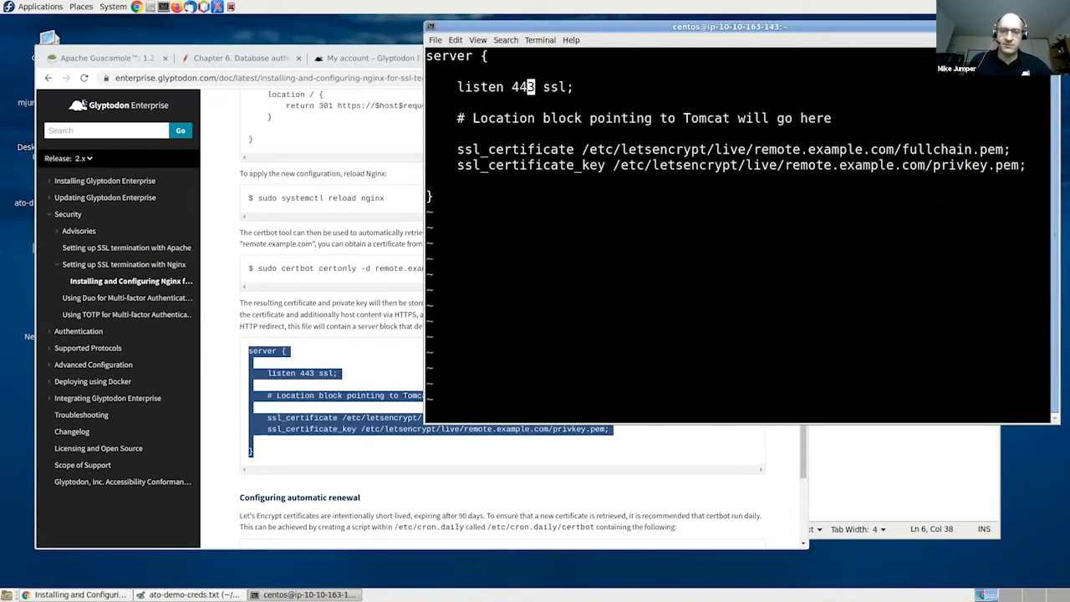
pyautogui.press('v')
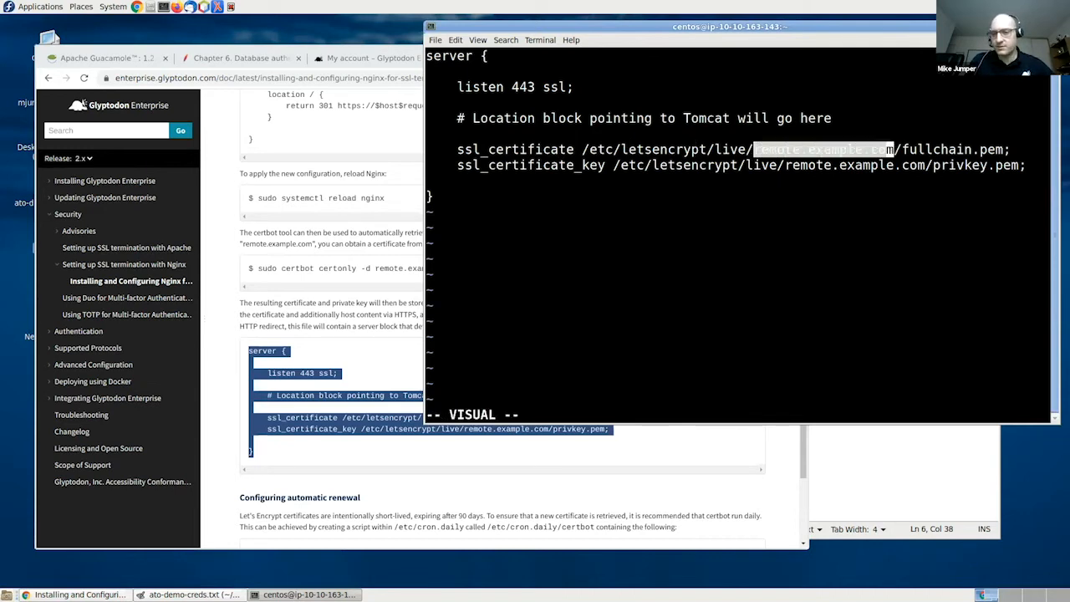
# - Replace remote.example.com with ato.glyptodon.com in the server block and save the file
pyautogui.write('ato.glyptodn')
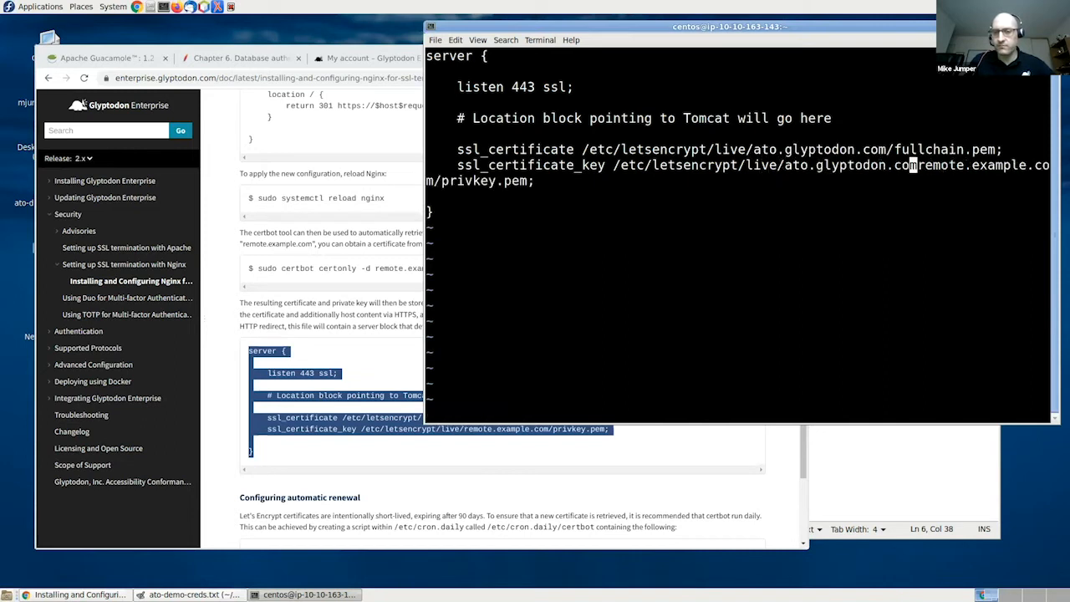
pyautogui.press('v')
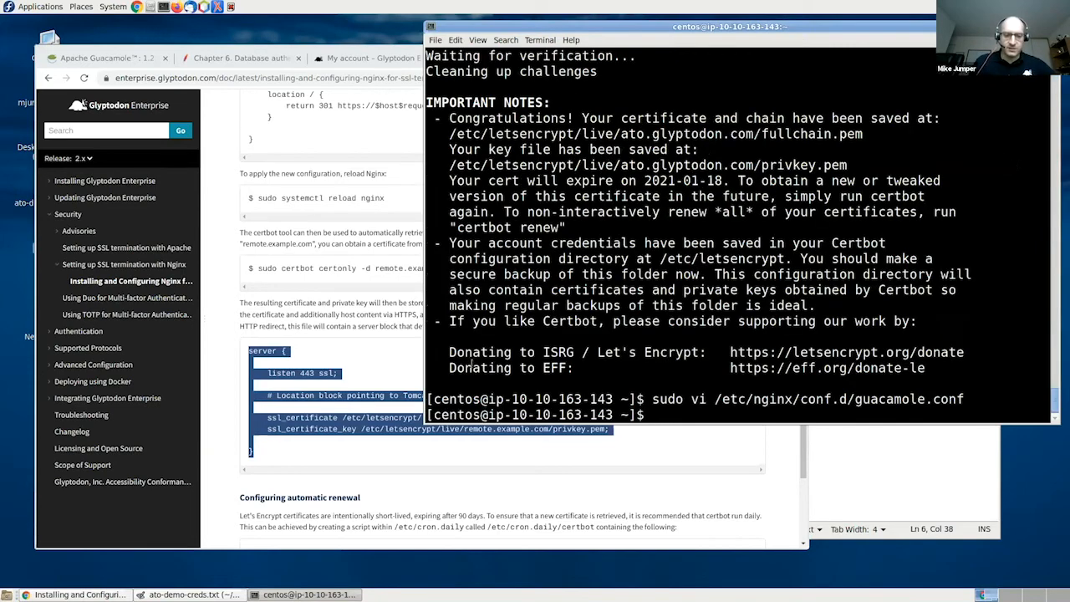
# - Scroll to 'Configuring automatic renewal' and highlight the sample renewal cron script
pyautogui.scroll(-3)
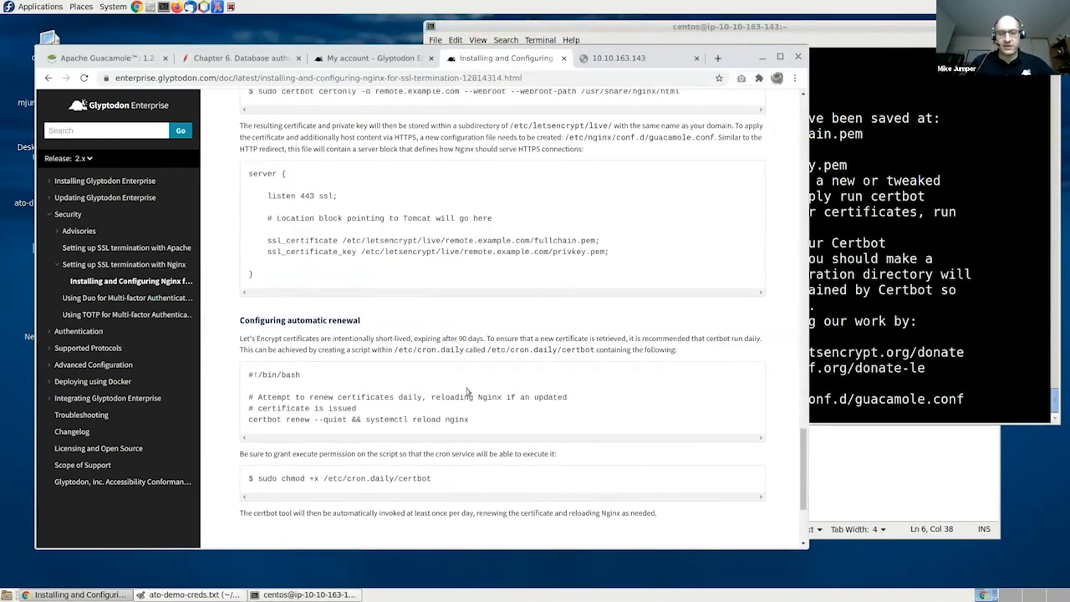
pyautogui.moveTo(314, 398); pyautogui.dragTo(468, 418)
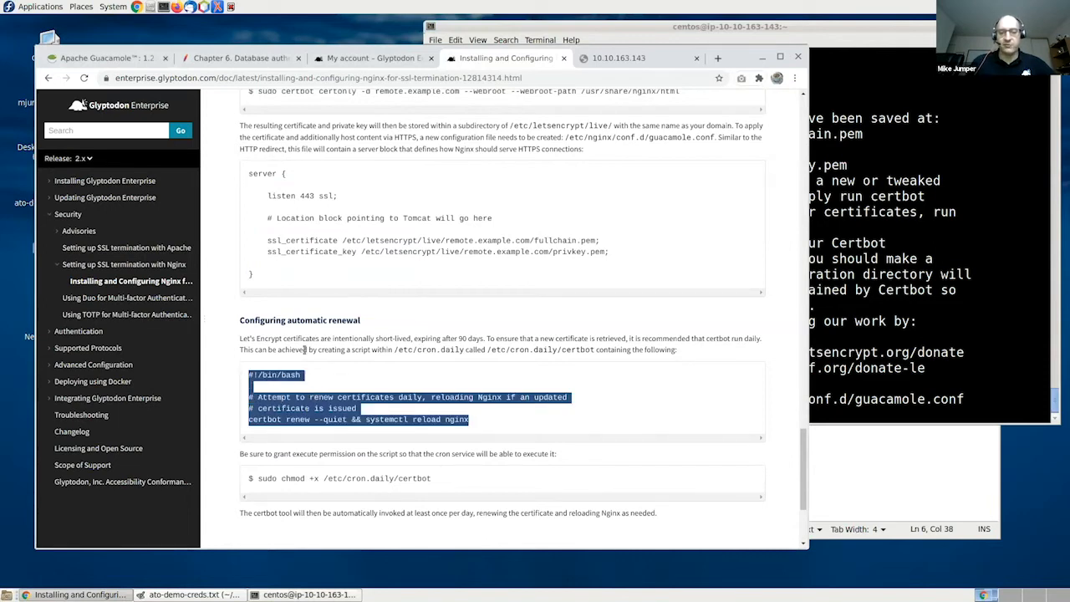
pyautogui.moveTo(418, 349)
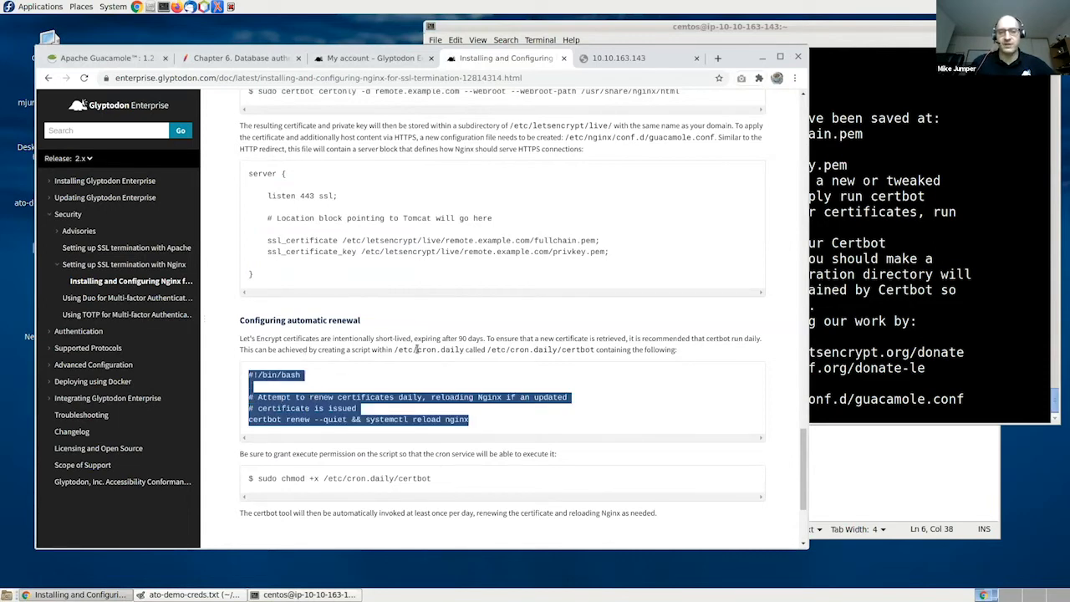
pyautogui.scroll(-3)
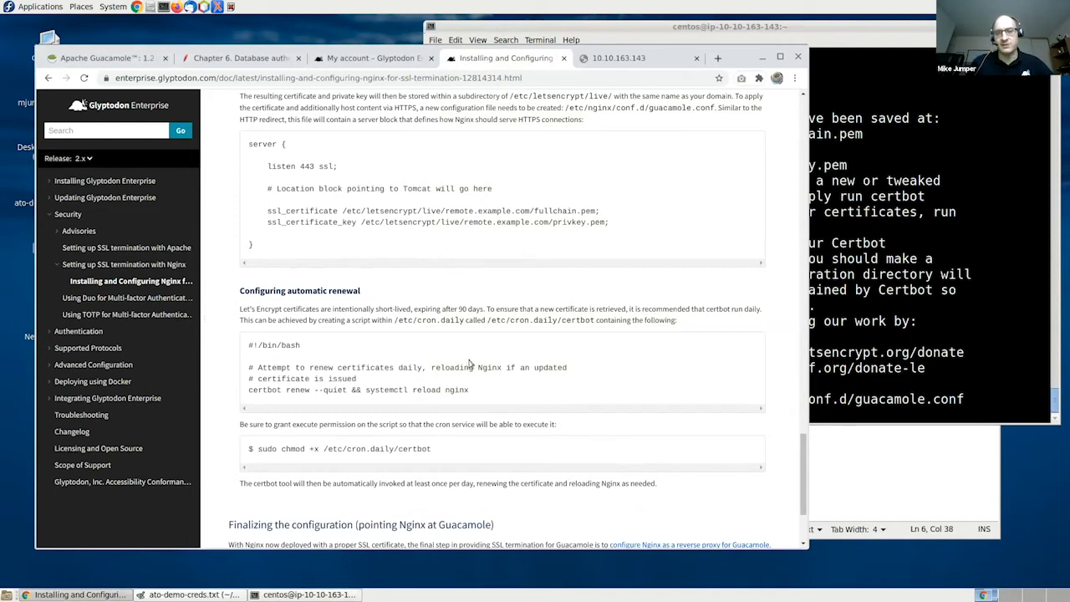
# - Highlight the certbot command and the systemctl nginx reload in the script, then continue down the page
pyautogui.doubleClick(264, 389)
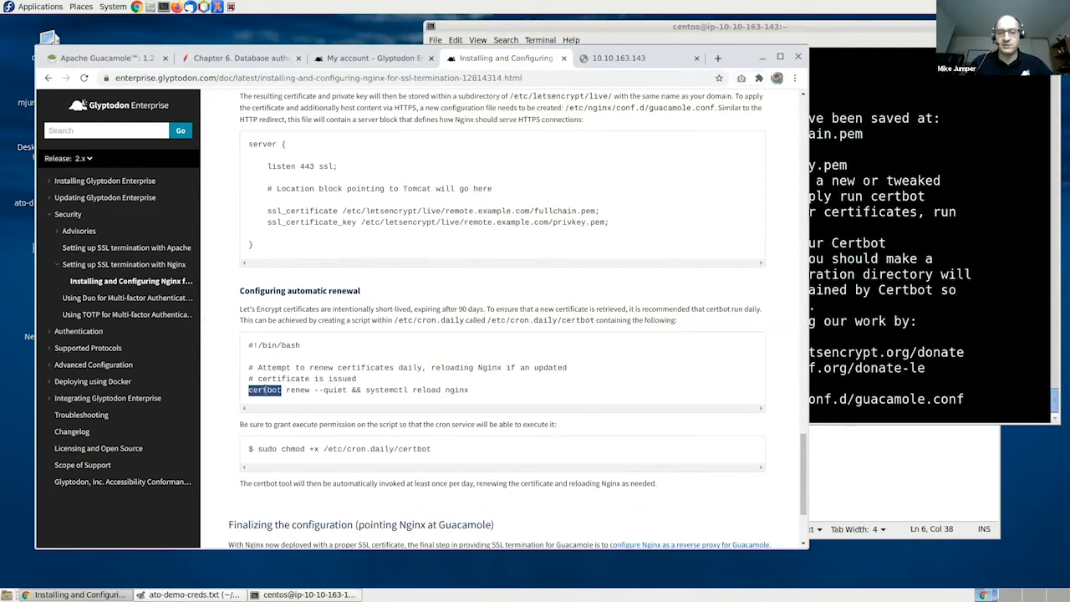
pyautogui.moveTo(247, 389); pyautogui.dragTo(468, 389)
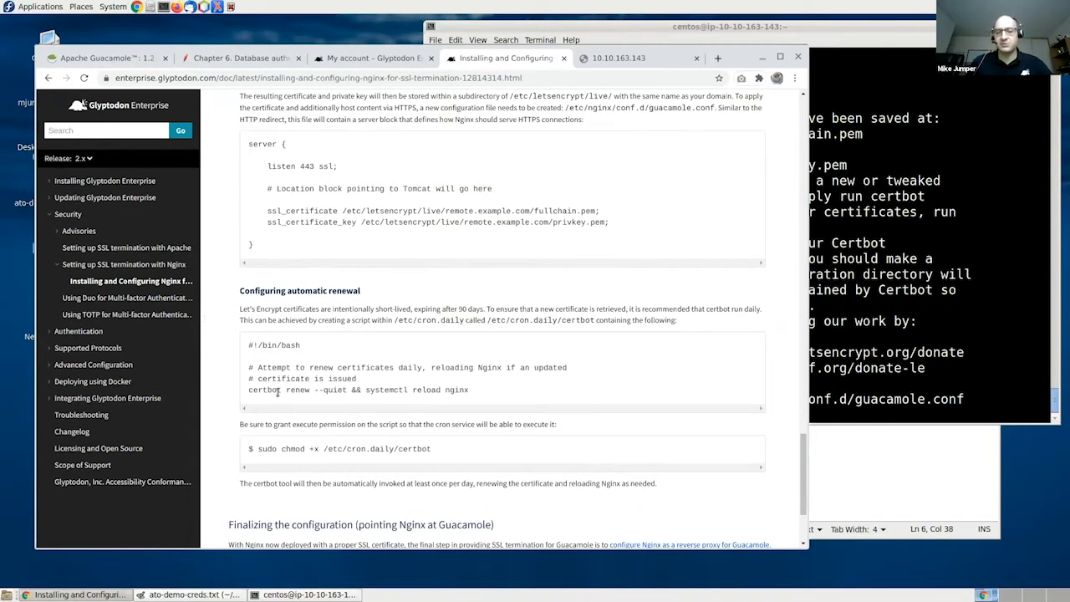
pyautogui.doubleClick(386, 390)
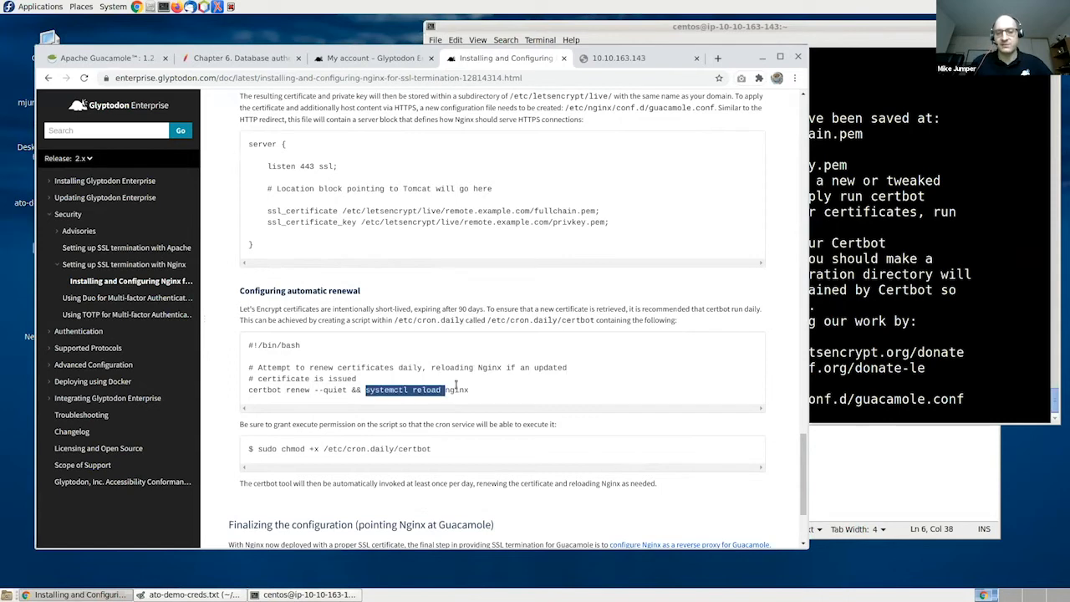
pyautogui.moveTo(441, 388); pyautogui.dragTo(468, 389)
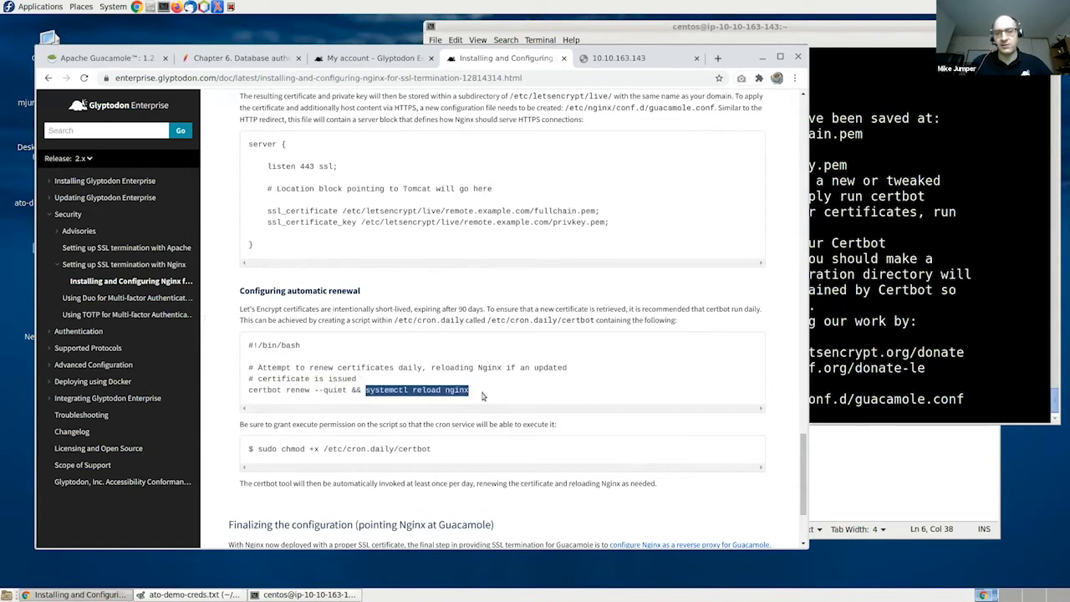
pyautogui.click(416, 390)
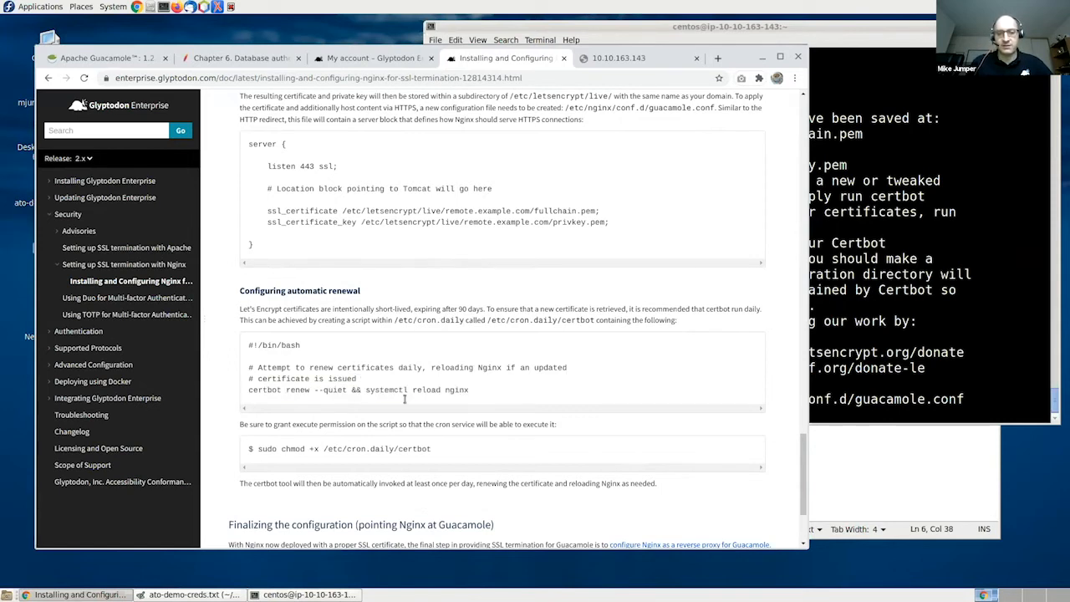
pyautogui.scroll(-3)
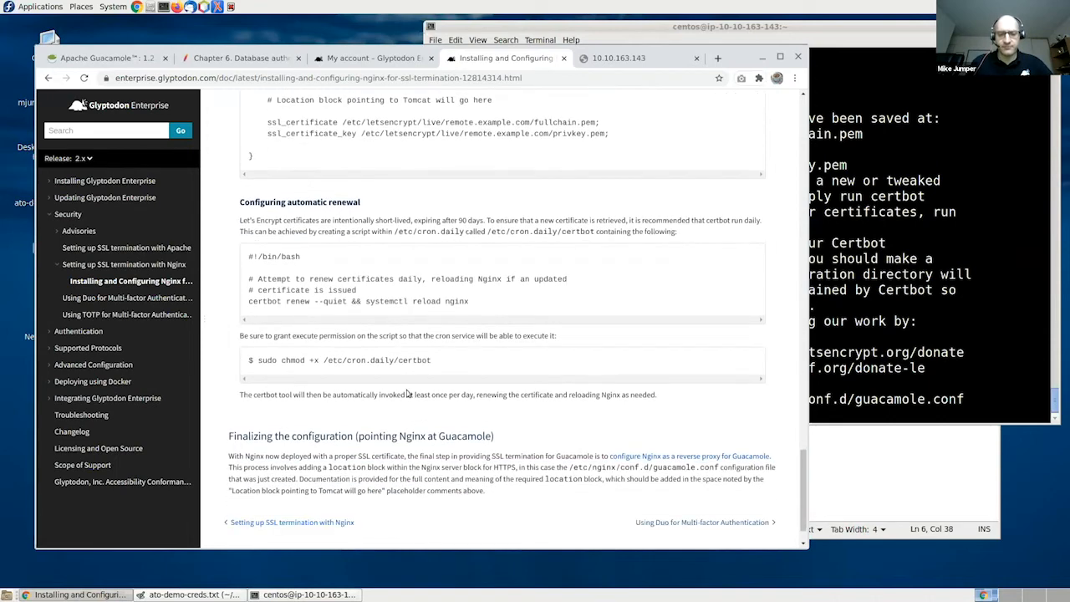
pyautogui.scroll(-3)
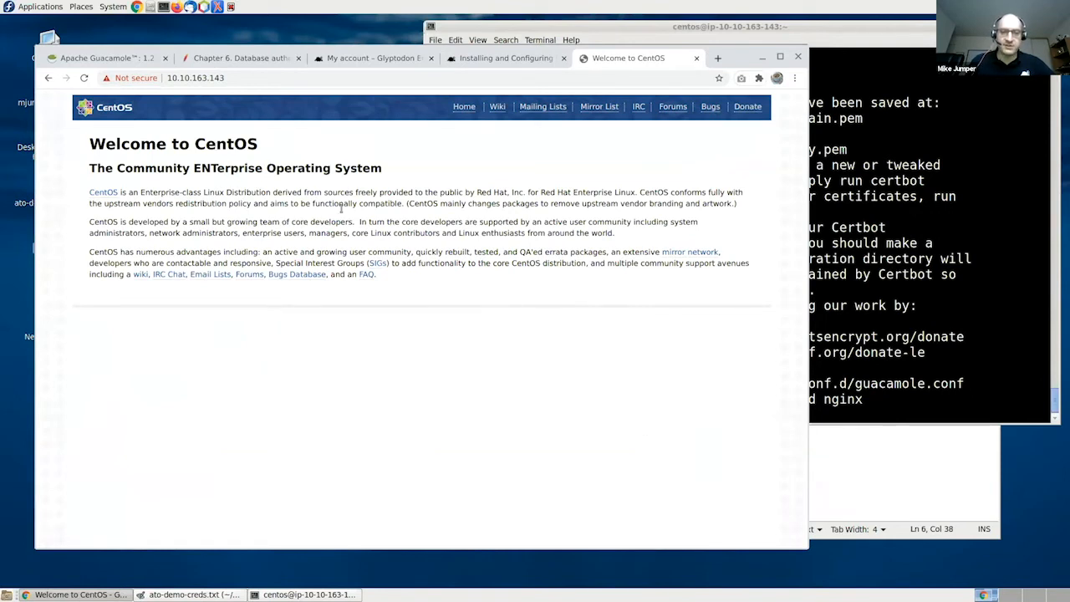
pyautogui.moveTo(585, 177)
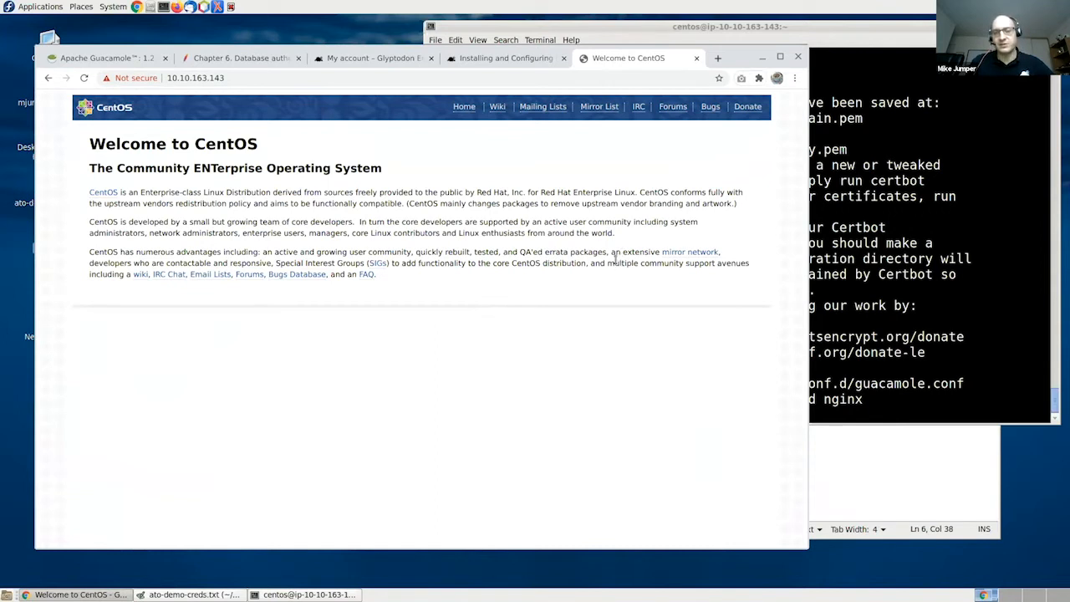
pyautogui.moveTo(699, 242)
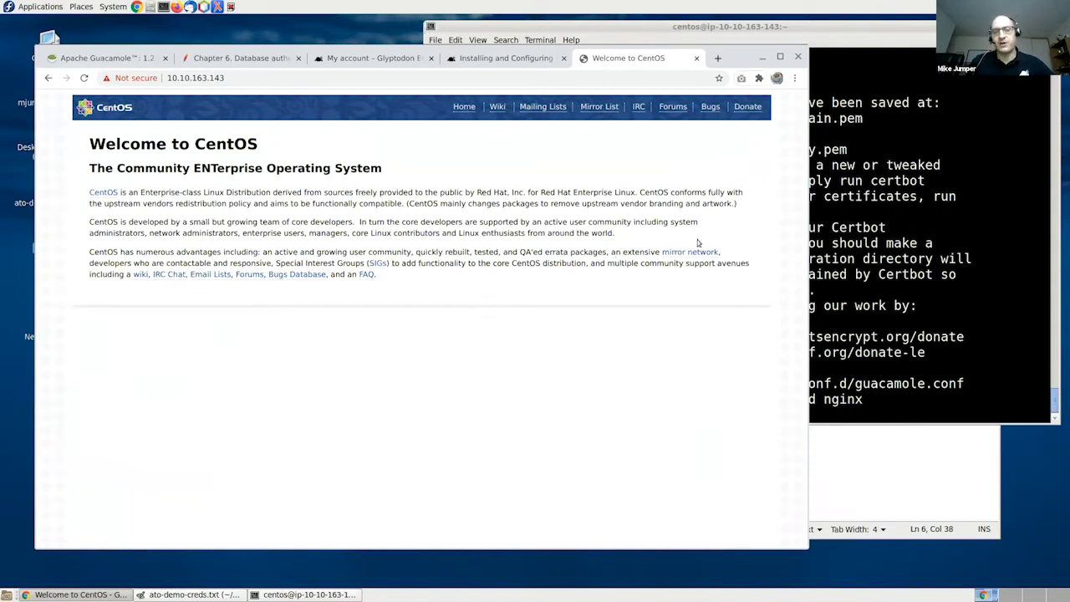
pyautogui.moveTo(689, 254)
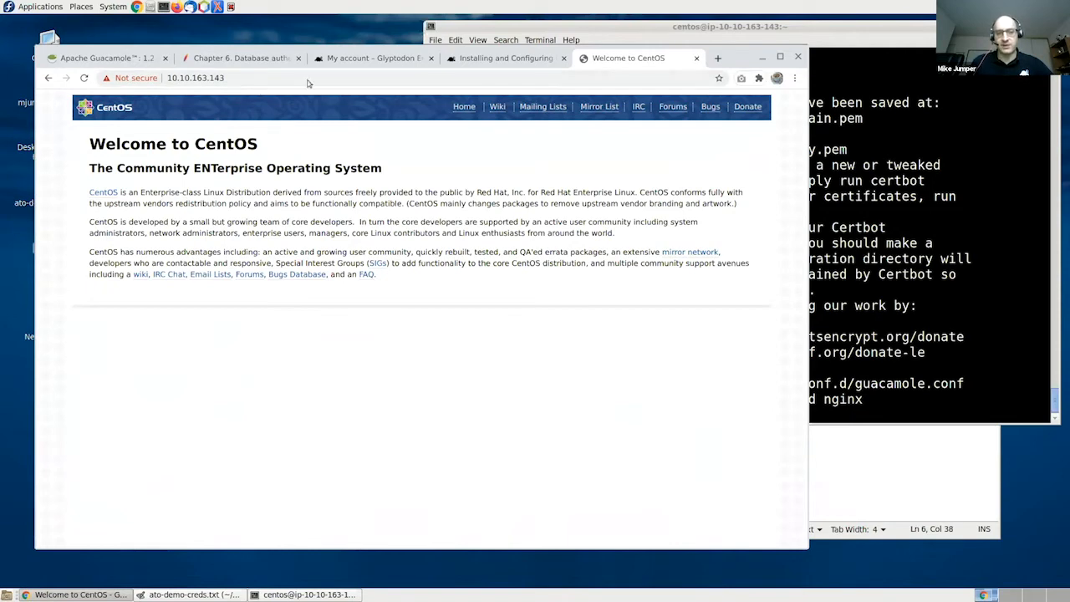
# - Switch to the 'Setting up SSL termination with Nginx' guide tab
pyautogui.click(368, 57)
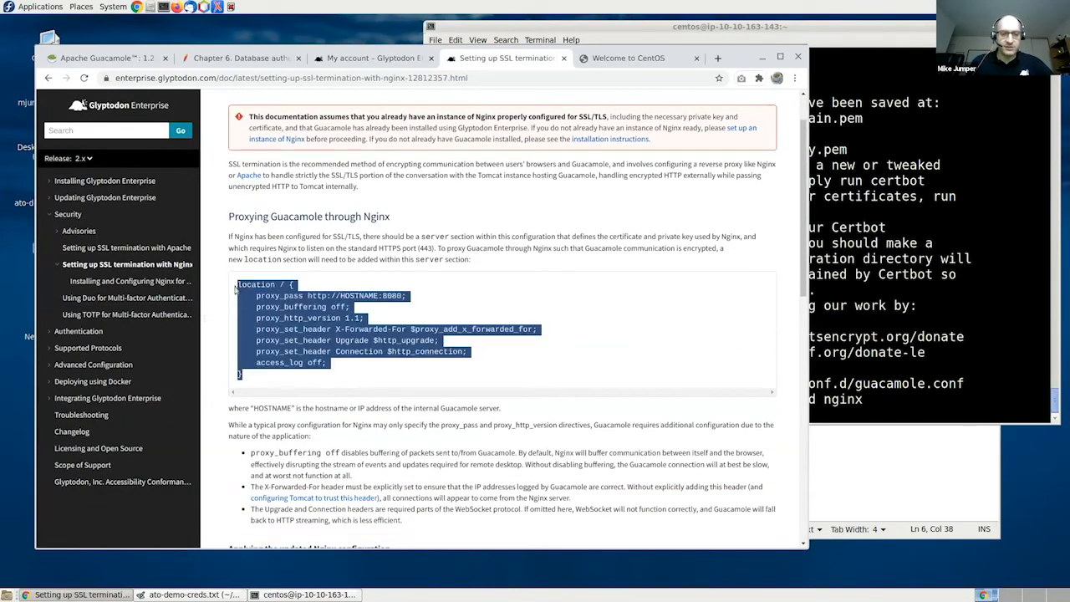
# - Copy the guide's location / block into the port-443 server block and indent it with :s/^/ /
pyautogui.click(277, 381)
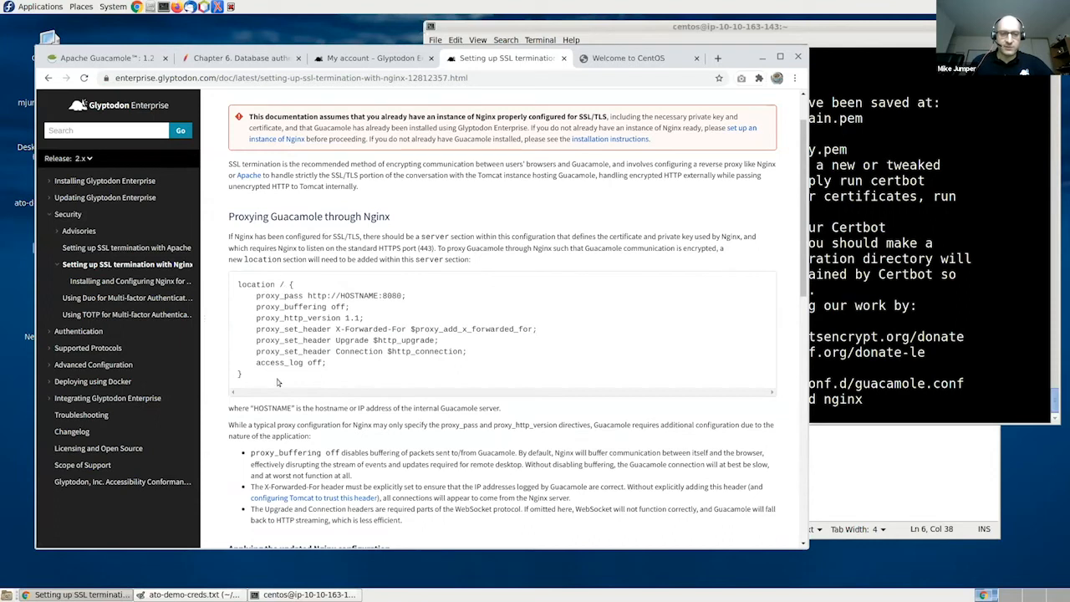
pyautogui.moveTo(238, 284); pyautogui.dragTo(326, 371)
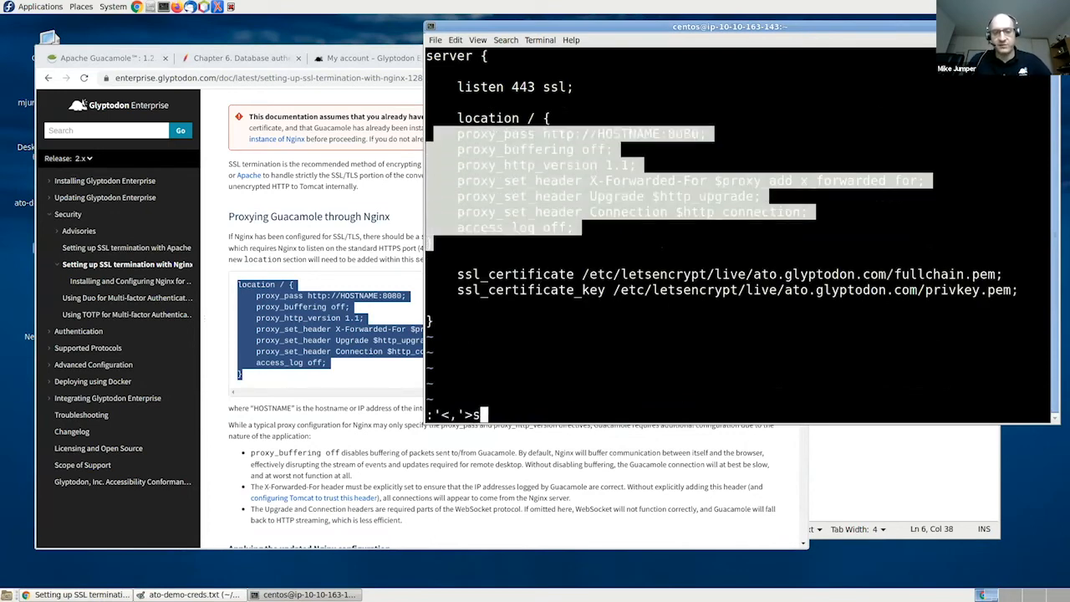
pyautogui.write('/^/')
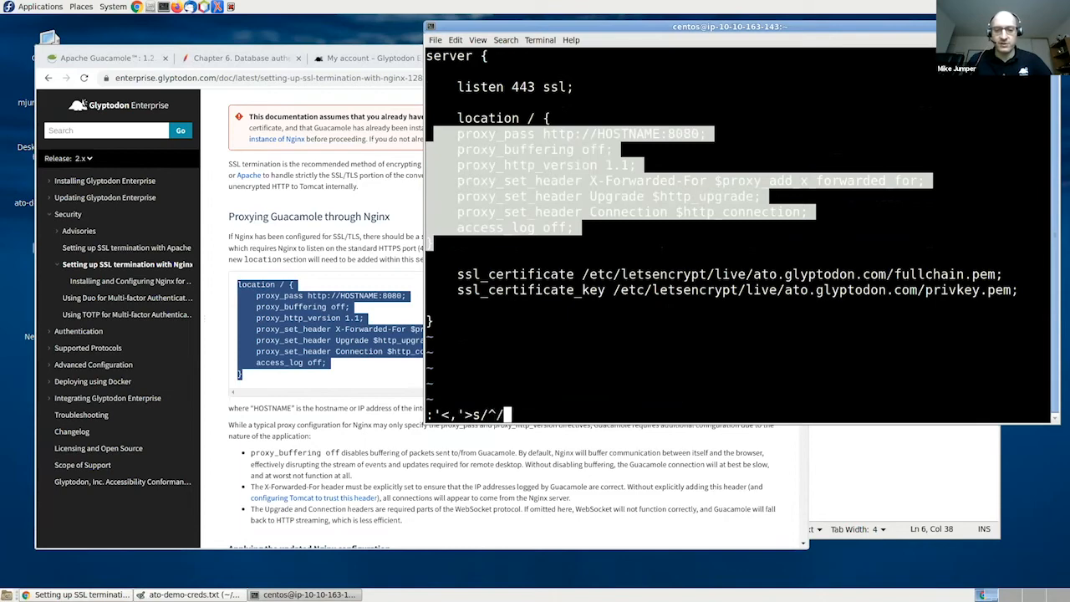
pyautogui.press('Return')
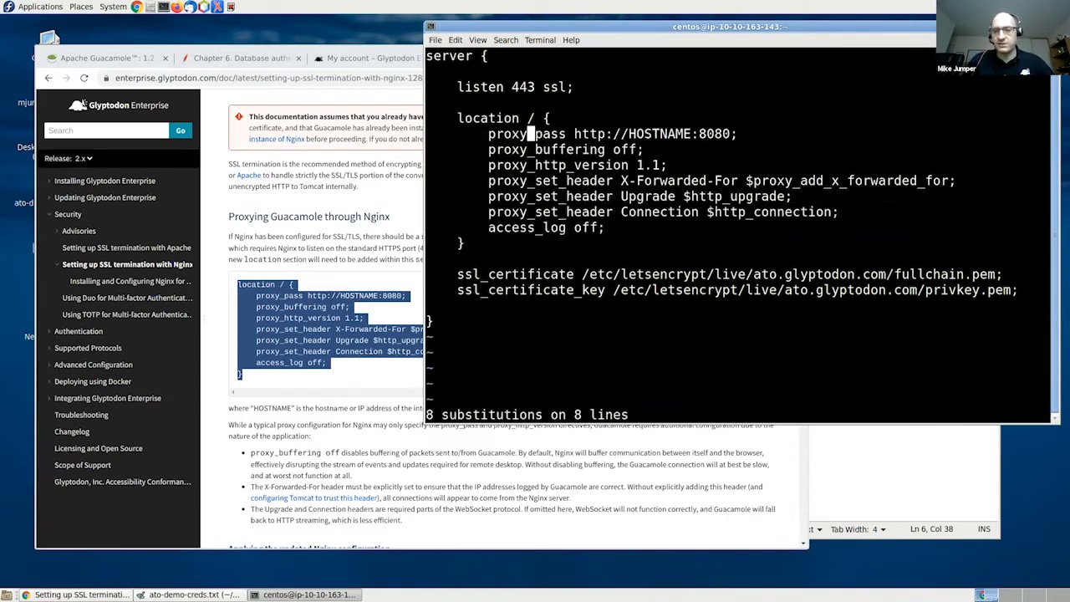
# - Replace the HOSTNAME placeholder in proxy_pass with localhost so it points at localhost:8080
pyautogui.press('i')
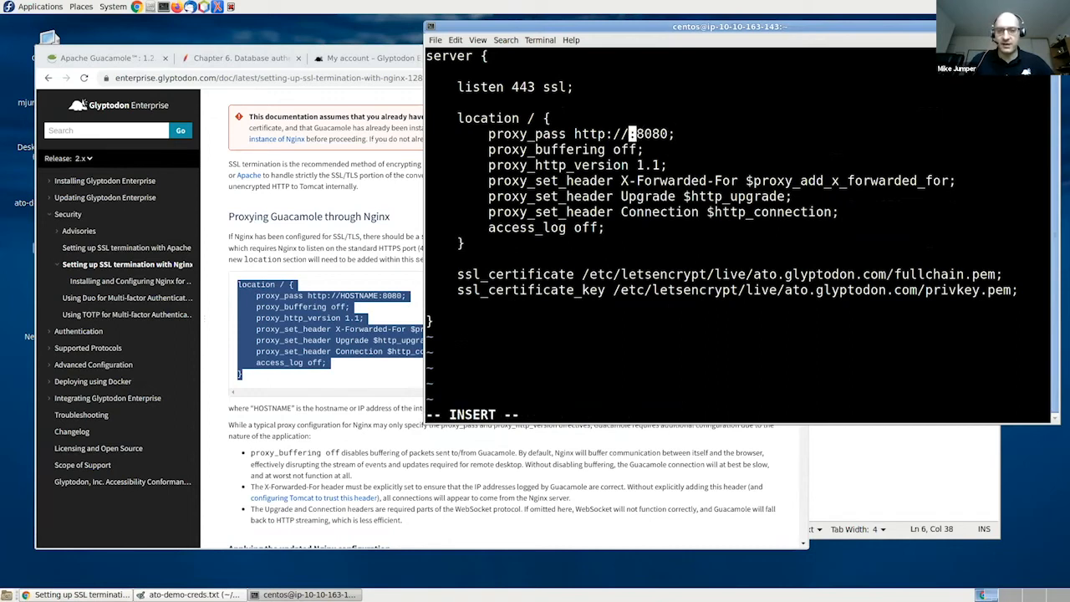
pyautogui.write('local')
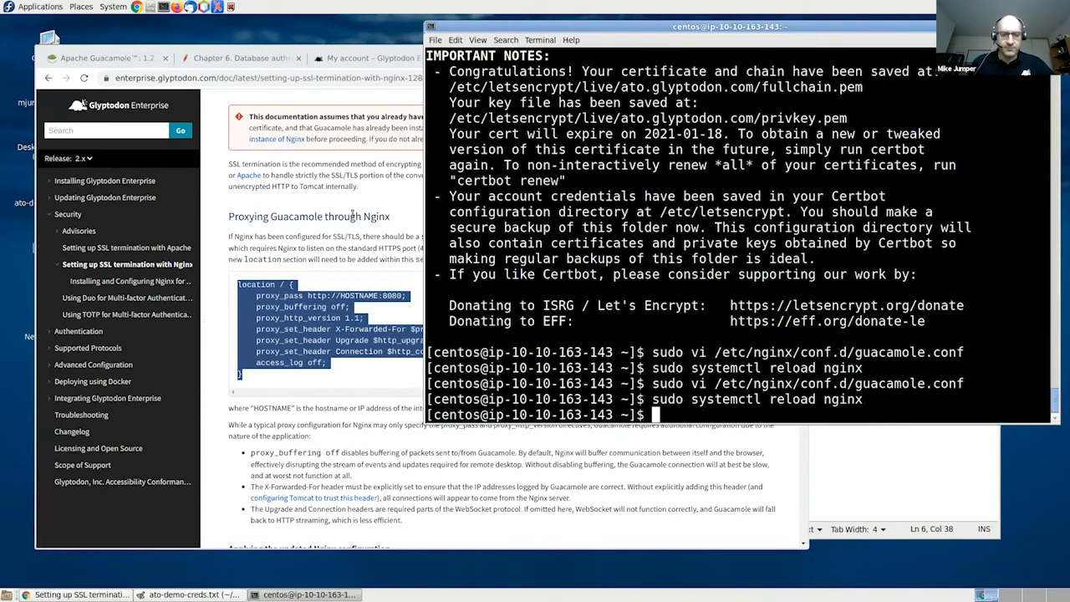
# - Reload the server page (502 Bad Gateway), then allow httpd_can_network_connect via setsebool and restart nginx
pyautogui.scroll(-3)
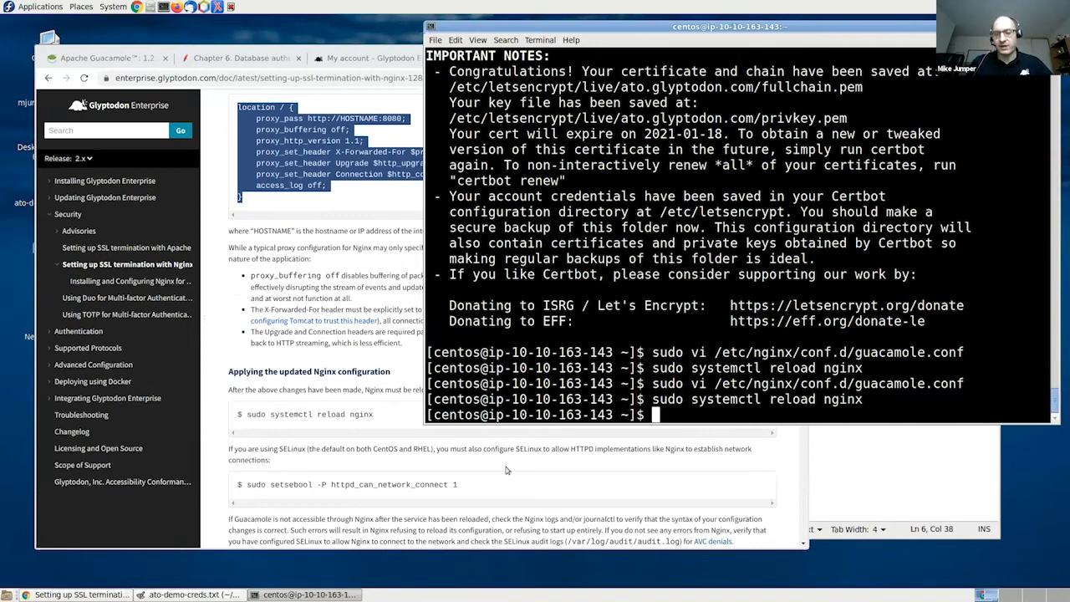
pyautogui.moveTo(391, 501)
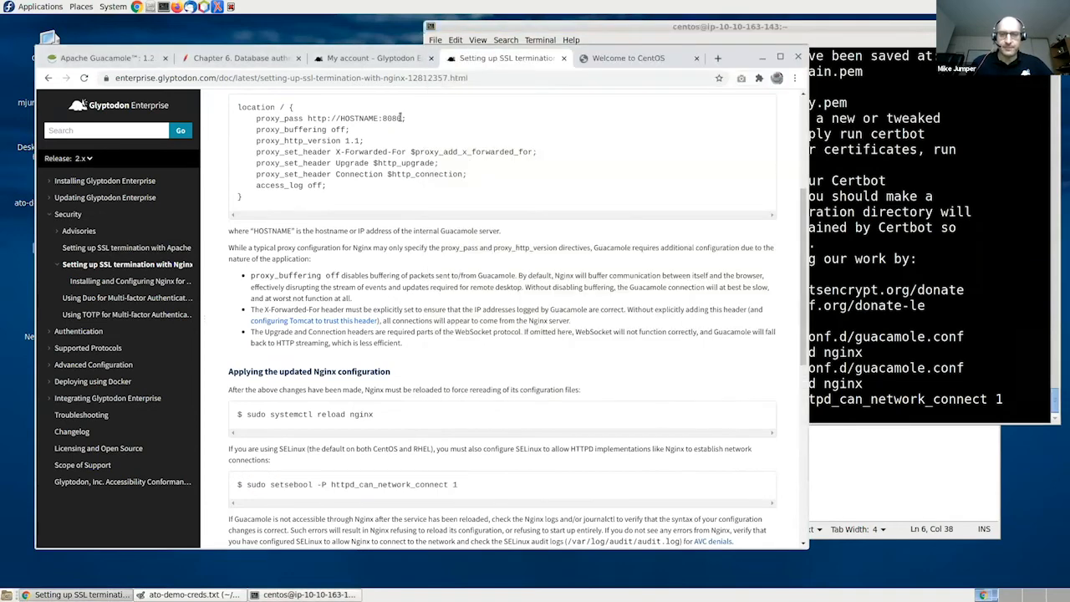
pyautogui.click(628, 57)
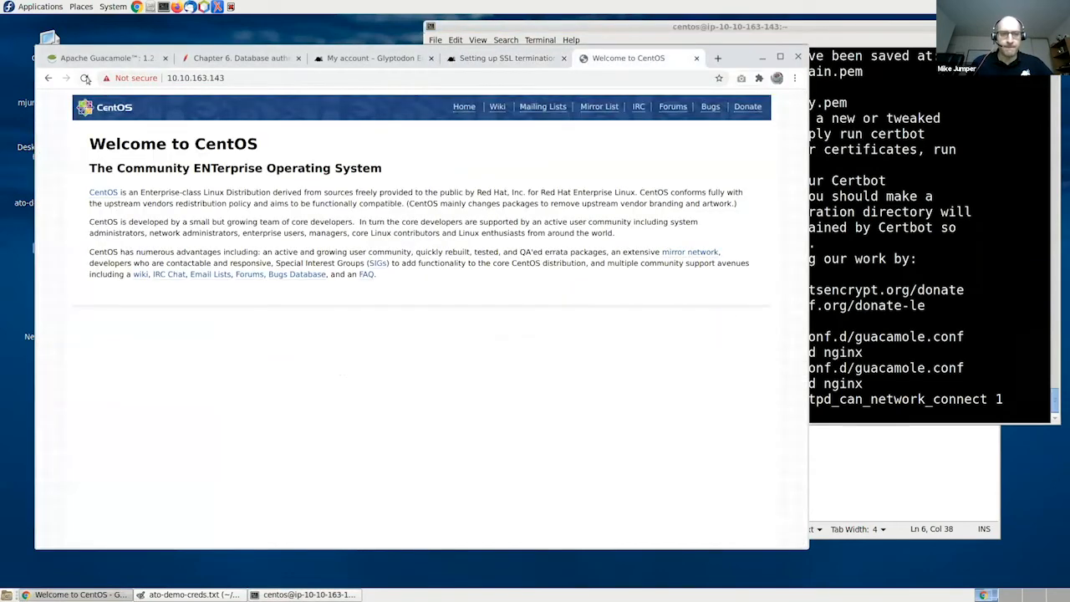
pyautogui.click(84, 79)
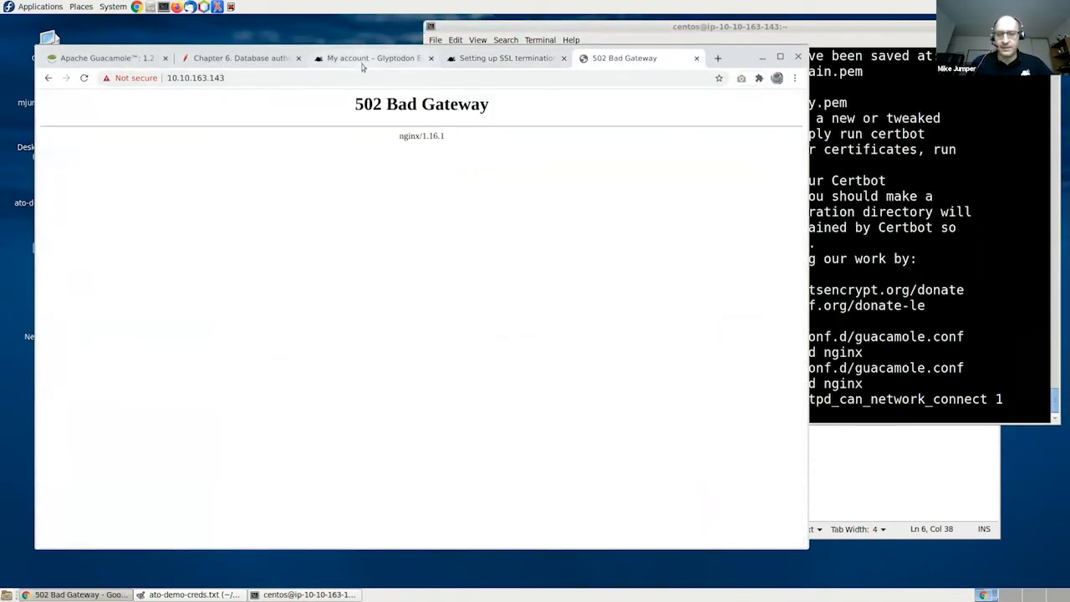
pyautogui.click(372, 57)
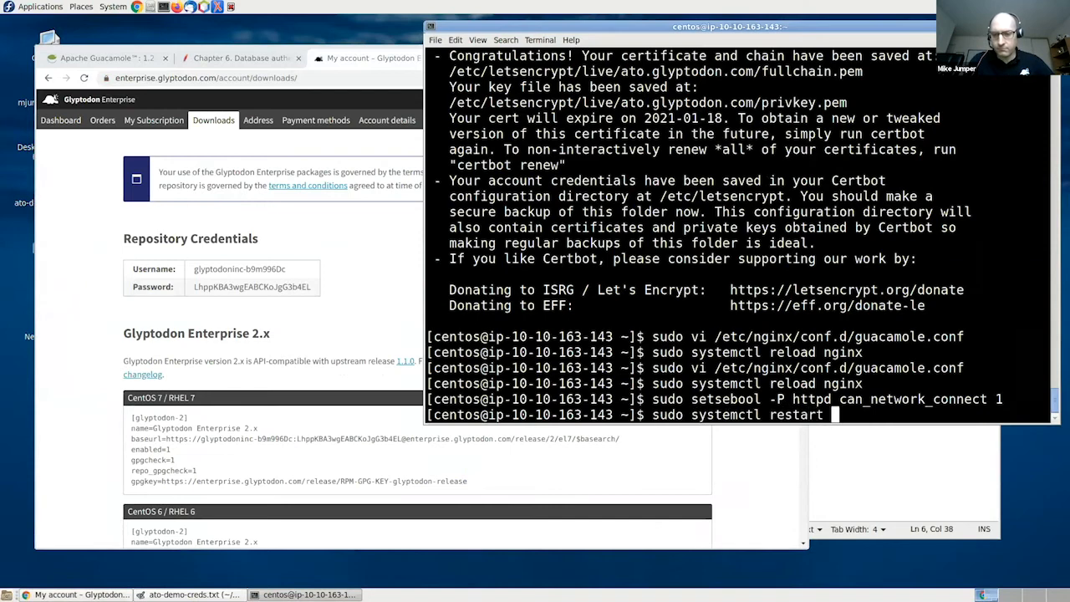
pyautogui.write('nginx')
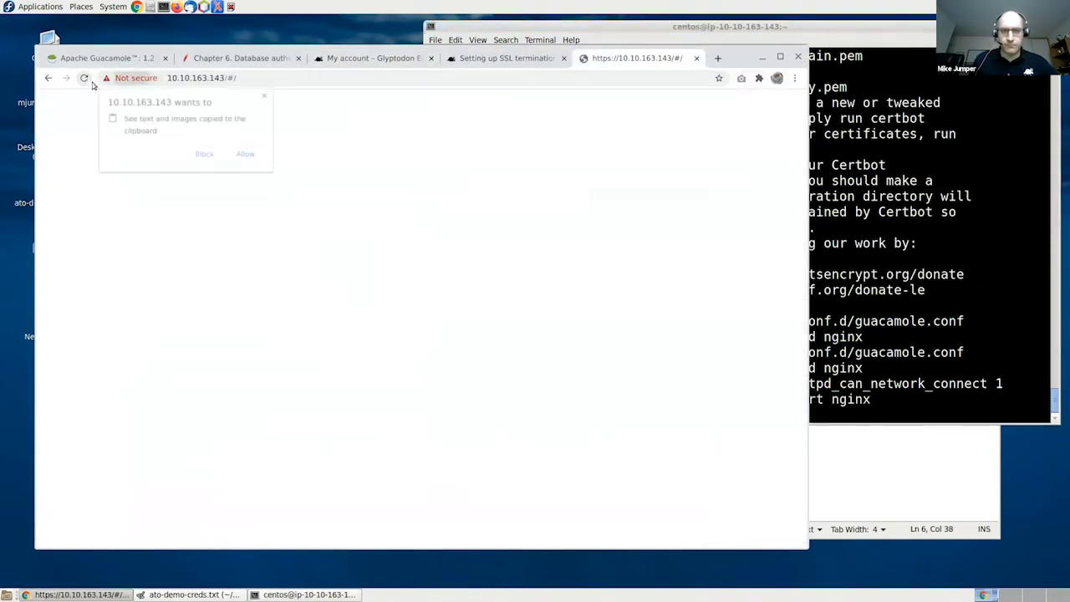
# - Load the login page at ato.glyptodon.com over HTTPS, dismiss the clipboard prompt and check the padlock
pyautogui.click(84, 78)
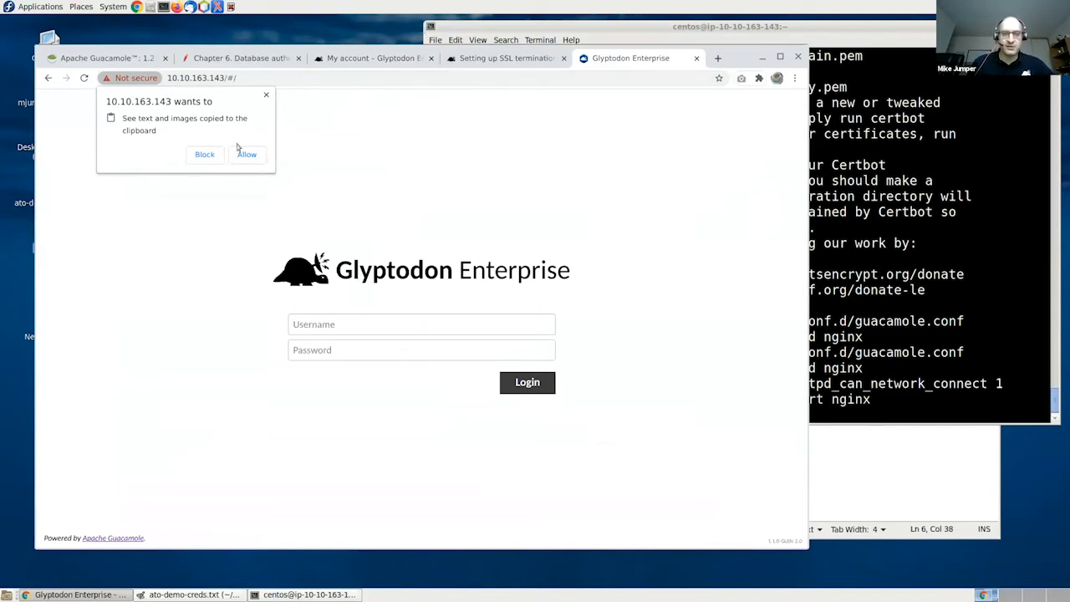
pyautogui.click(246, 154)
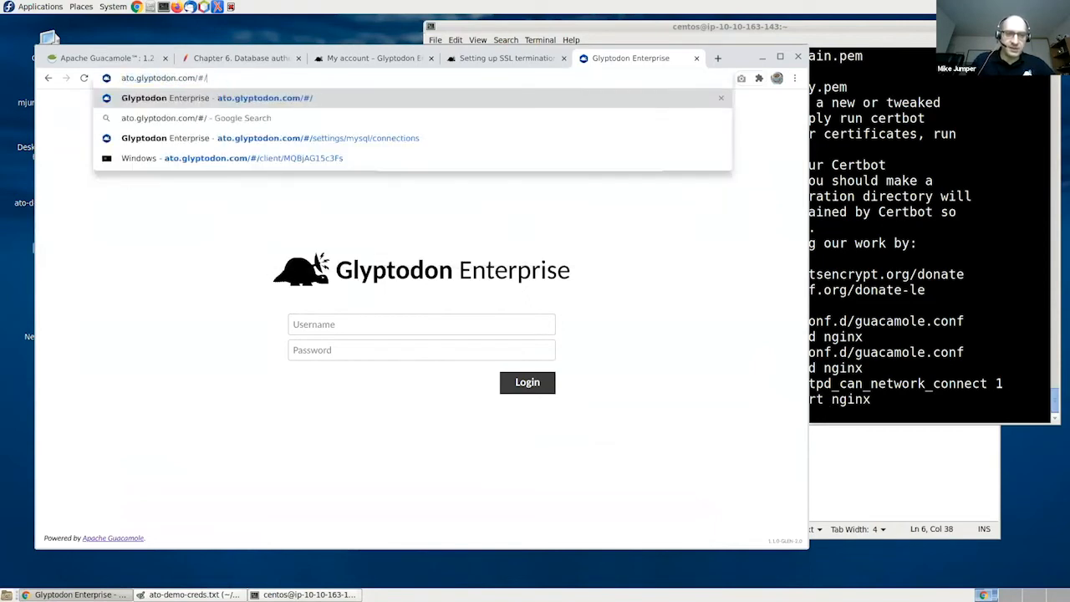
pyautogui.click(422, 324)
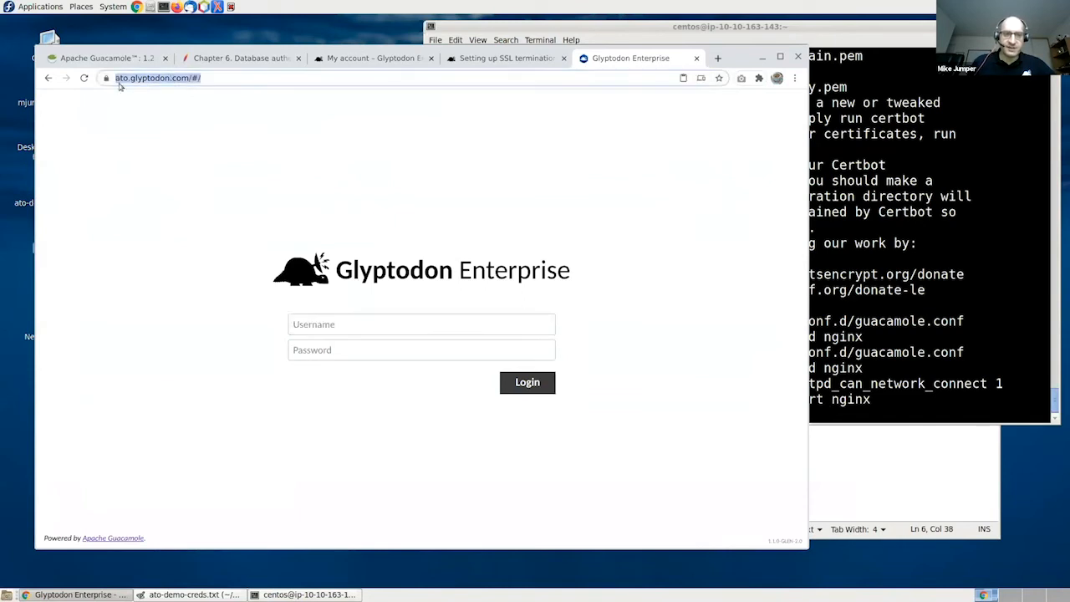
pyautogui.click(107, 78)
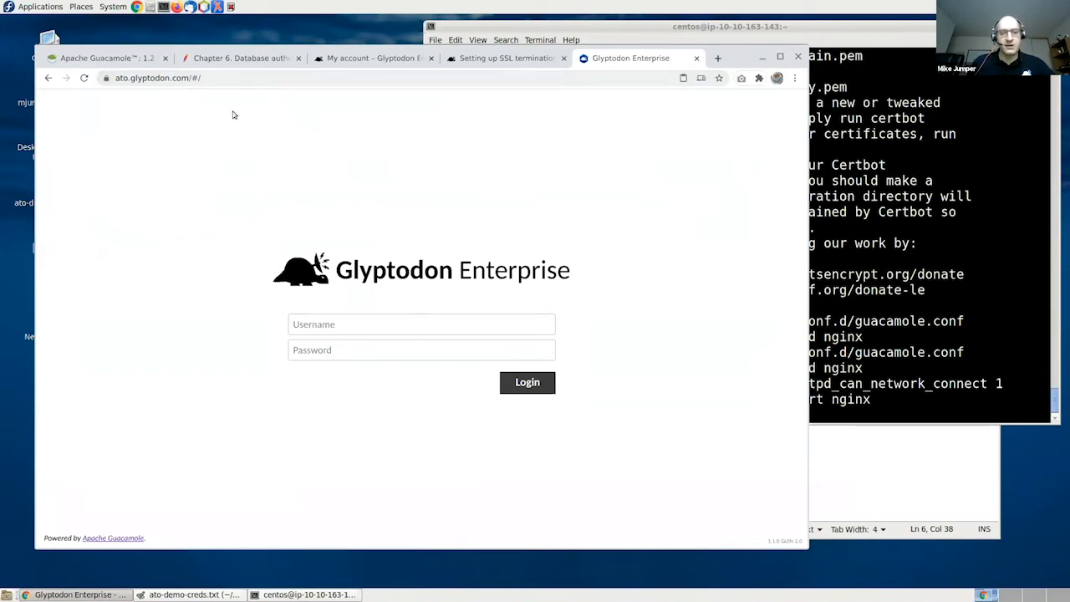
pyautogui.click(421, 324)
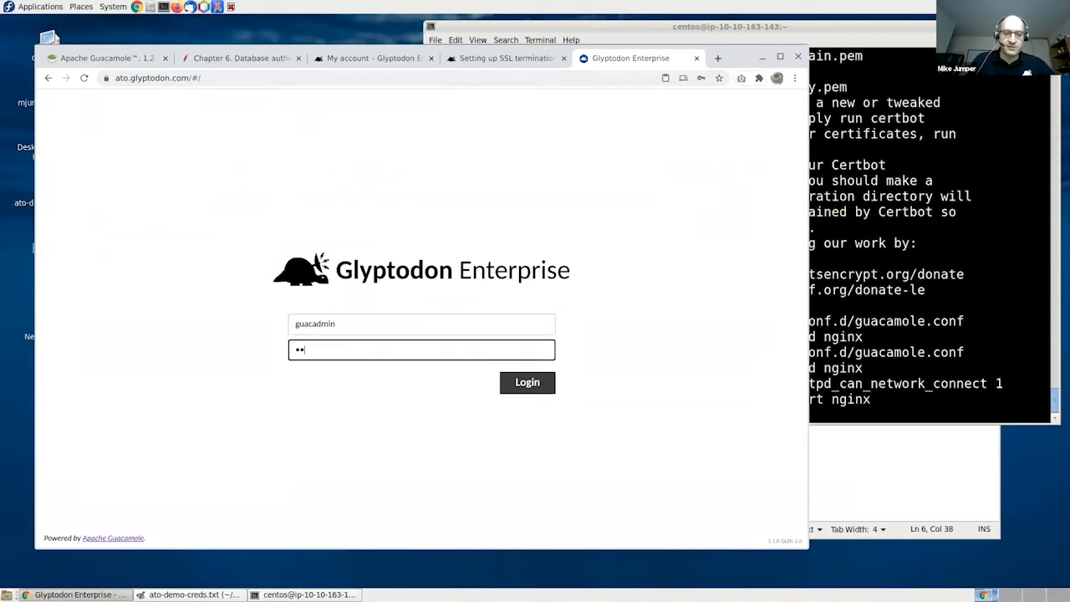
# - Log in as guacadmin, dismiss Chrome's password warning and go to Settings' Connections tab
pyautogui.click(526, 381)
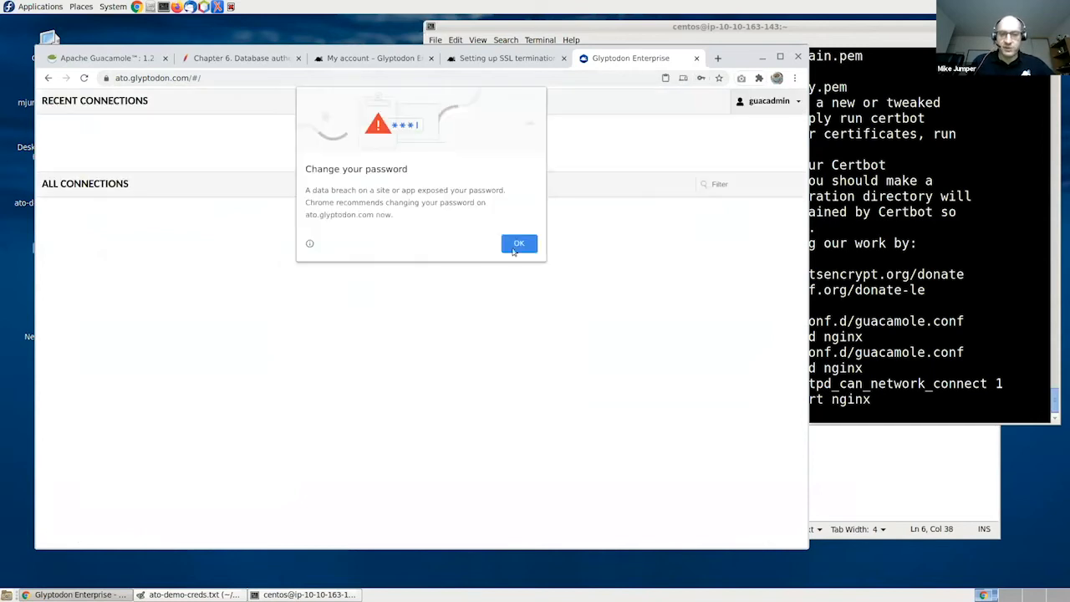
pyautogui.click(518, 244)
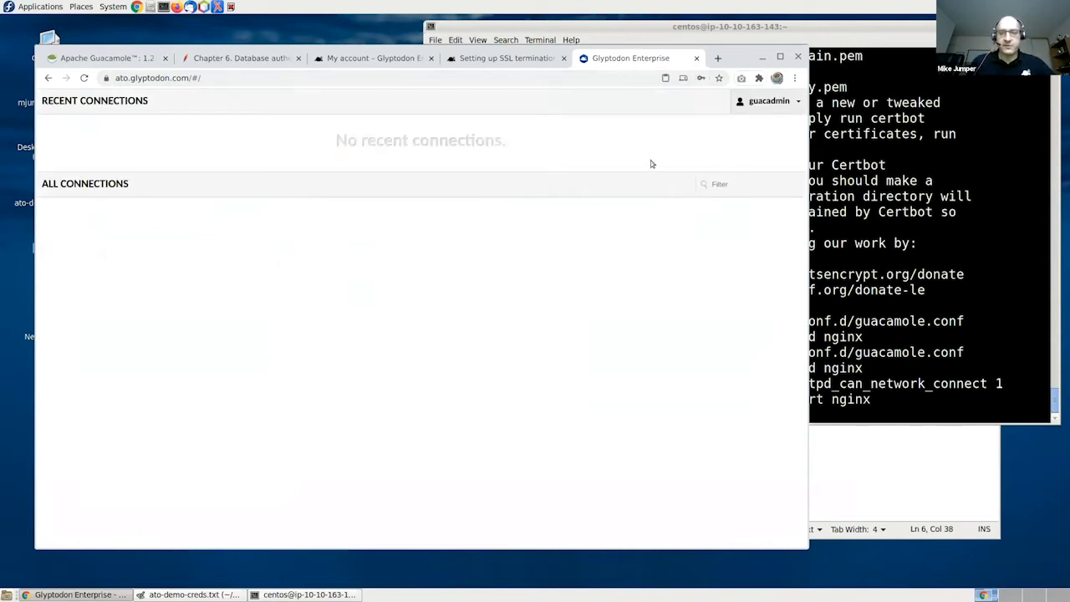
pyautogui.click(769, 100)
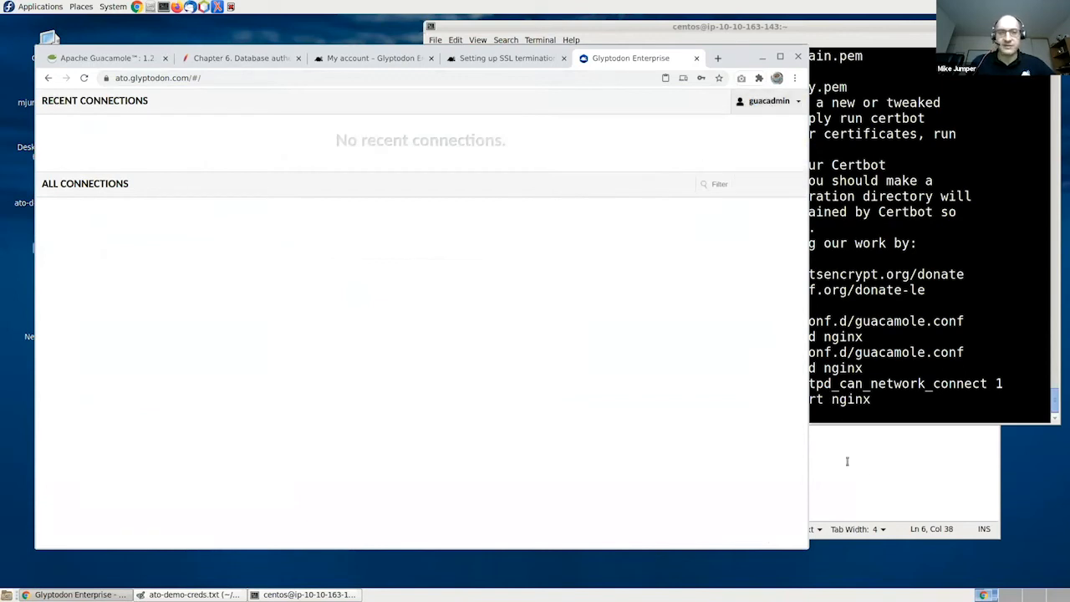
pyautogui.click(769, 100)
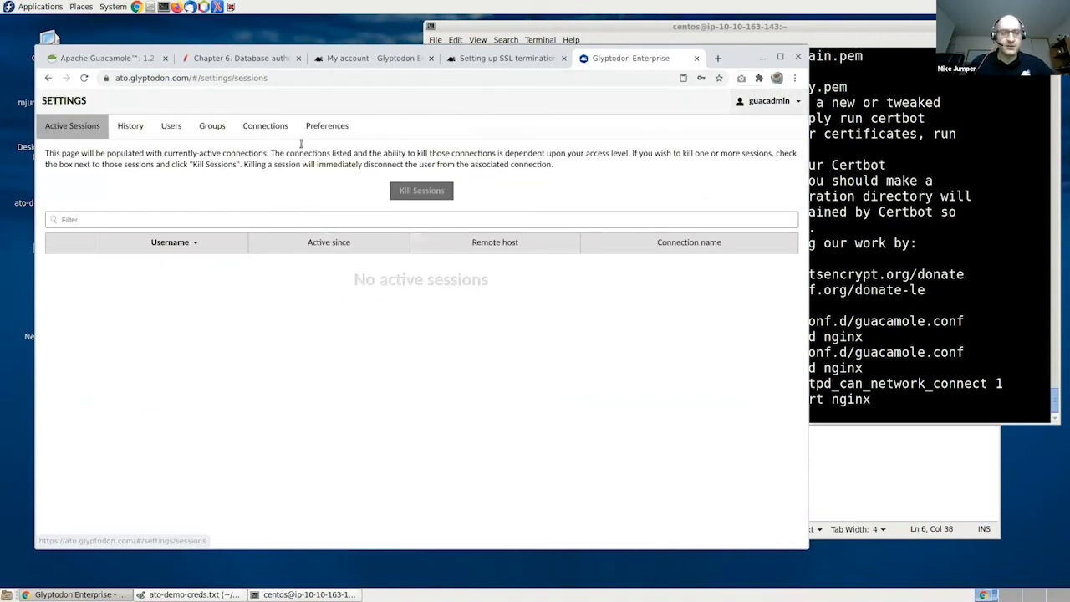
pyautogui.click(264, 125)
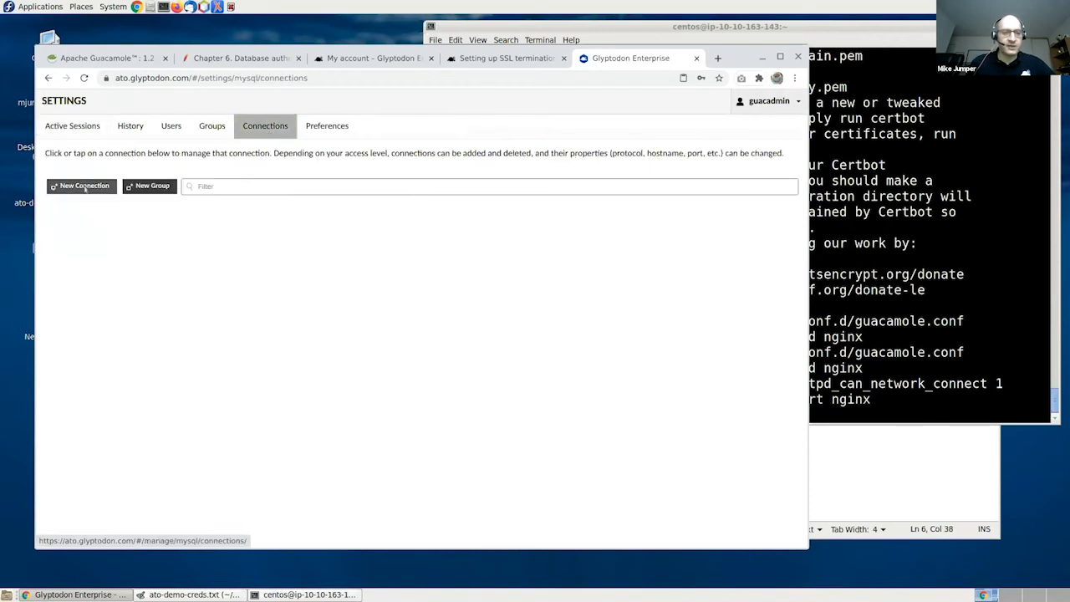
# - Create a new RDP connection and fill in hostname 10.10.165.49 with the test username and password
pyautogui.click(80, 186)
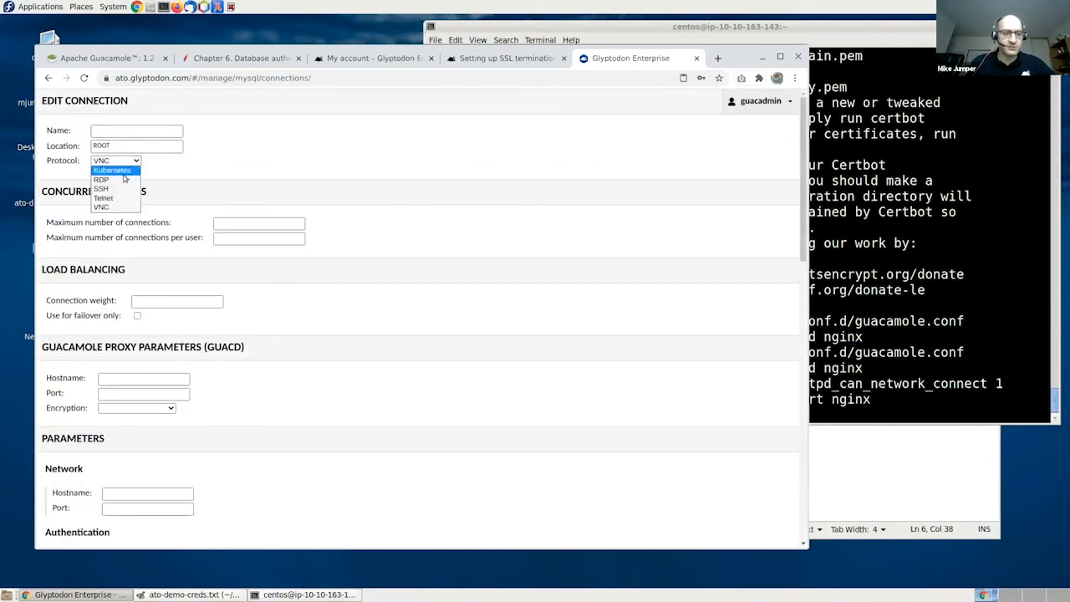
pyautogui.click(100, 179)
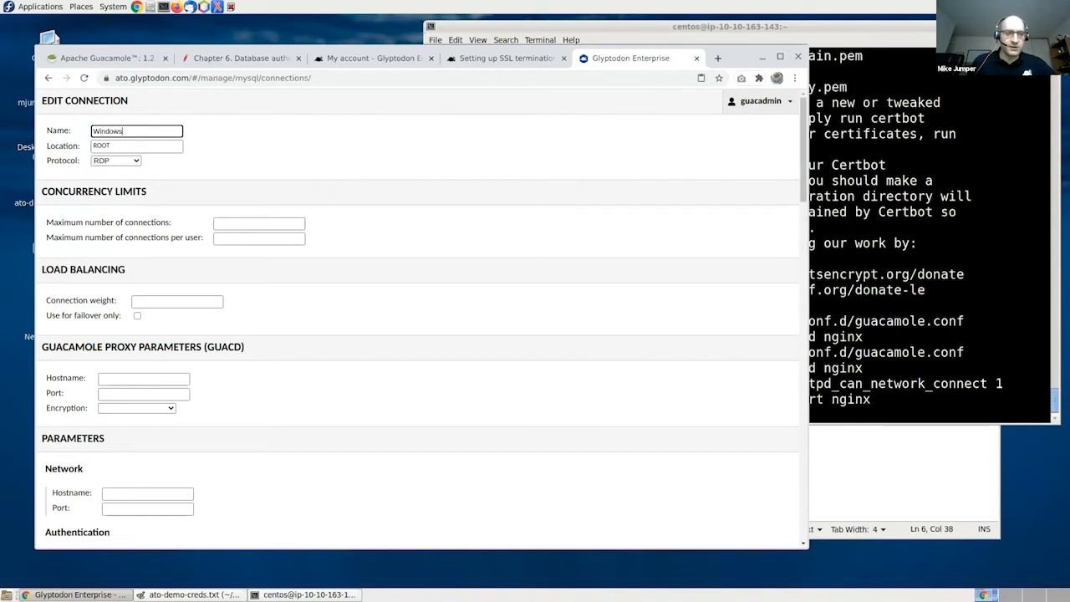
pyautogui.click(192, 595)
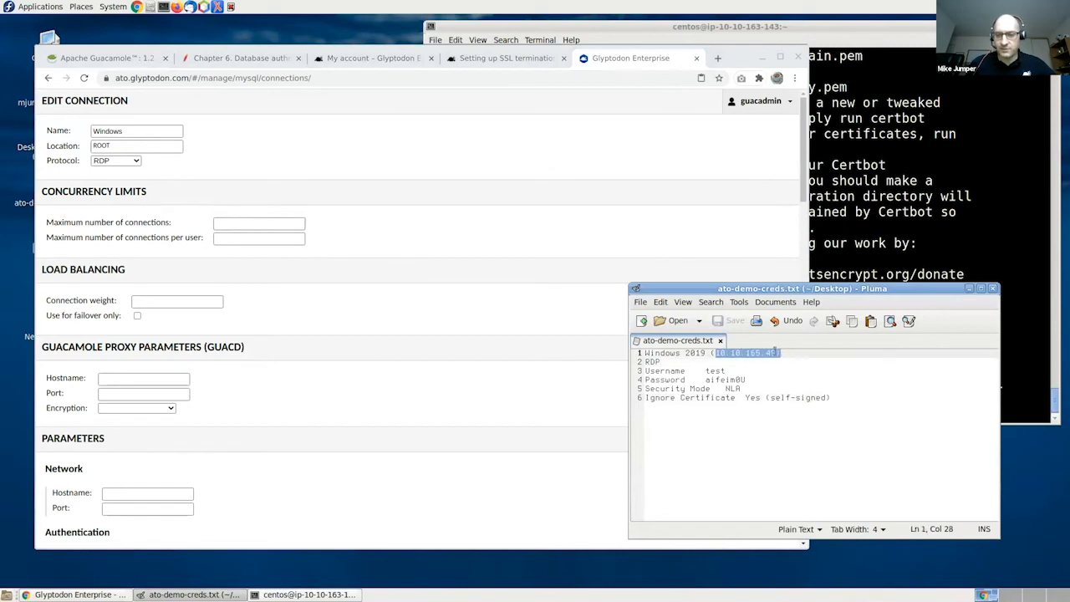
pyautogui.scroll(-3)
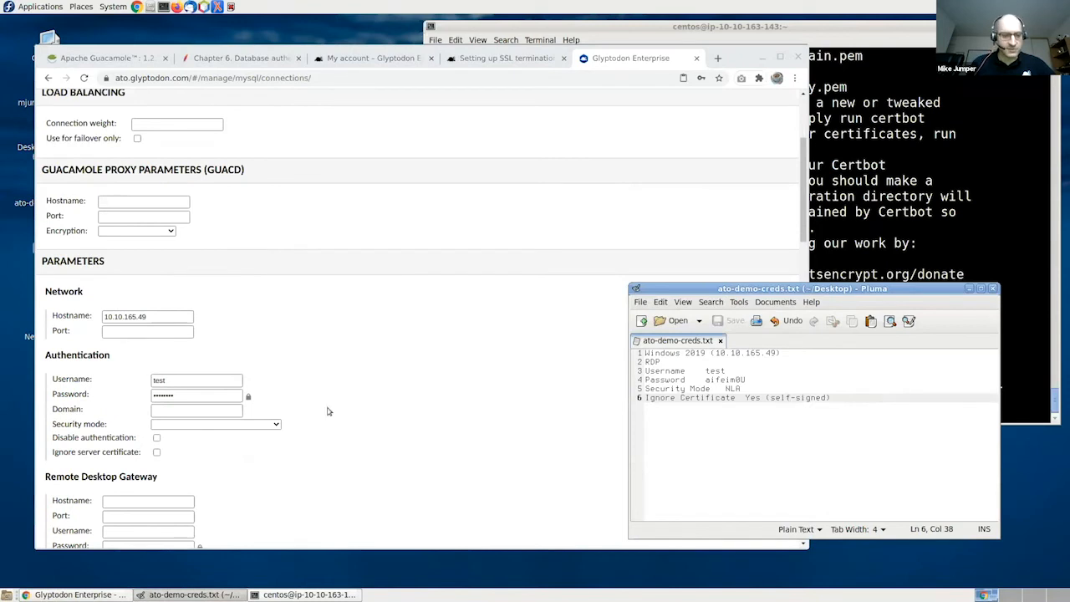
# - Set Security mode to NLA, tick Ignore server certificate and save the connection
pyautogui.click(214, 425)
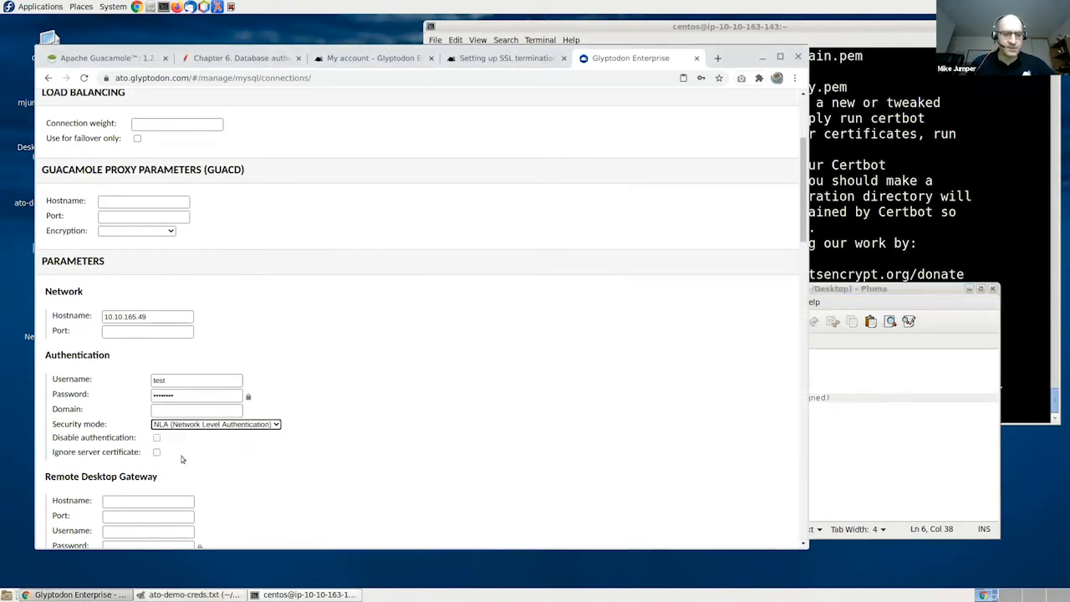
pyautogui.click(157, 451)
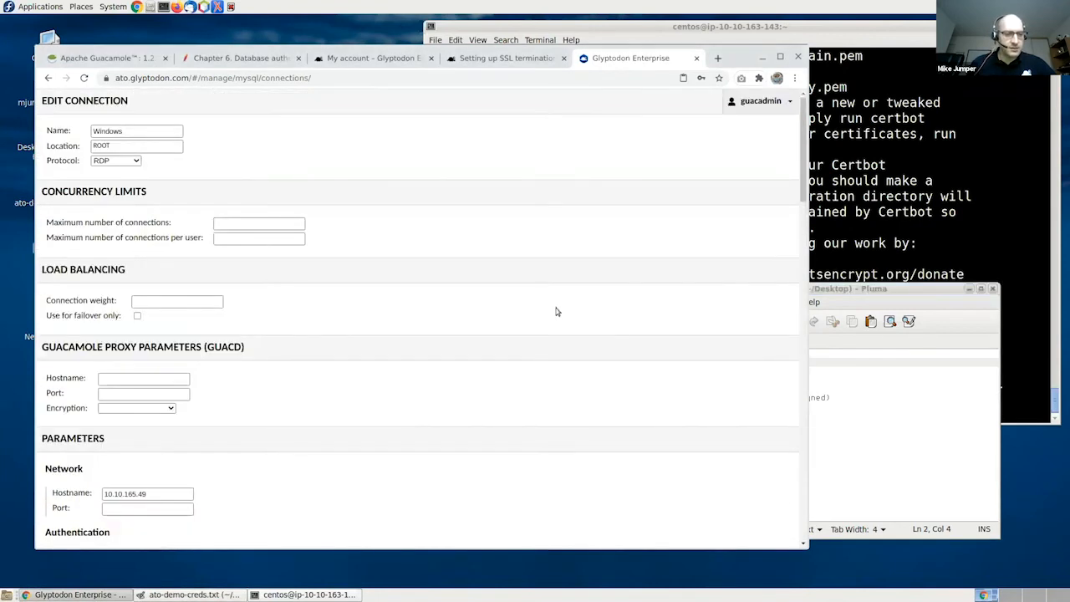
pyautogui.moveTo(175, 415)
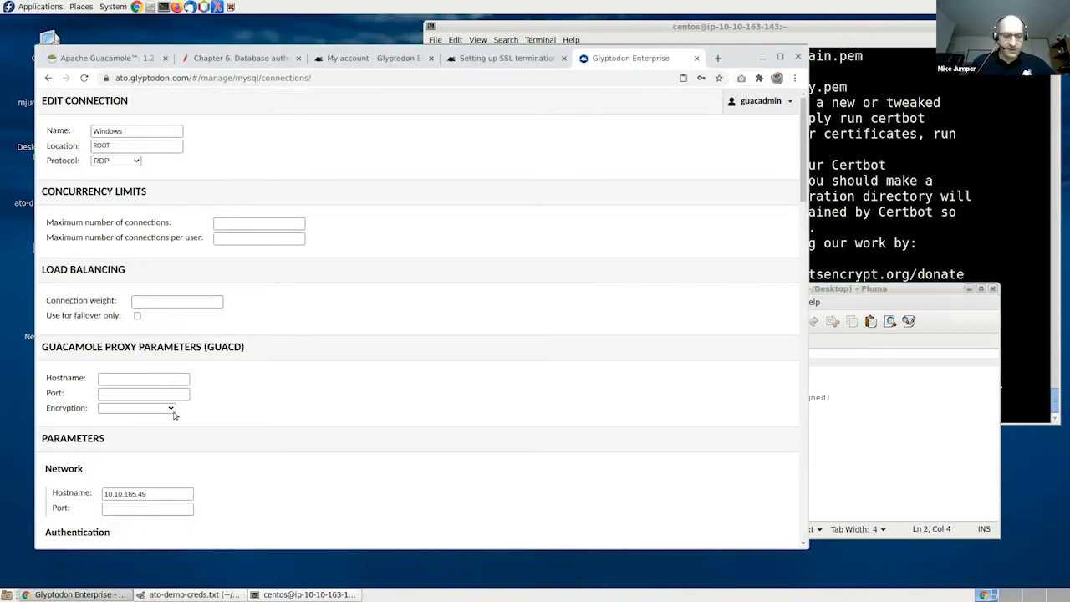
pyautogui.moveTo(191, 478)
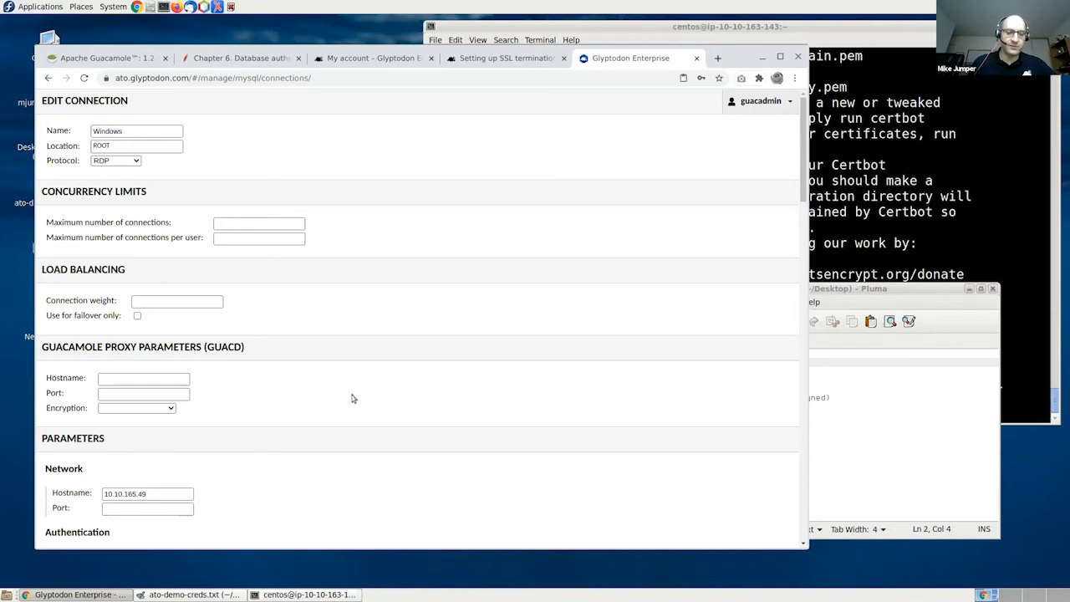
pyautogui.moveTo(210, 381)
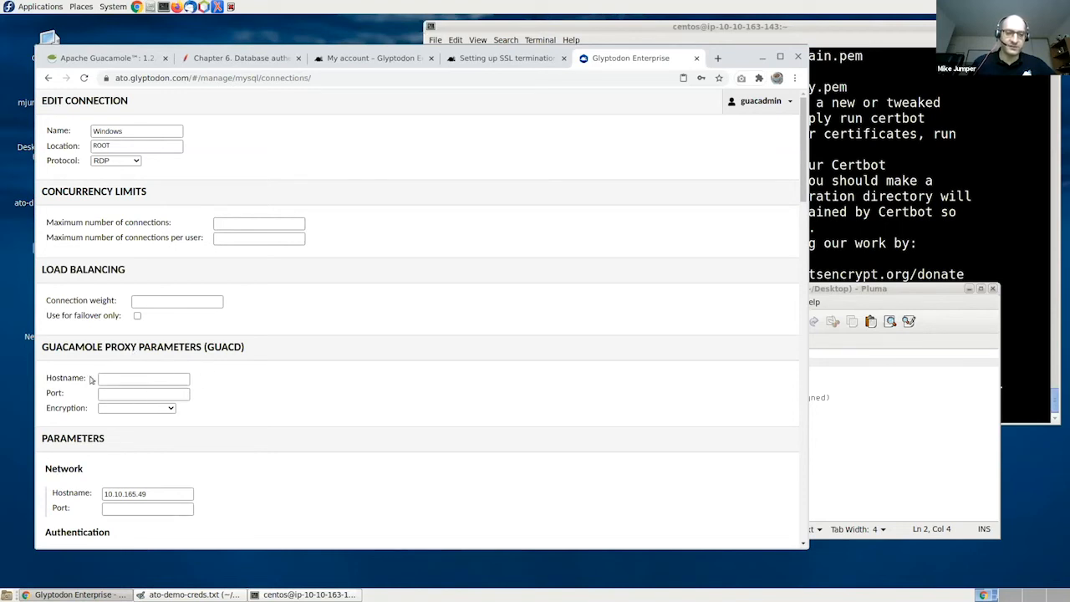
pyautogui.scroll(-3)
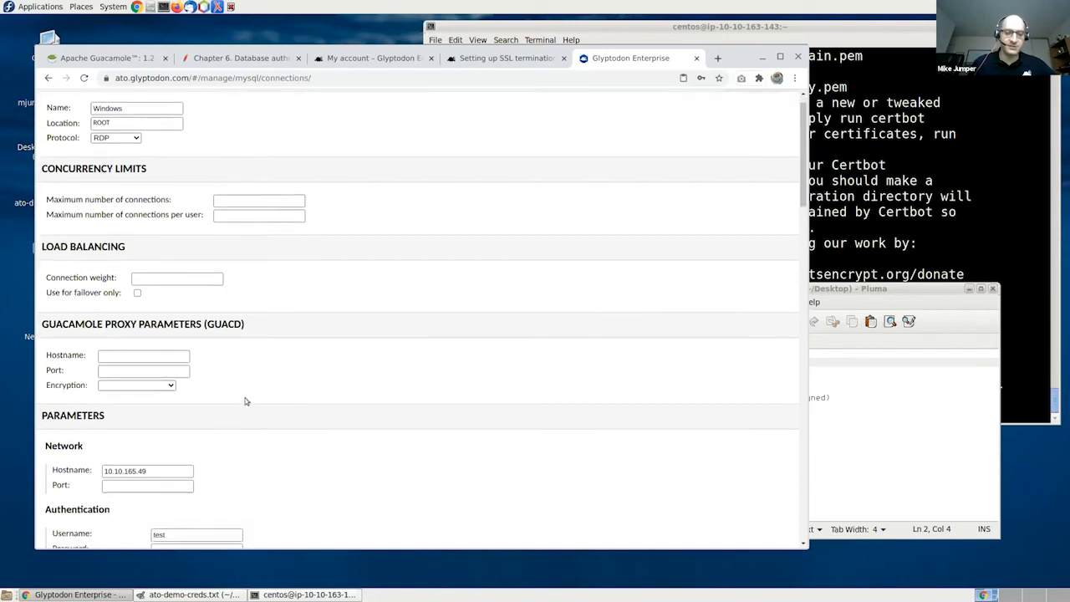
pyautogui.scroll(-3)
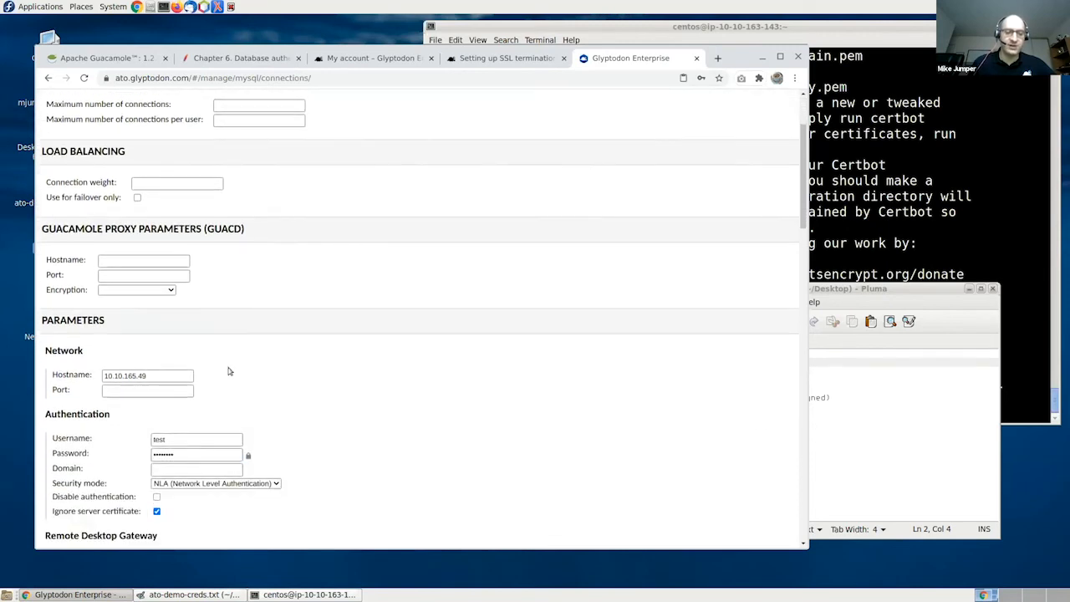
pyautogui.scroll(-3)
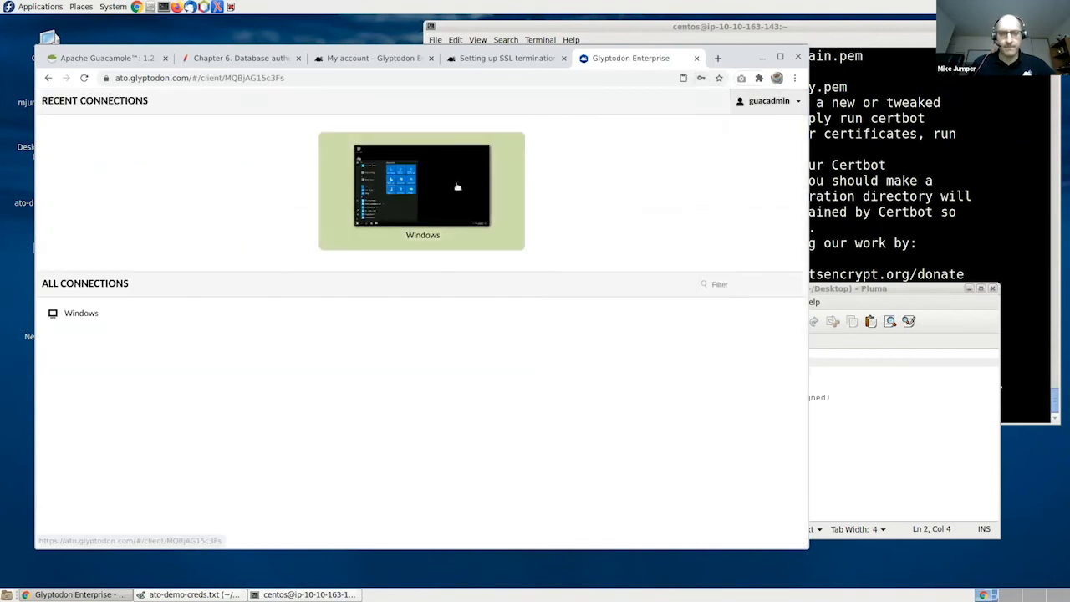
# - Launch the saved Windows connection from Recent Connections to show its remote desktop
pyautogui.click(421, 186)
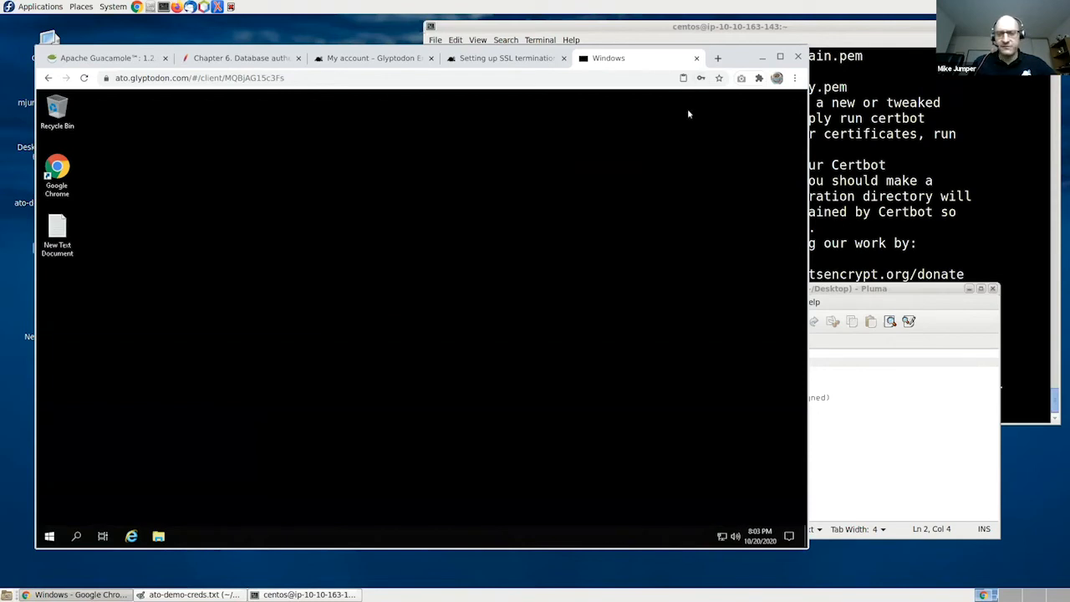
pyautogui.moveTo(666, 150)
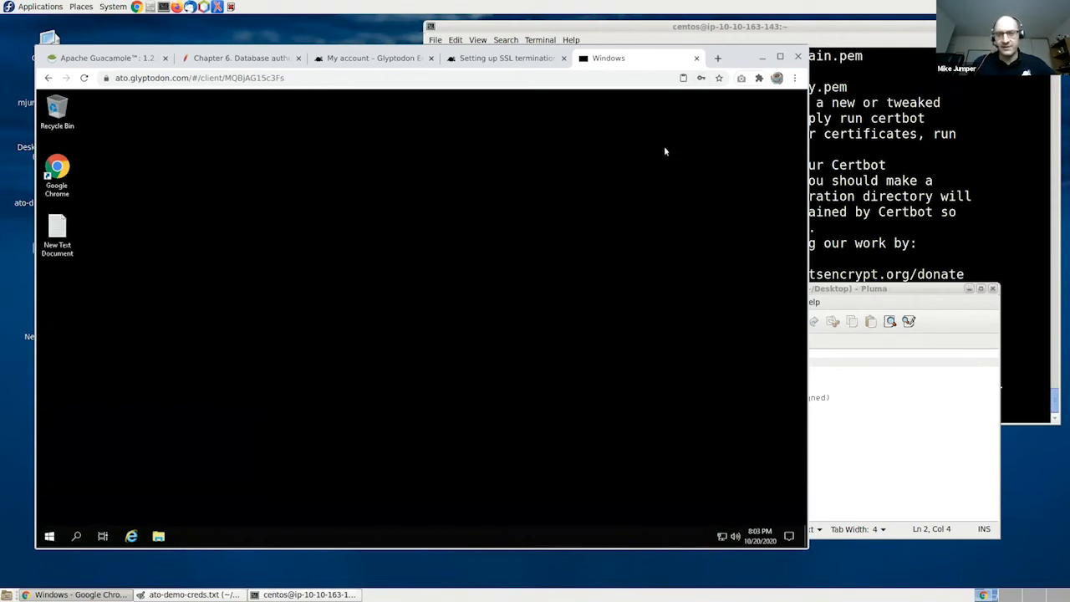
pyautogui.moveTo(589, 124)
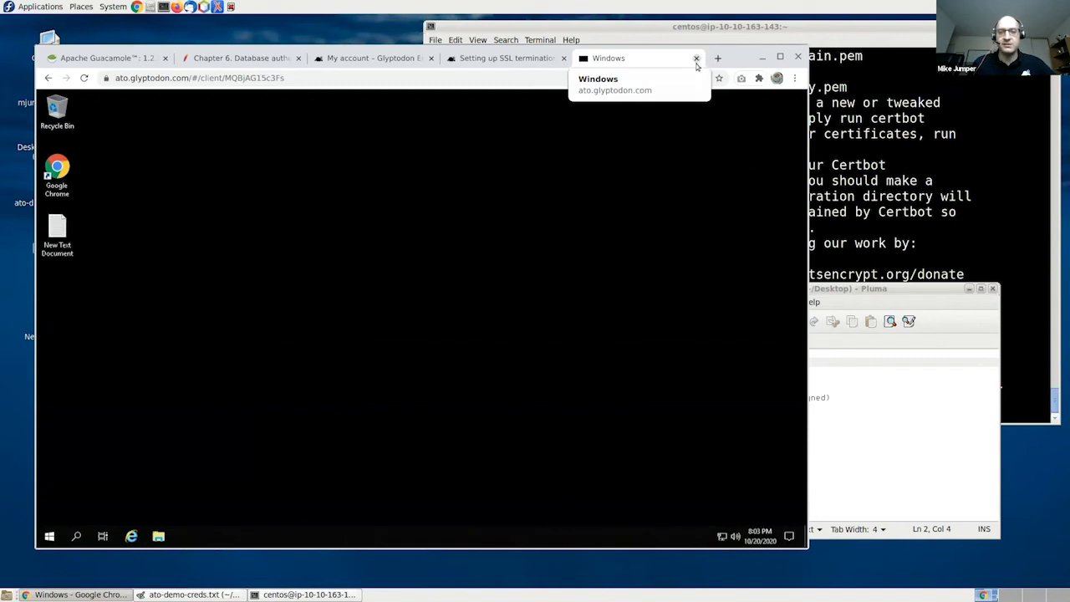
pyautogui.moveTo(697, 64)
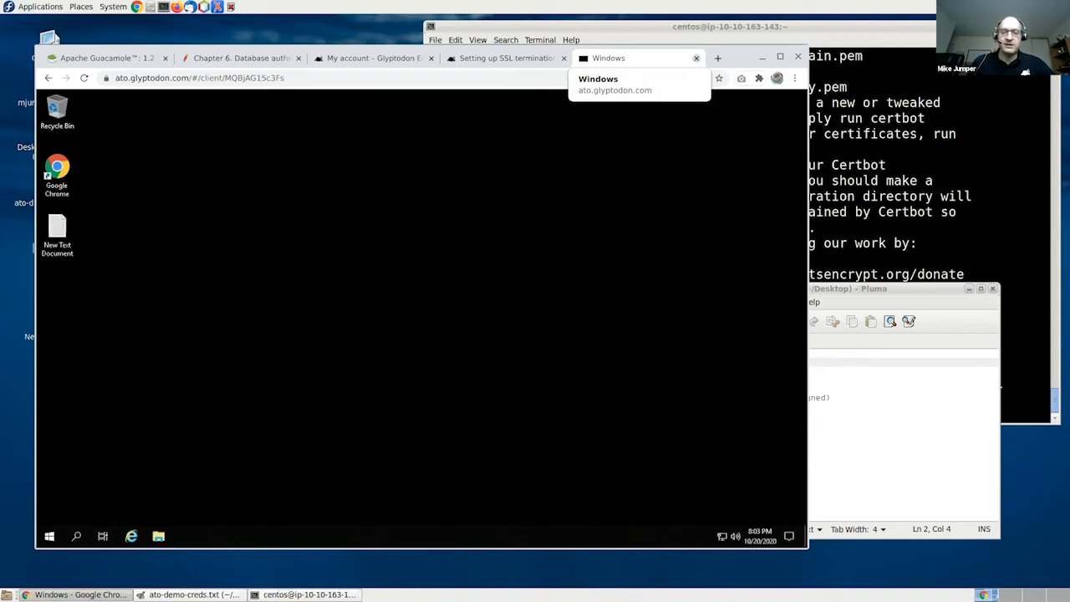
pyautogui.moveTo(729, 62)
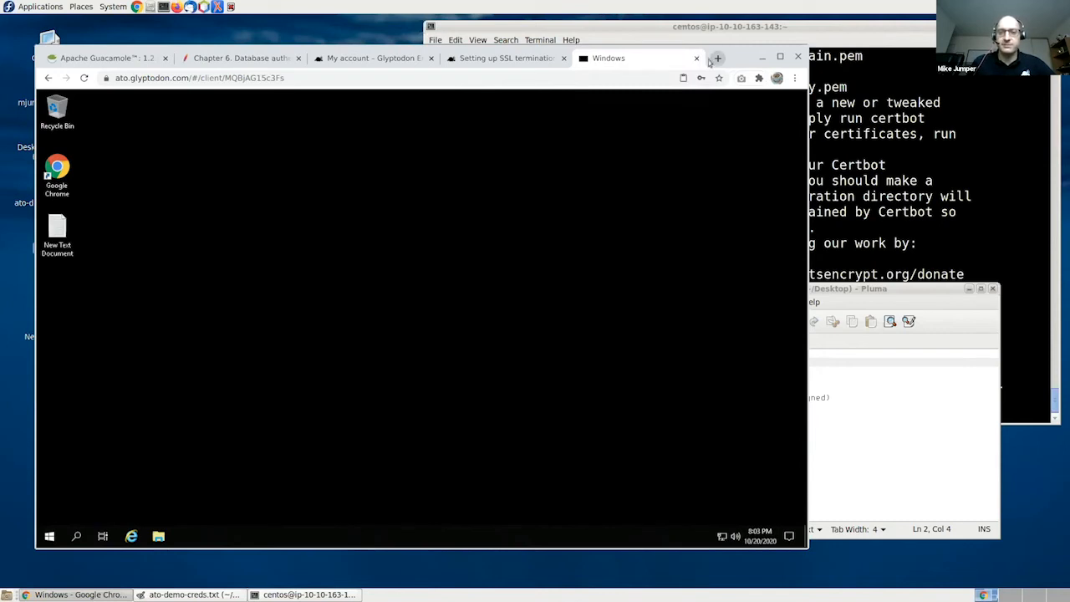
# - Switch to the enterprise.glyptodon.com tab showing the Glyptodon Enterprise 2.x documentation index
pyautogui.click(501, 56)
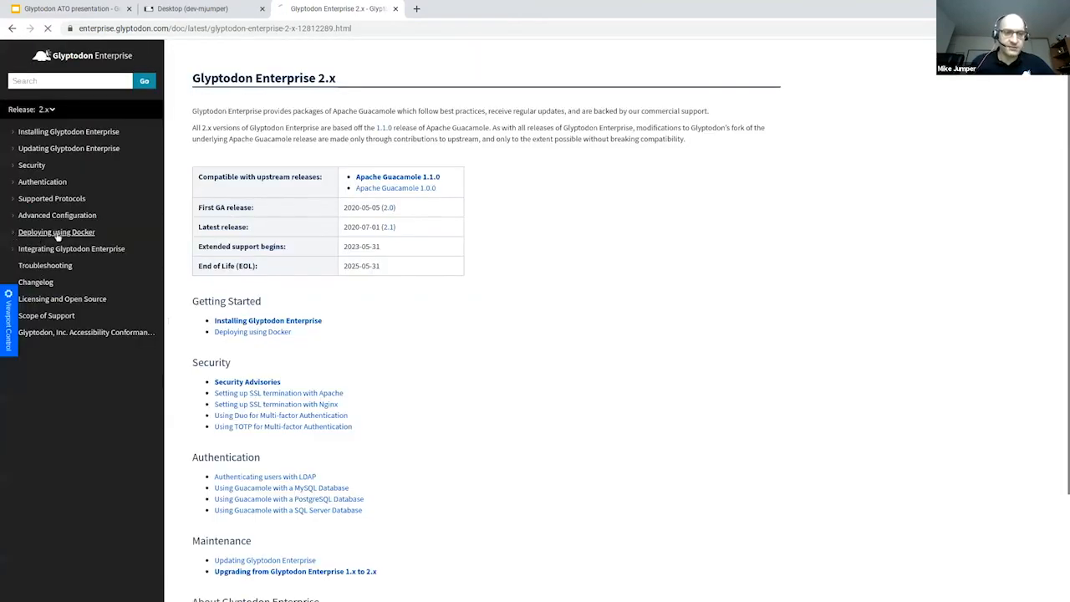
# - Show the Deploying using Docker guide with its image table and docker-compose example
pyautogui.click(57, 231)
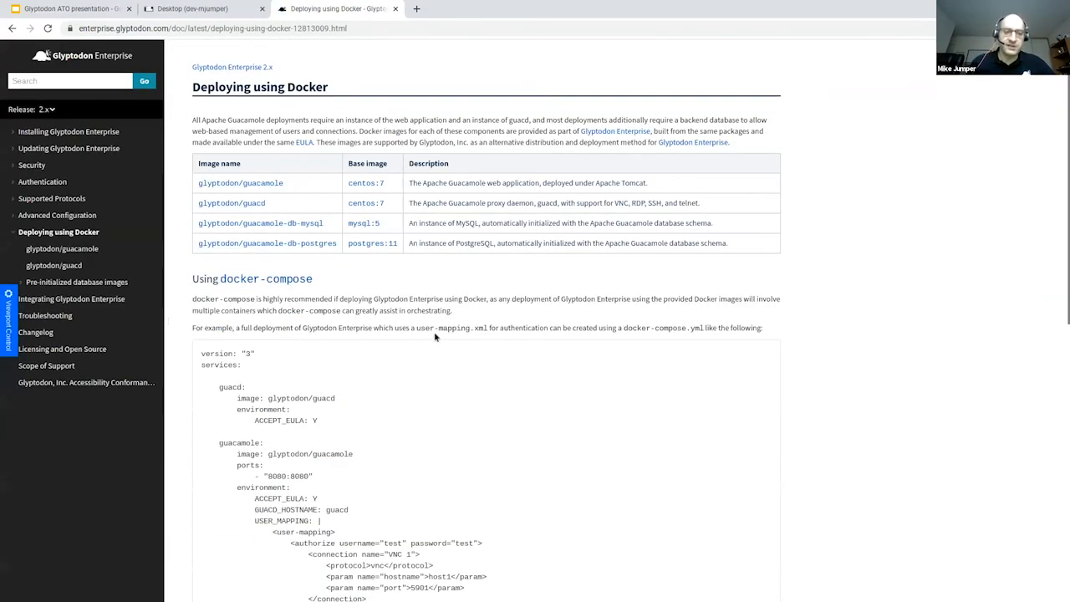
pyautogui.scroll(-3)
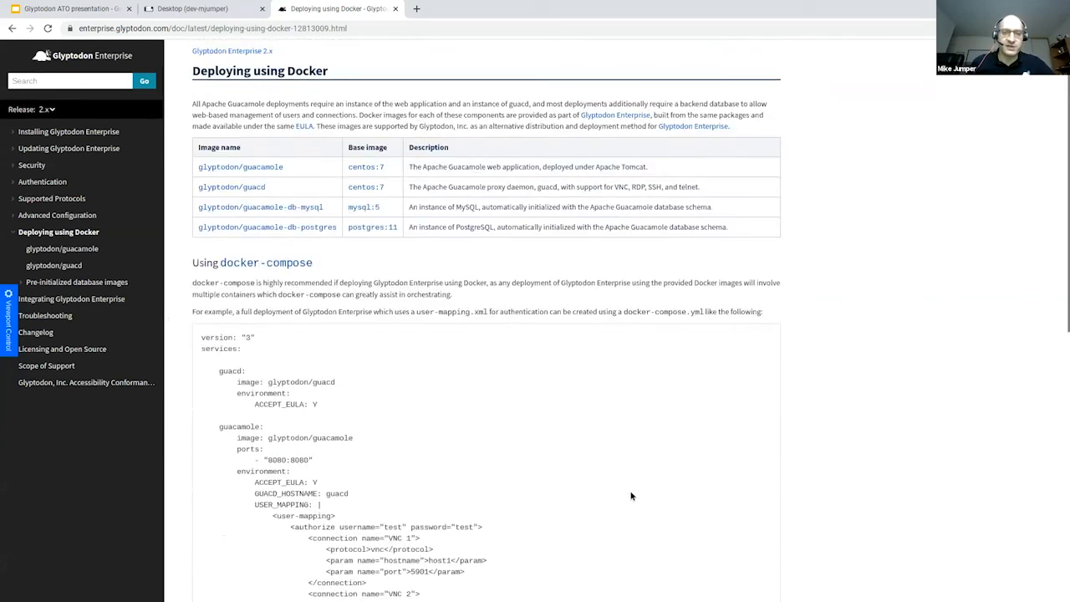
pyautogui.scroll(-3)
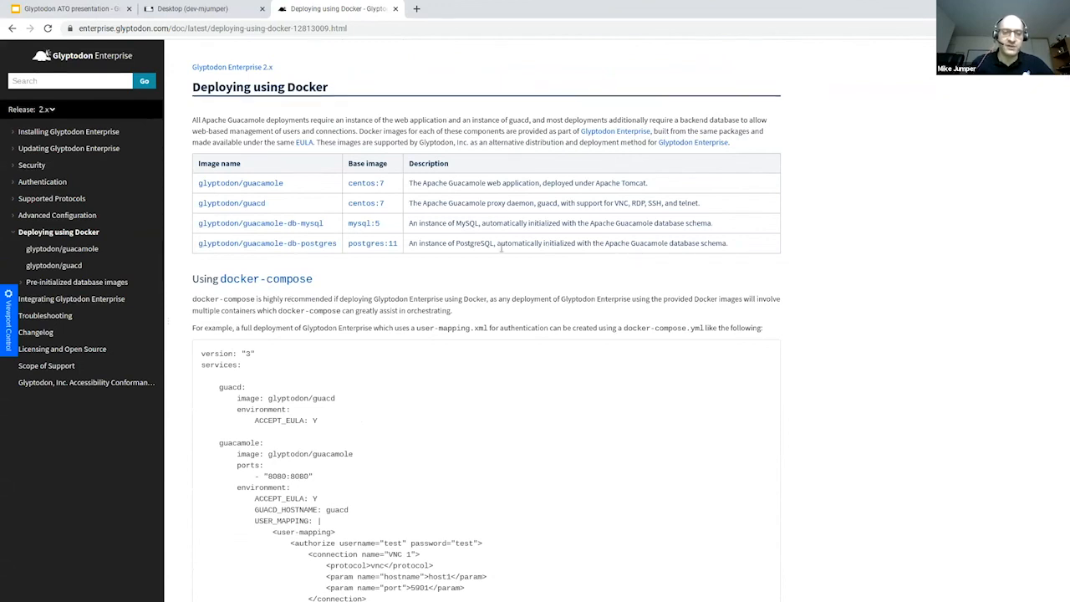
pyautogui.moveTo(418, 6)
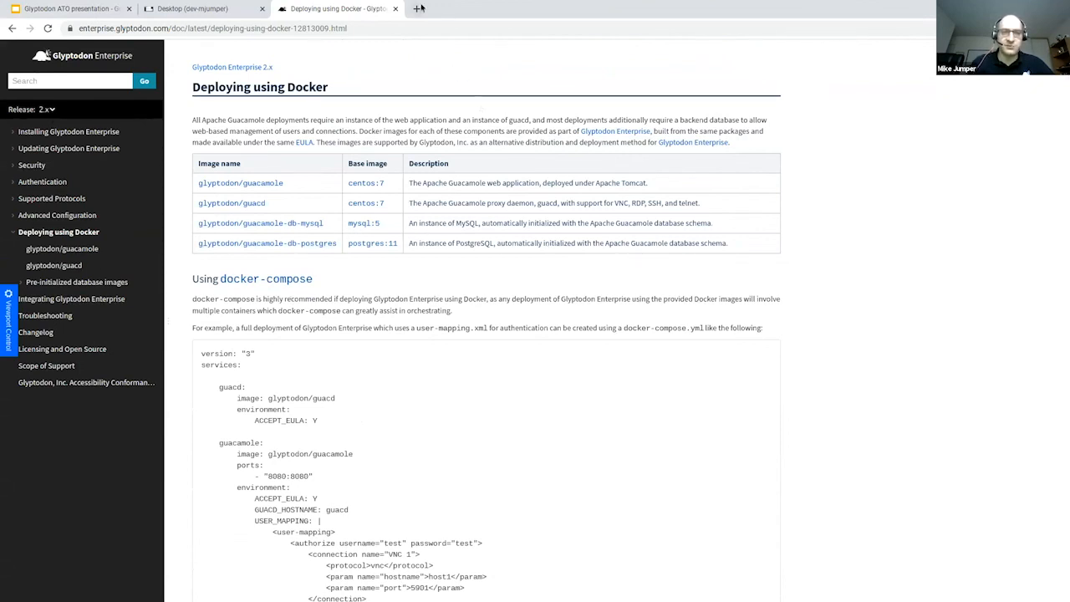
# - Check the Apache Guacamole manual at guacamole.apache.org/doc/gug/ in a new tab, then return to the Docker guide
pyautogui.click(424, 8)
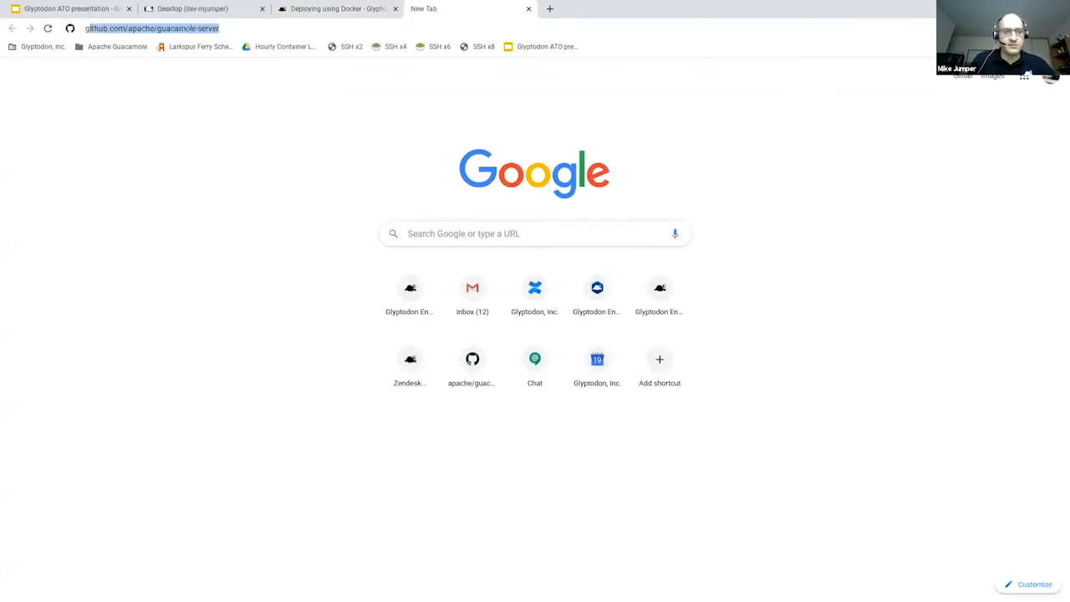
pyautogui.write('guacamole.apache.org/doc/gug/')
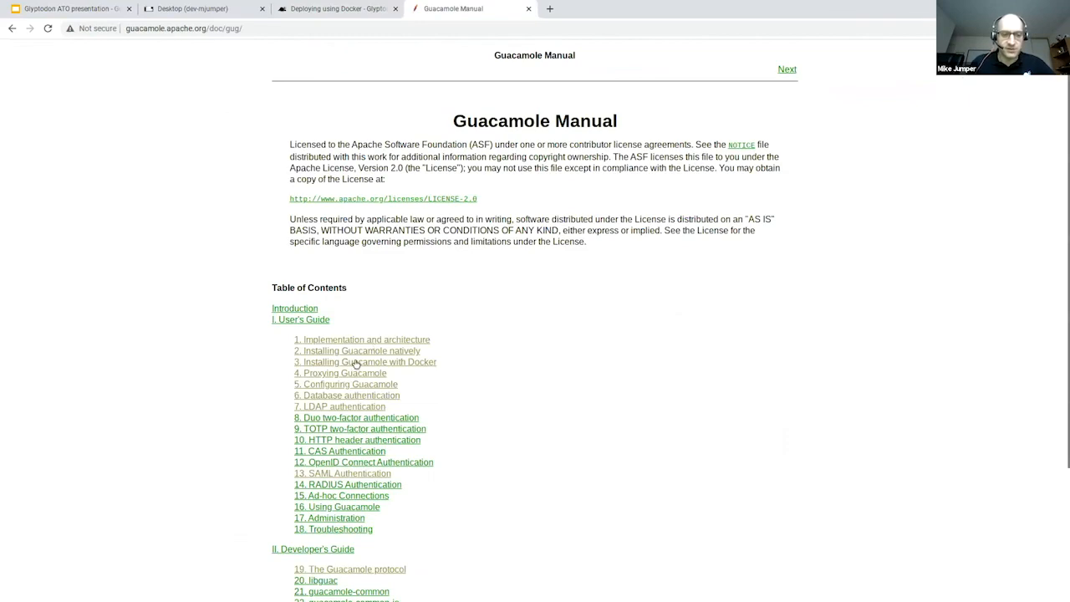
pyautogui.click(335, 8)
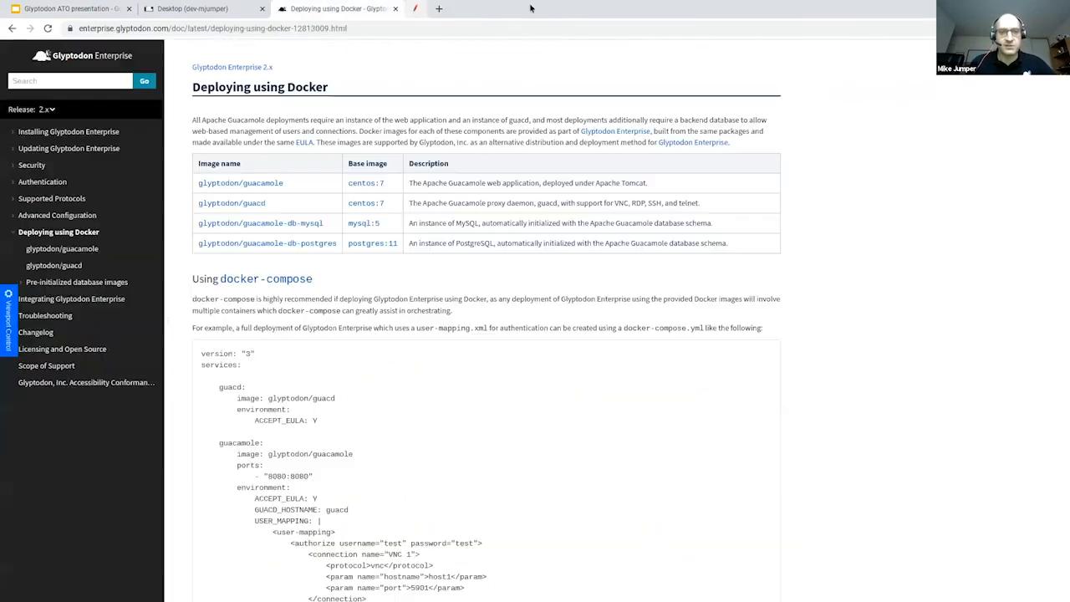